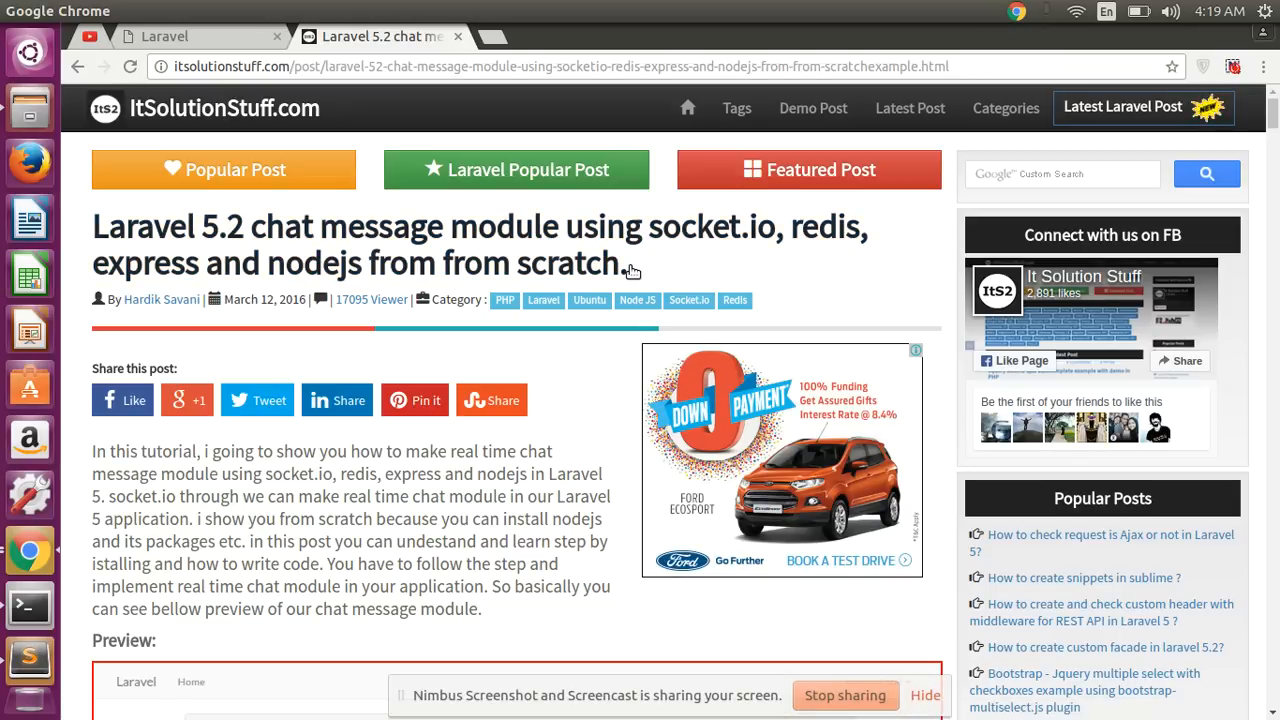
mouse_move(638, 268)
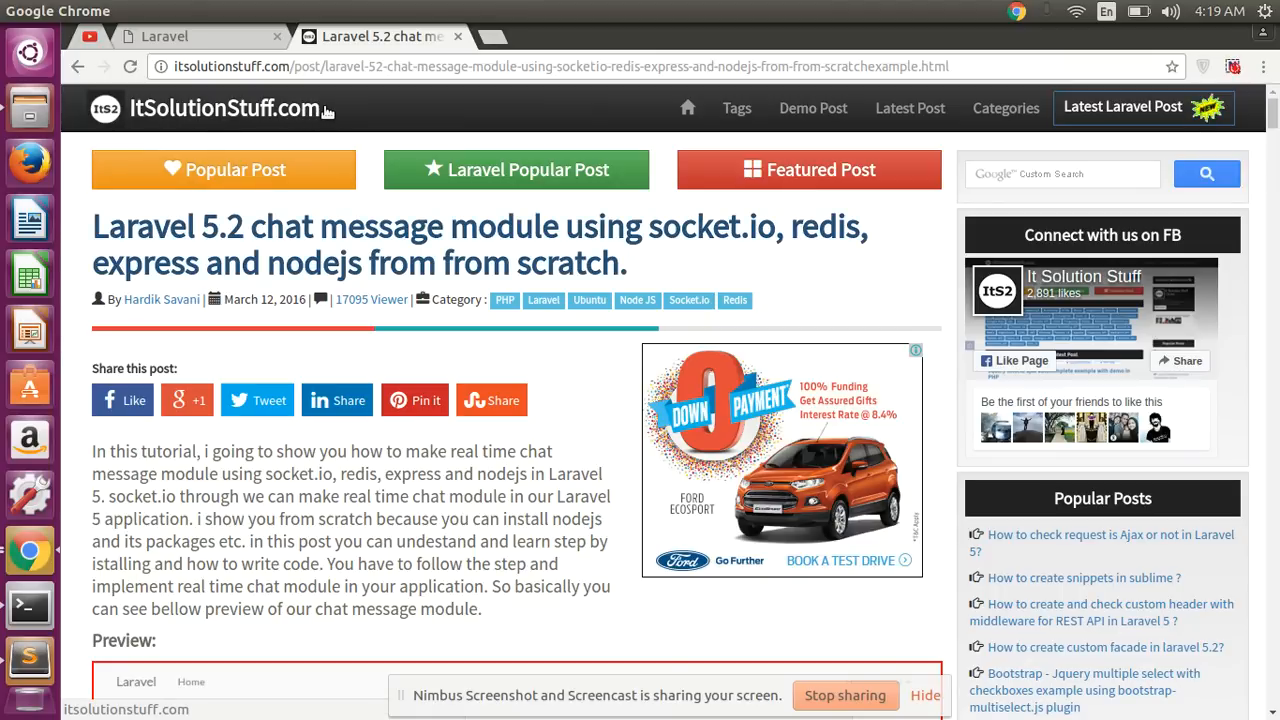
mouse_move(324, 110)
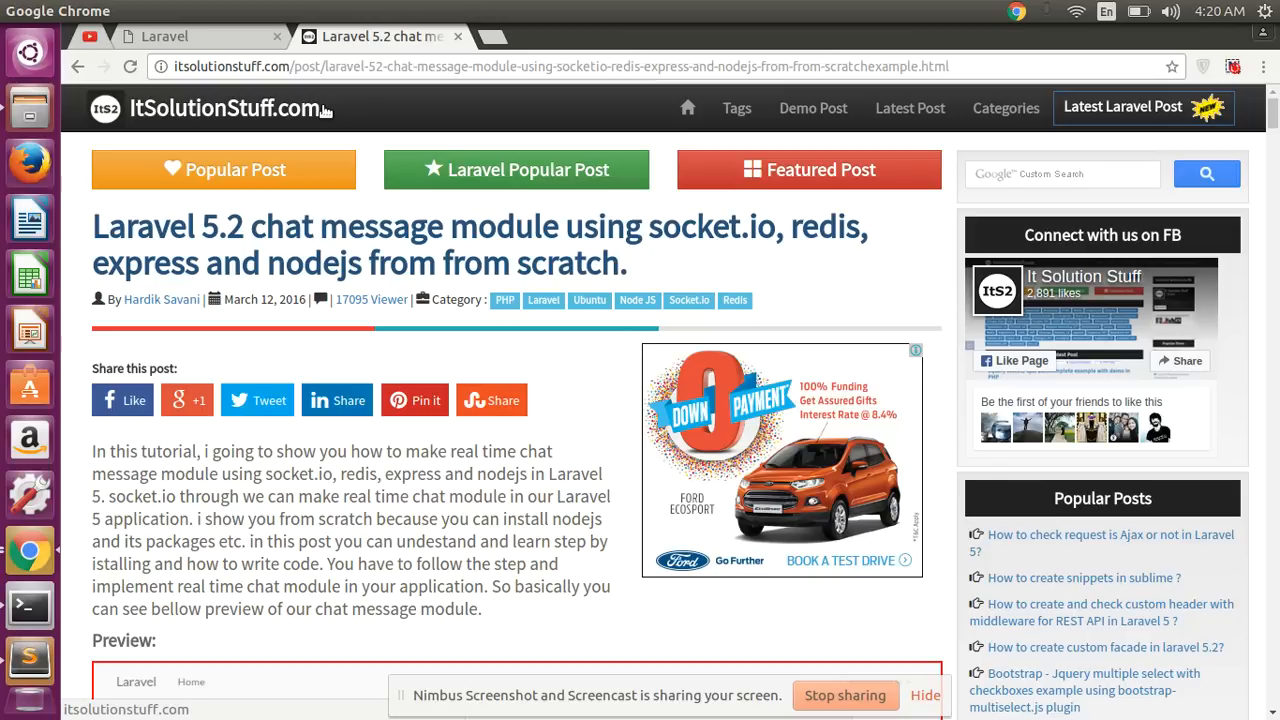
mouse_move(324, 110)
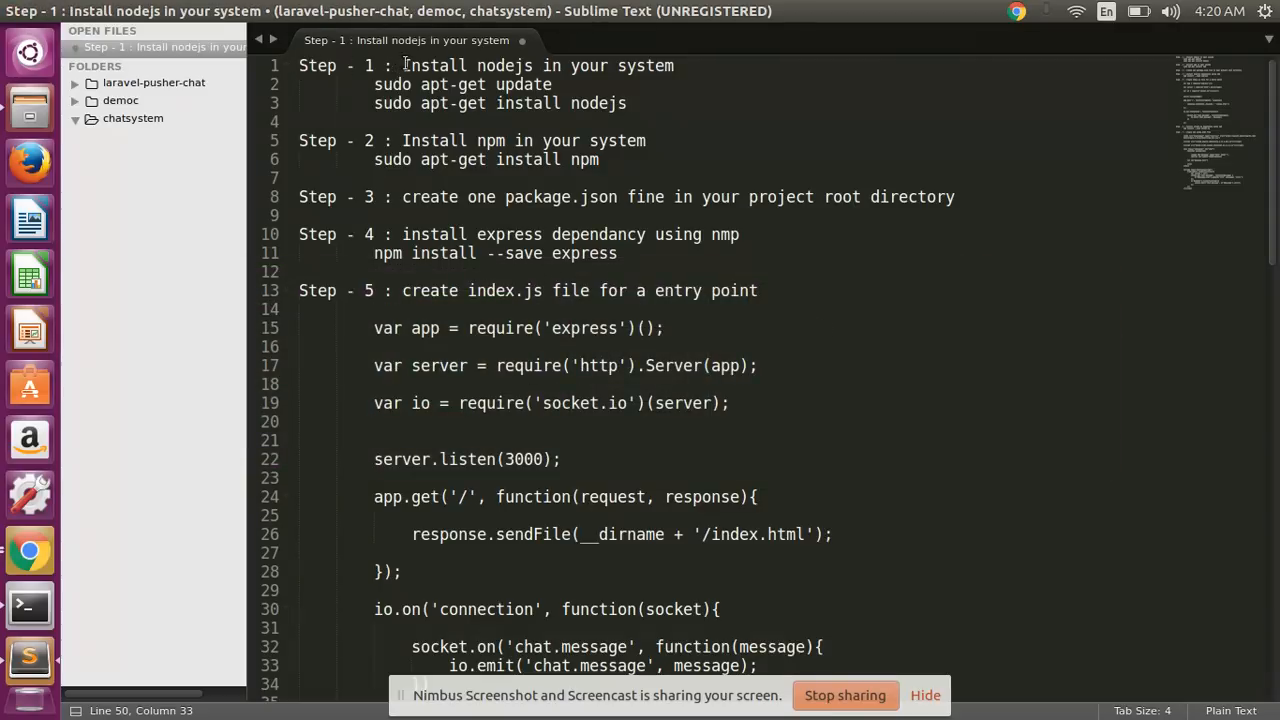
Step: Review Step 1 in the notes: apt-get update and the nodejs install command
left_click_drag(398, 64, 536, 64)
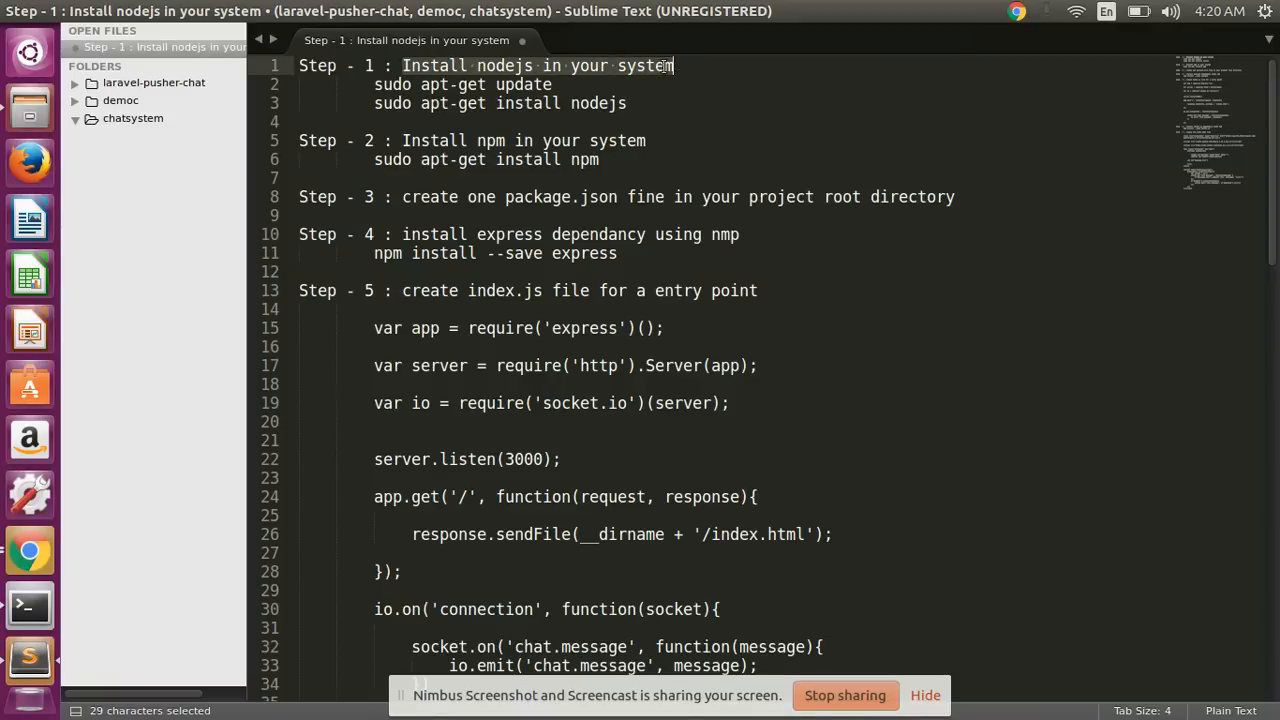
left_click(374, 84)
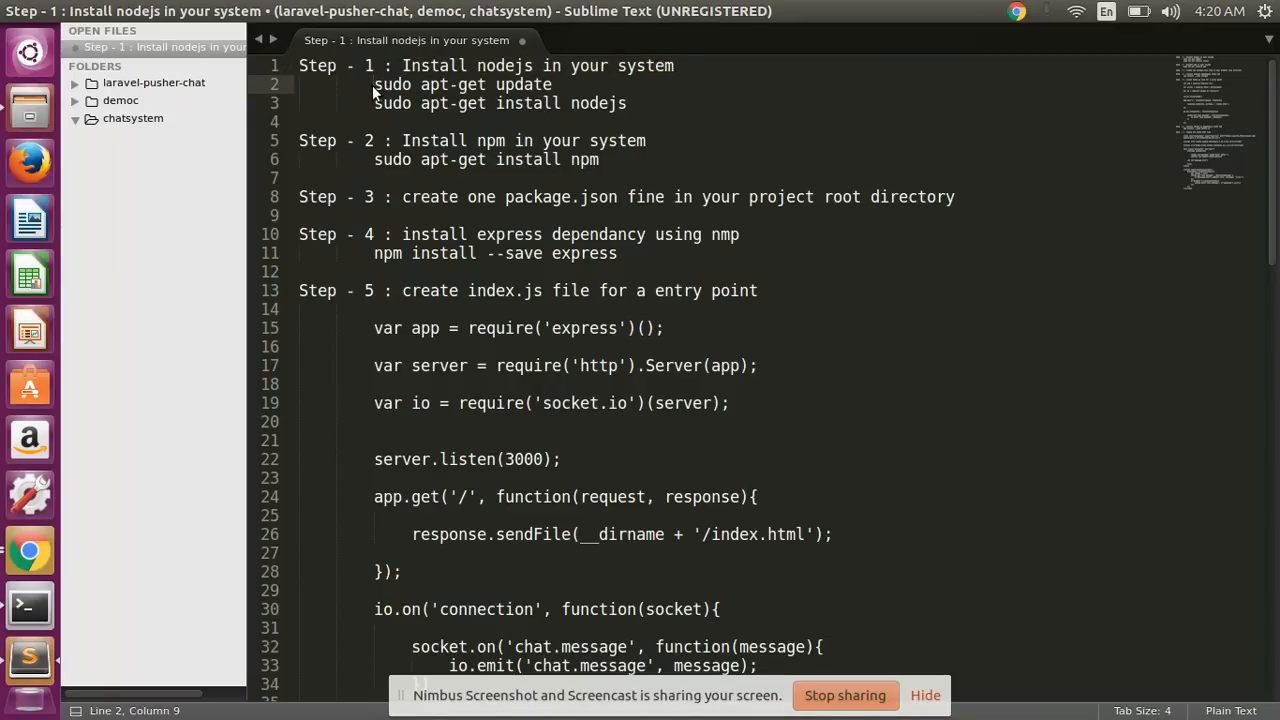
left_click_drag(374, 84, 548, 84)
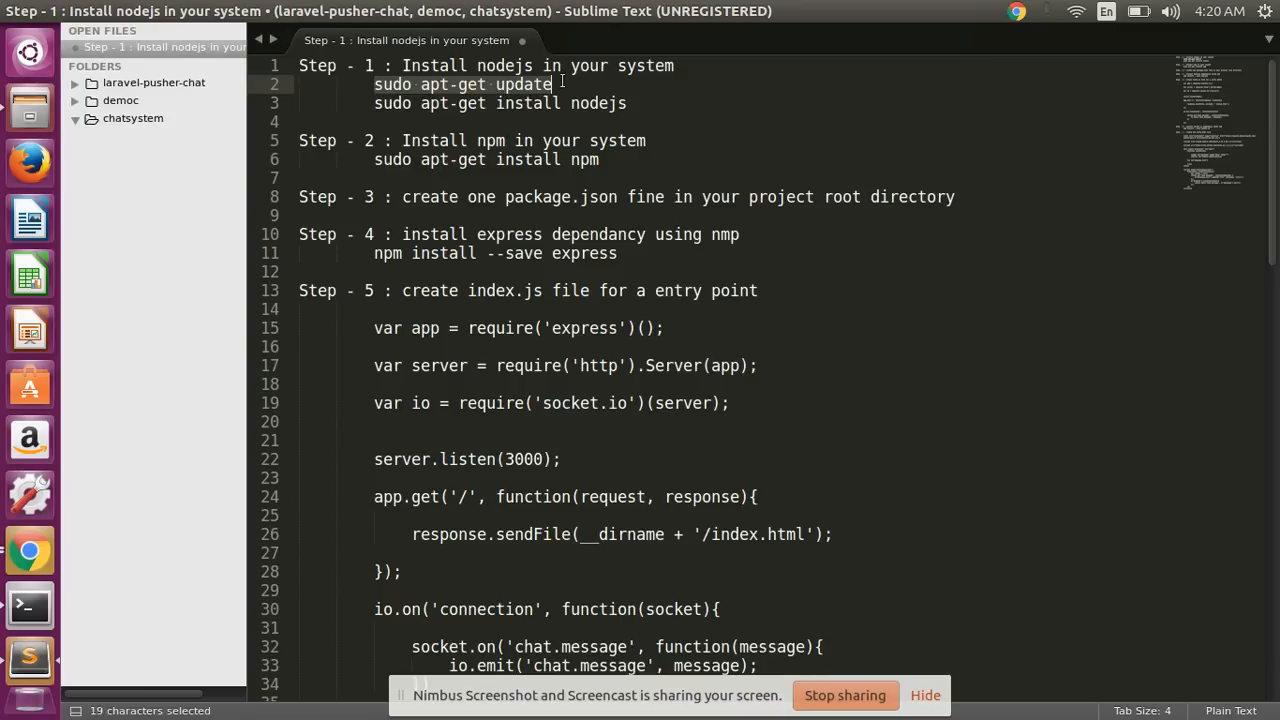
left_click(556, 84)
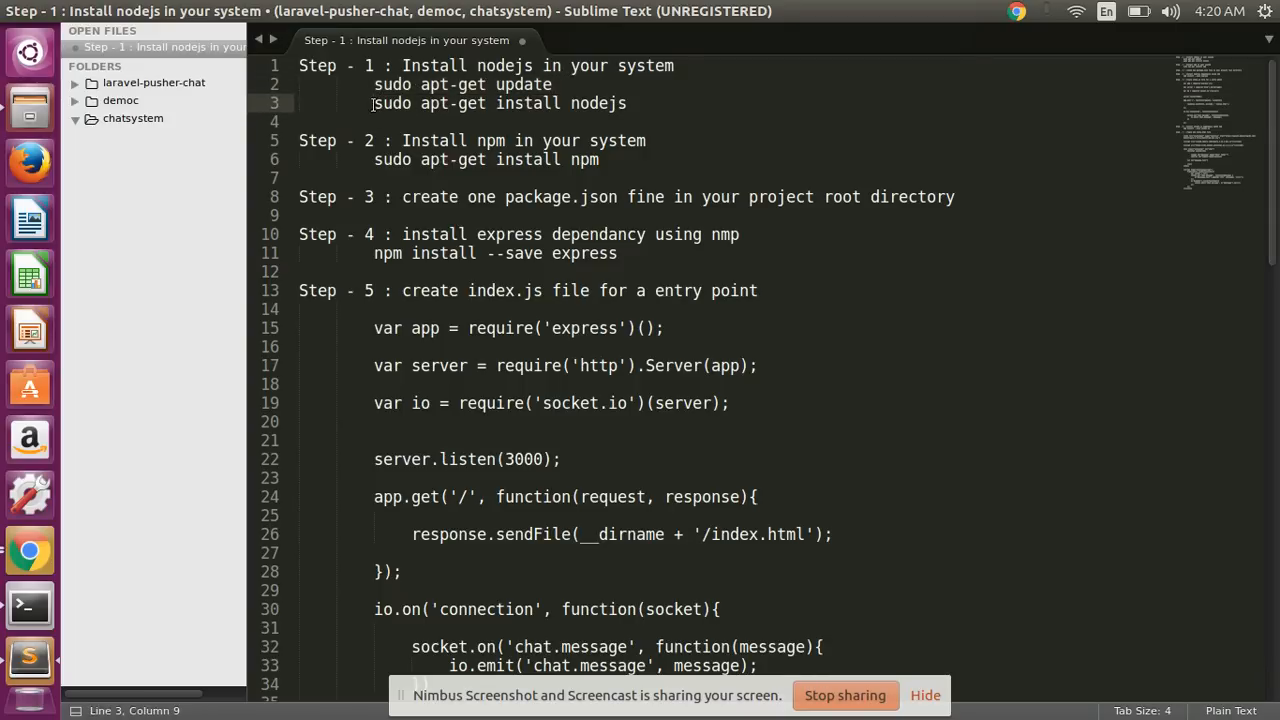
left_click_drag(374, 104, 628, 104)
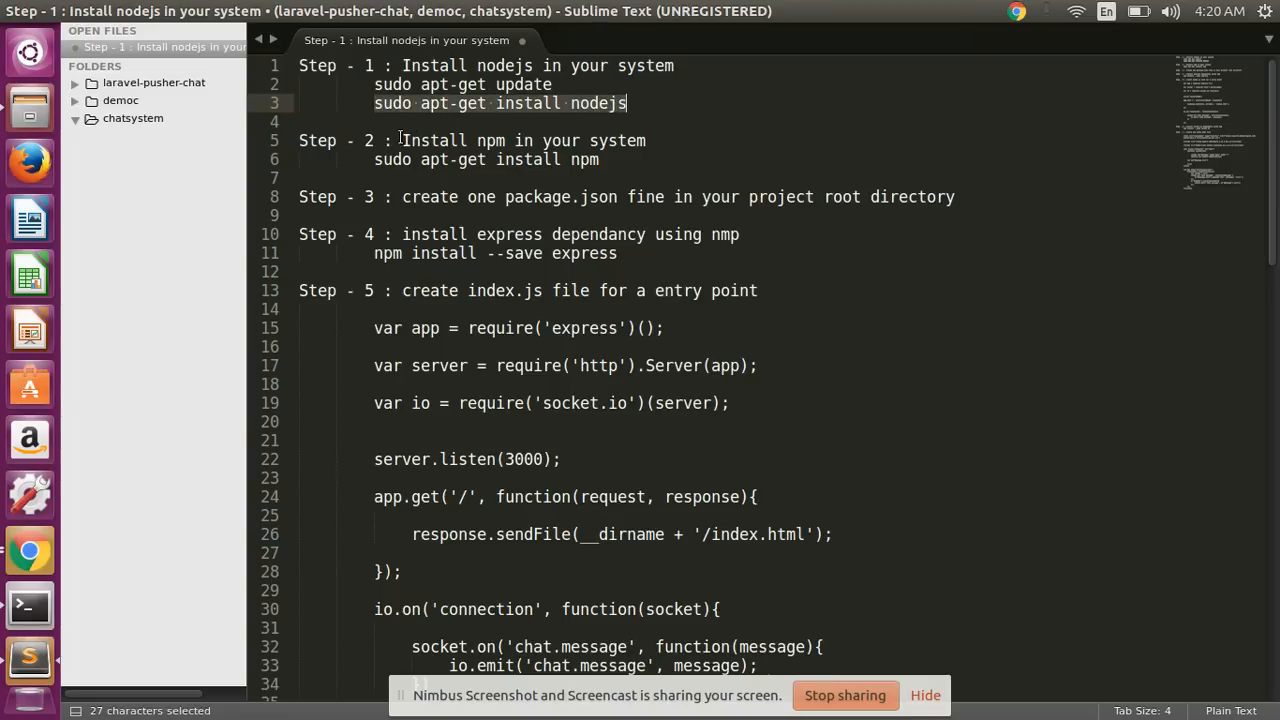
Step: Review Steps 2-3, then check the installed Node.js version with node -v in Terminal
left_click(650, 140)
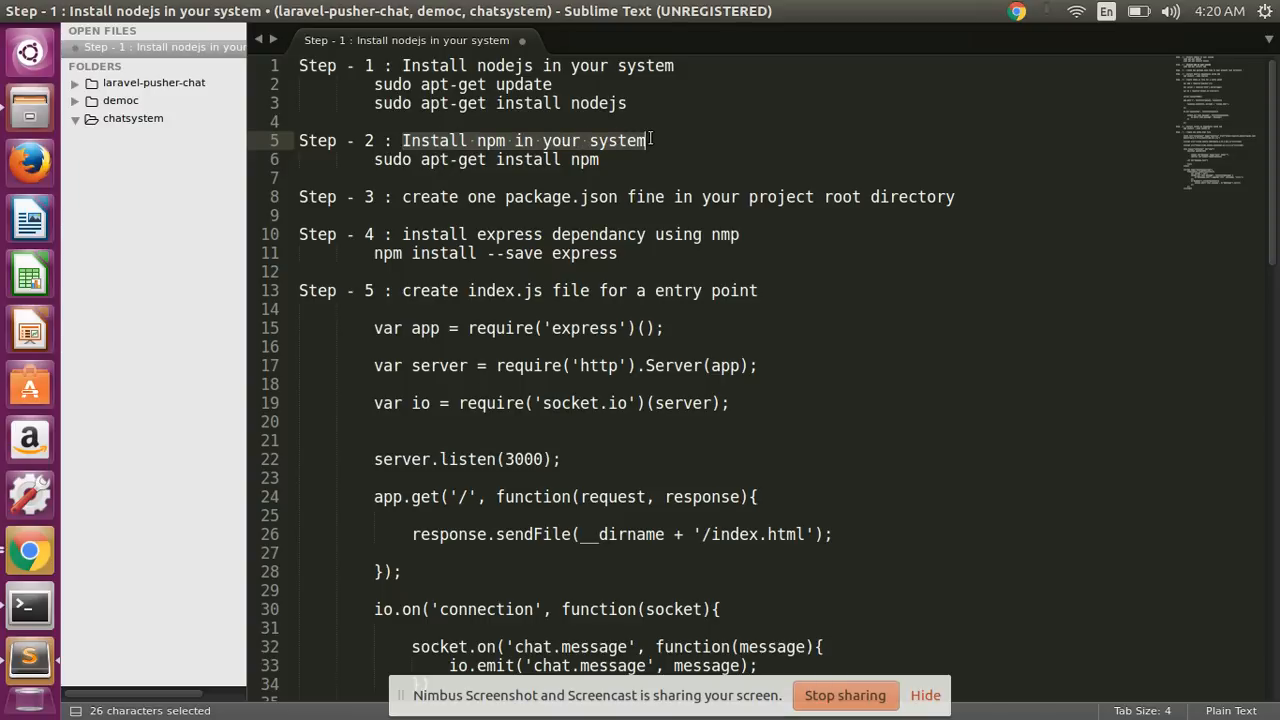
mouse_move(644, 140)
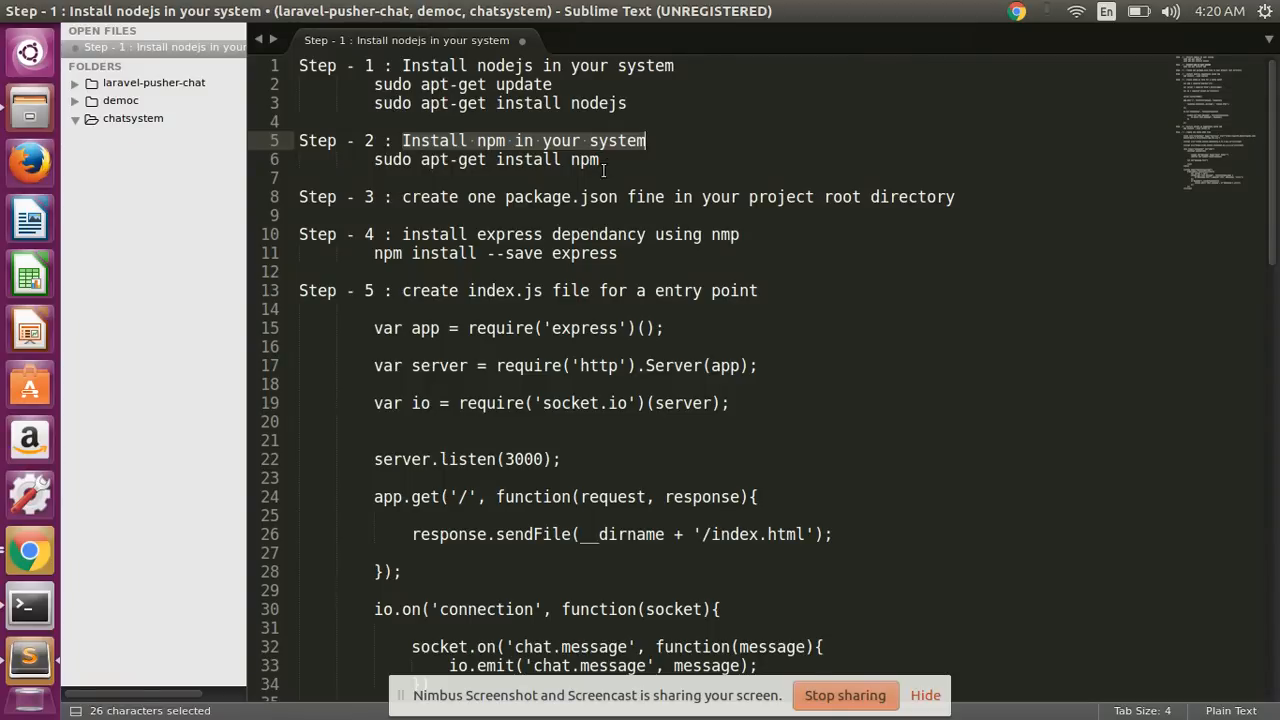
left_click(376, 160)
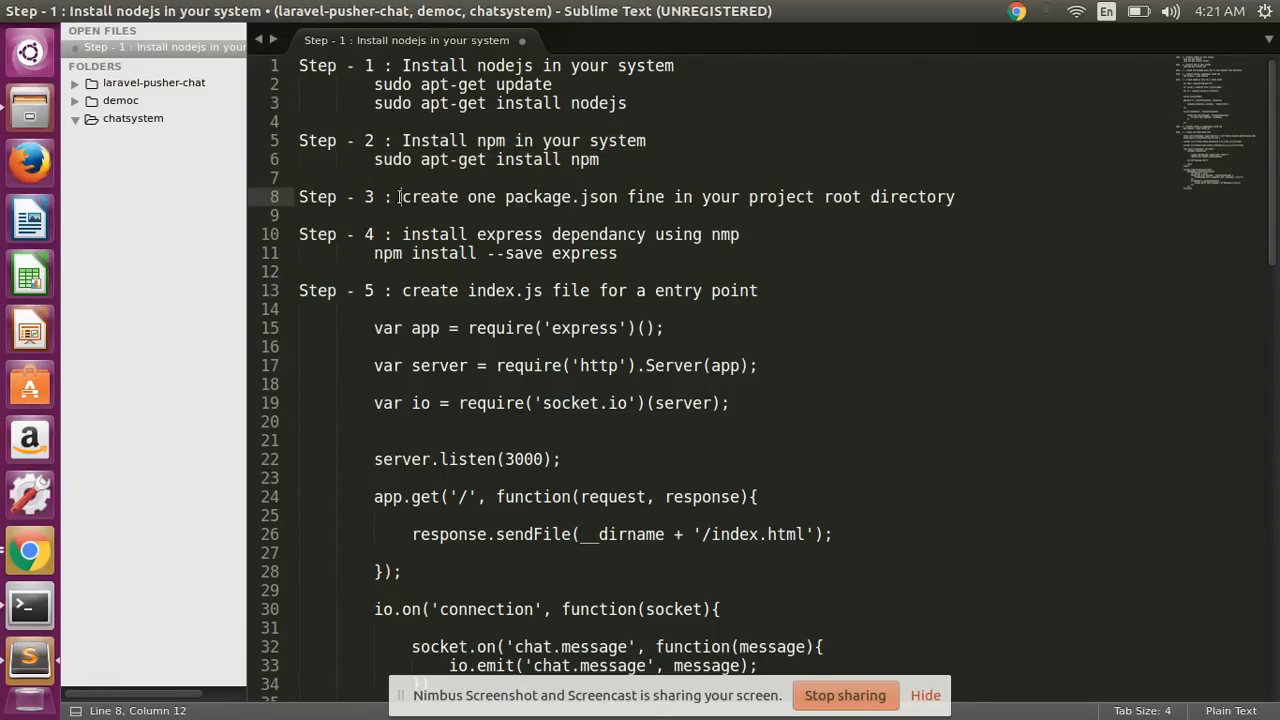
left_click_drag(400, 196, 618, 196)
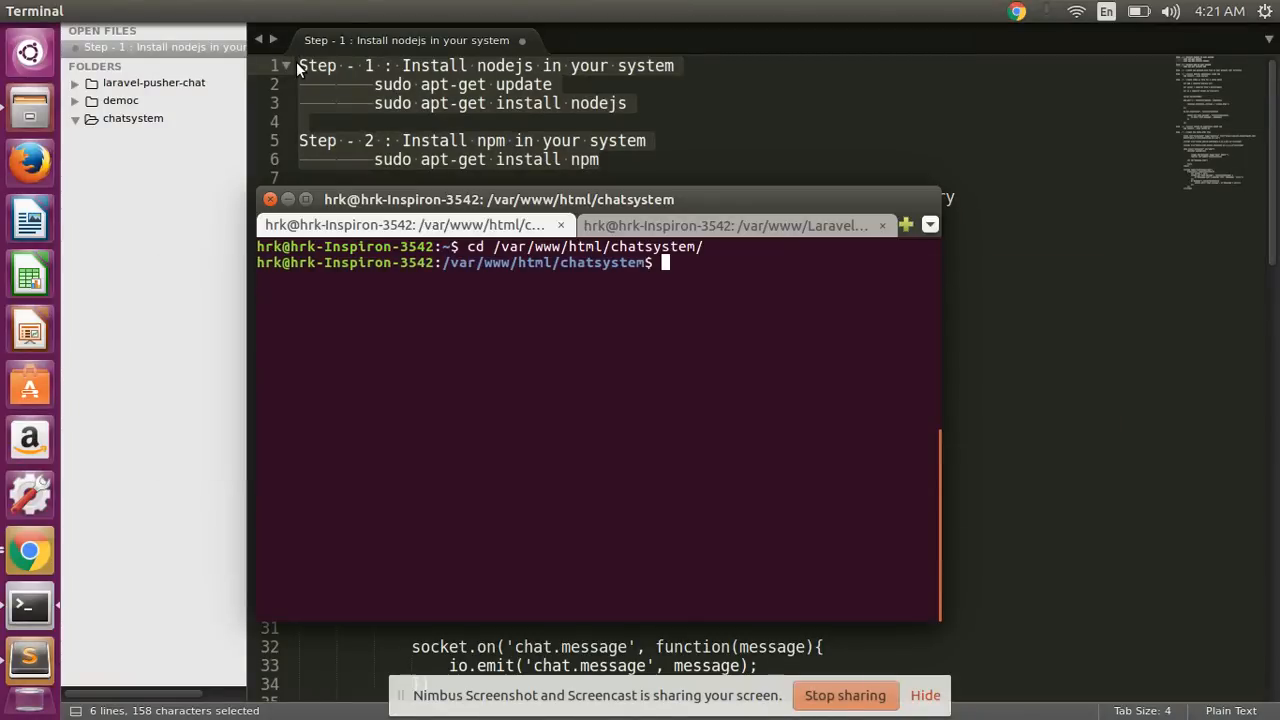
type("node -v")
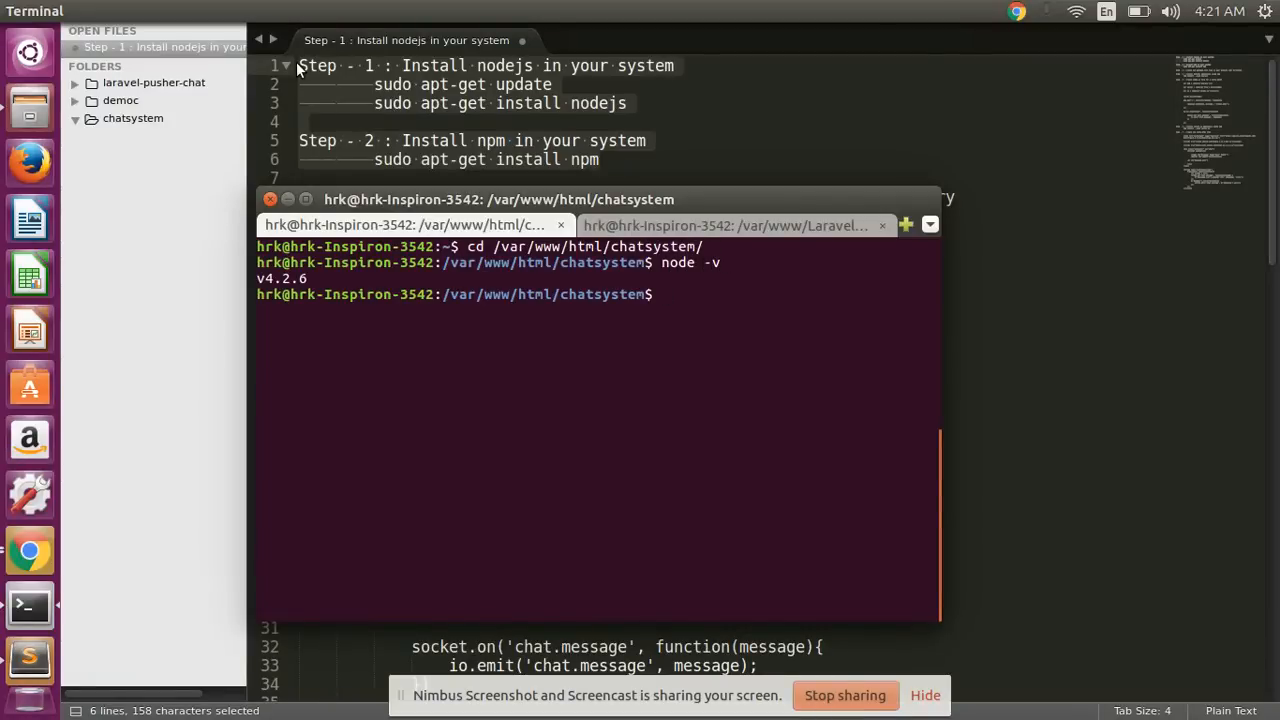
type("np")
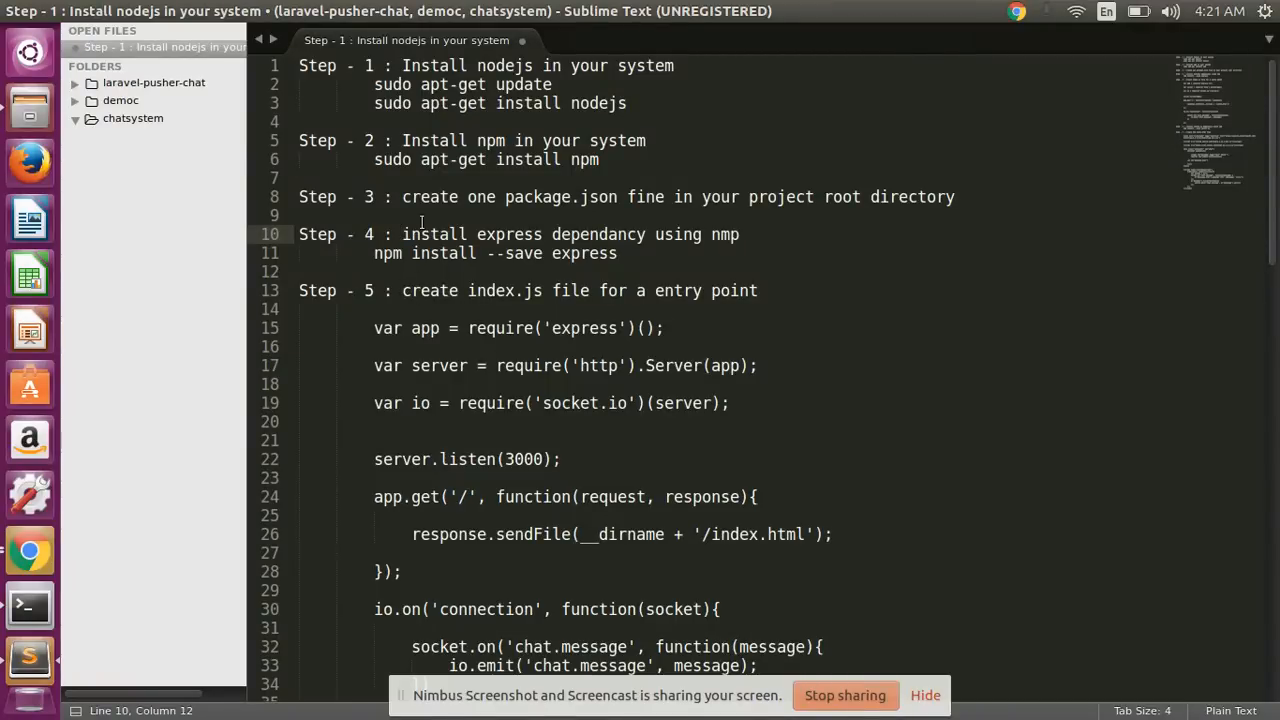
Step: Create a new file in the chatsystem folder and save it as package.json
left_click(400, 198)
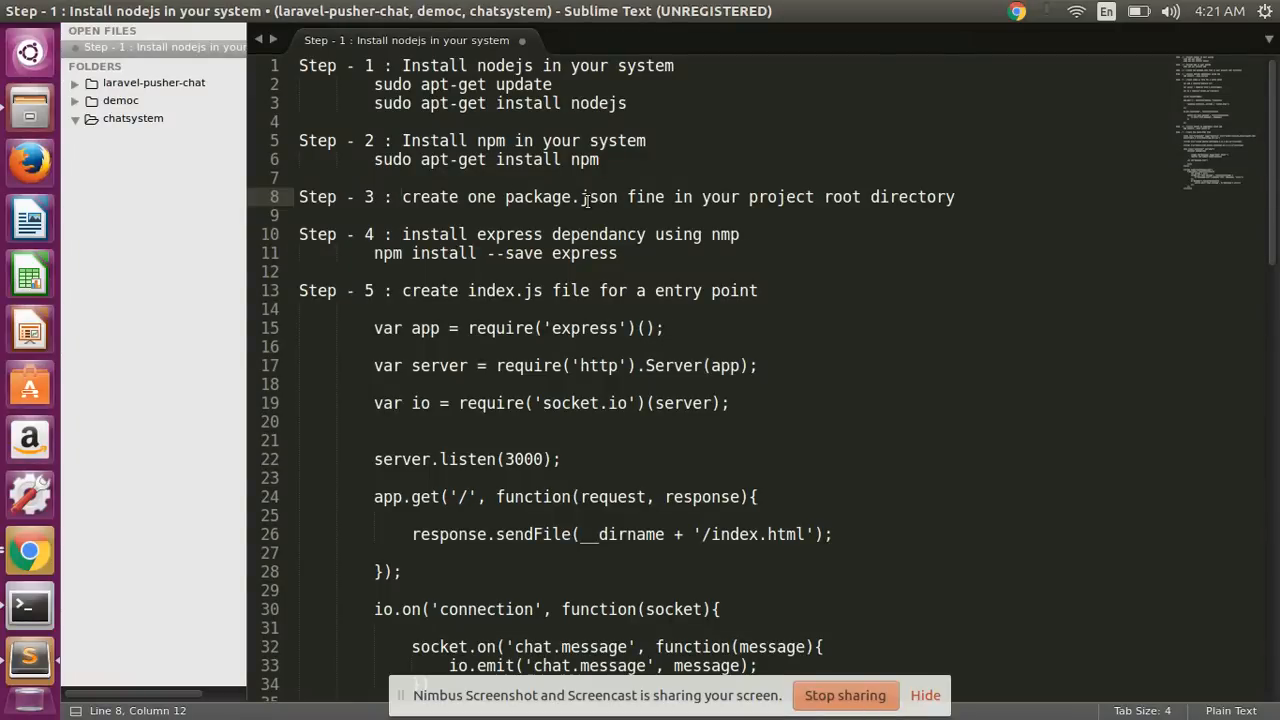
right_click(132, 118)
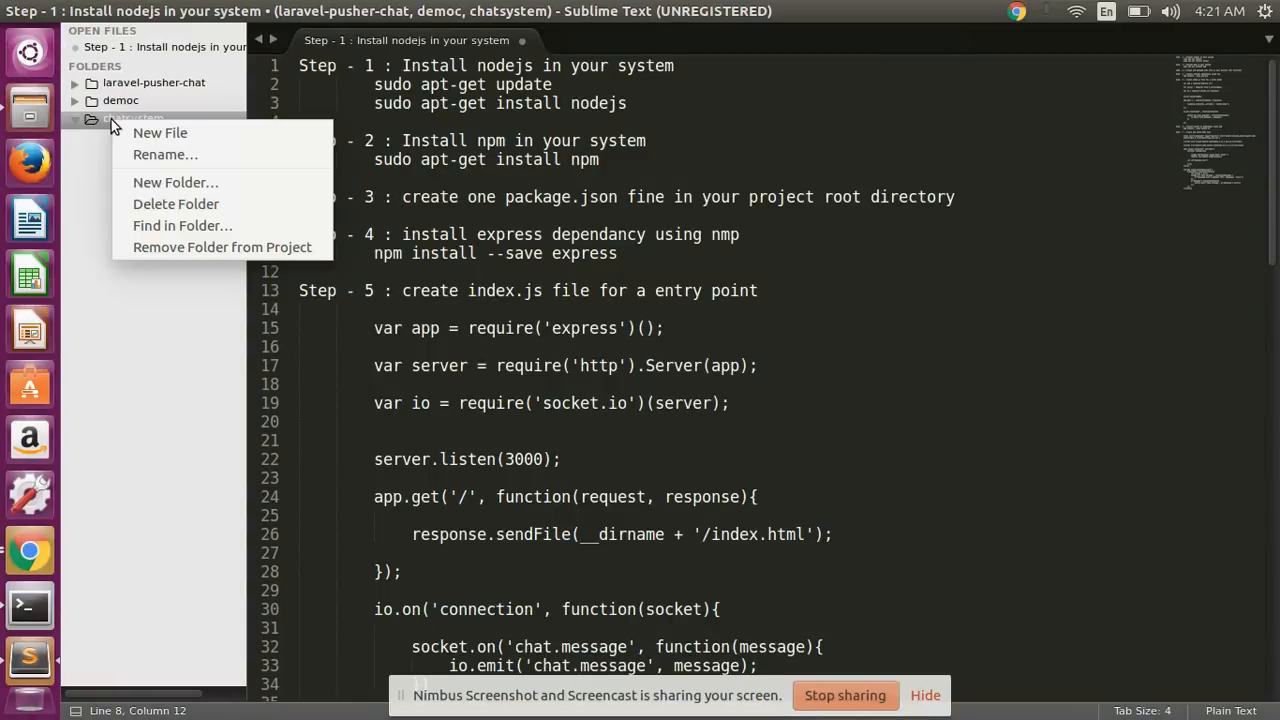
left_click(160, 132)
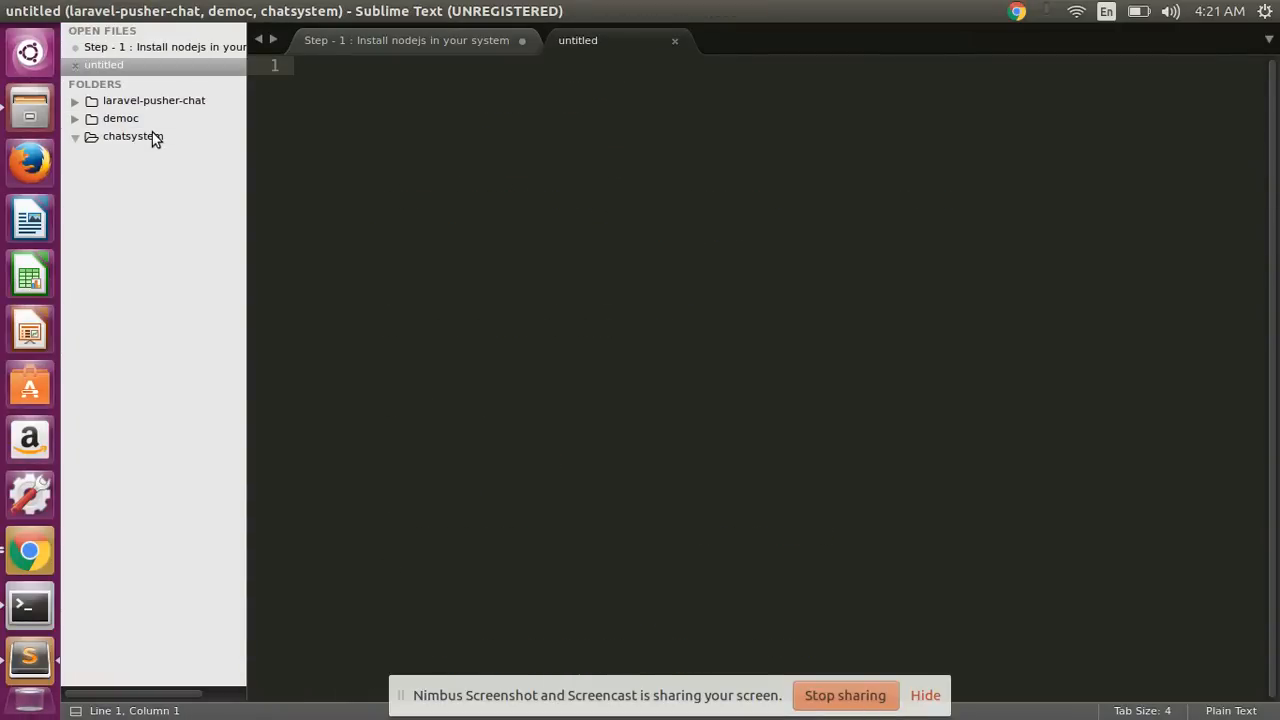
key("ctrl+s")
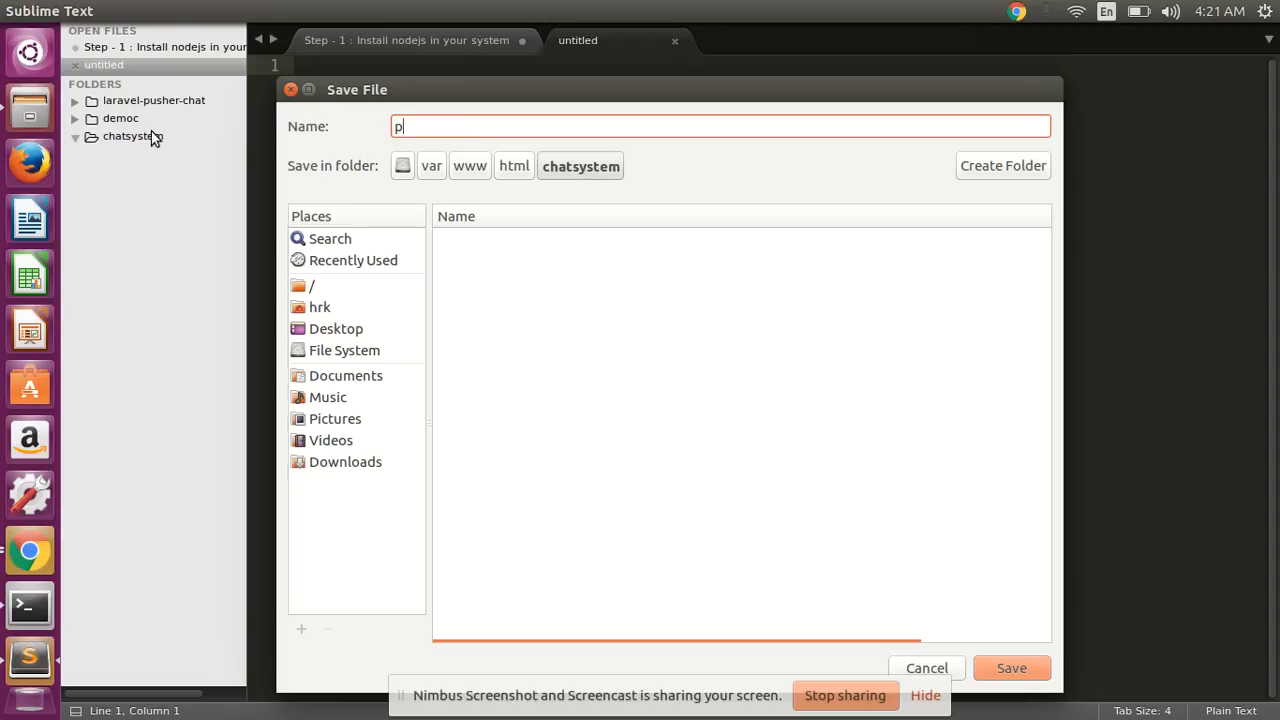
type("ackage")
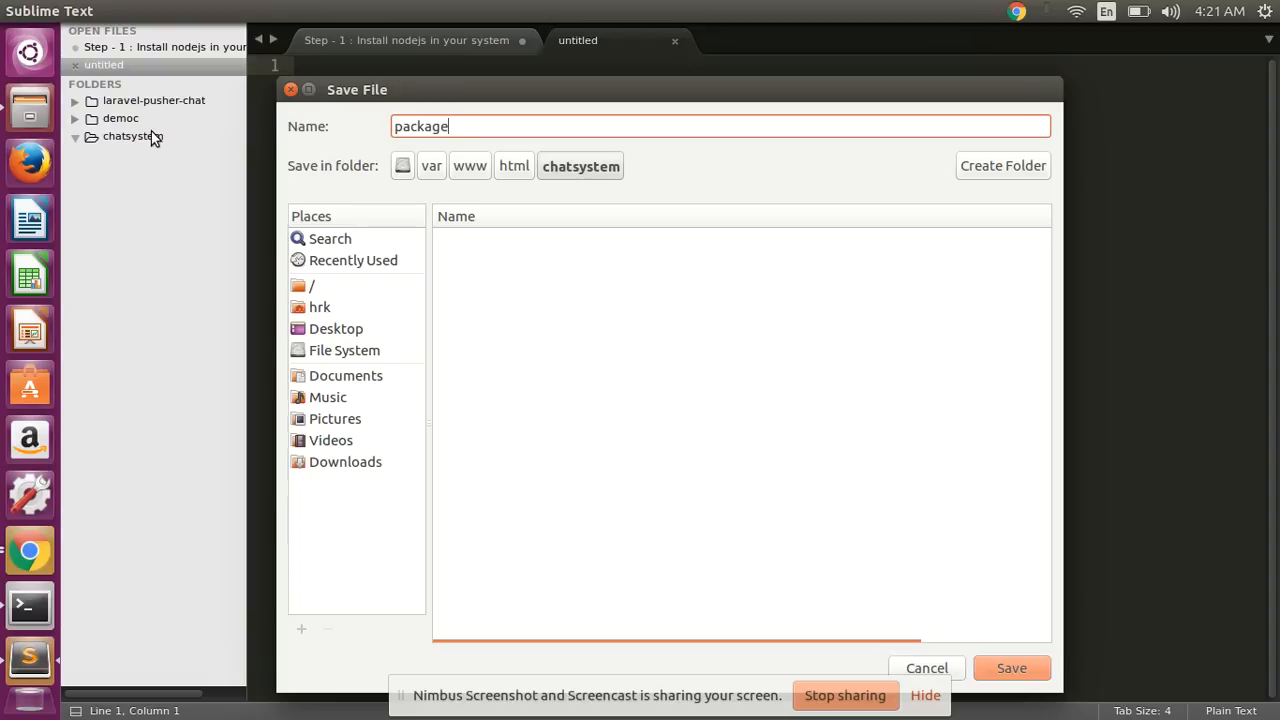
type(".json")
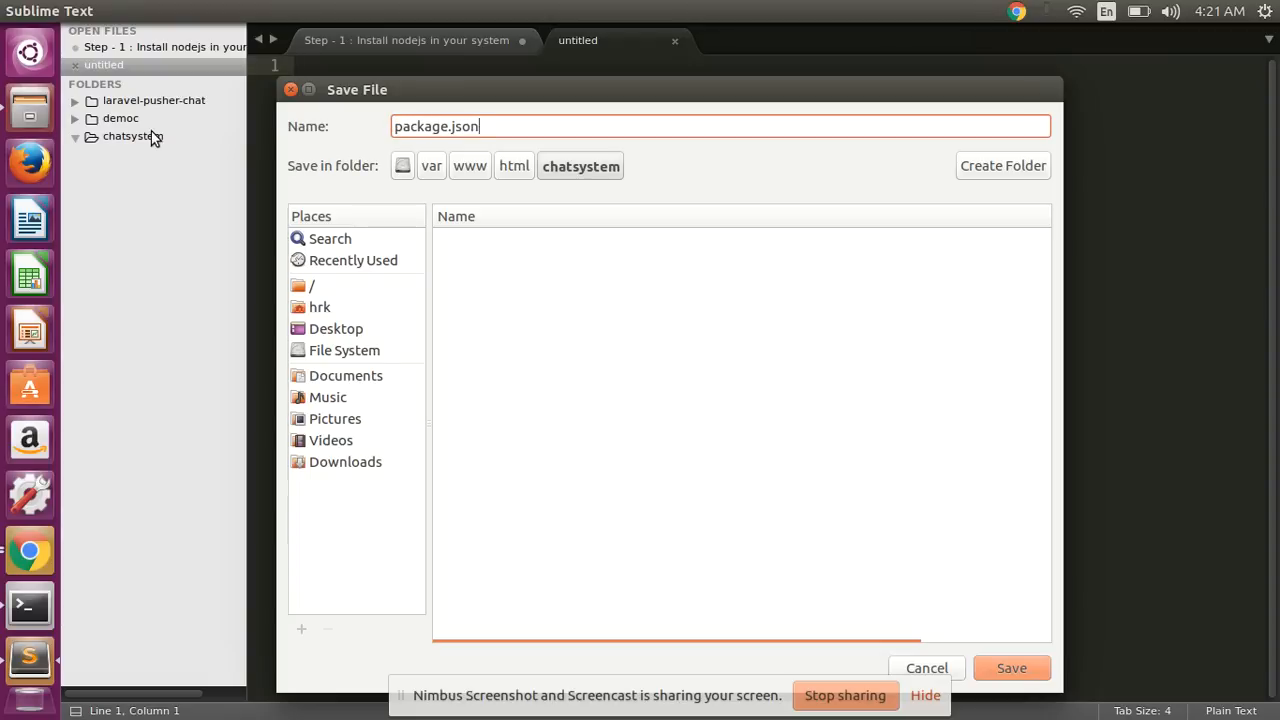
left_click(1012, 668)
type("{")
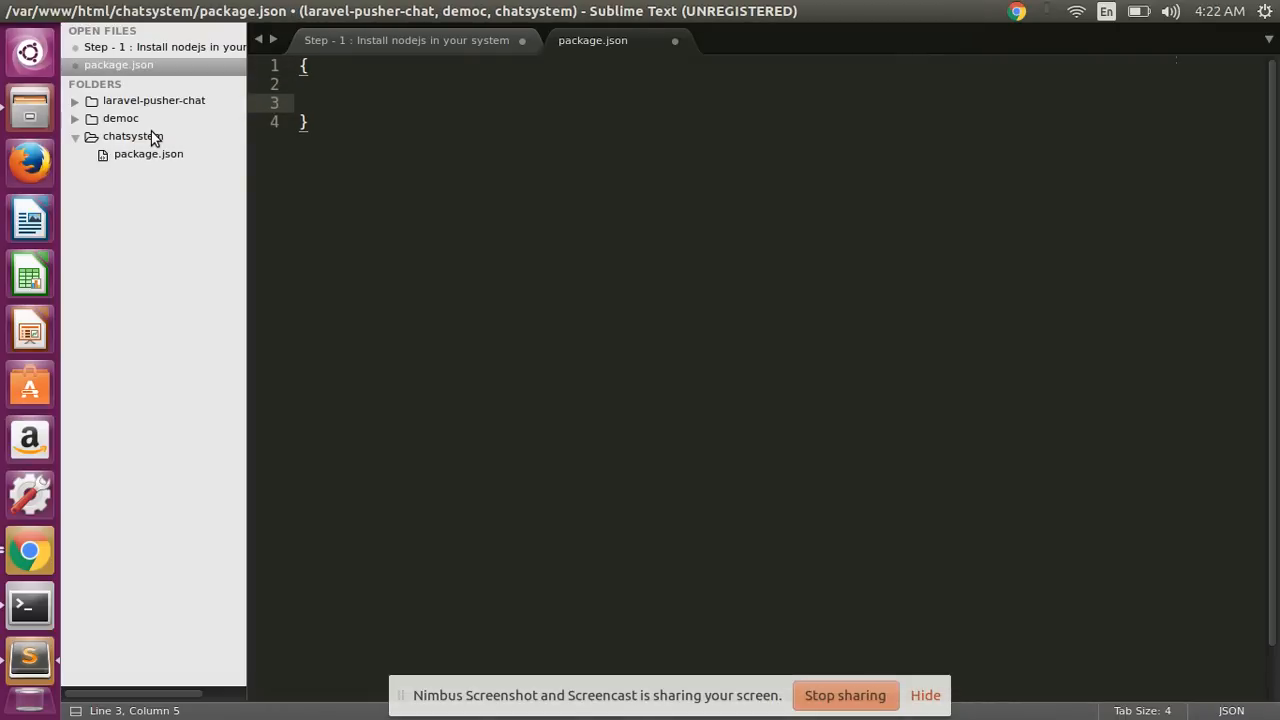
Step: Give package.json an empty pair of curly braces and return to the notes
key("Enter")
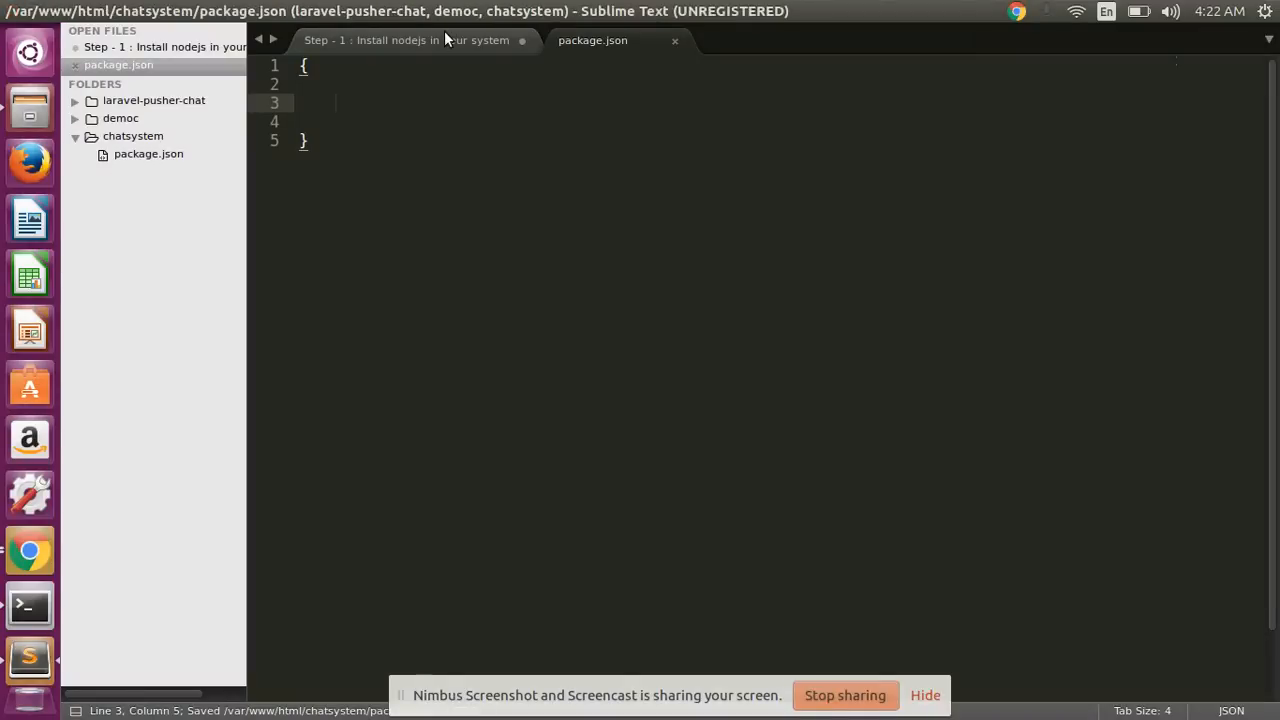
left_click(404, 40)
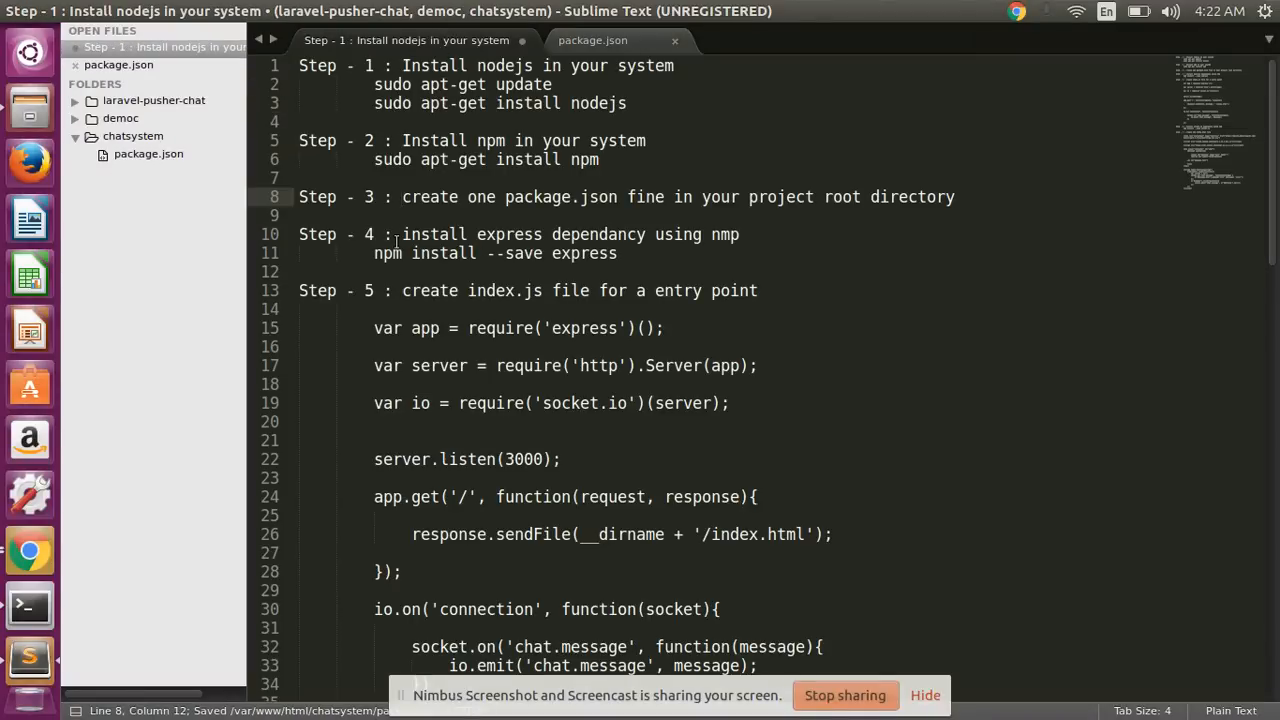
Step: Copy 'npm install --save express' from the notes and run it in Terminal
left_click_drag(402, 234, 600, 234)
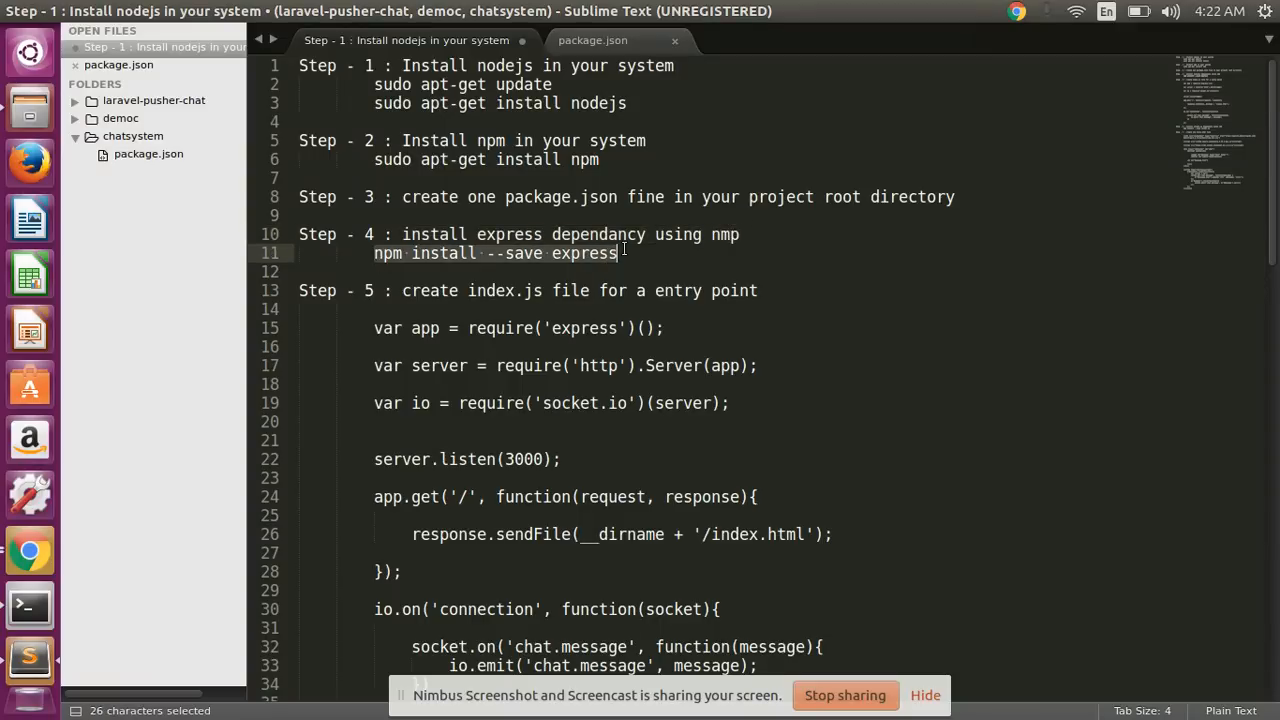
key("ctrl+c")
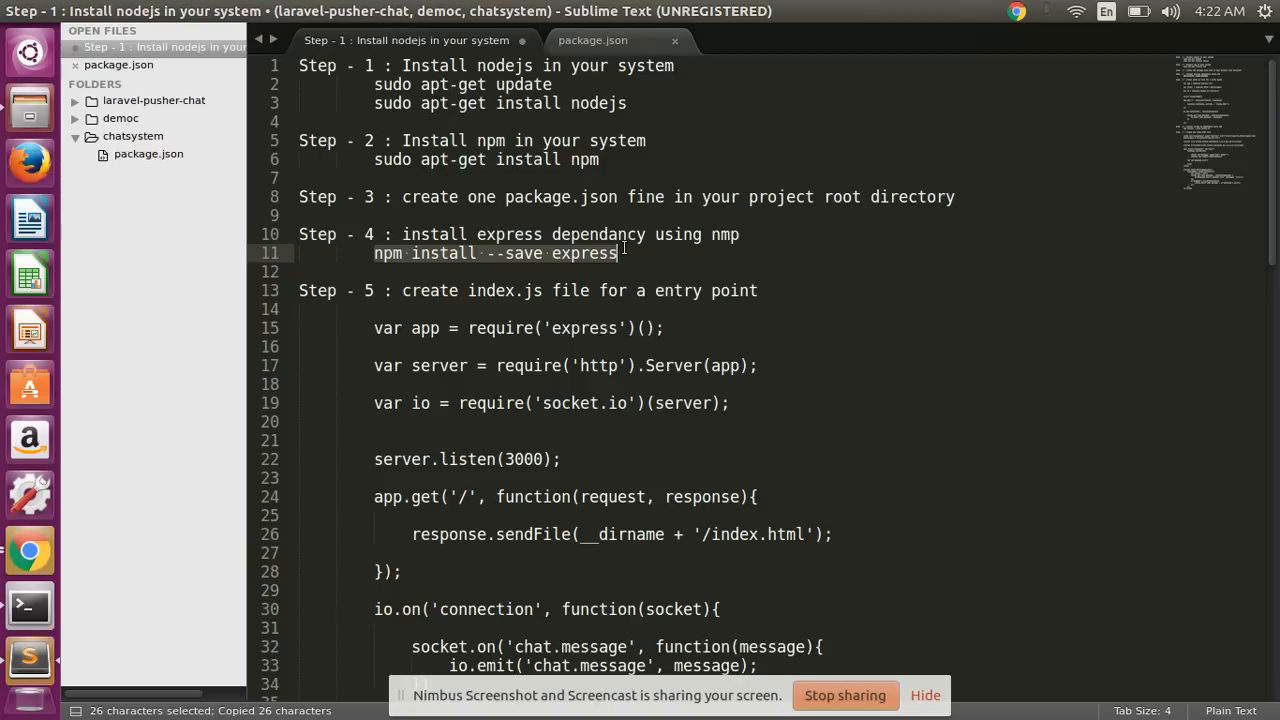
left_click(28, 604)
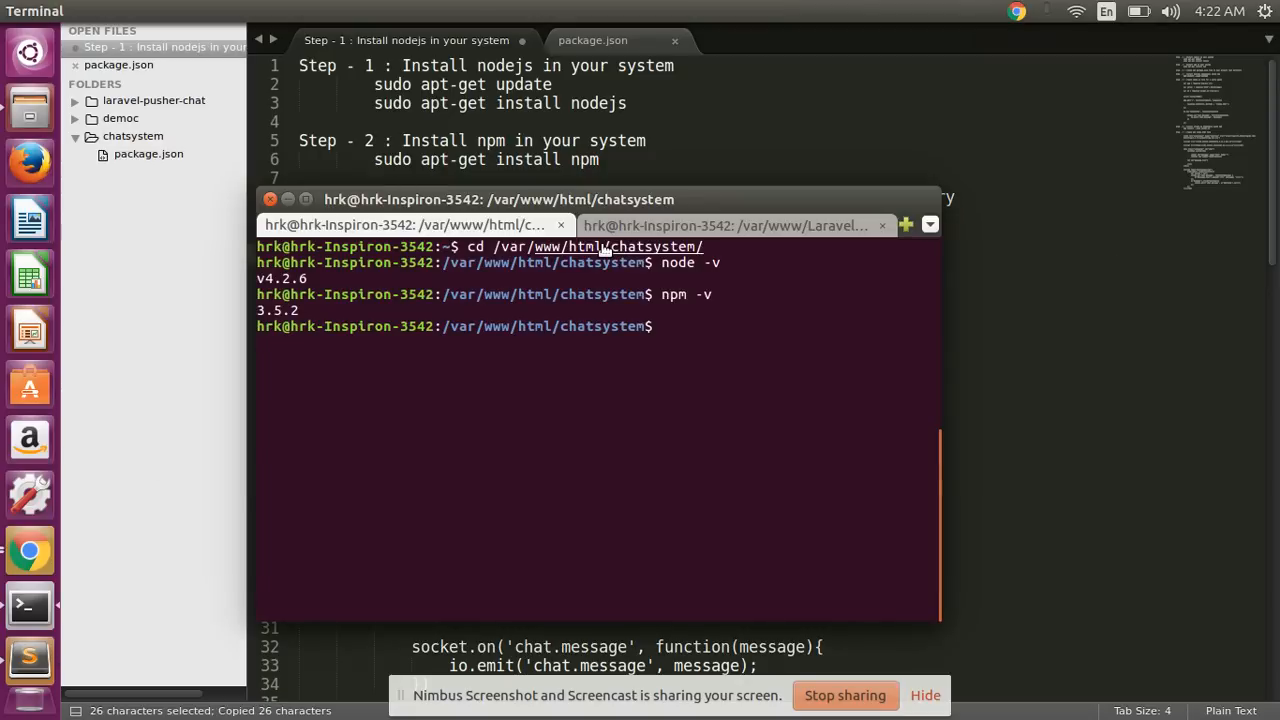
type("npm install --save express")
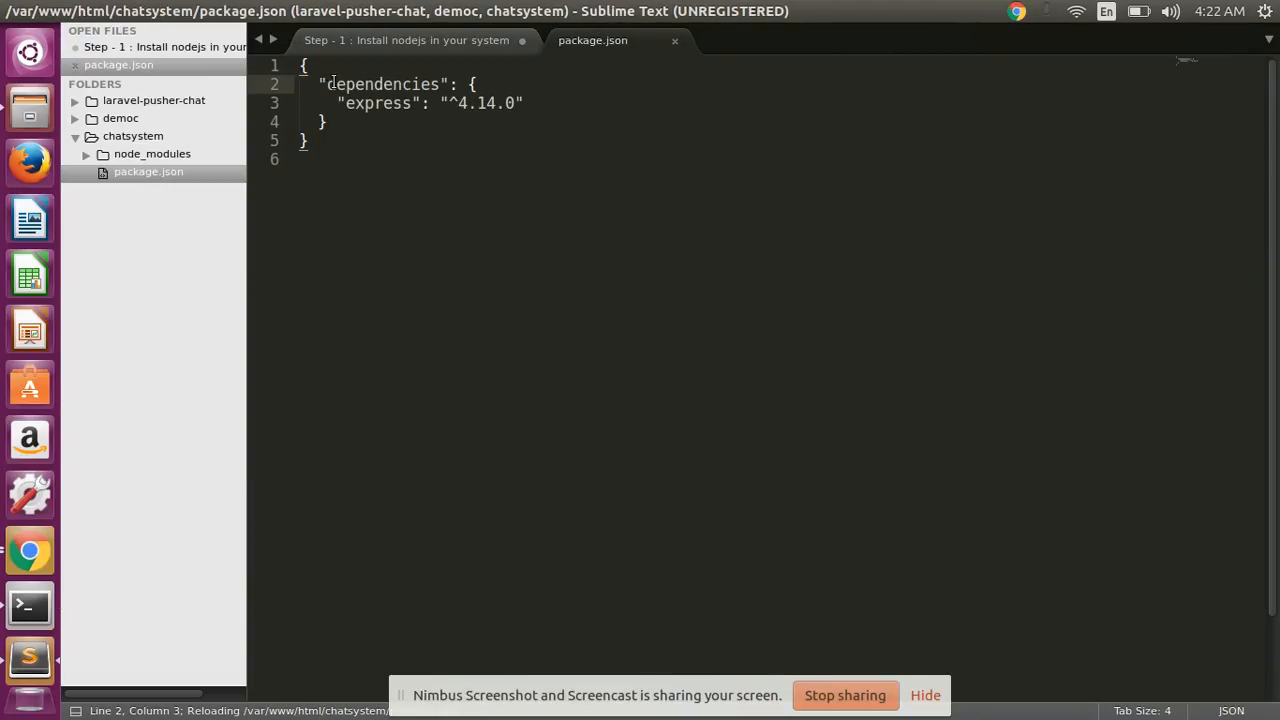
Step: Check the express dependency in package.json, then select the Step 5 'create index.js' heading in the notes
left_click_drag(328, 84, 328, 122)
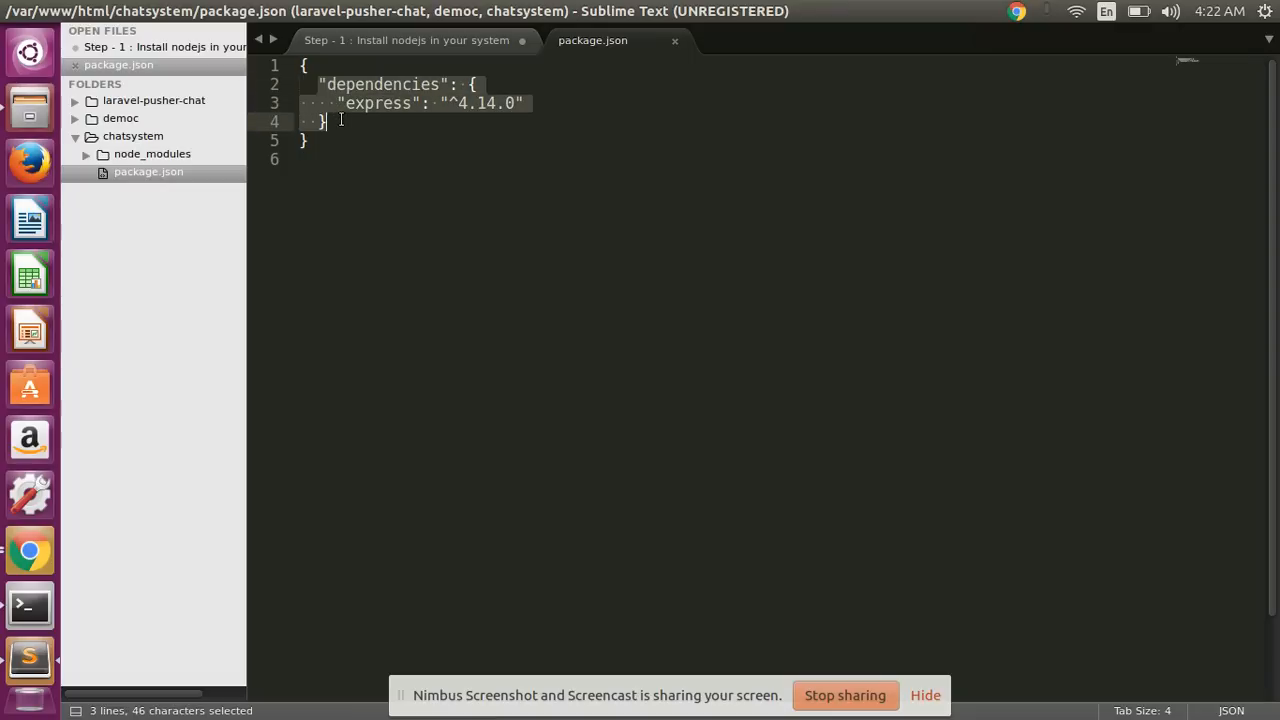
left_click(322, 84)
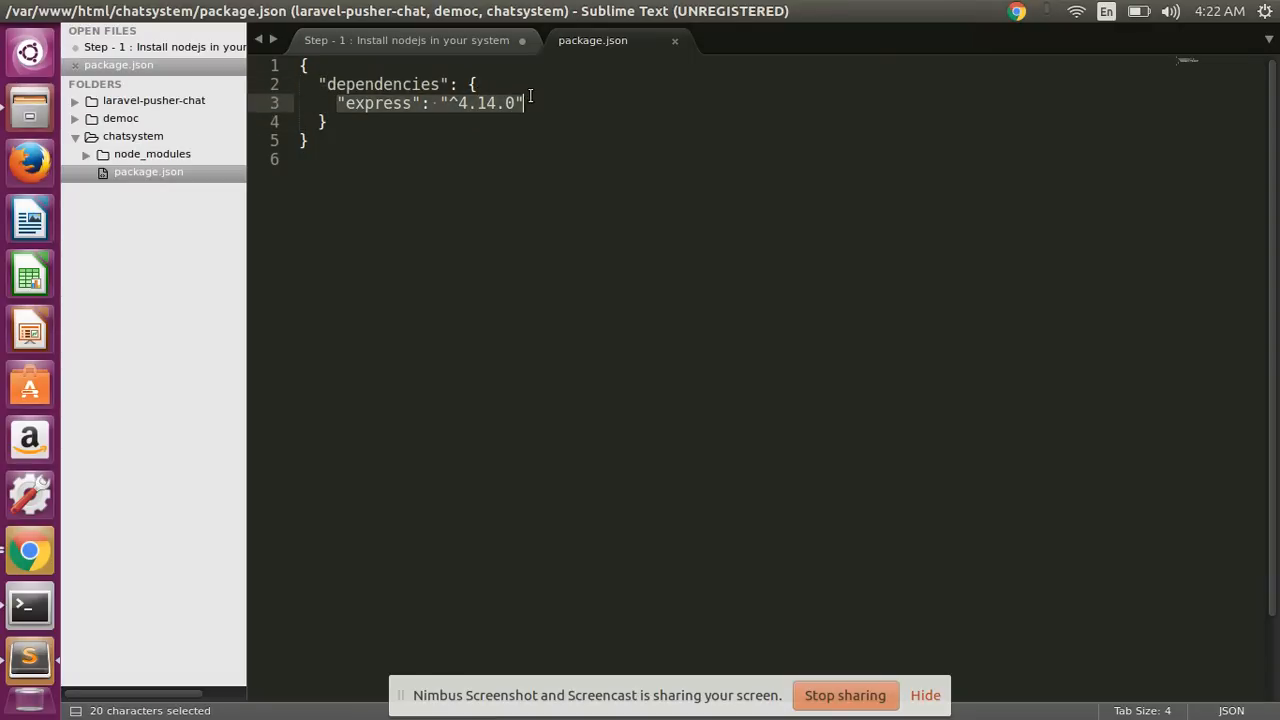
left_click(408, 40)
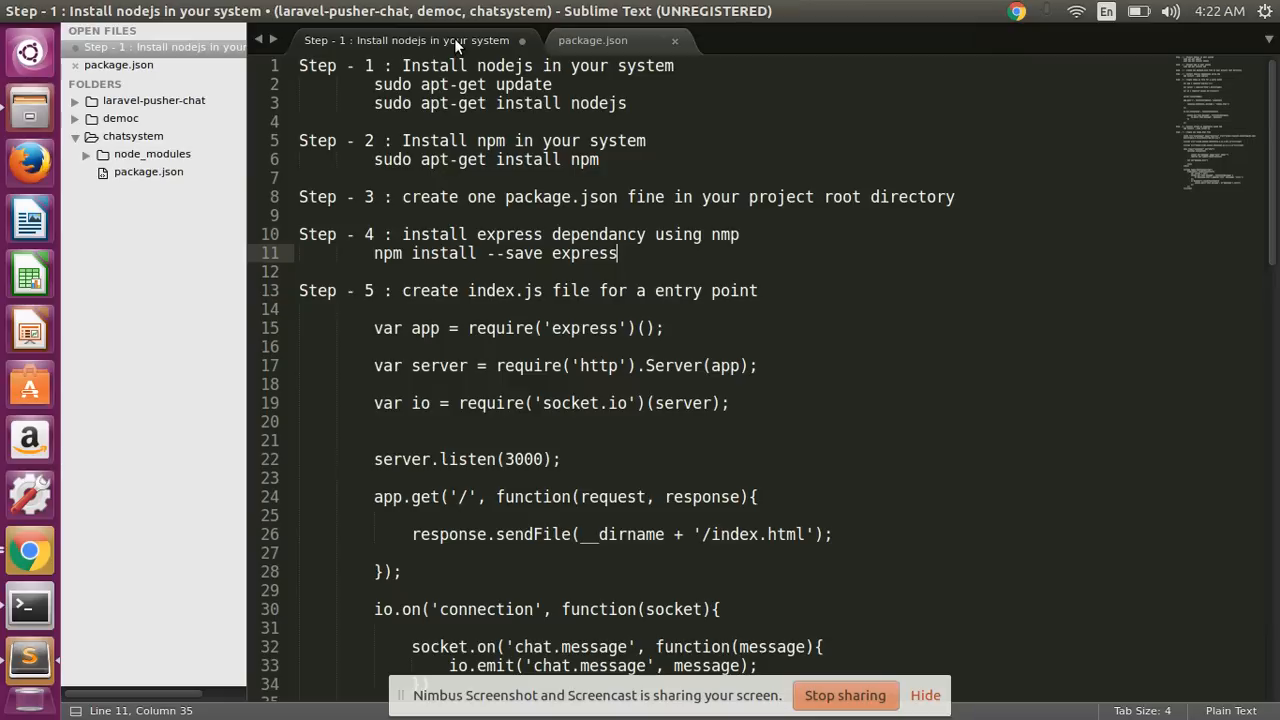
scroll("down", 3)
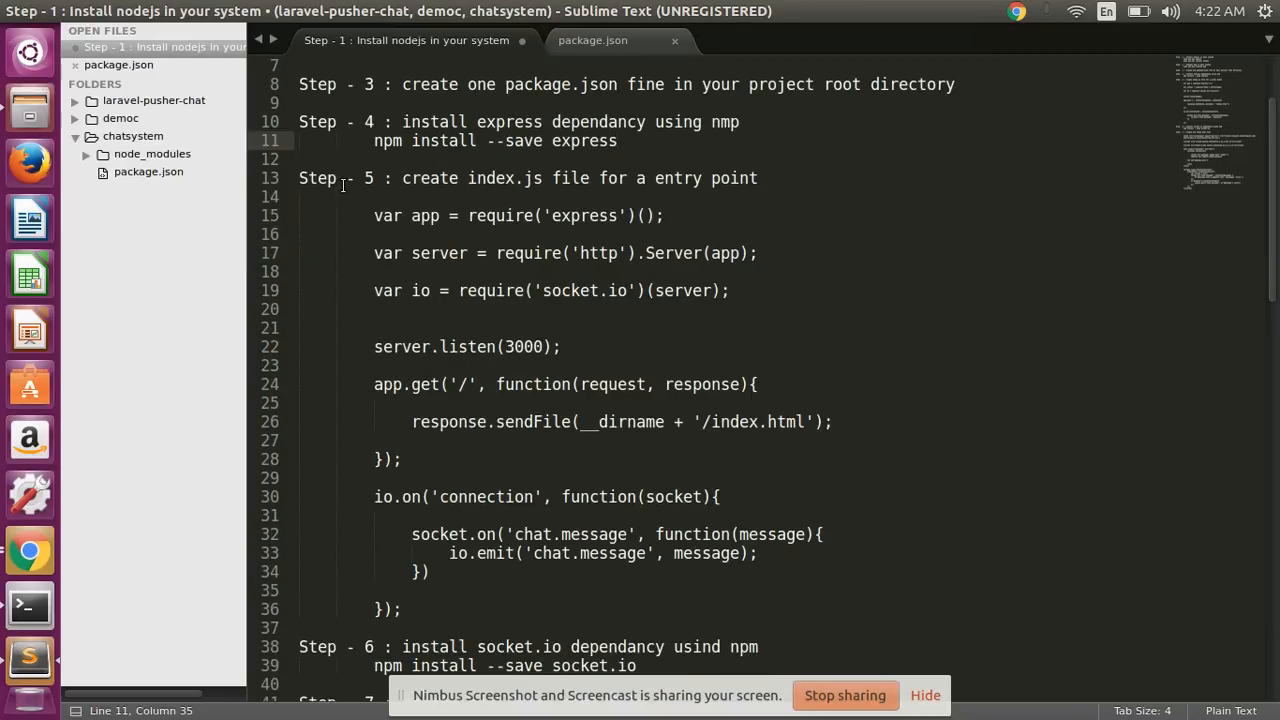
left_click_drag(402, 178, 758, 178)
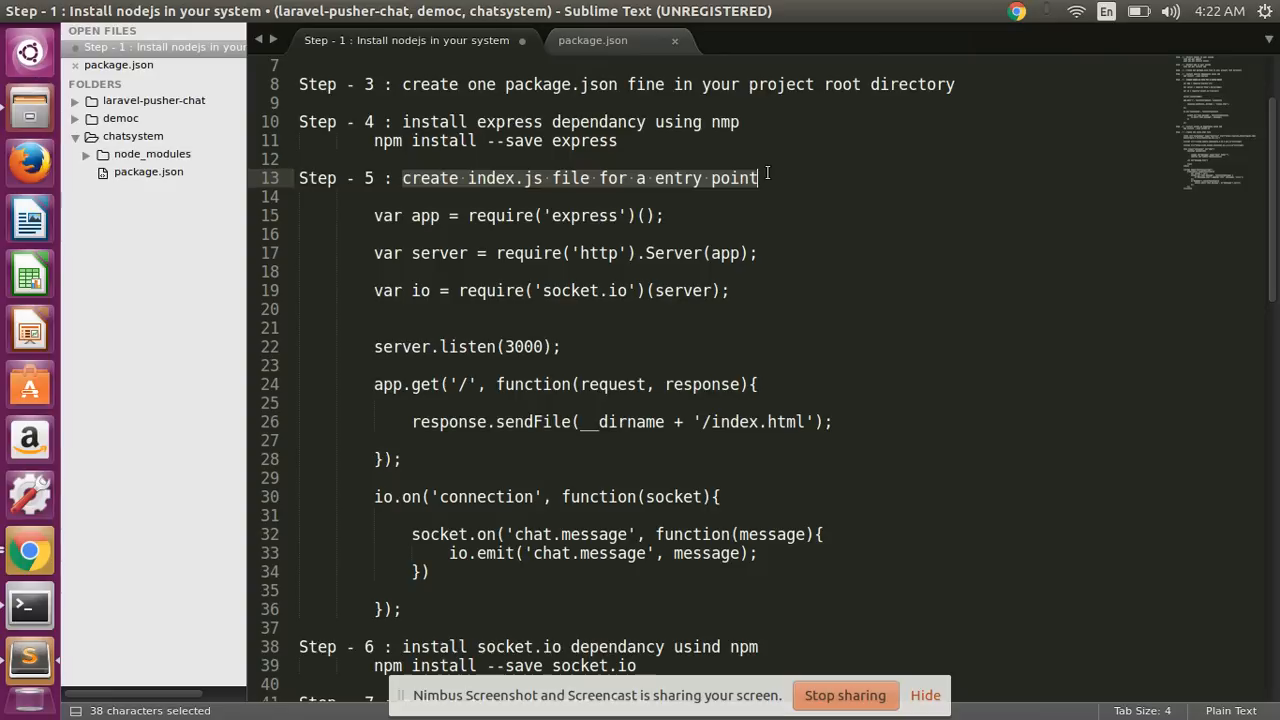
mouse_move(762, 172)
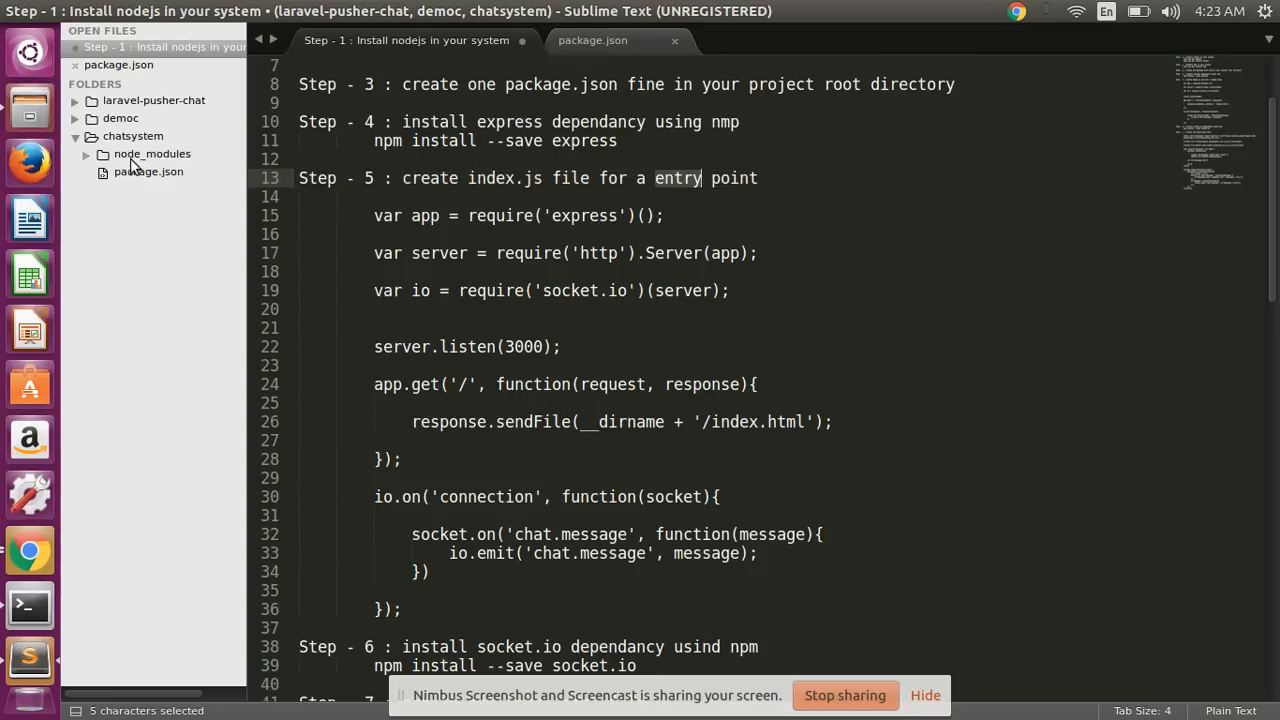
Step: Create a new file in the chatsystem folder and save it as index.js
right_click(132, 136)
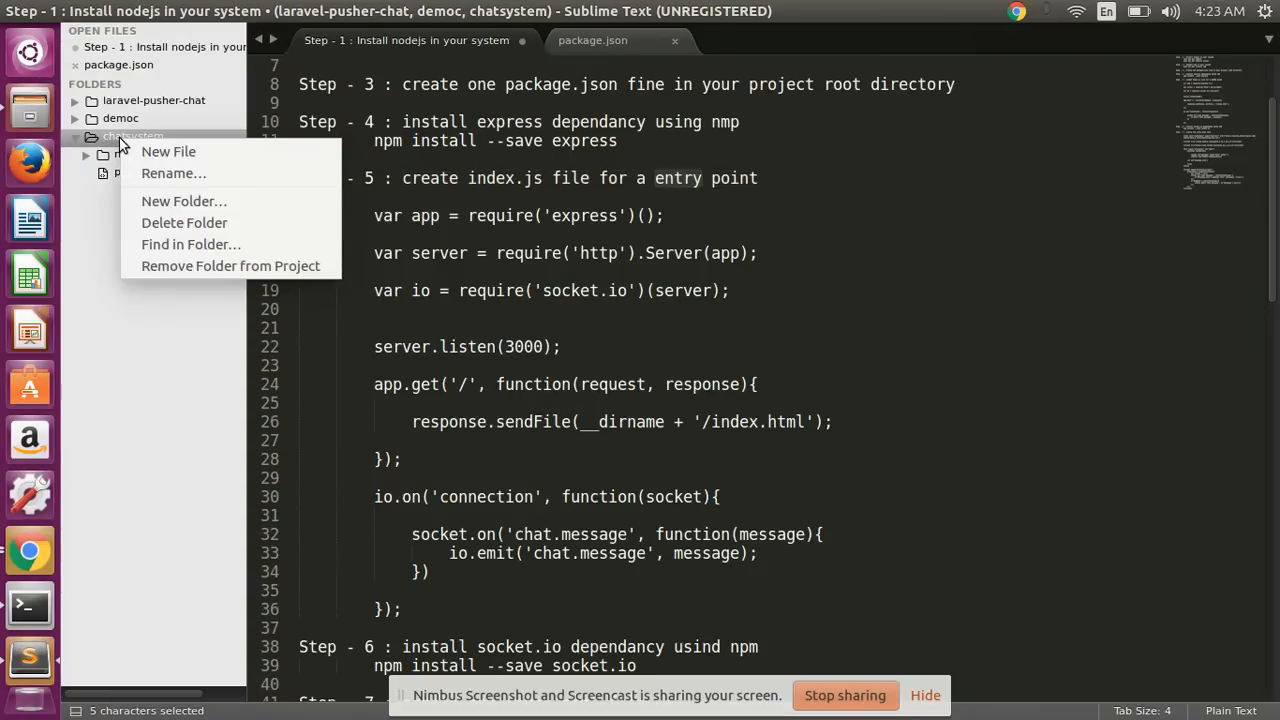
left_click(168, 152)
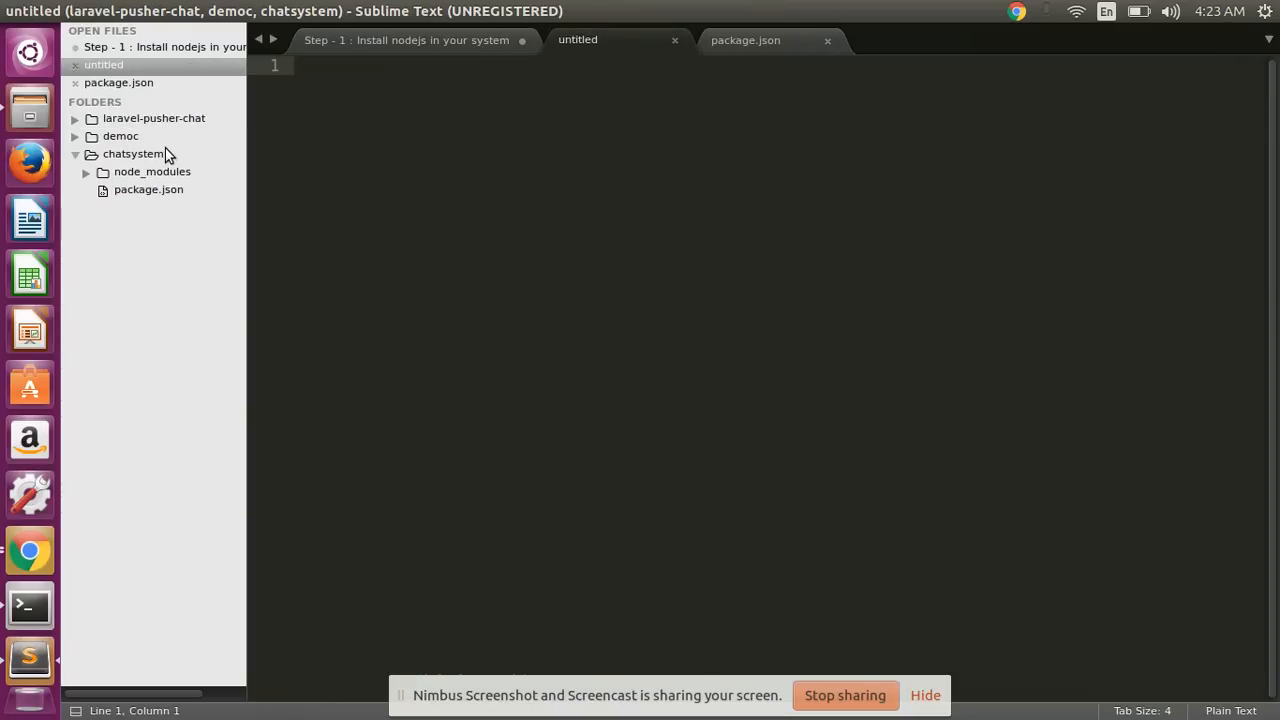
key("ctrl+s")
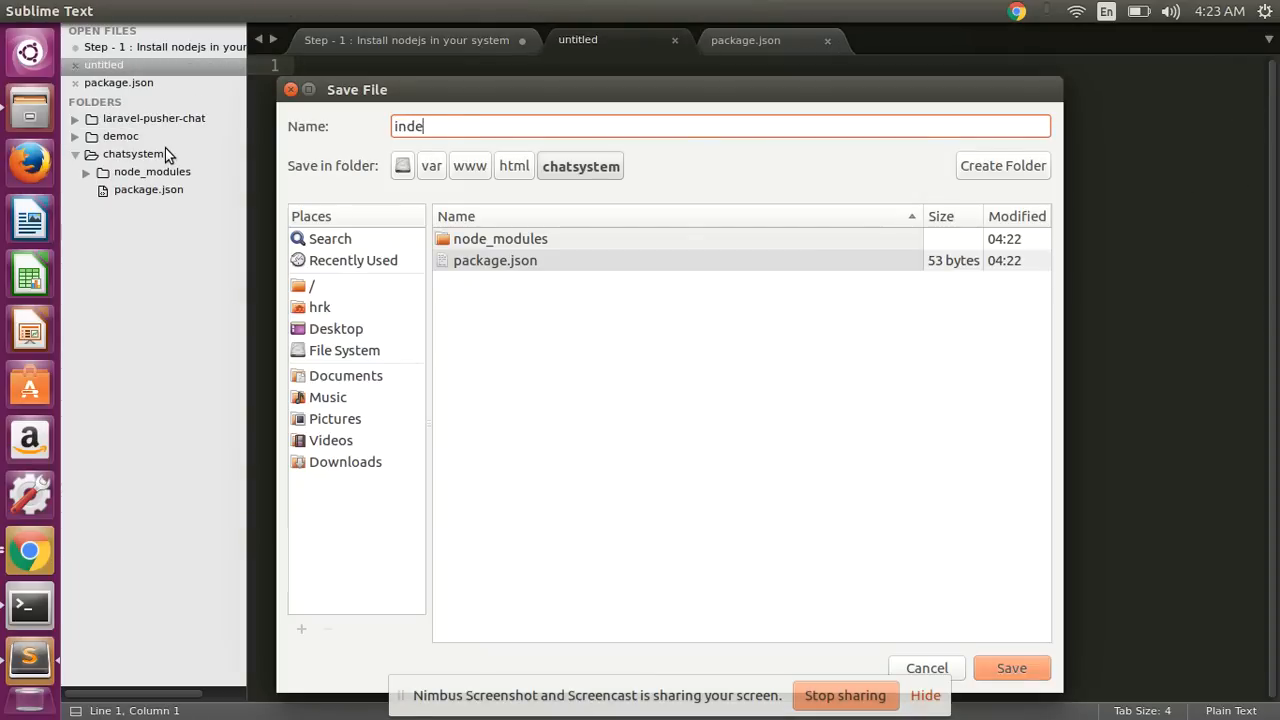
type("x.js")
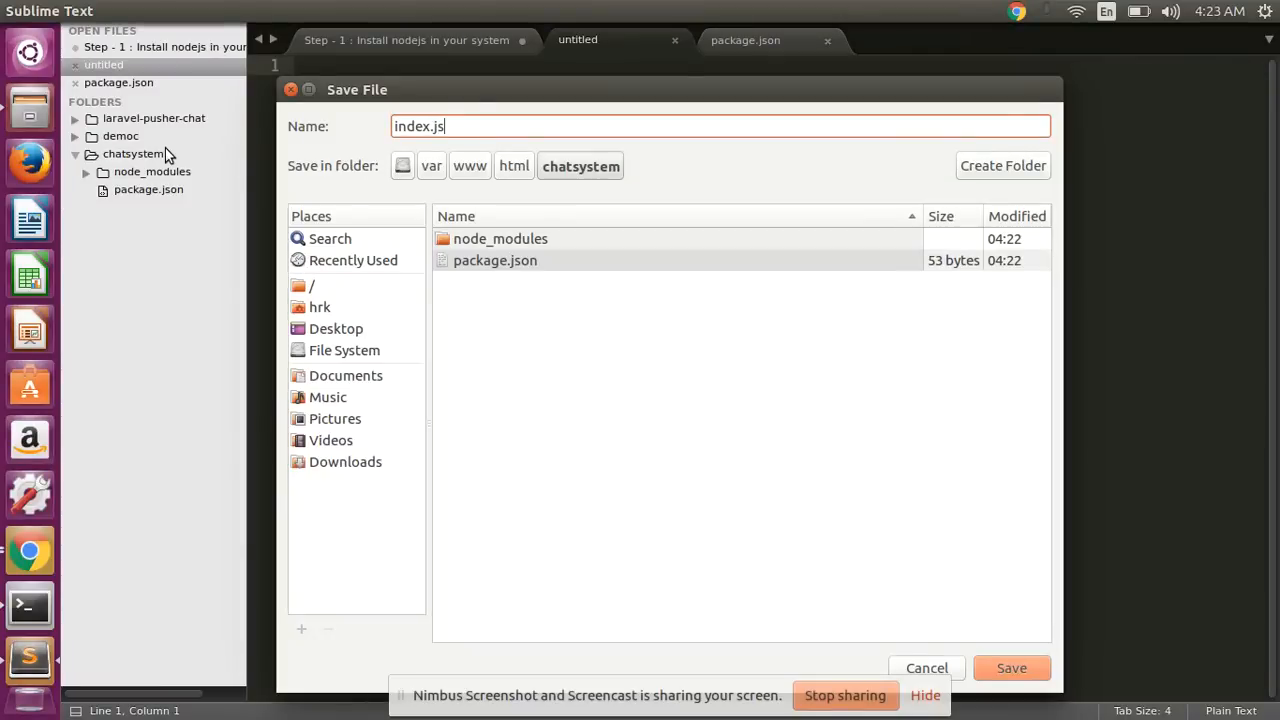
left_click(1012, 668)
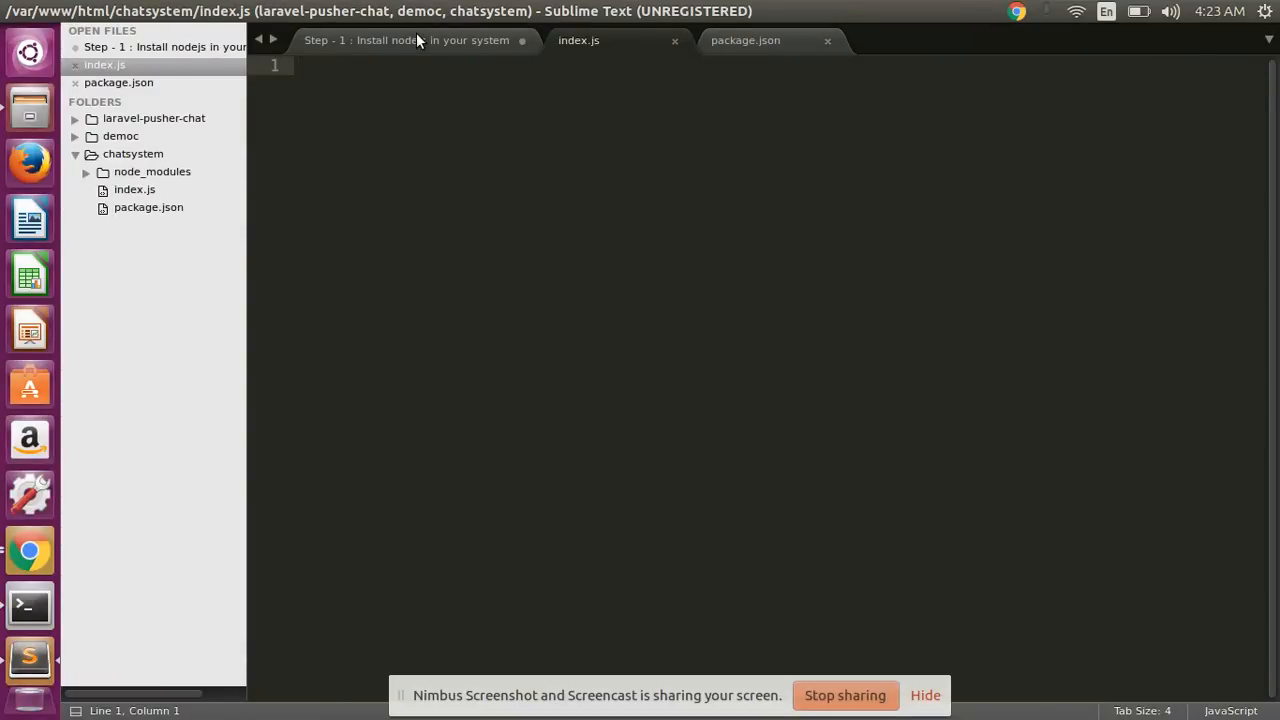
Step: Bring the Step 5 express and socket.io server code from the notes into index.js
left_click(404, 40)
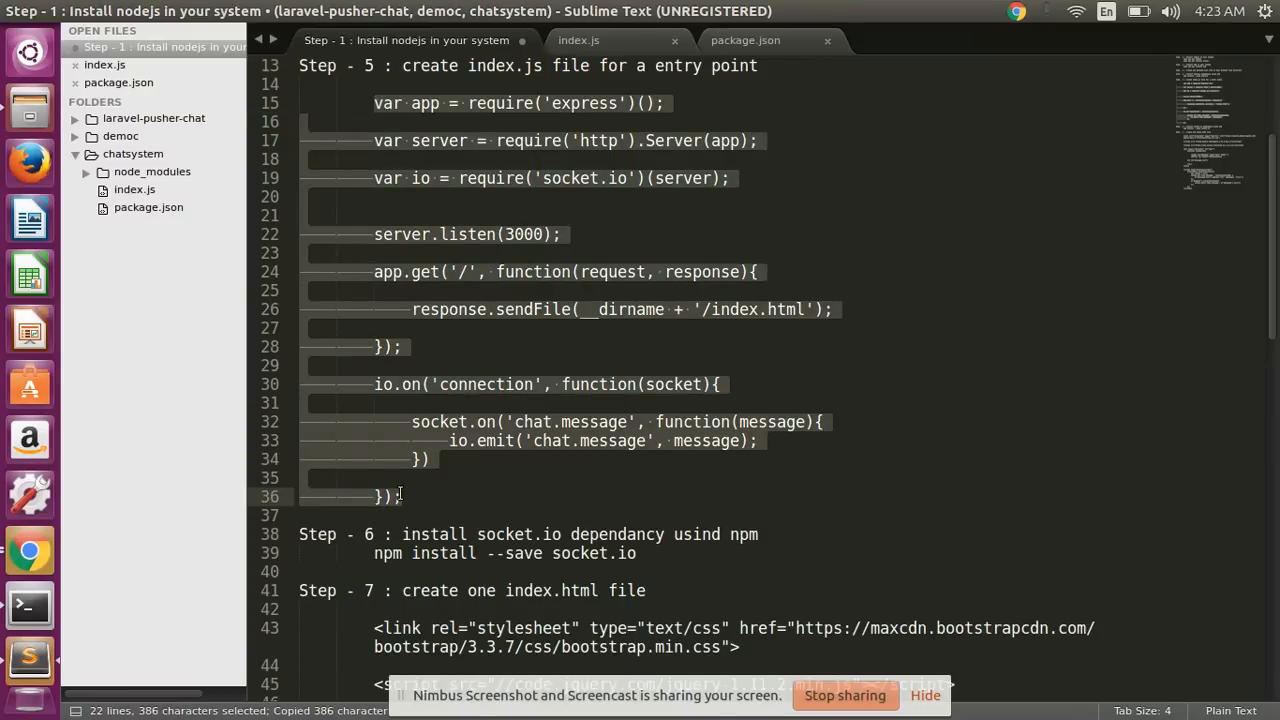
left_click(578, 40)
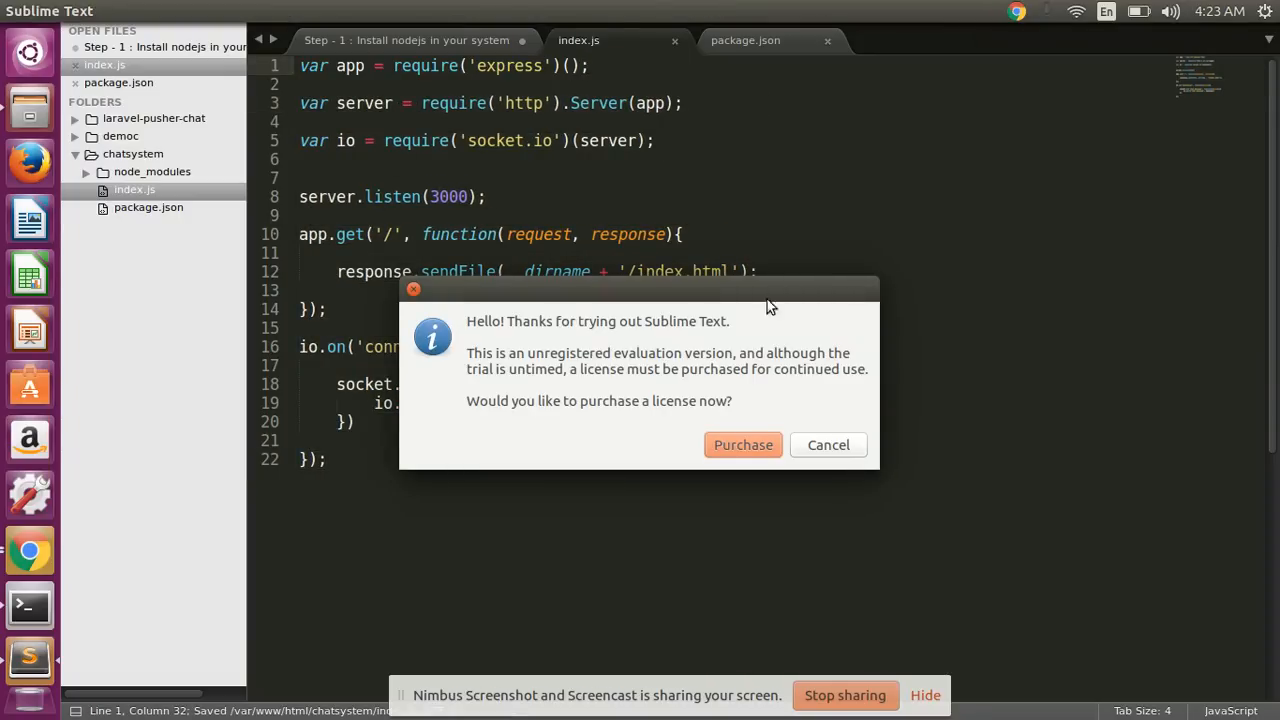
Step: Comment out the socket.io require, the io.on connection block and the sendFile line
left_click(828, 444)
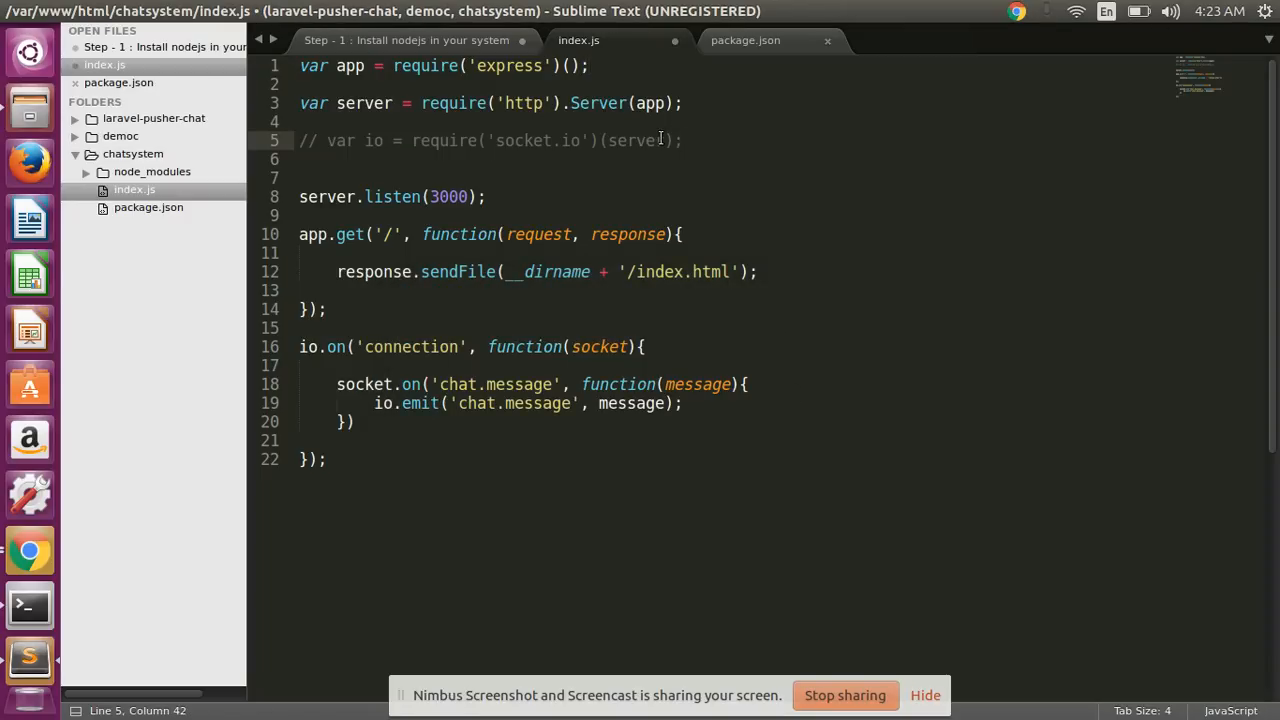
key("ctrl+s")
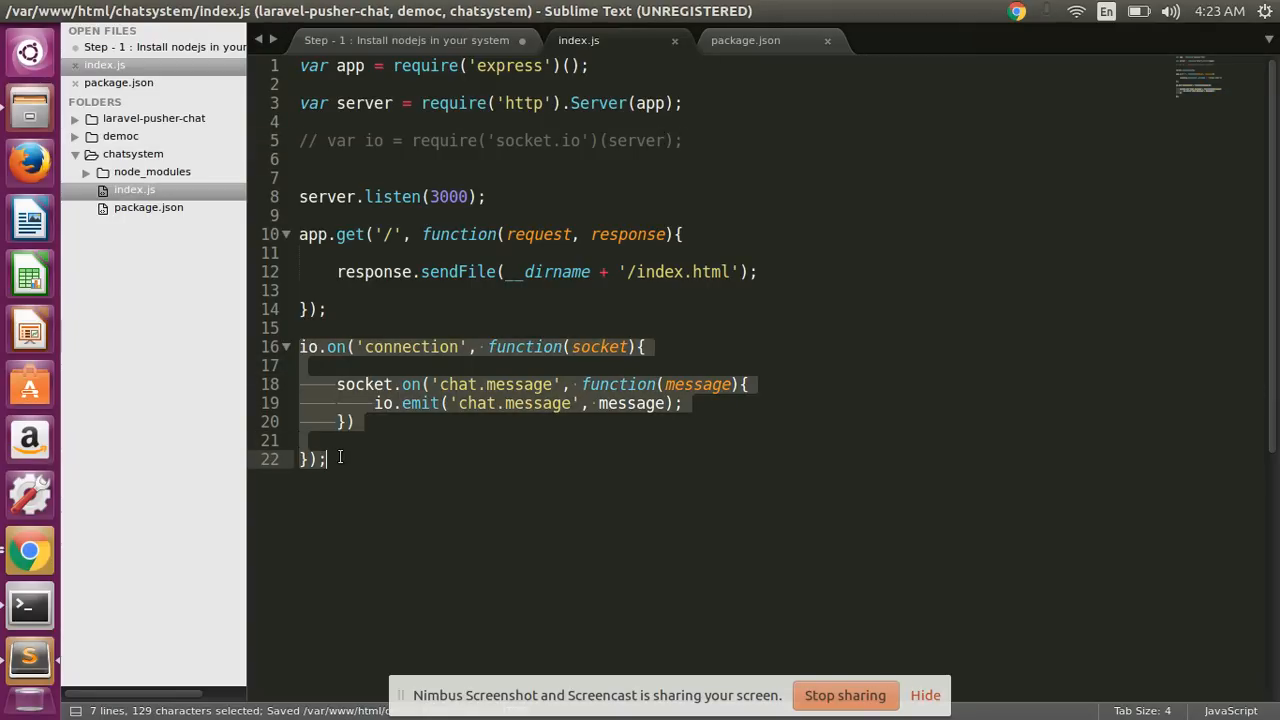
key("ctrl+/")
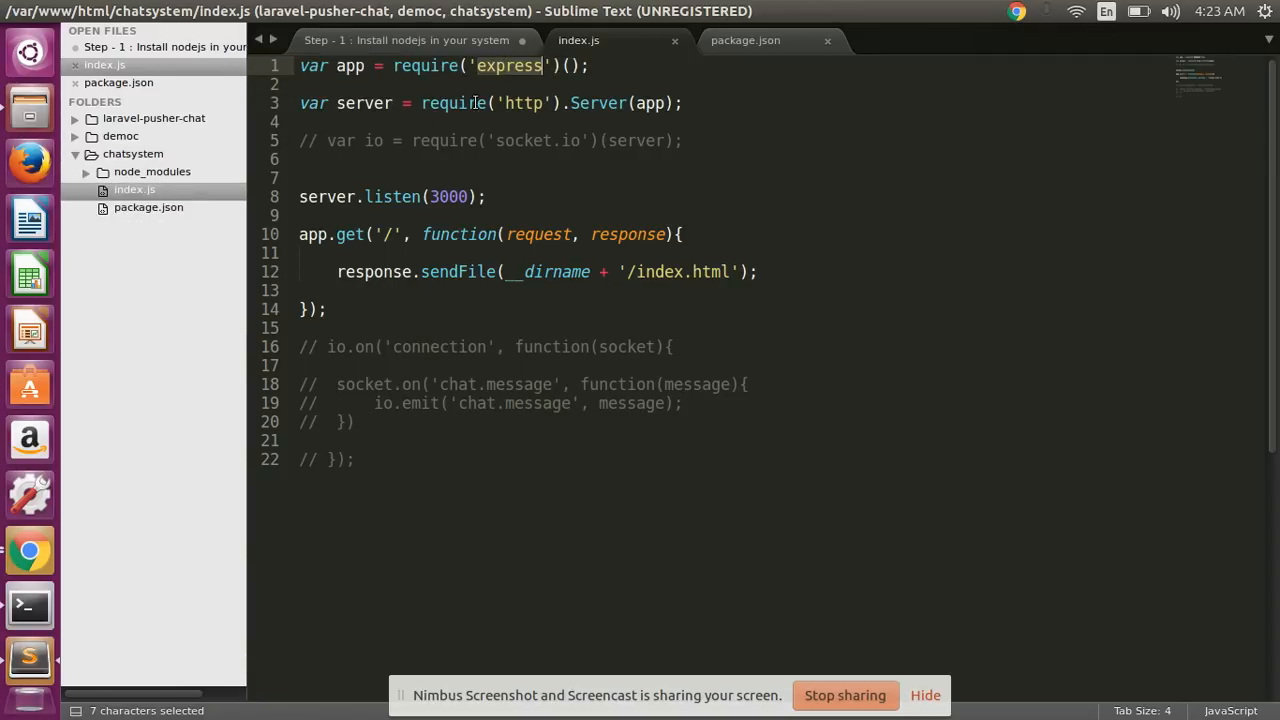
triple_click(490, 104)
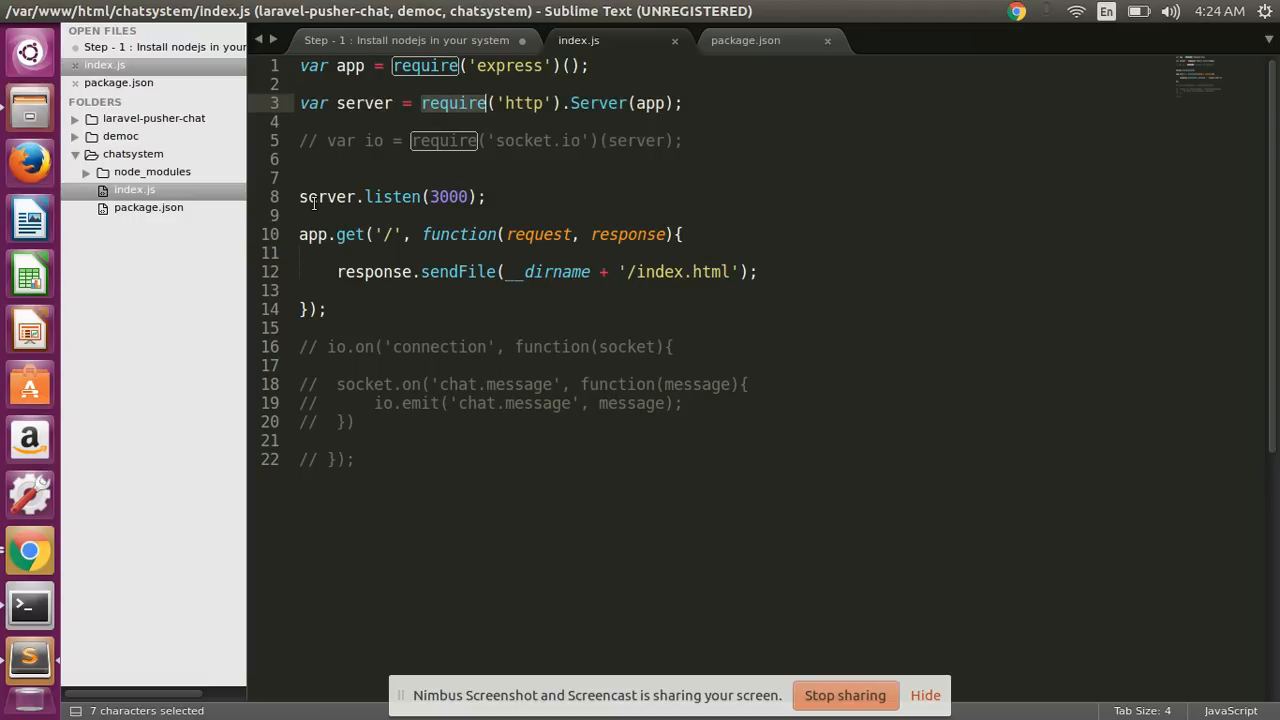
left_click(484, 196)
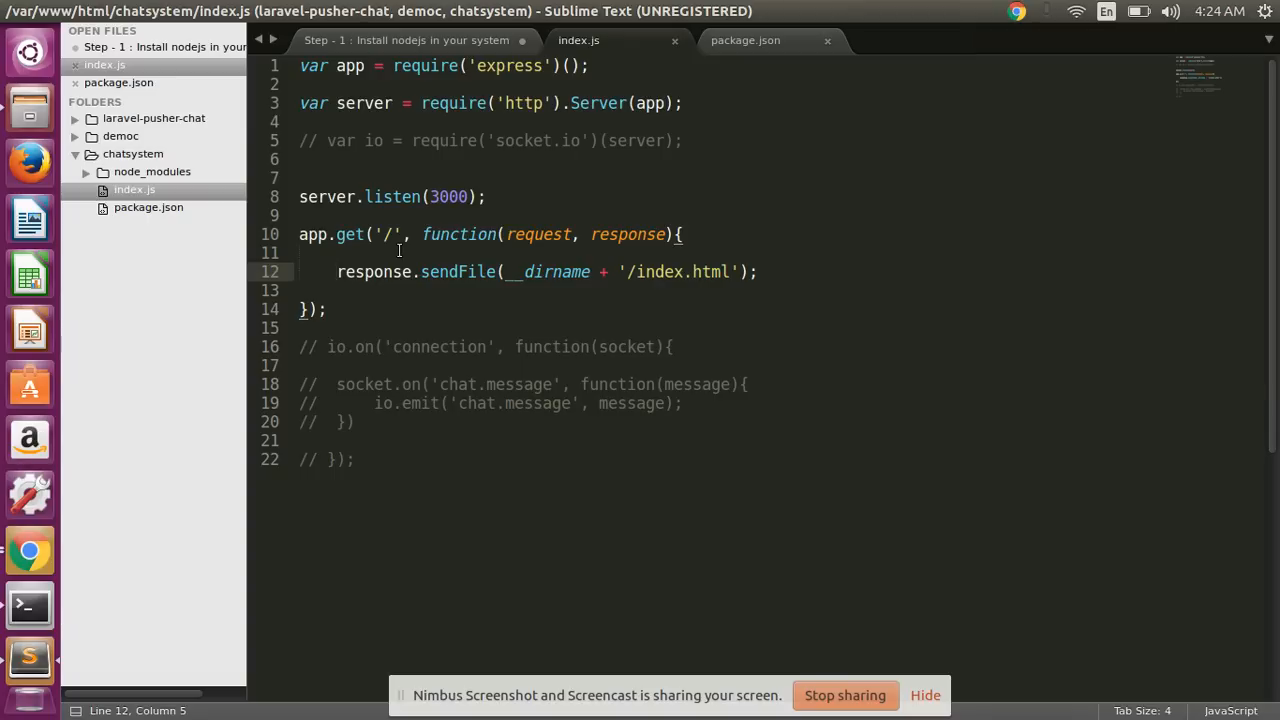
type("//")
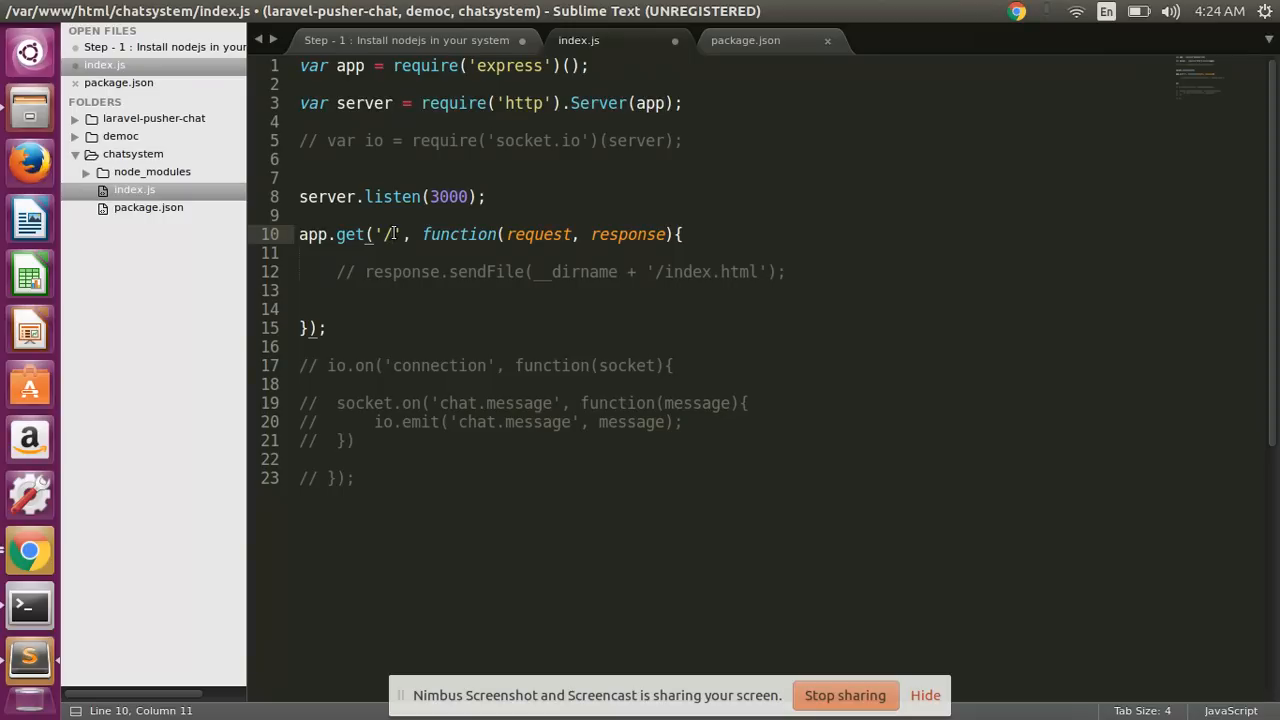
Step: Edit the app.get route path, removing a stray character from it
double_click(388, 234)
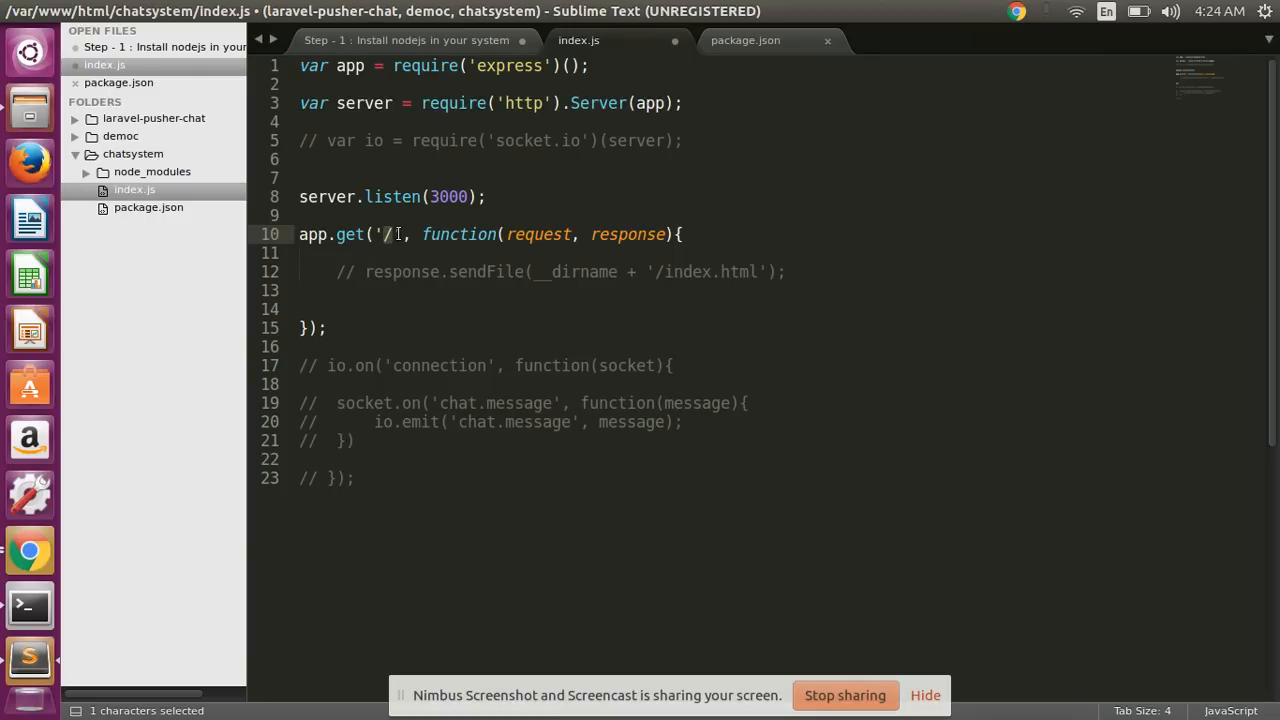
left_click(398, 234)
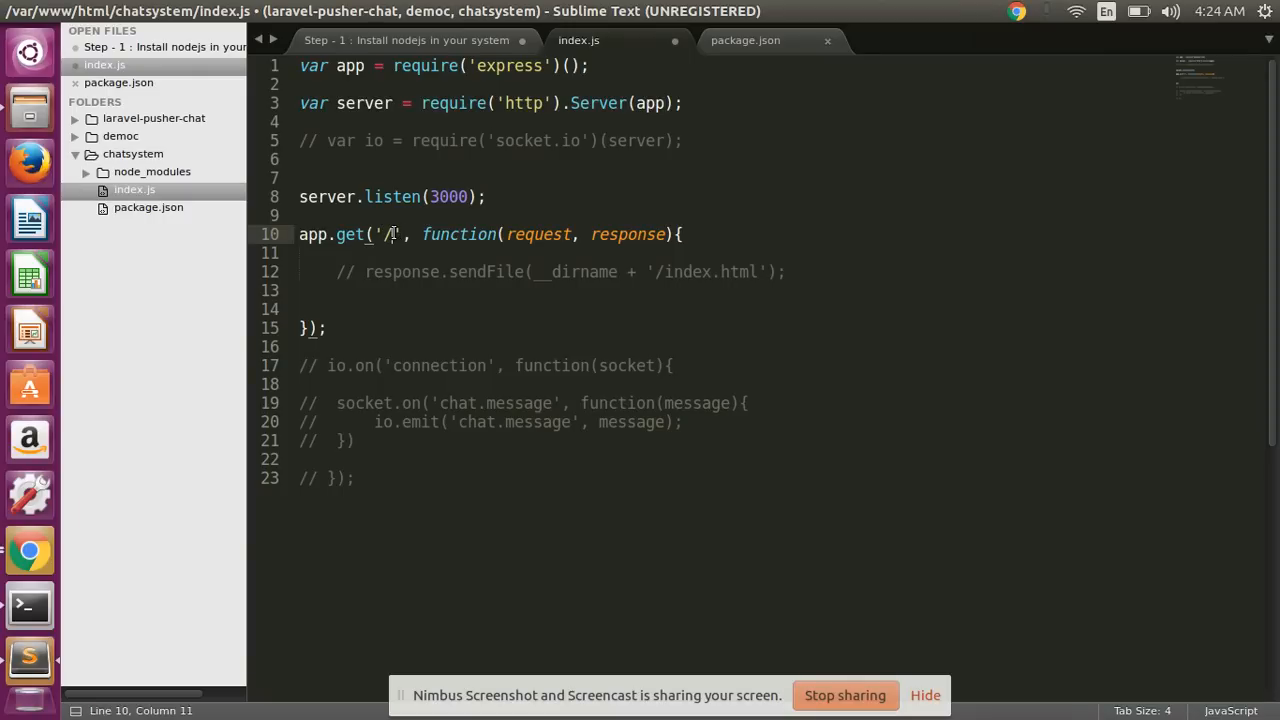
double_click(388, 234)
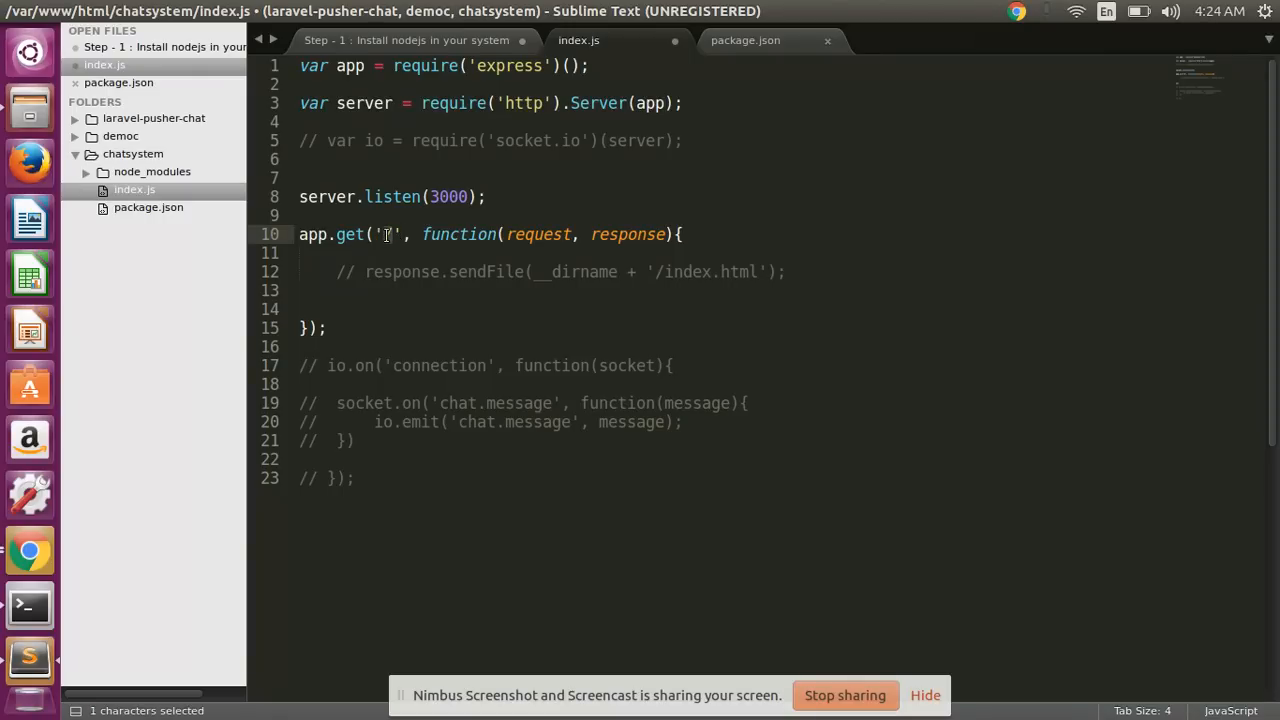
type("t")
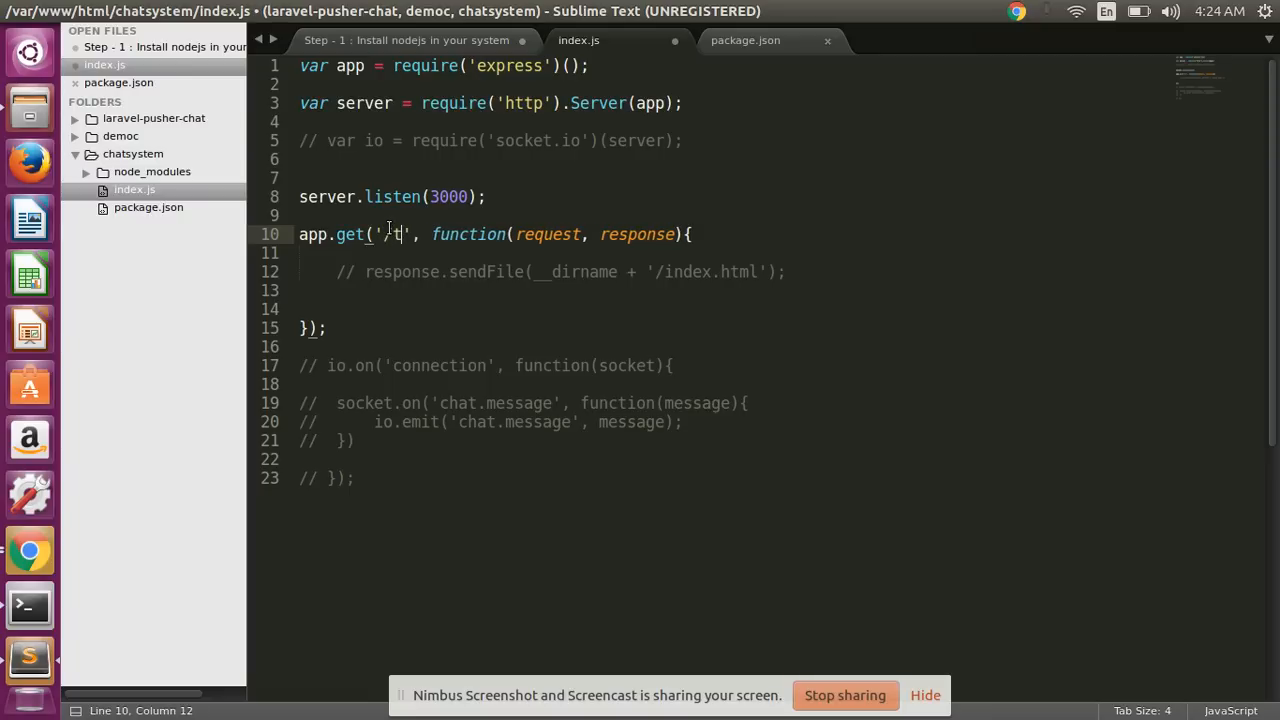
key("BackSpace")
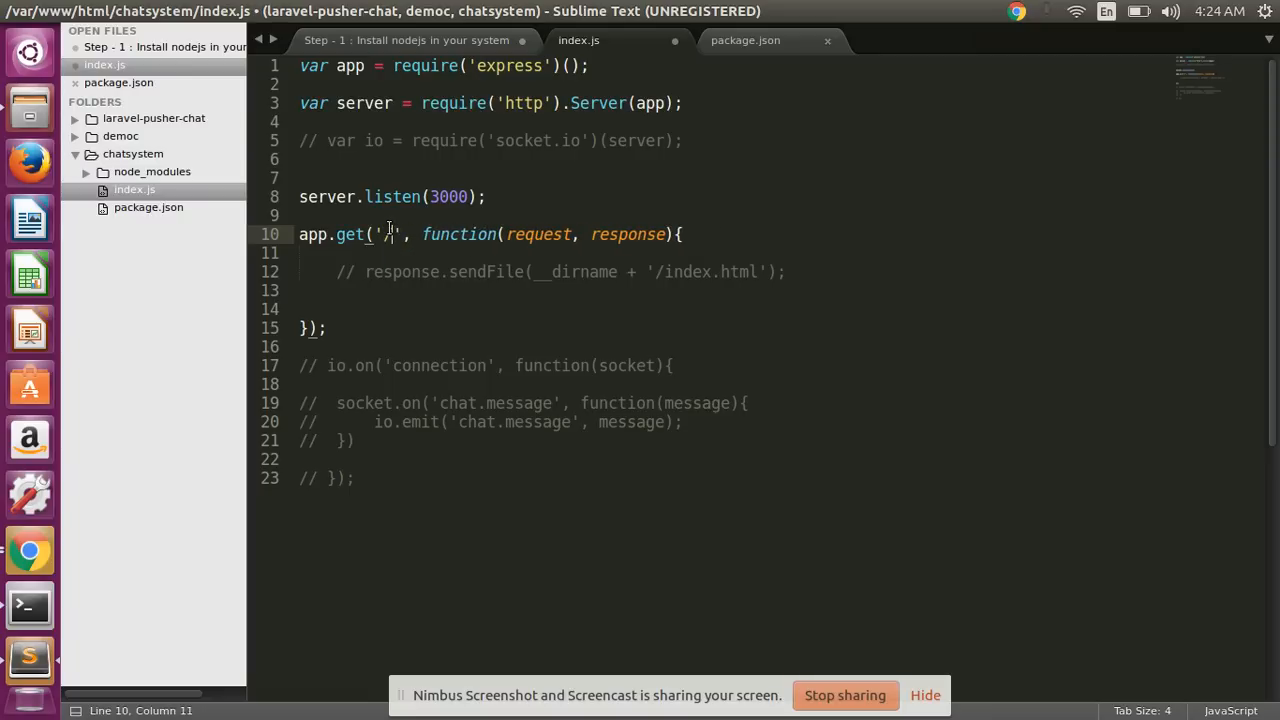
type("cha")
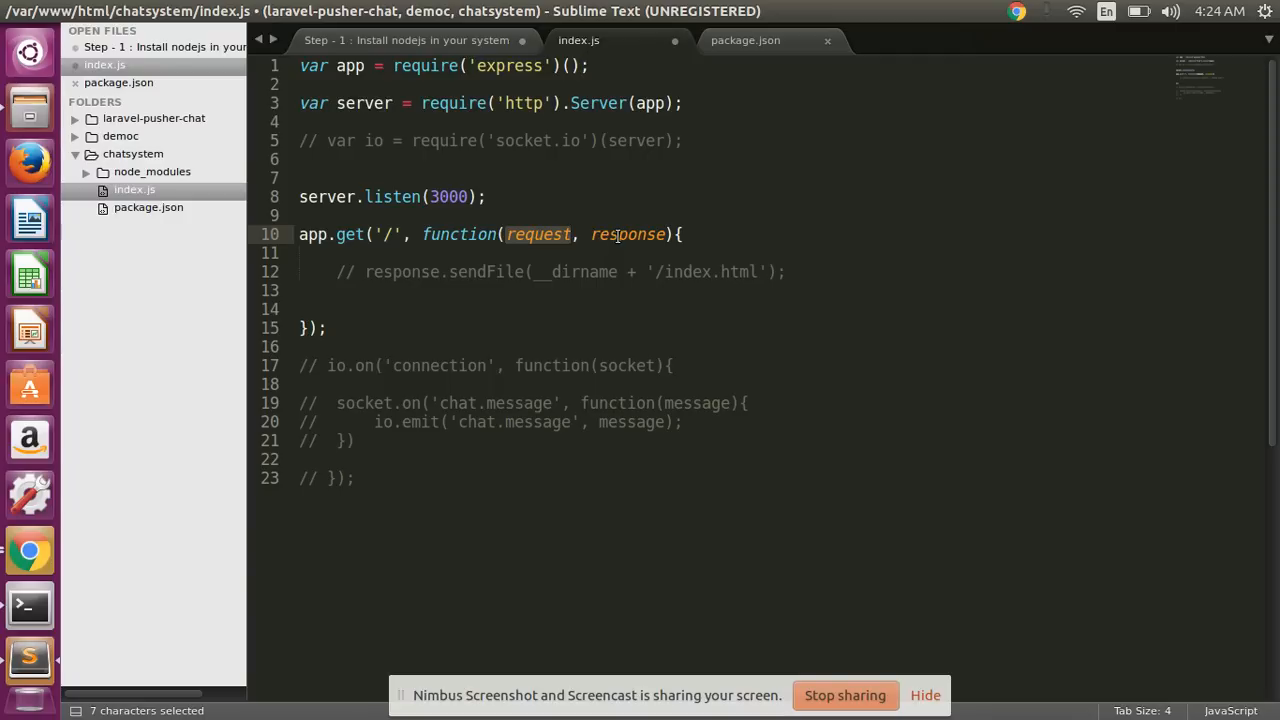
Step: Answer the home route with response.send("Hello world") and save index.js
left_click(340, 308)
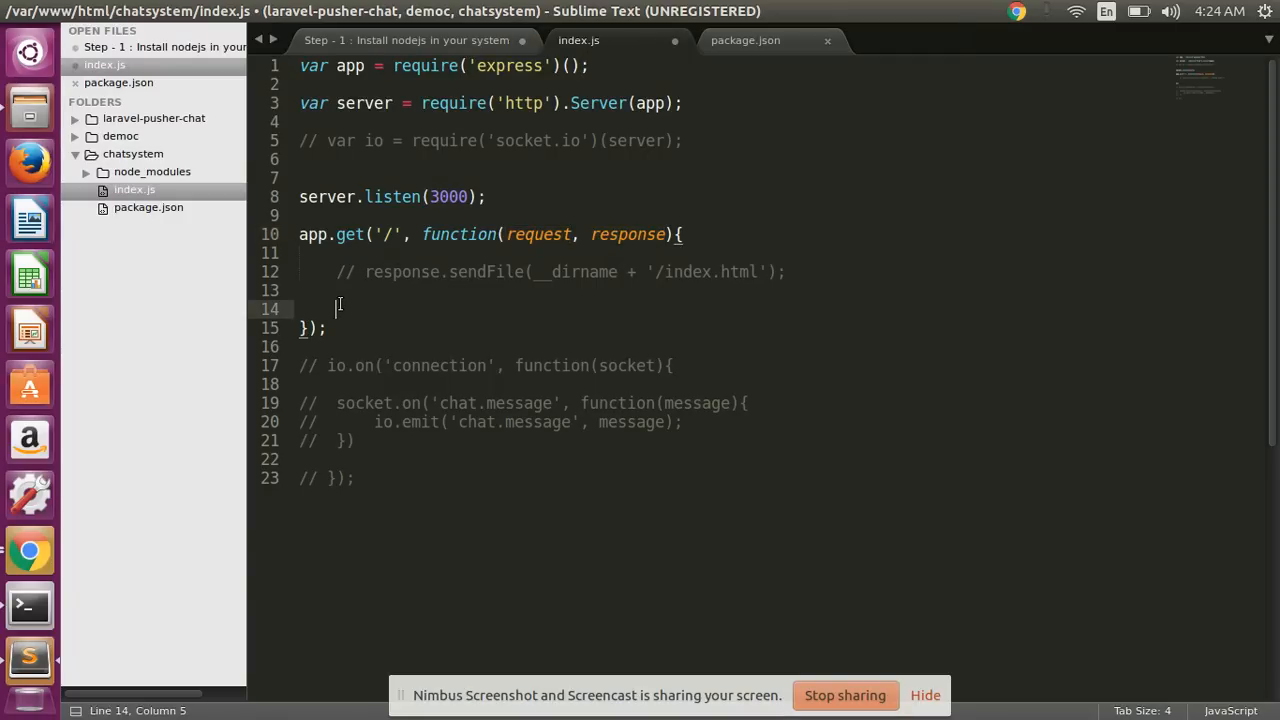
type("response")
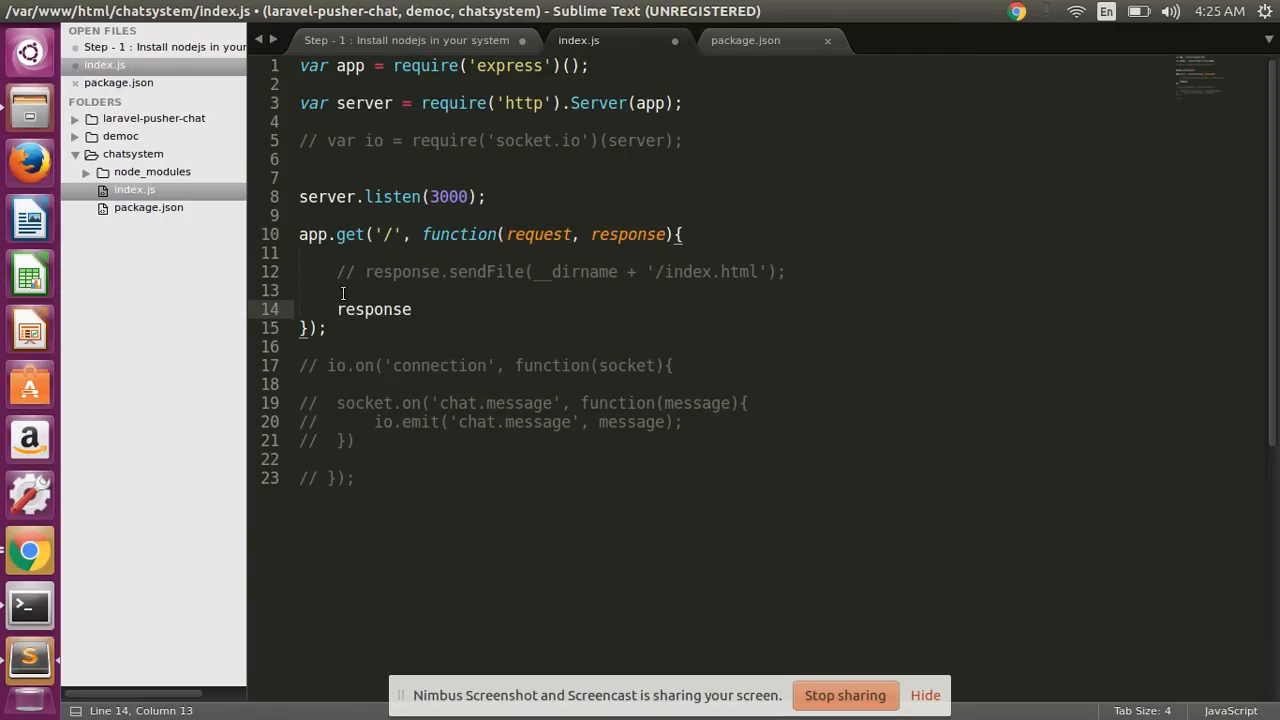
type(".sen")
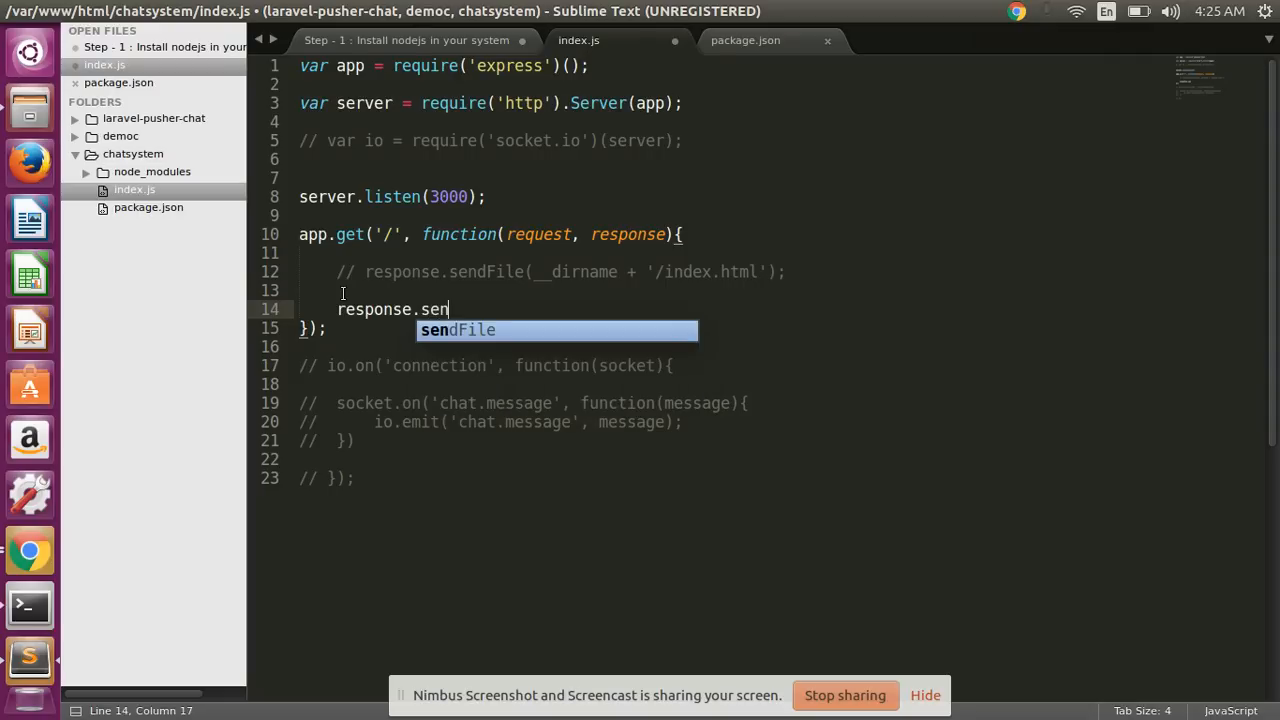
type("d()")
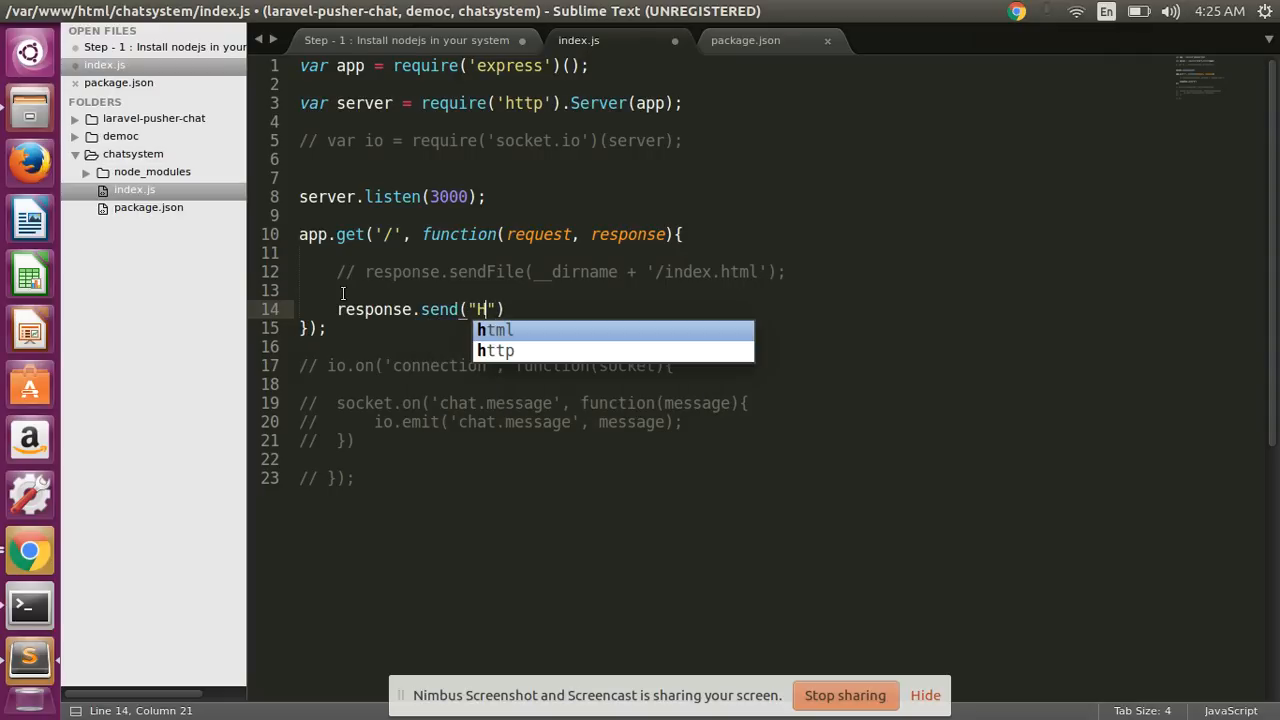
type("ello worl")
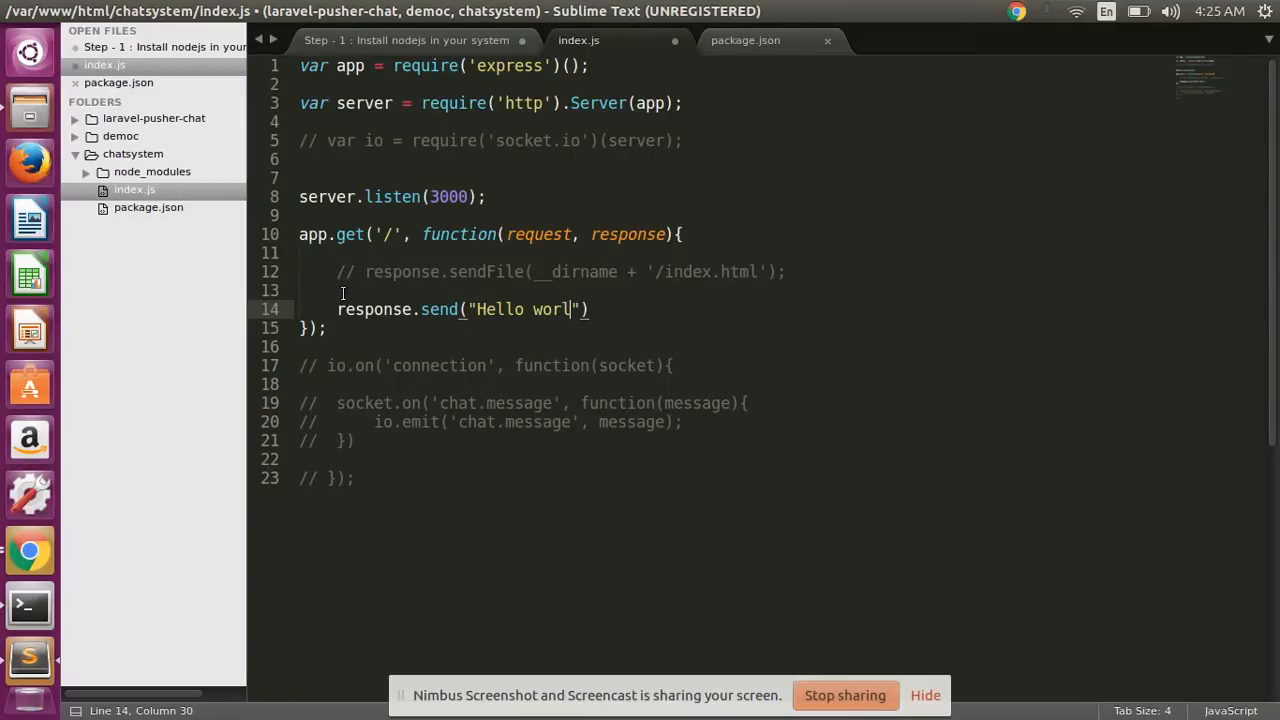
type("d)")
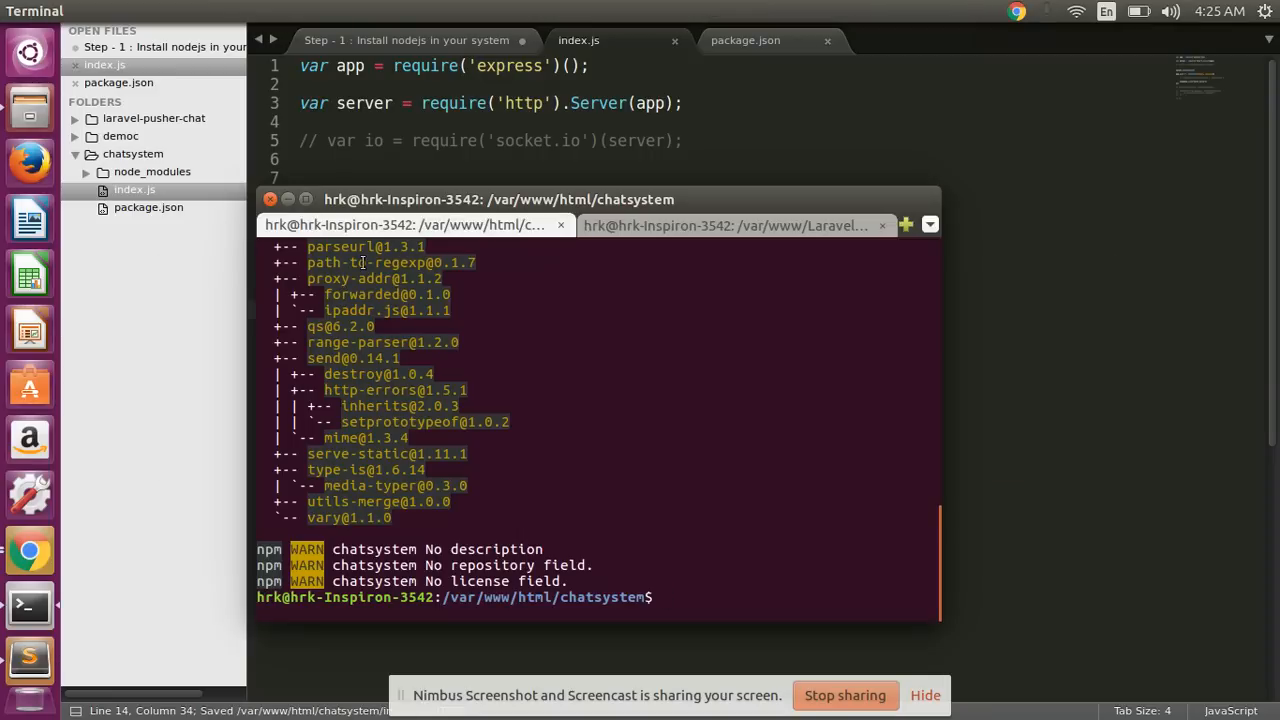
Step: Start the chat server with node index.js in the chatsystem folder
type("node index")
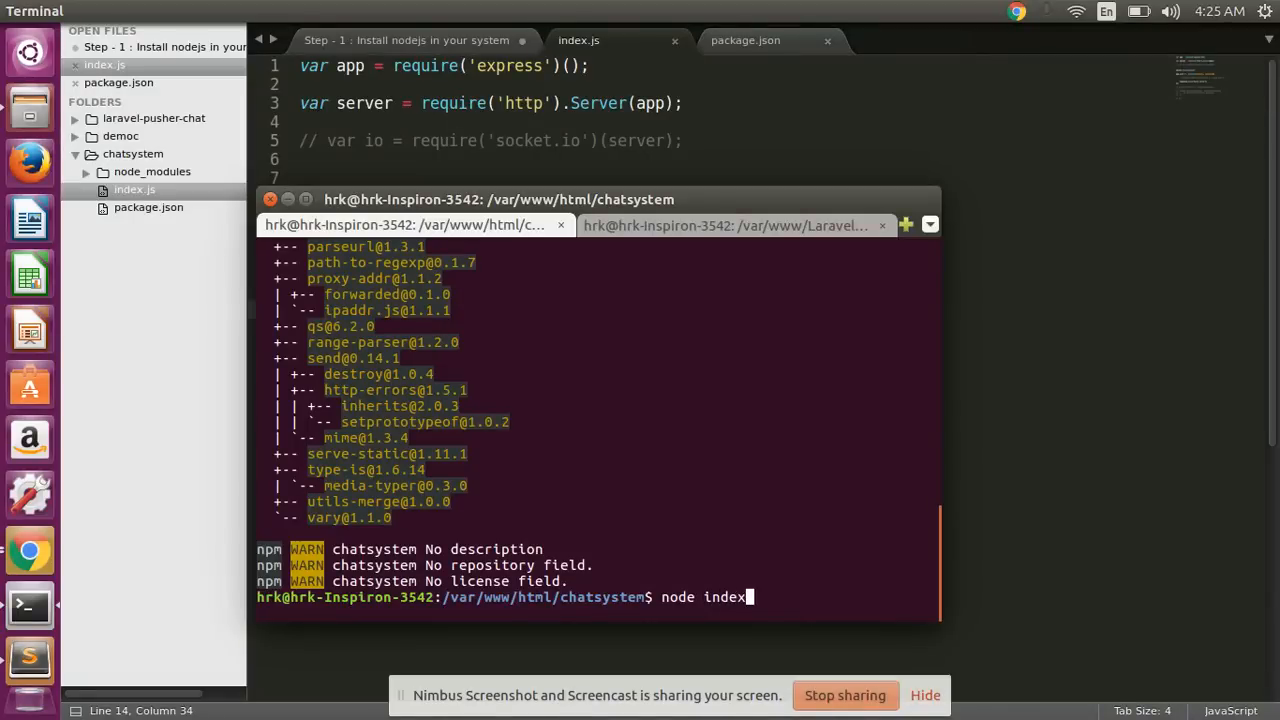
type(".js")
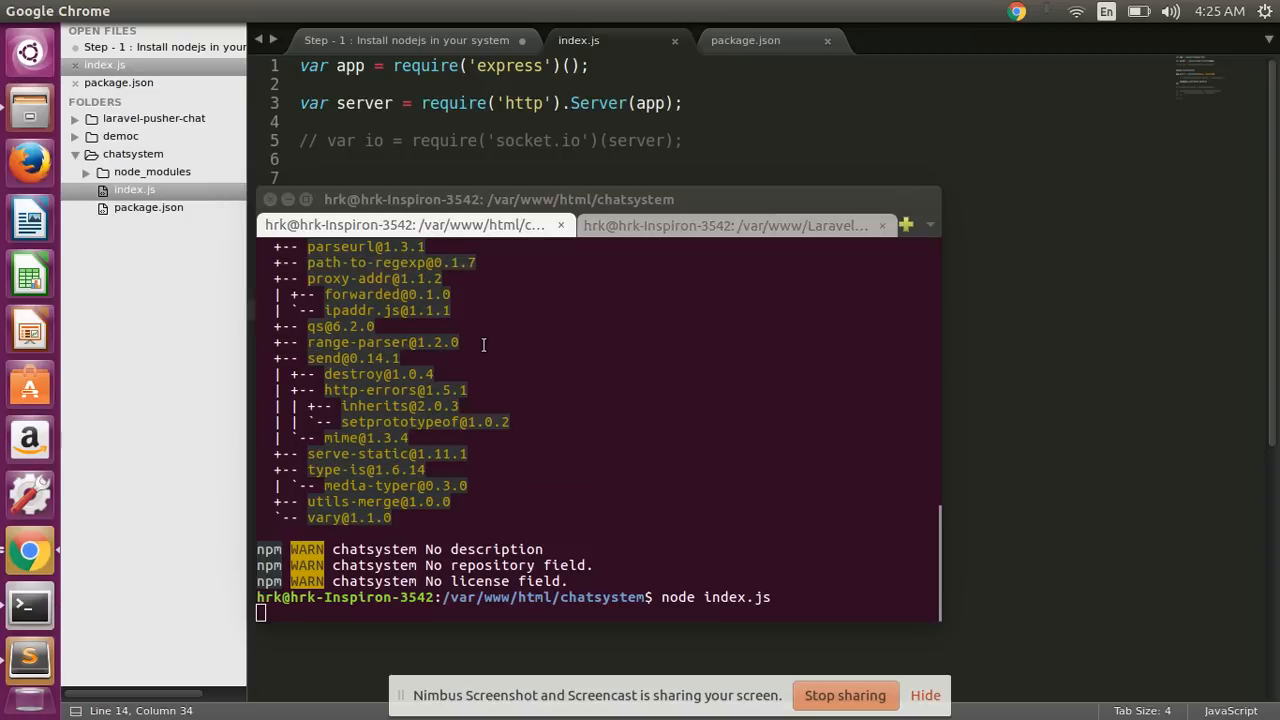
key("alt+tab")
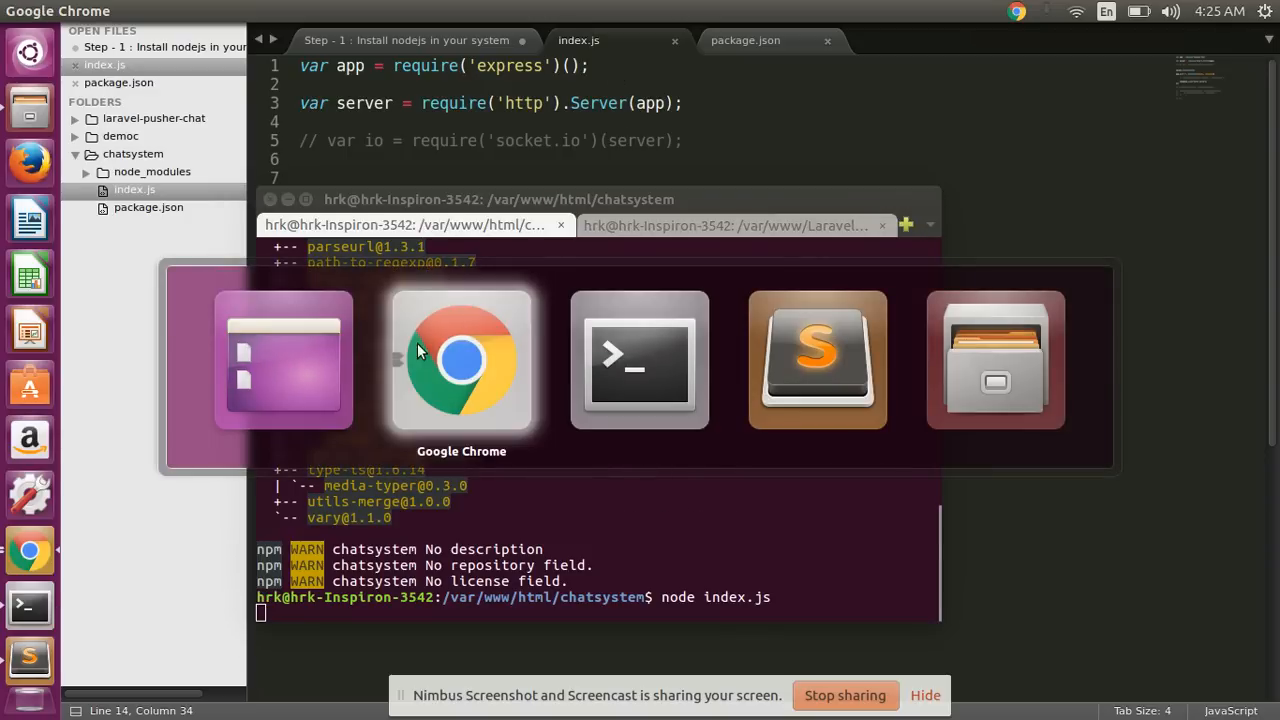
Step: Load localhost:3000 in a new Chrome tab and see the Hello world response
left_click(460, 360)
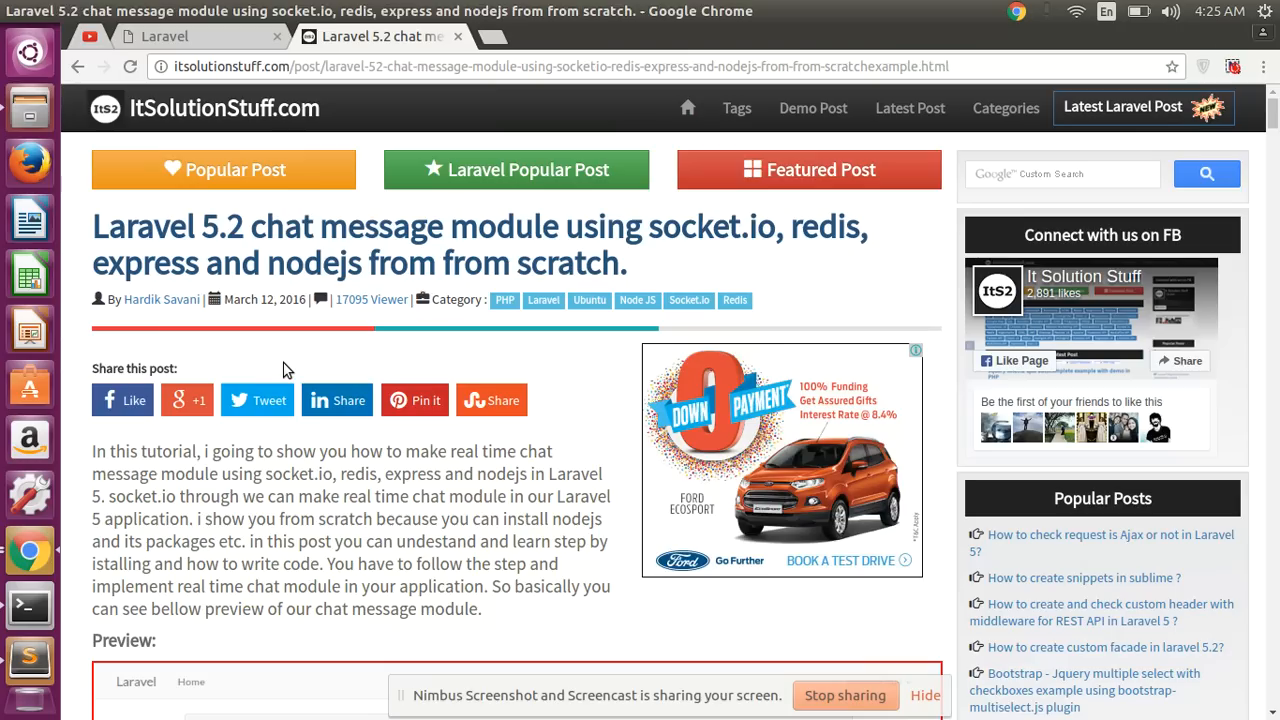
left_click(656, 36)
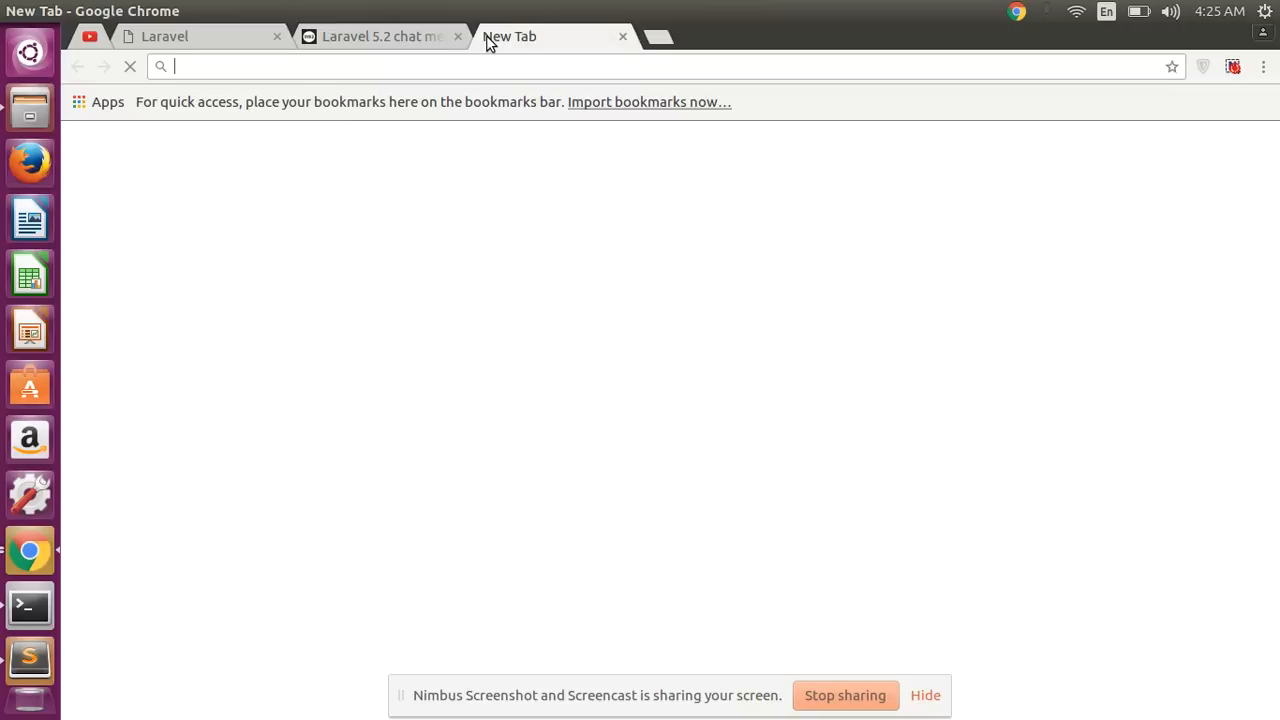
type("localhost:3000")
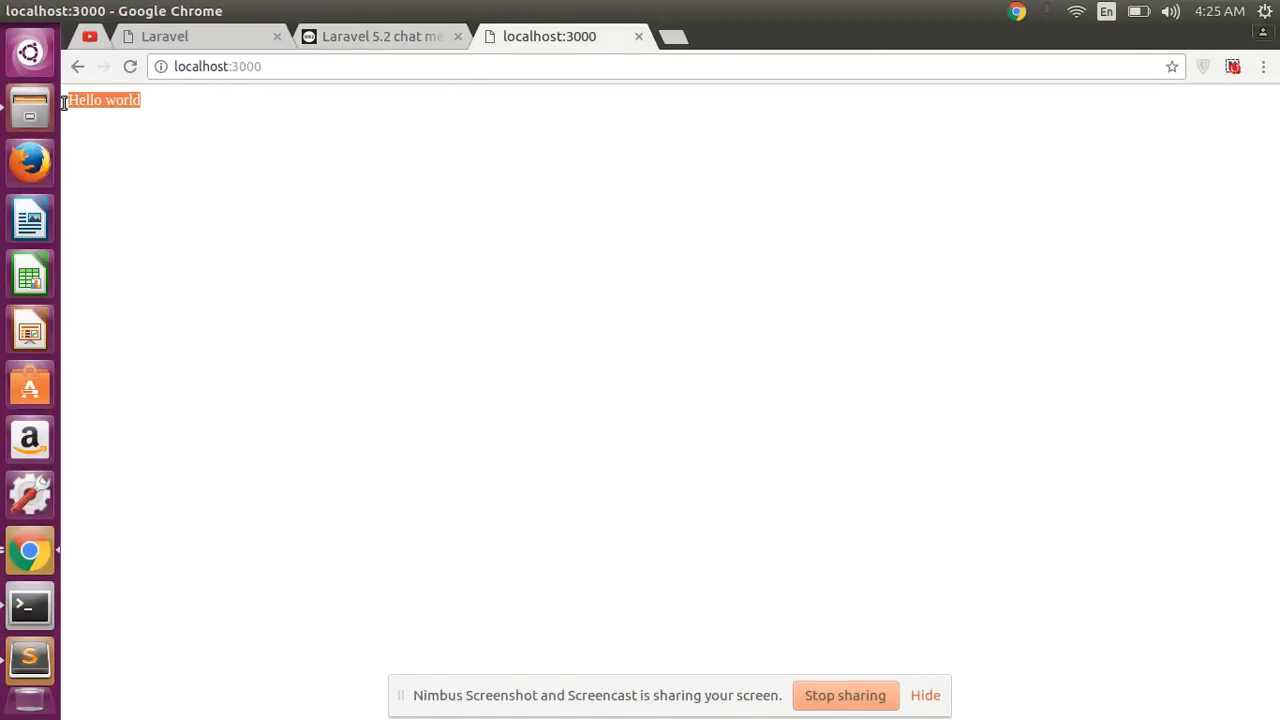
mouse_move(150, 108)
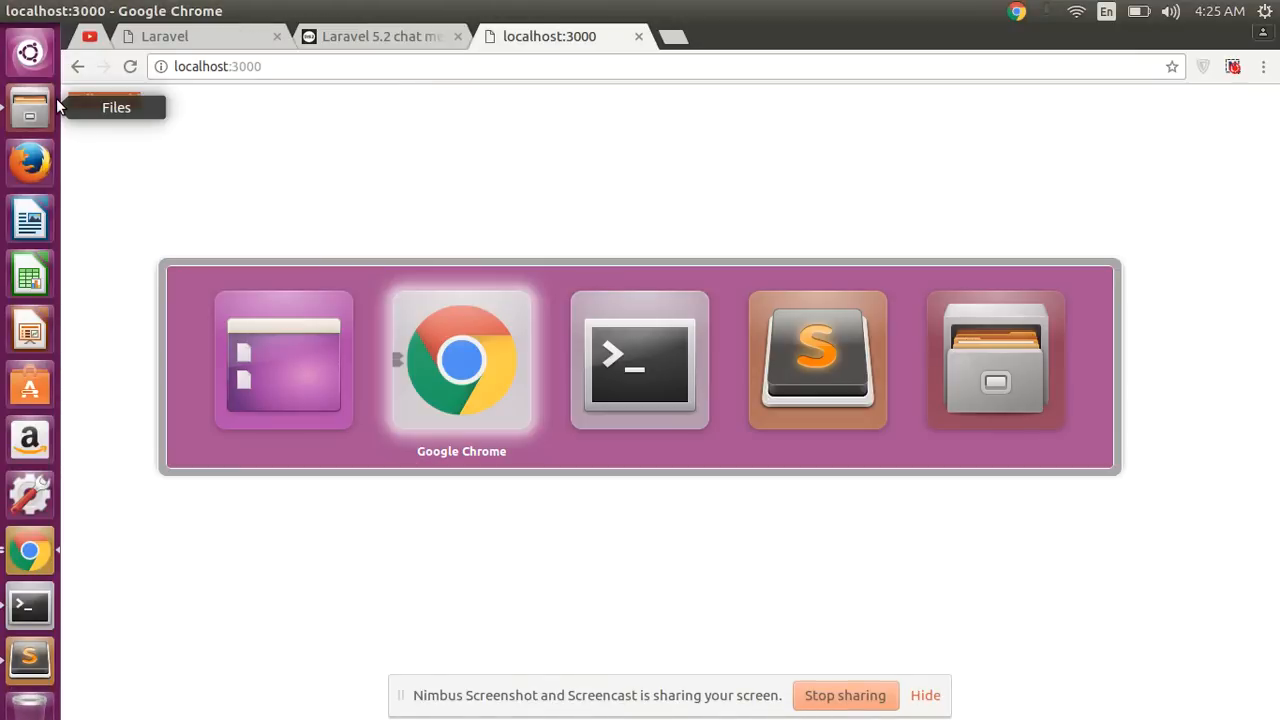
Step: Replace the Hello world response with the sendFile index.html line, save, and point out __dirname
left_click(28, 658)
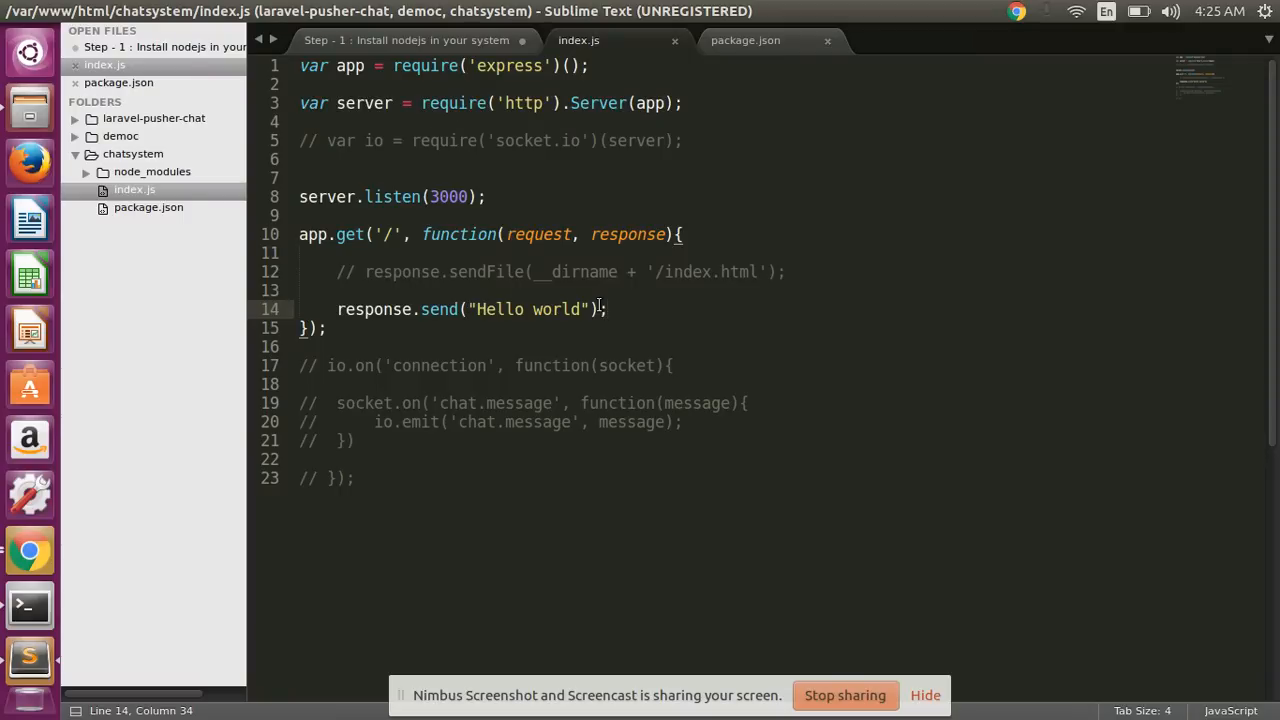
key("ctrl+x")
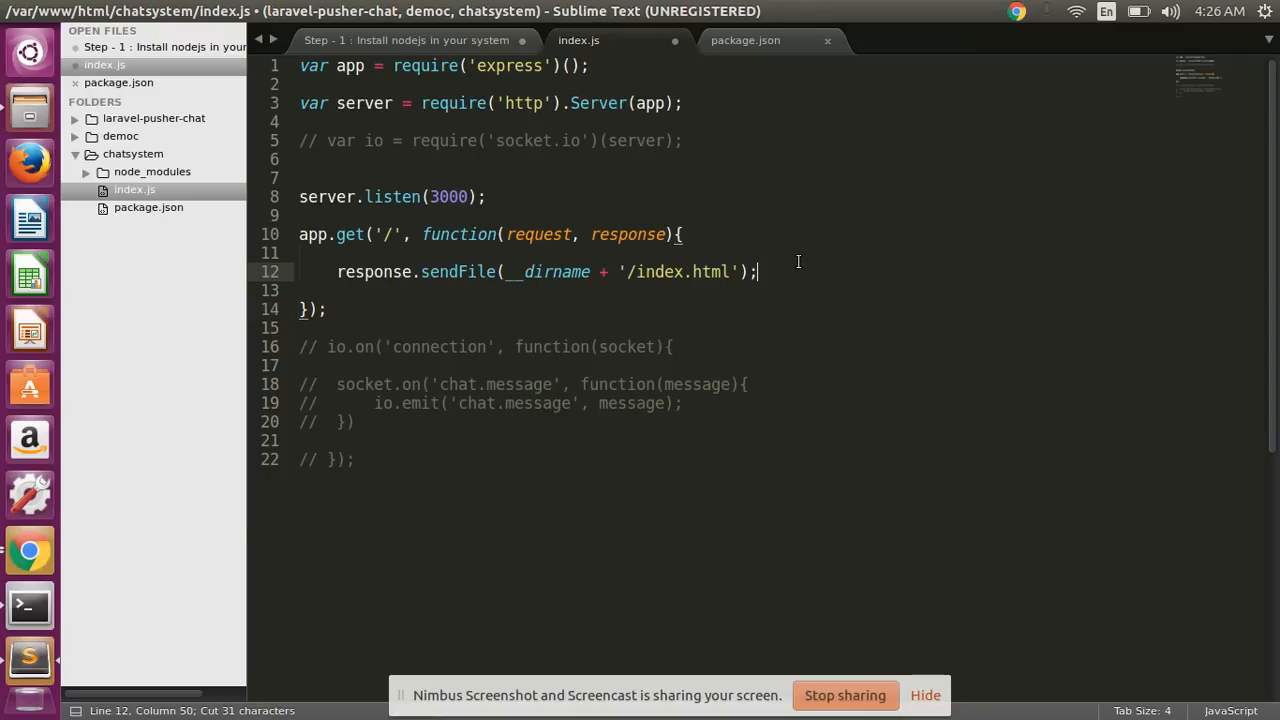
key("ctrl+s")
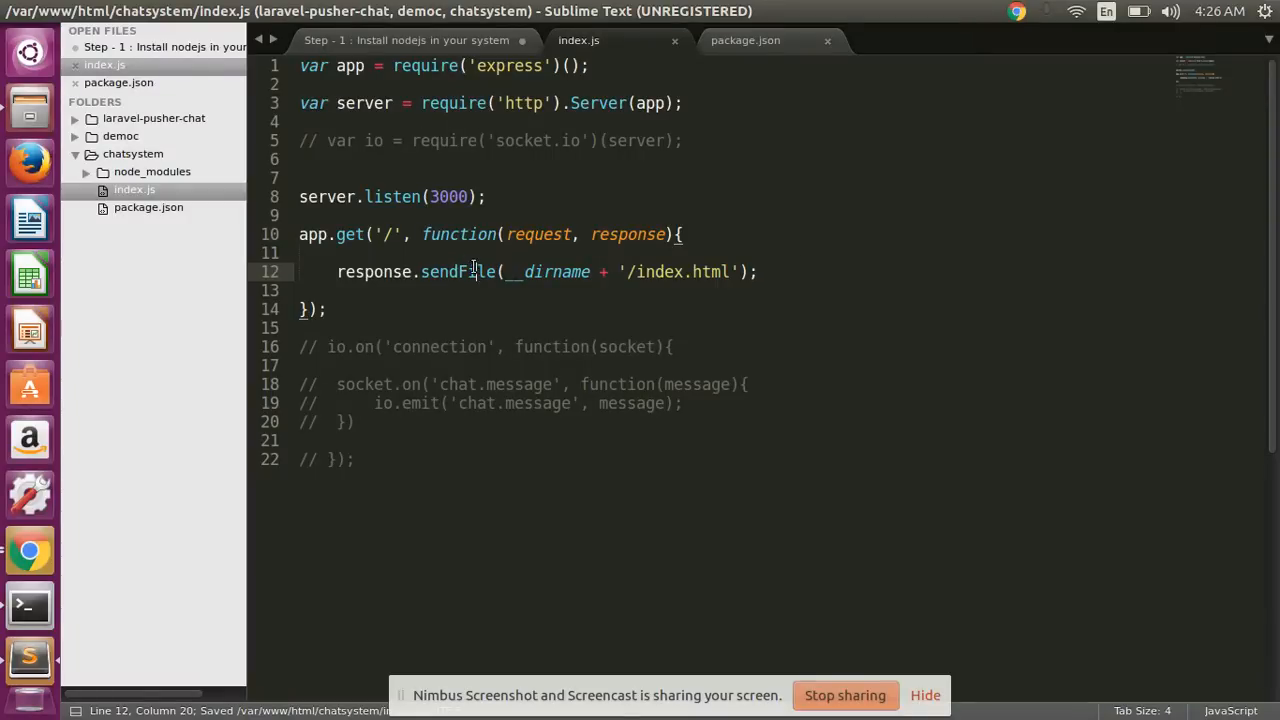
double_click(372, 272)
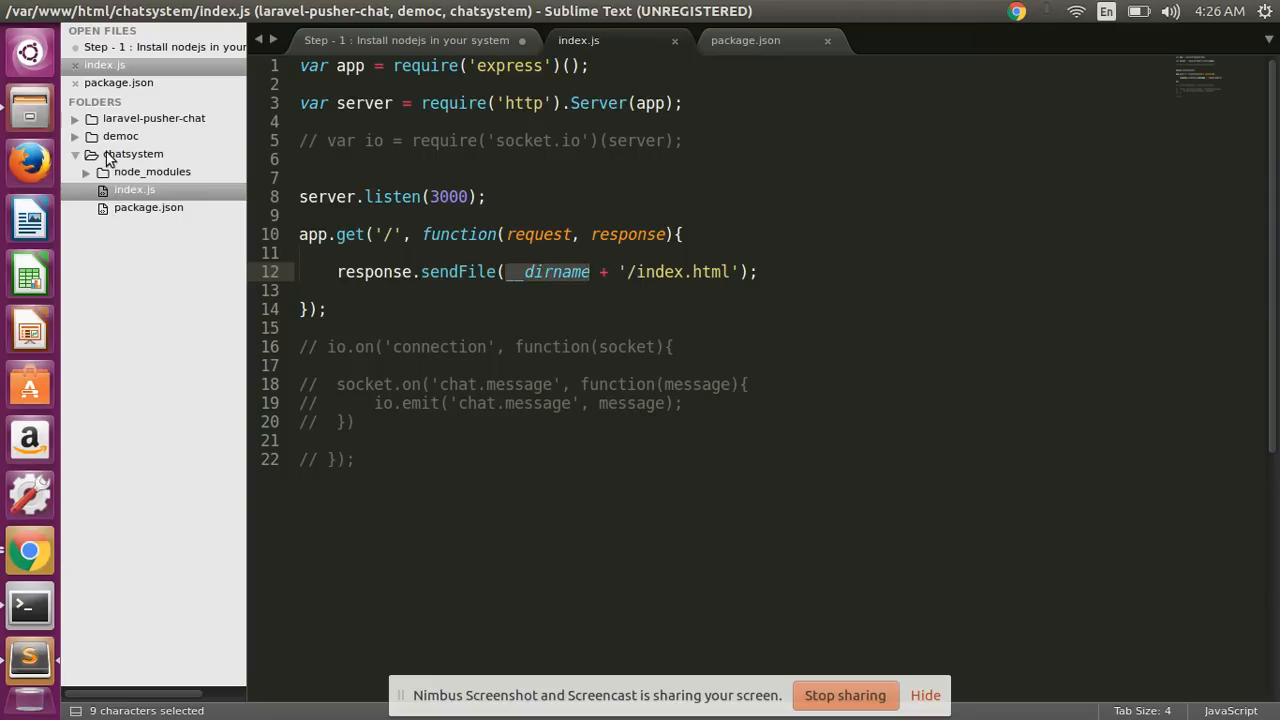
Step: Save a new empty file as index.html in the chatsystem folder
right_click(132, 154)
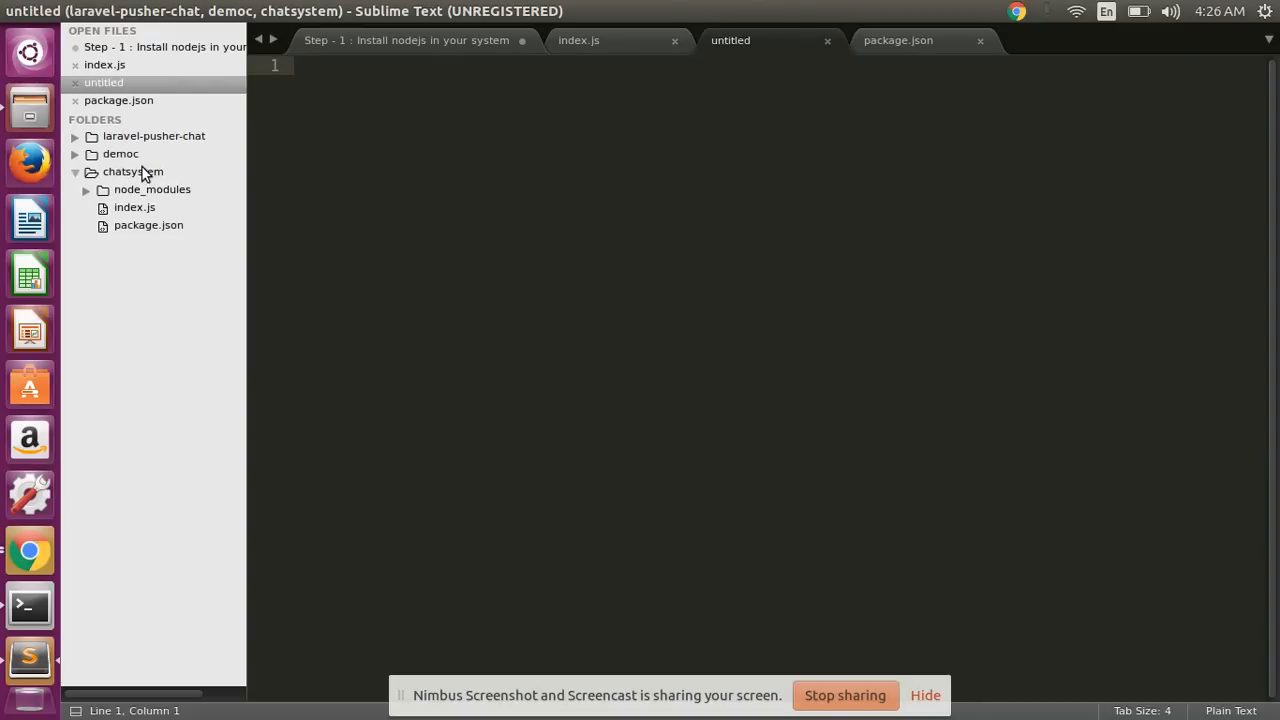
key("ctrl+s")
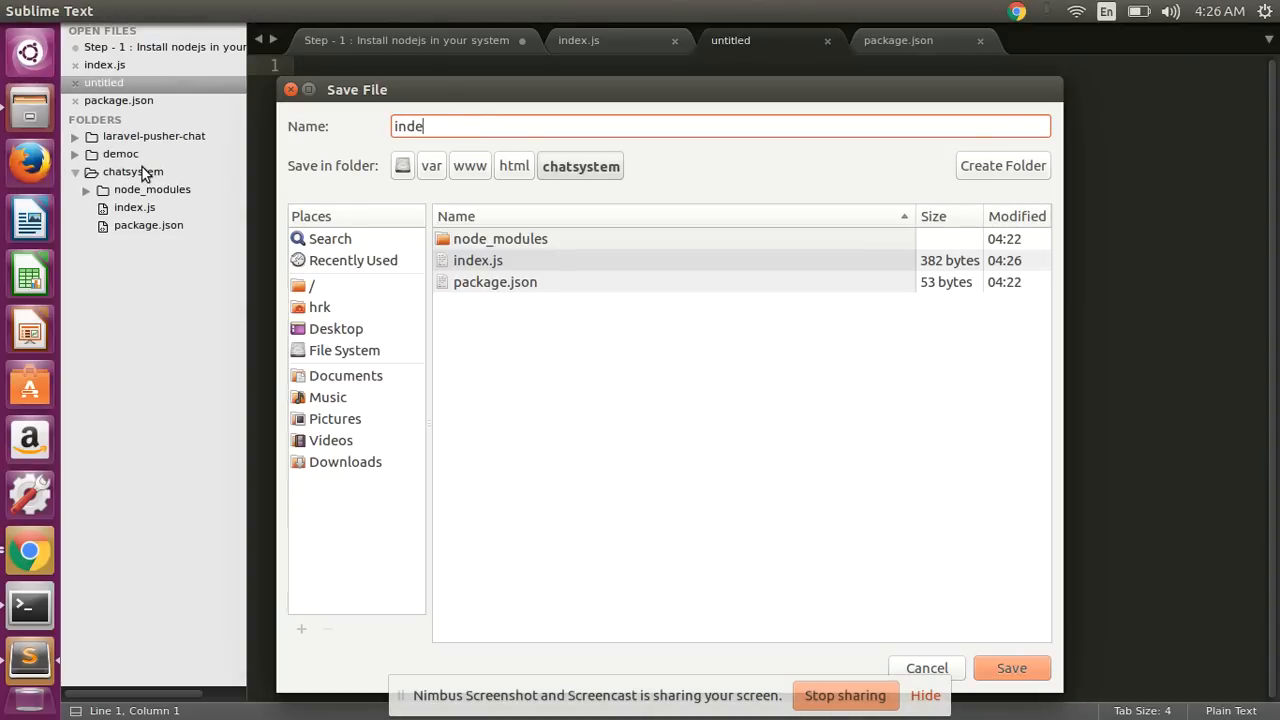
type("x.j")
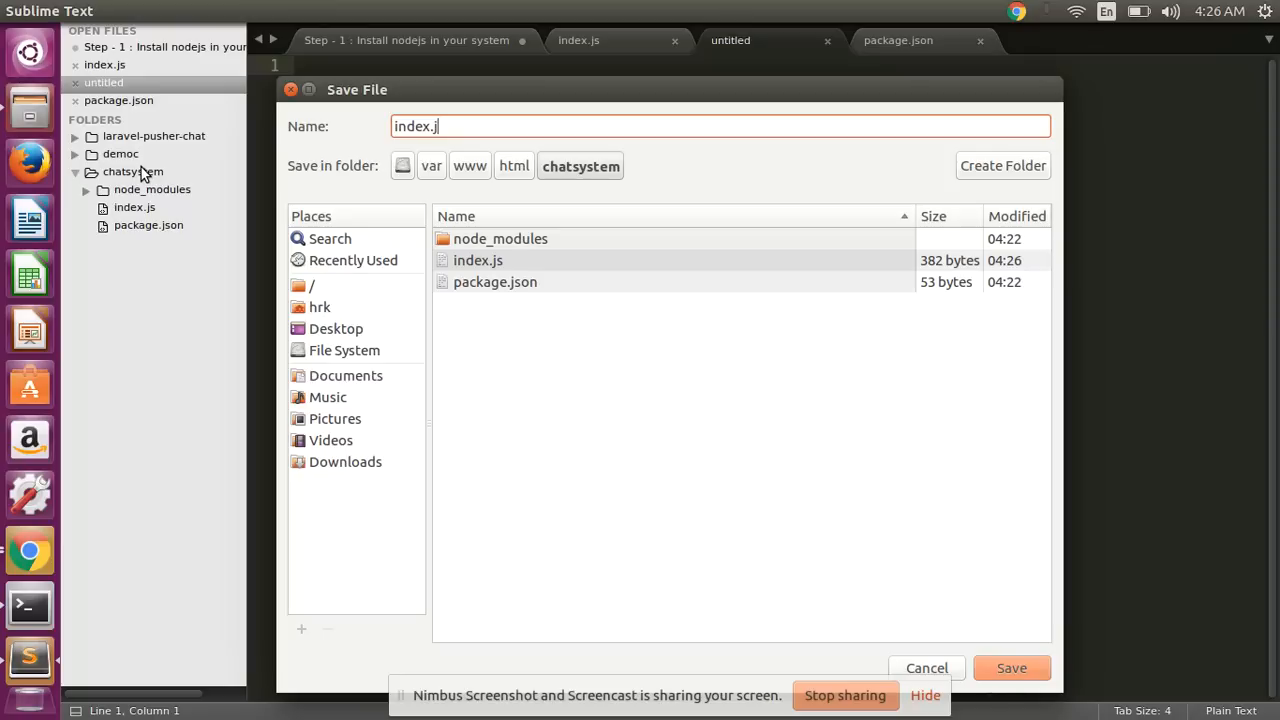
type("tml")
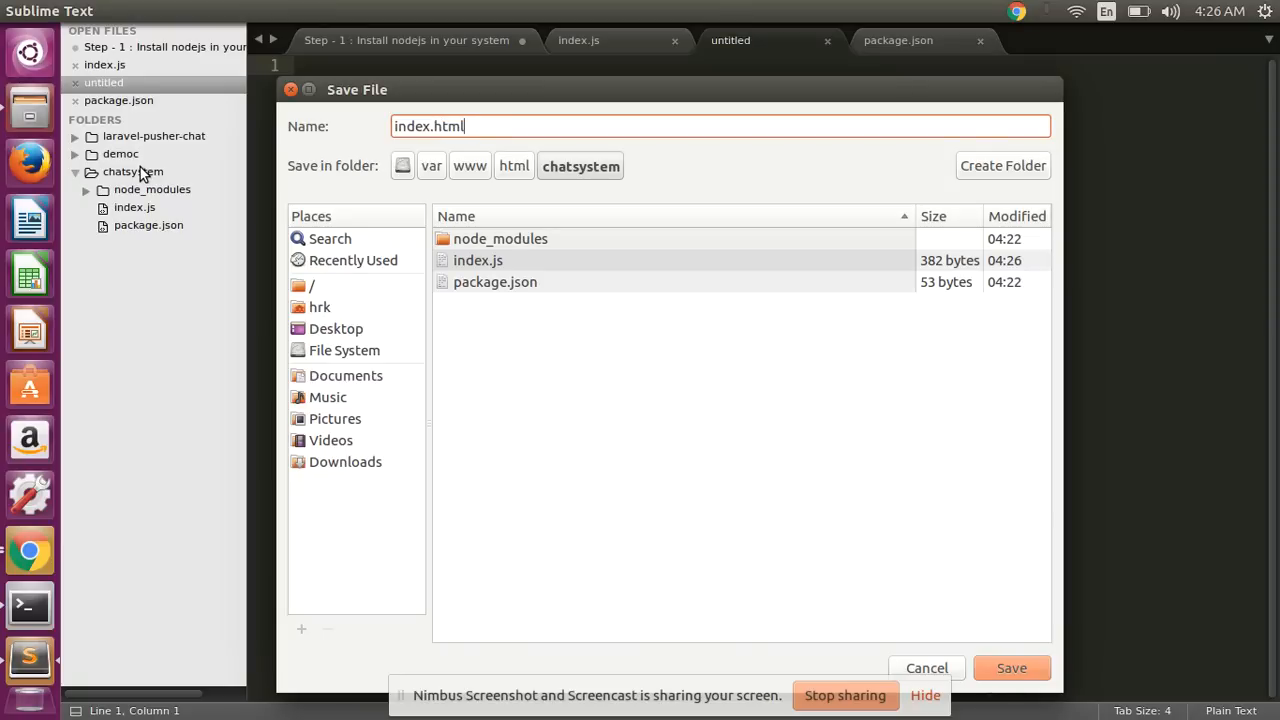
left_click(1012, 668)
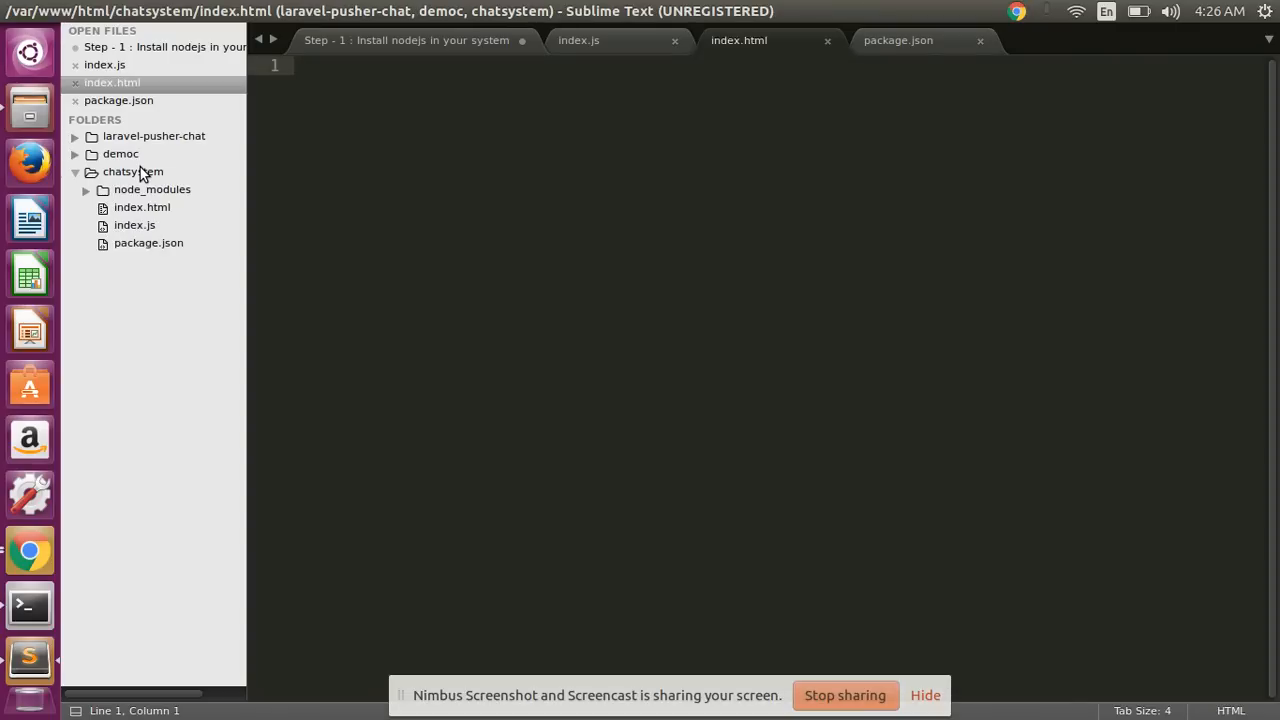
Step: Expand the html snippet into a skeleton and title it 'Chat Syatem'
type("<ht")
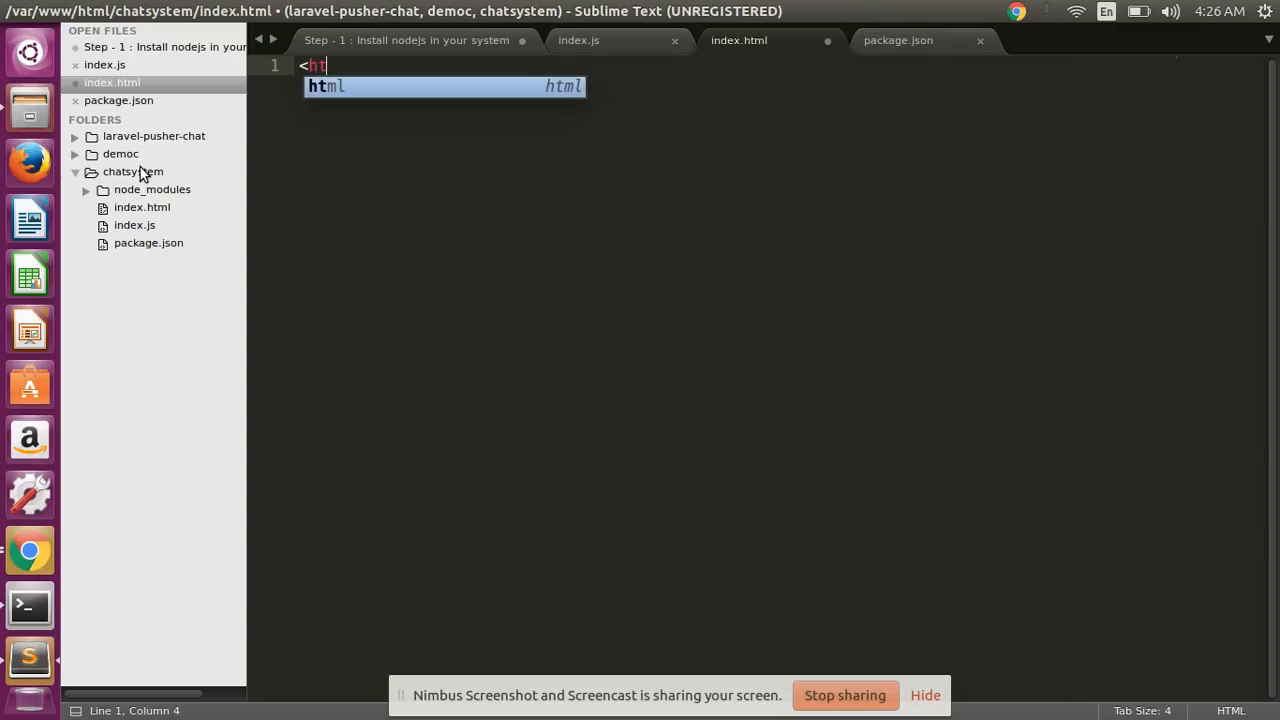
key("Tab")
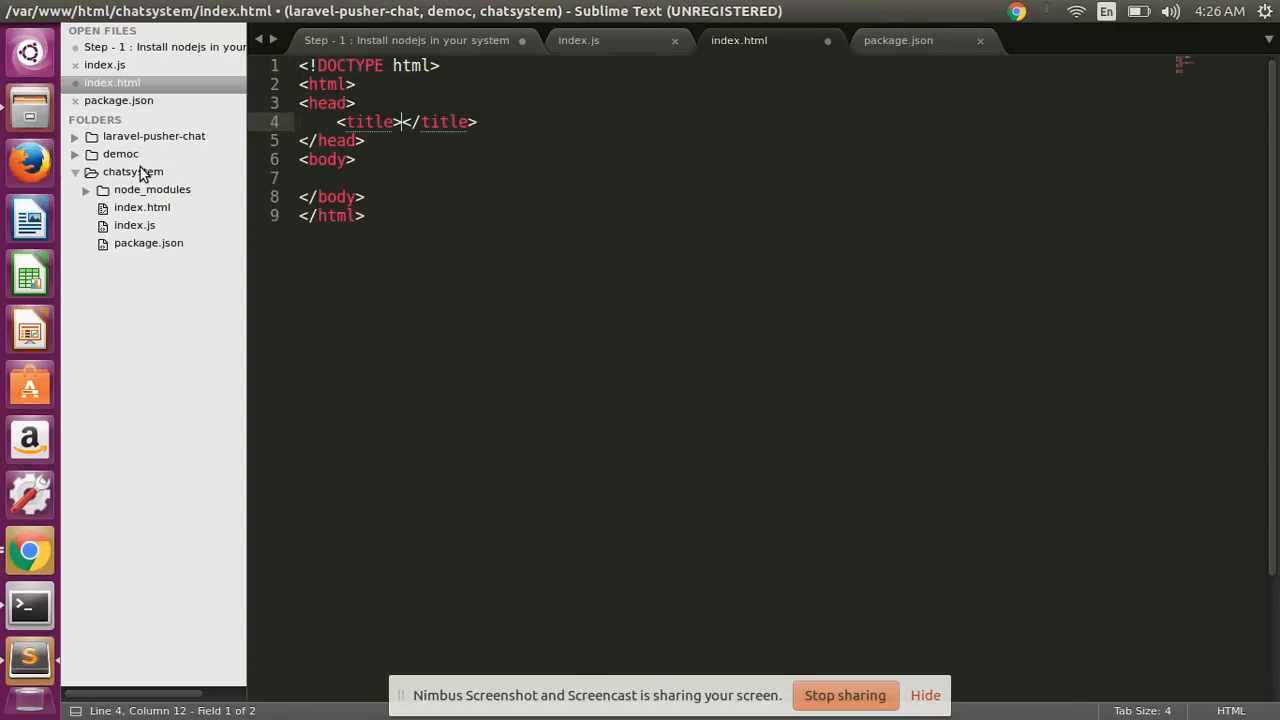
type("Chat")
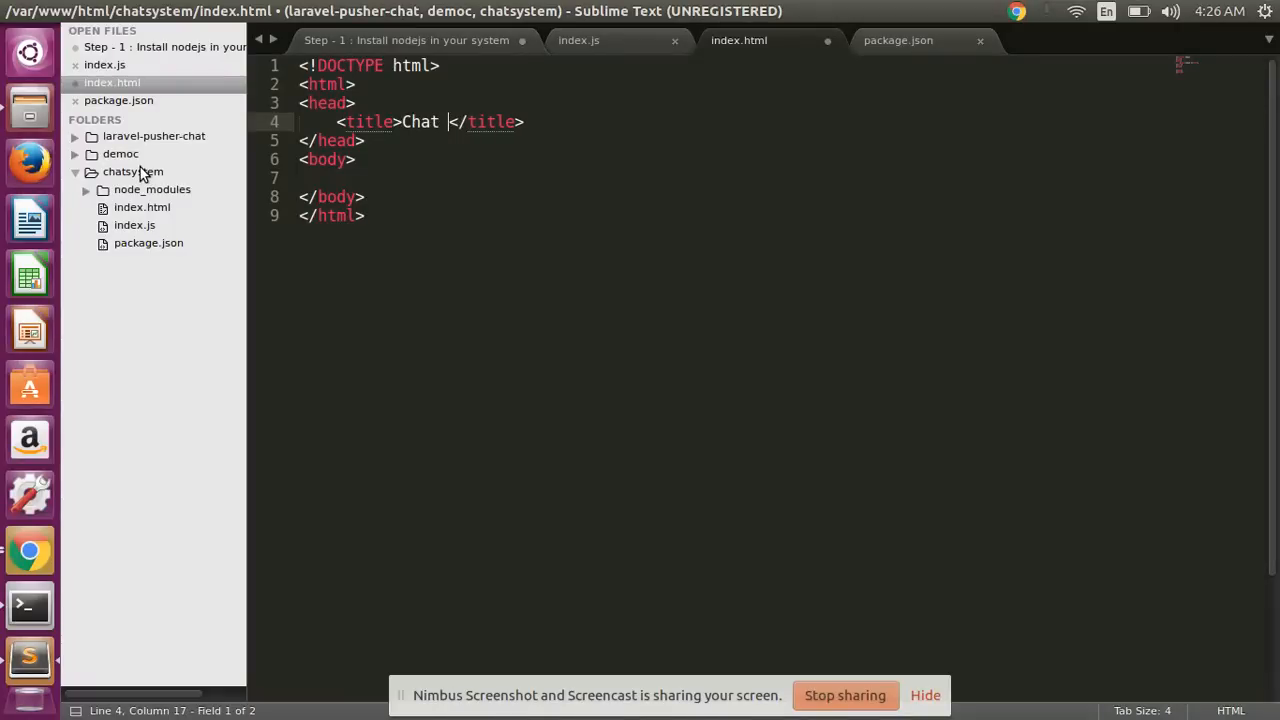
type("Syatem")
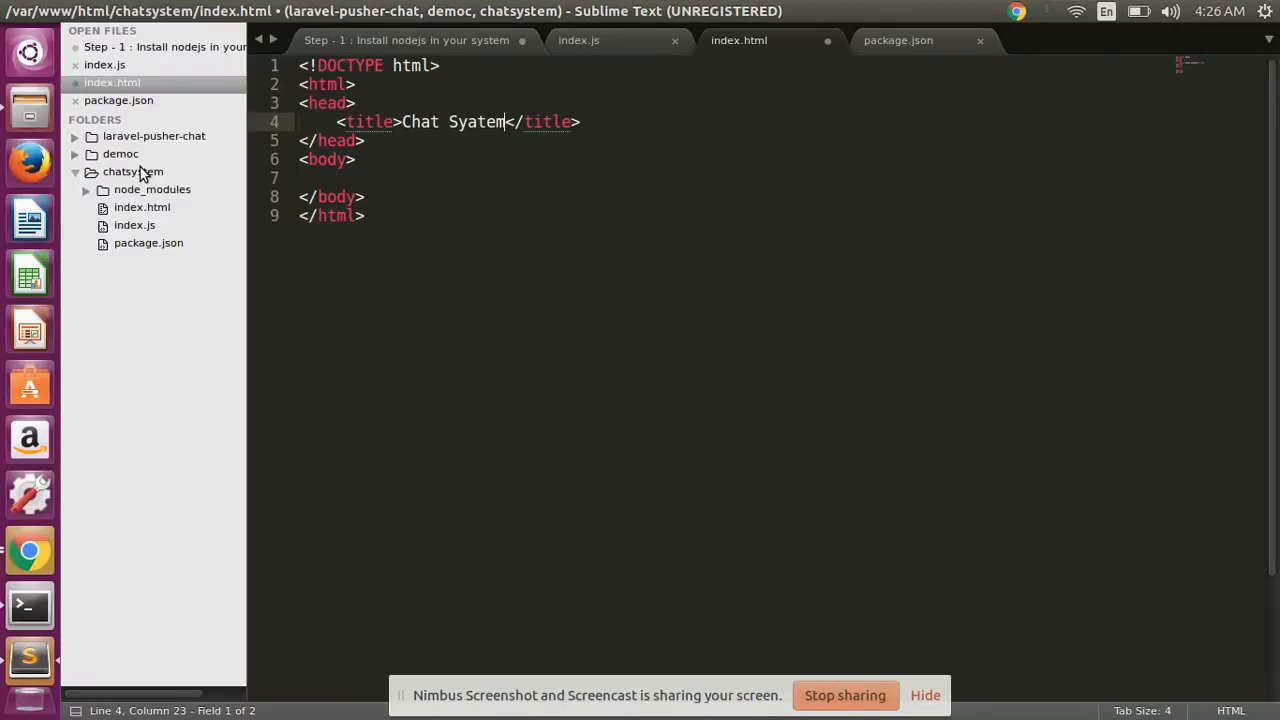
Step: Add an <h1>Hello world</h1> heading inside the body
left_click(352, 176)
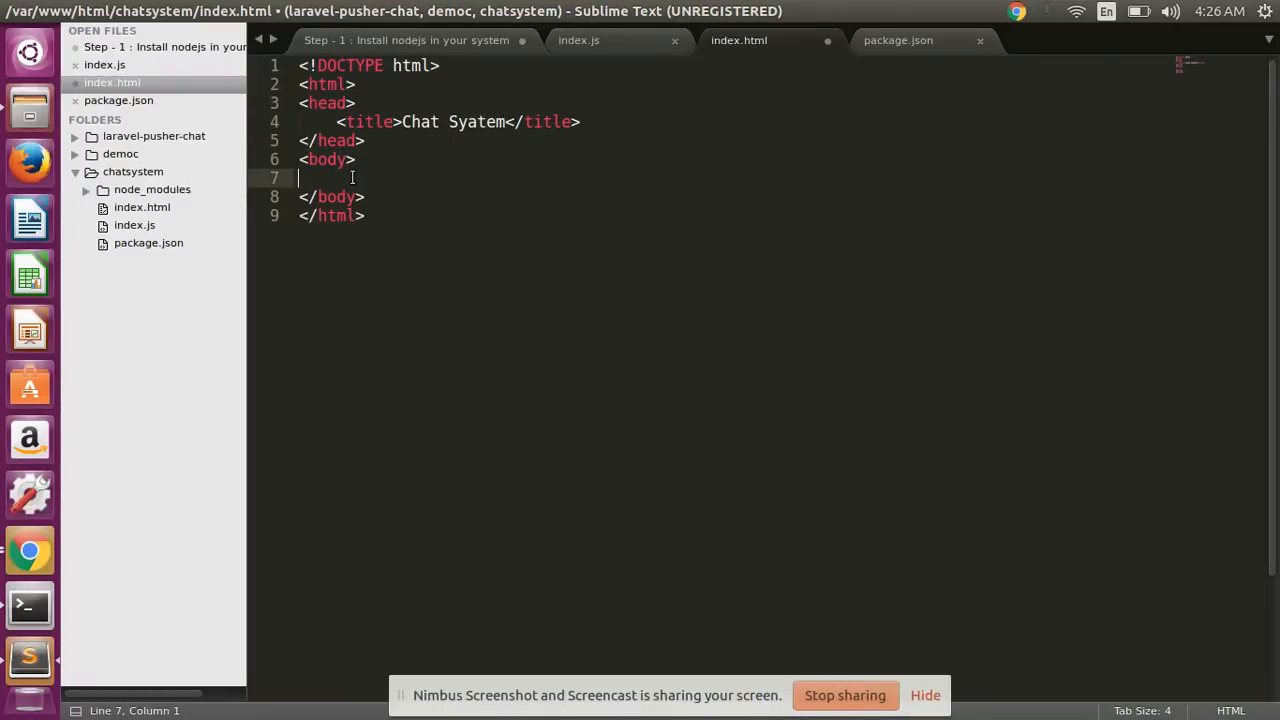
type("<")
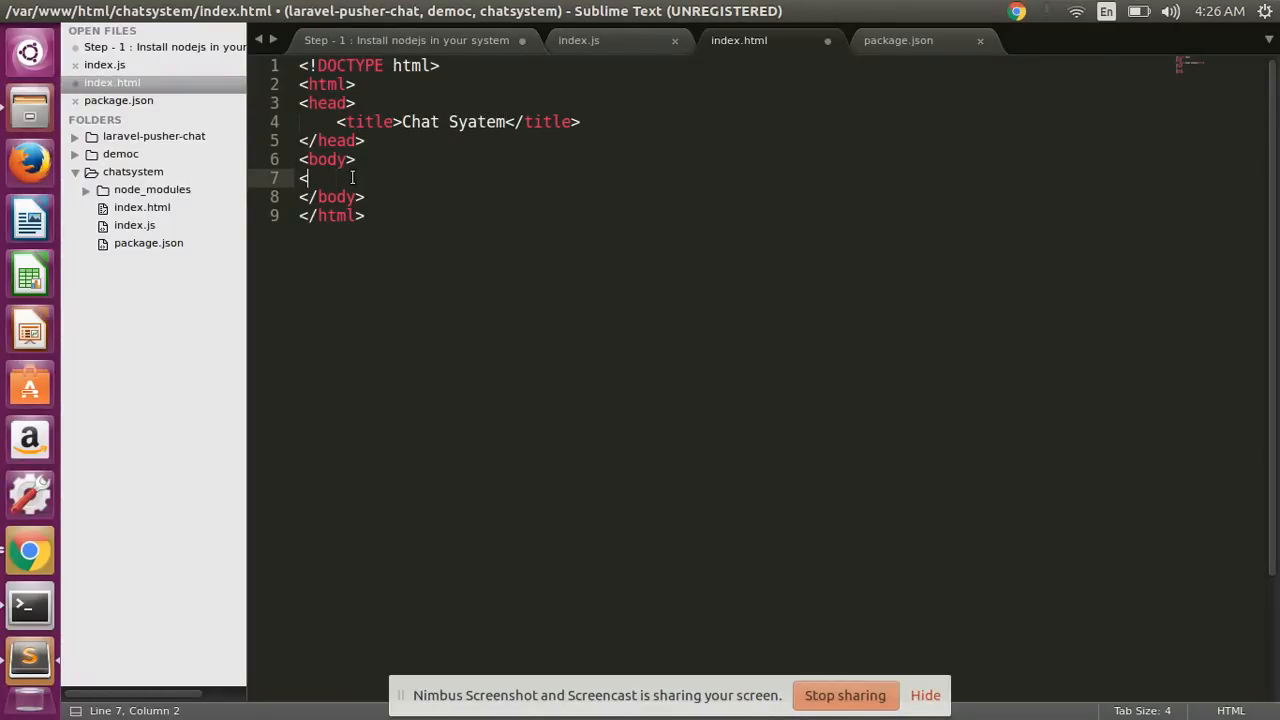
type("h1></h1>")
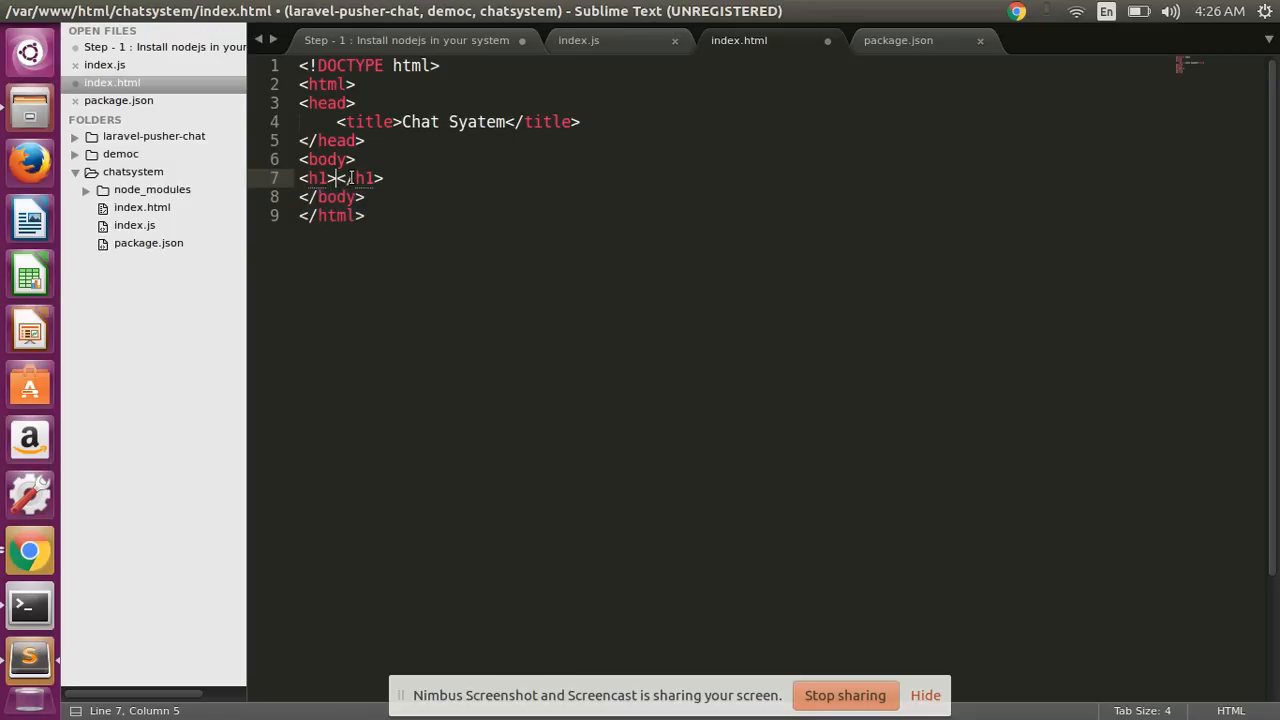
type("Hell")
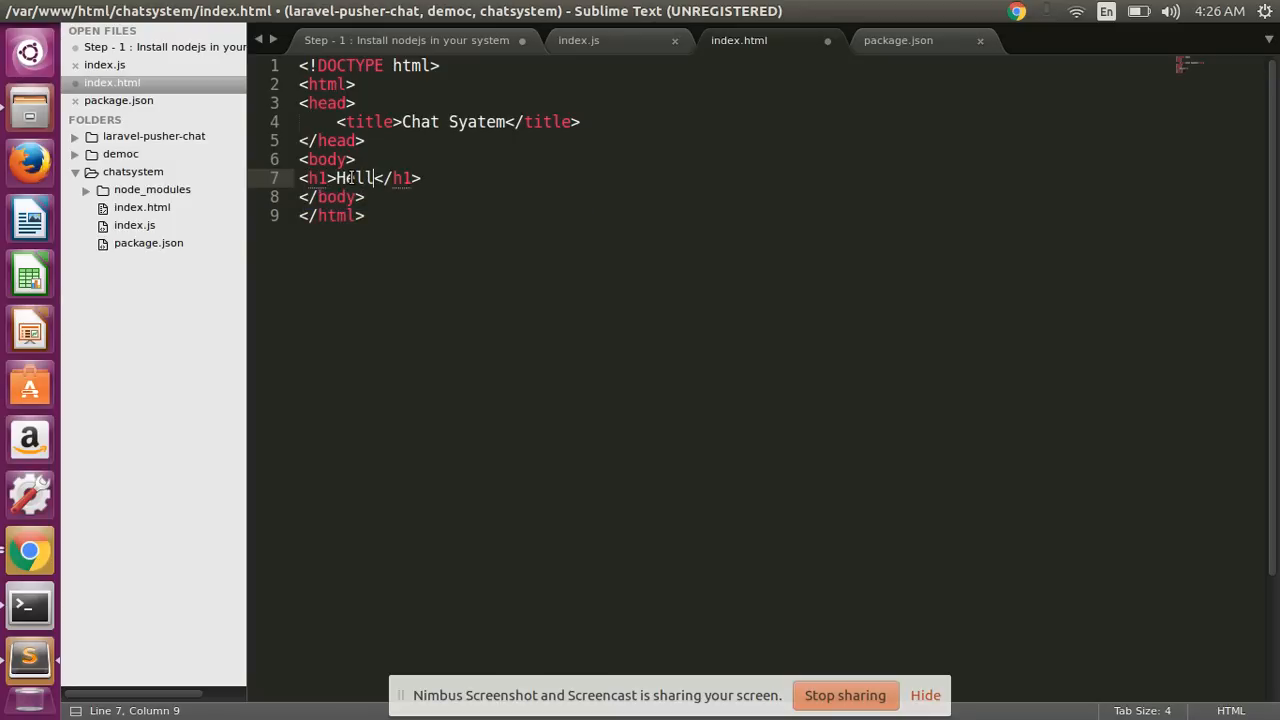
type("o worl")
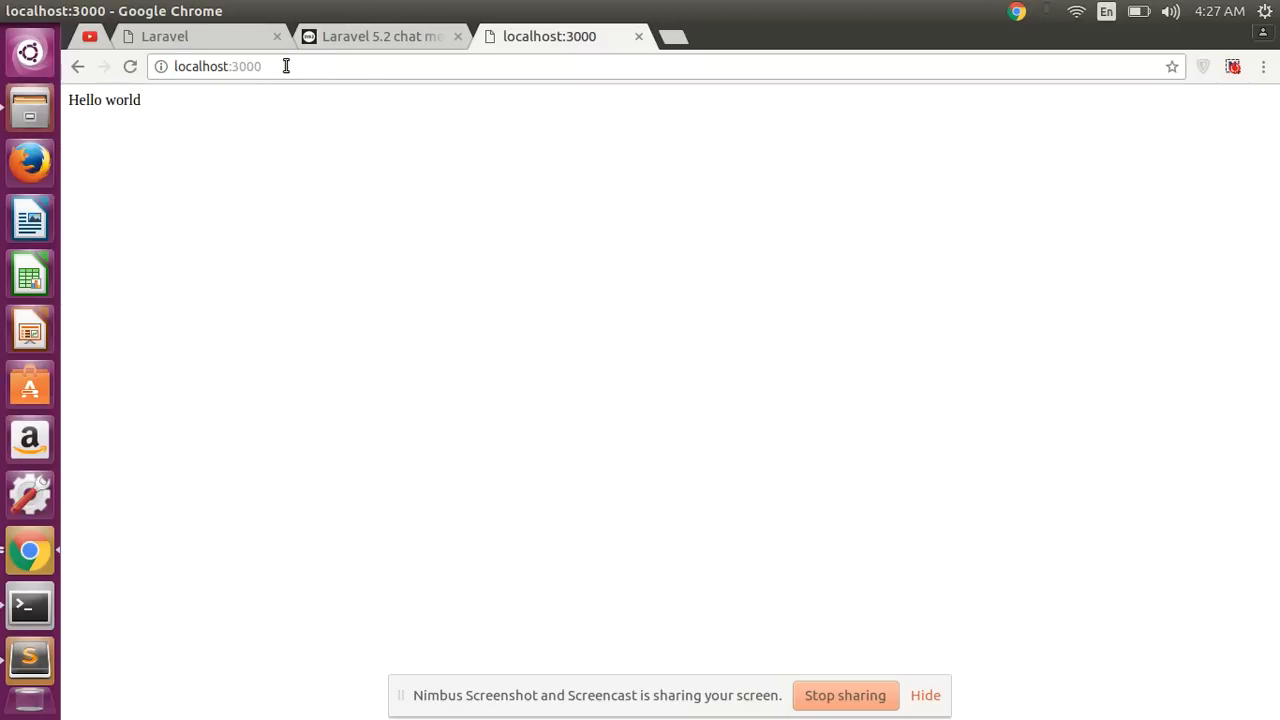
Step: Return to the editor and save index.js with the '/' route serving index.html
key("alt+Tab")
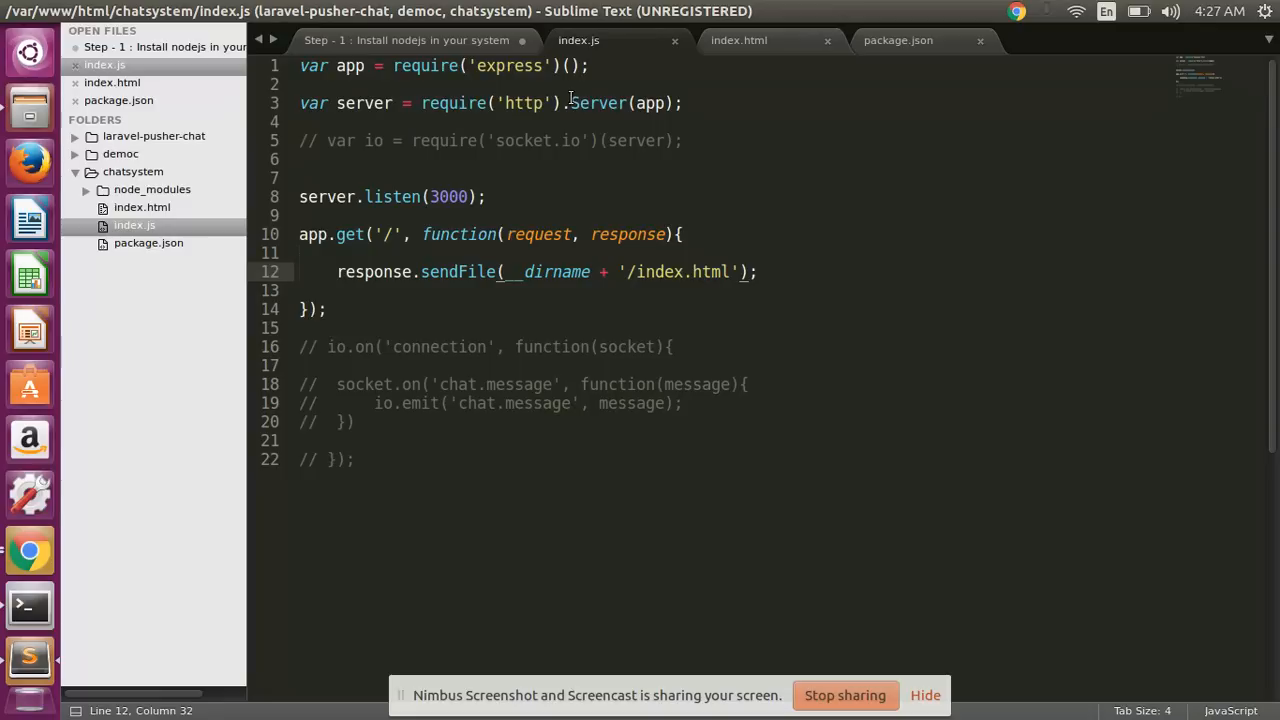
key("ctrl+s")
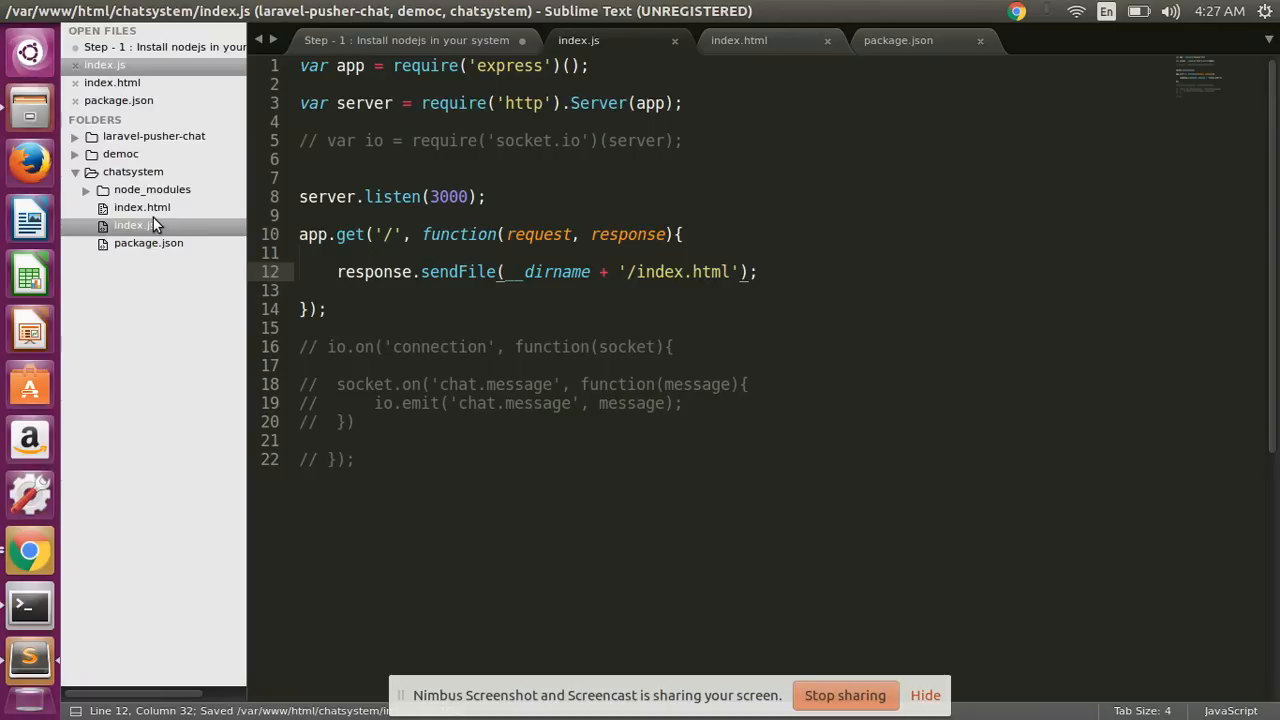
left_click(680, 272)
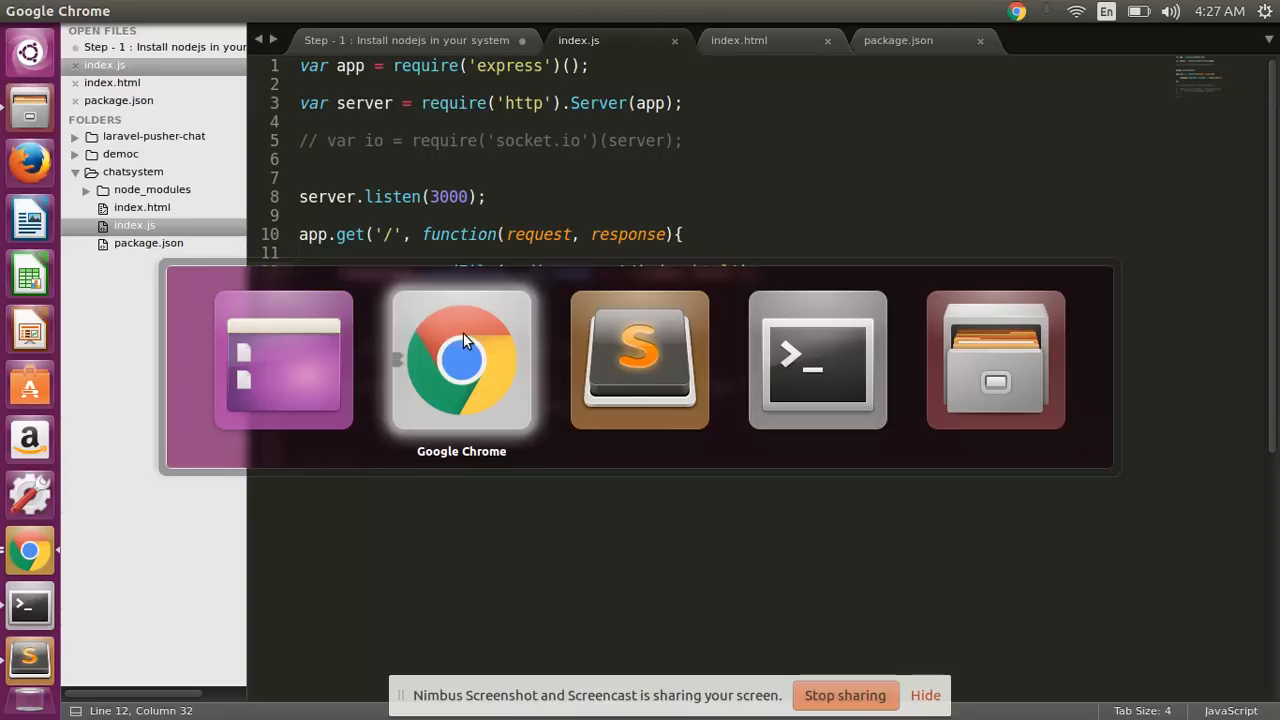
Step: Check localhost:3000 in Chrome now shows the Chat Syatem page with Hello world!! and I am here
left_click(460, 360)
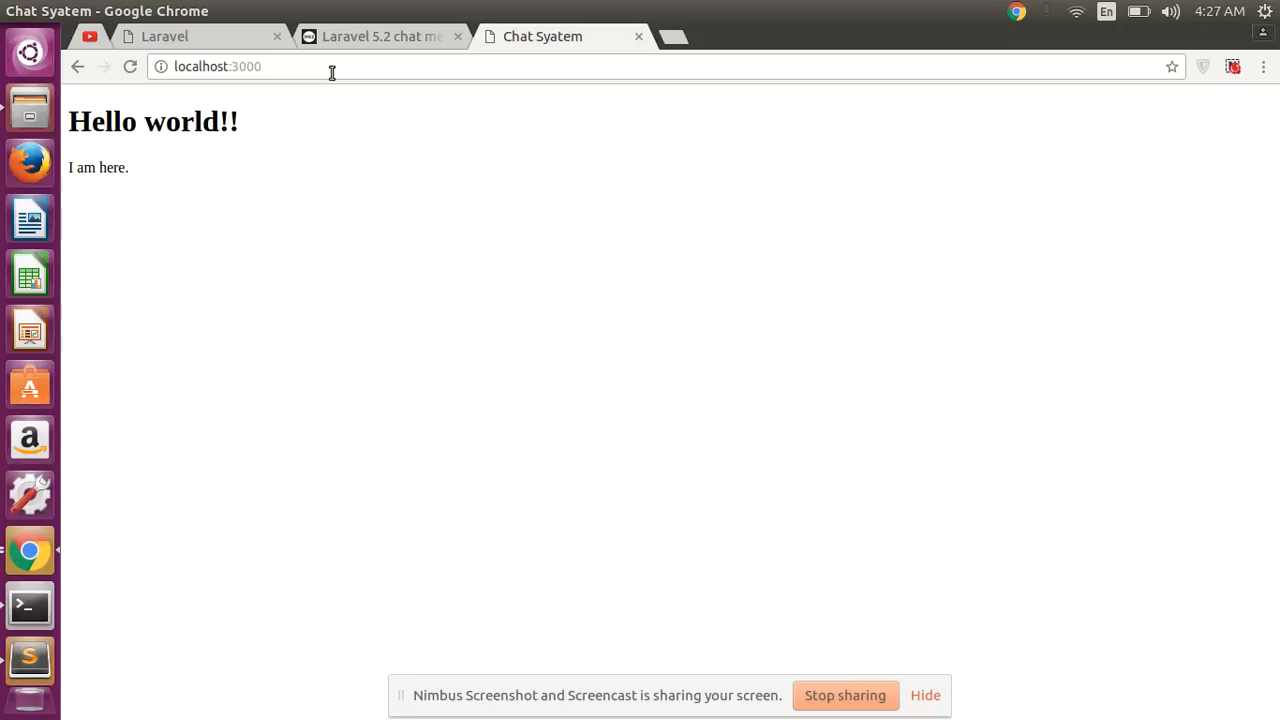
left_click_drag(96, 122, 128, 168)
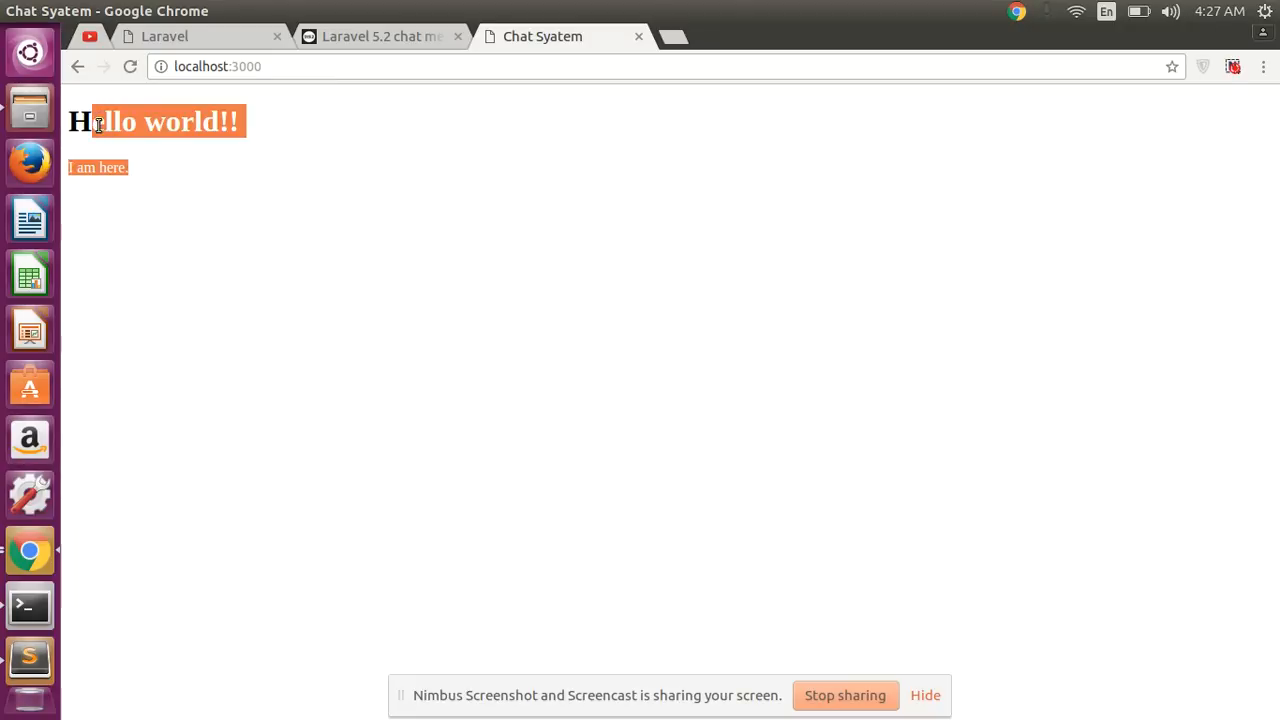
left_click(138, 172)
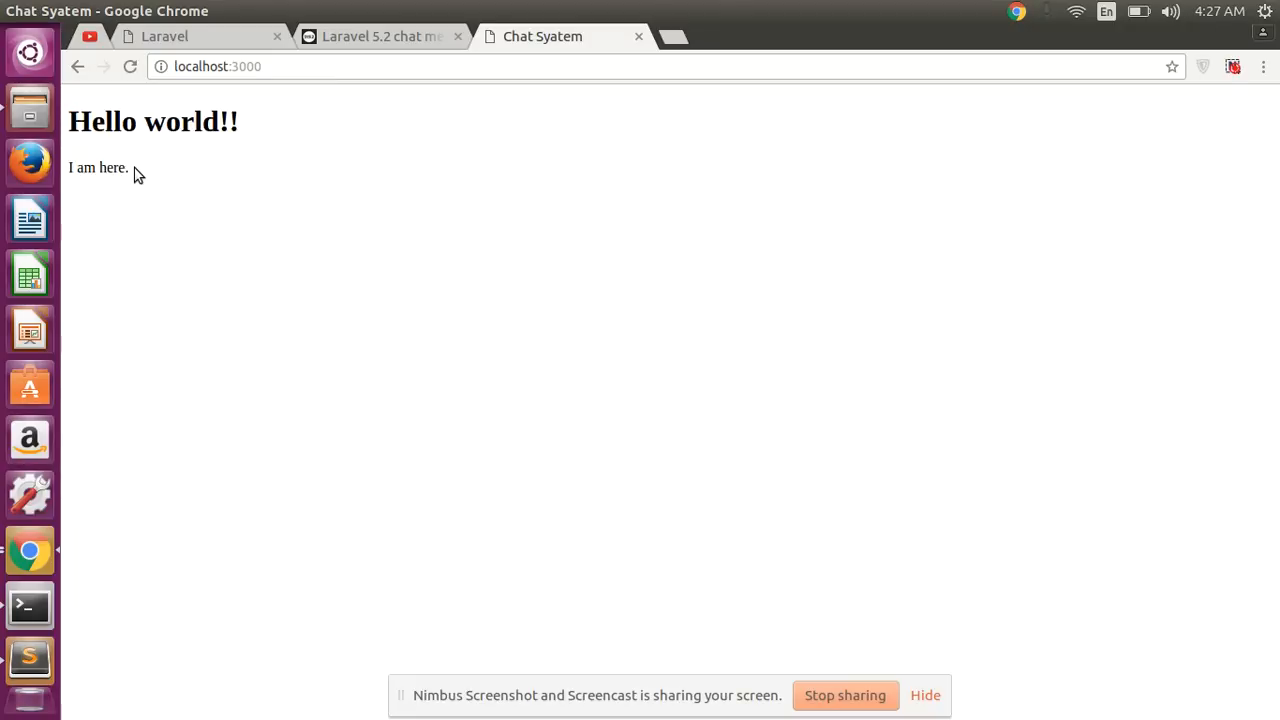
key("ctrl+a")
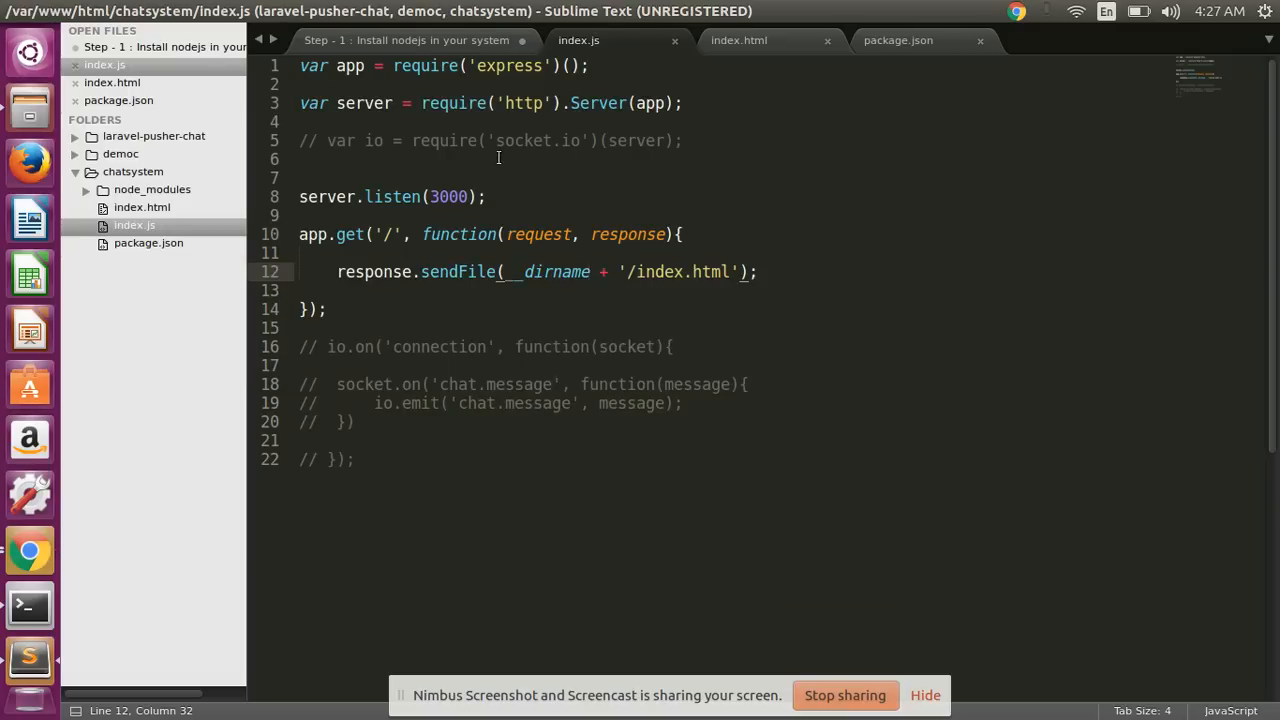
Step: Save index.js from the end of the sendFile line
left_click(764, 272)
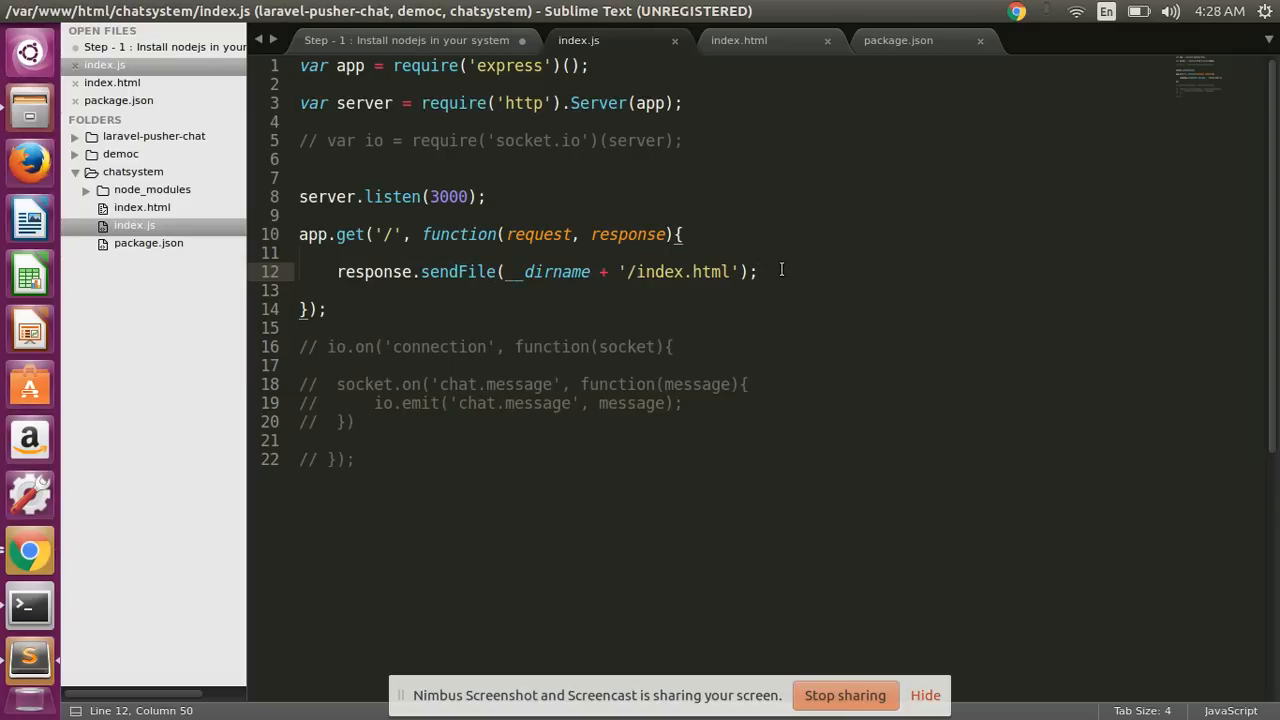
key("ctrl+s")
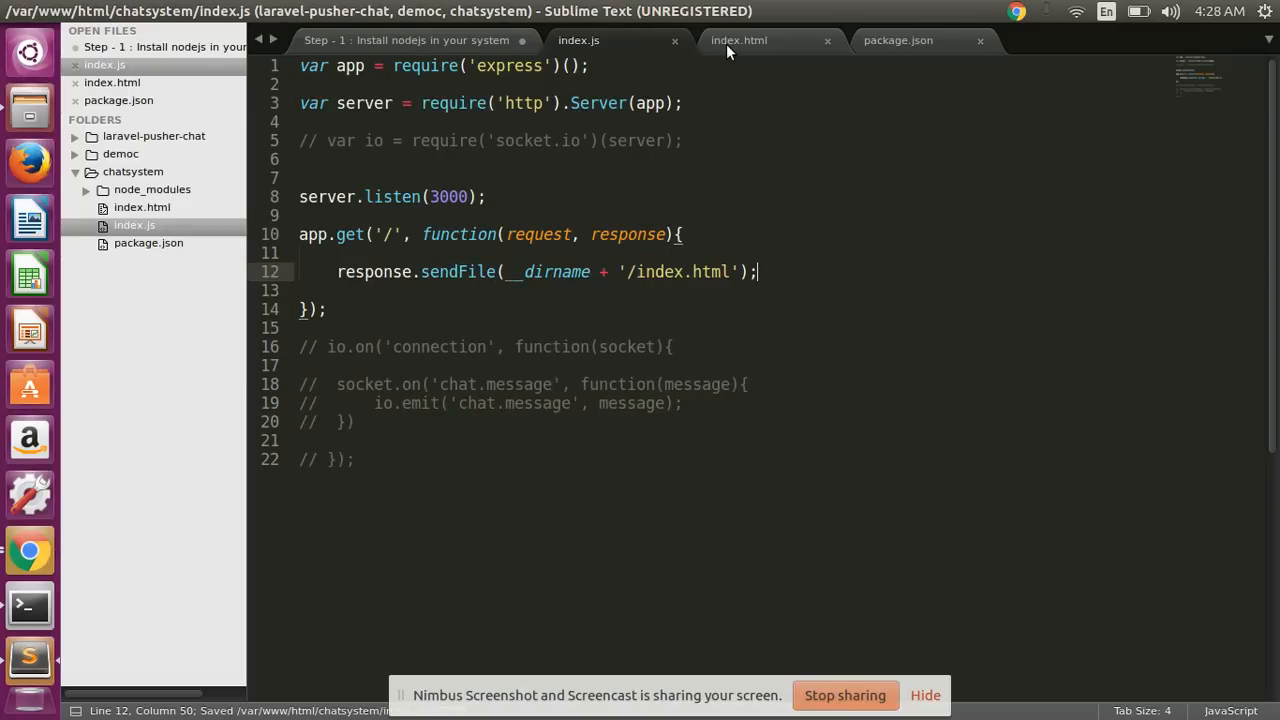
Step: Scroll the tutorial notes to Step 6 and select the npm install --save socket.io line
left_click(410, 40)
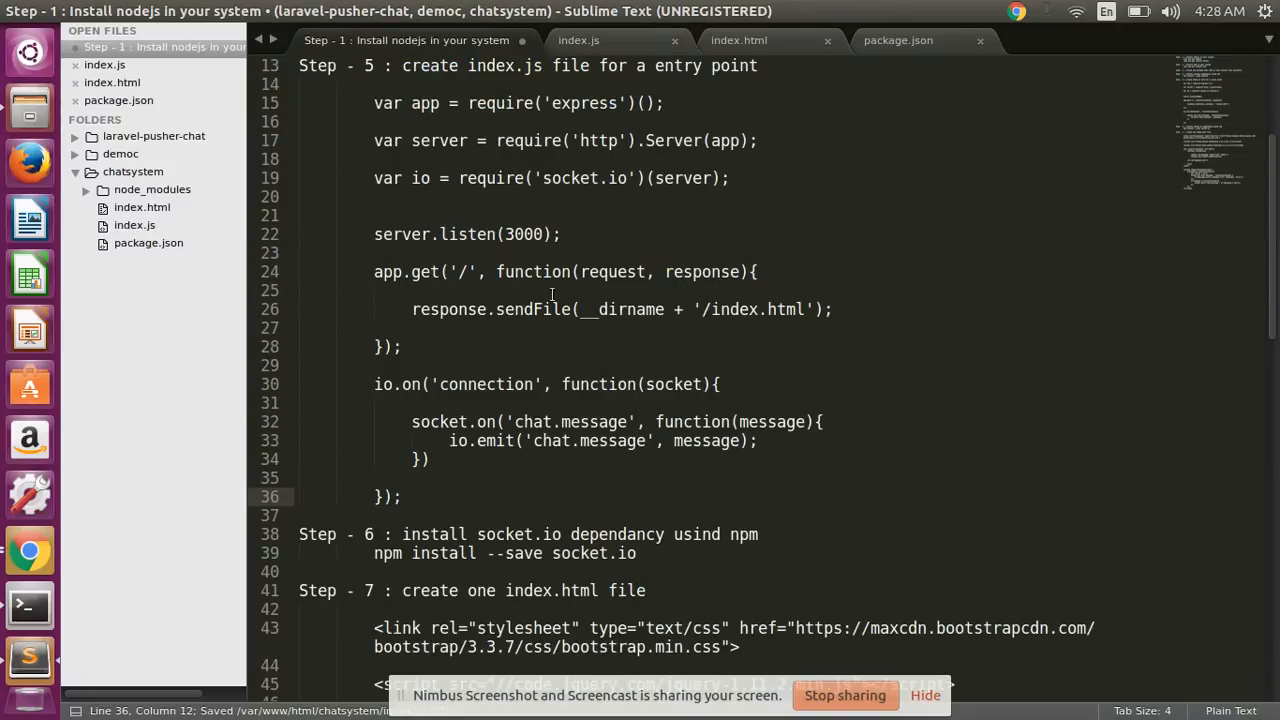
scroll("down", 3)
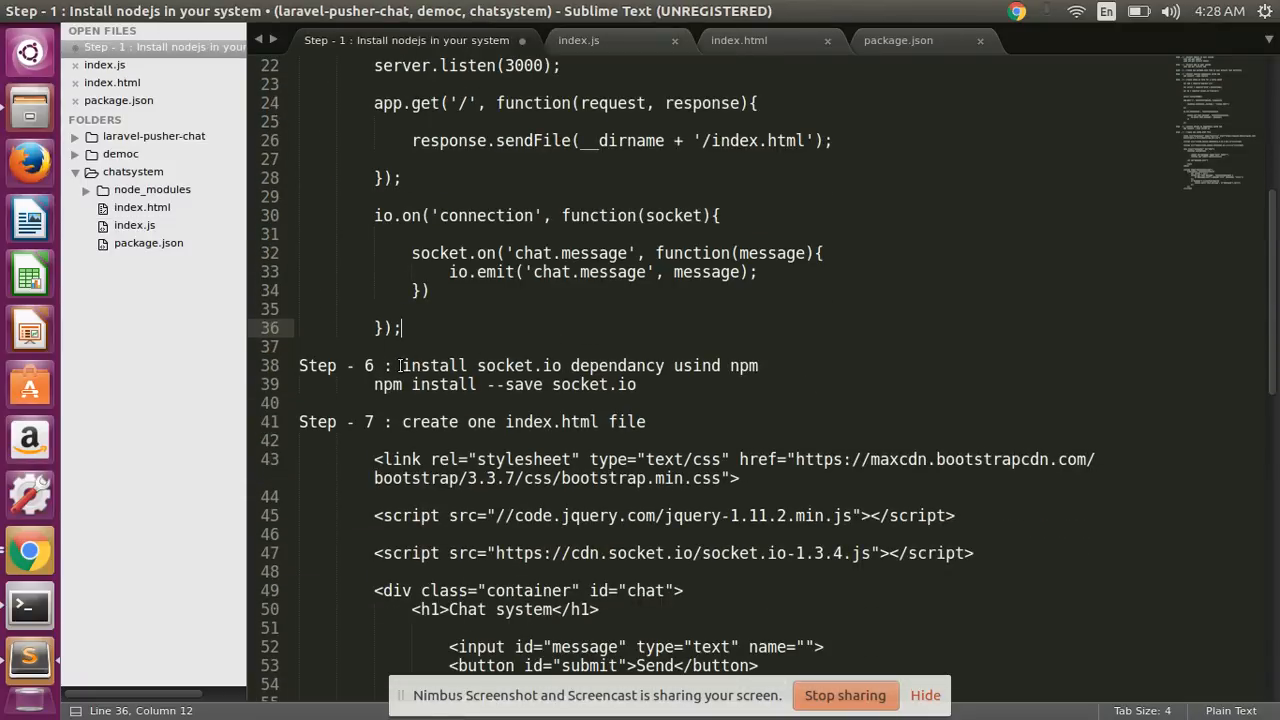
left_click_drag(402, 364, 564, 364)
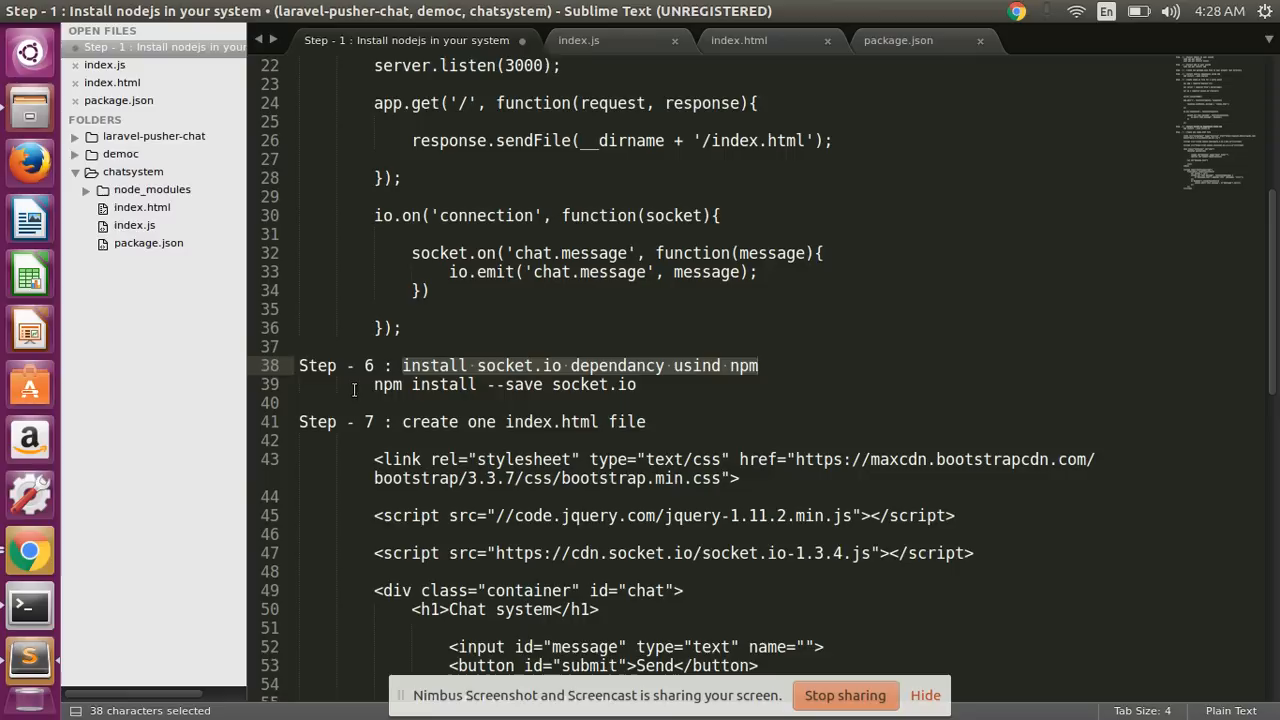
left_click(636, 384)
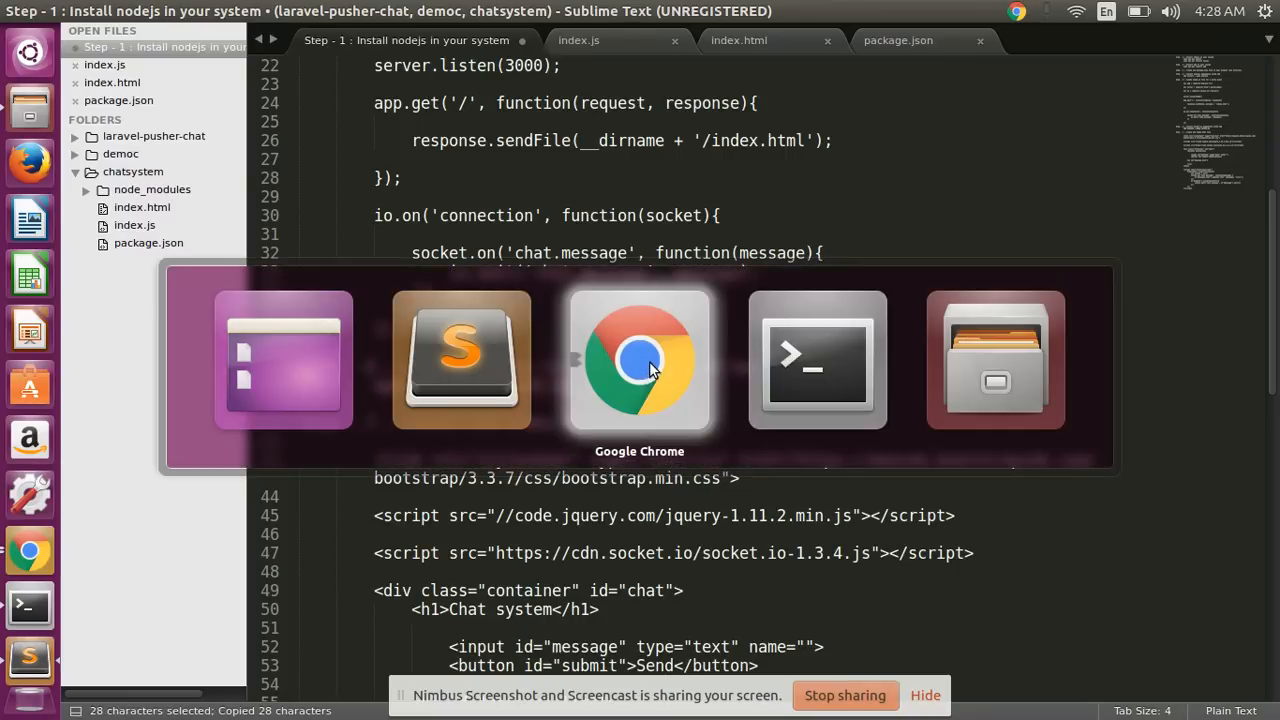
Step: Stop the node server in Terminal and run npm install --save socket.io
left_click(816, 360)
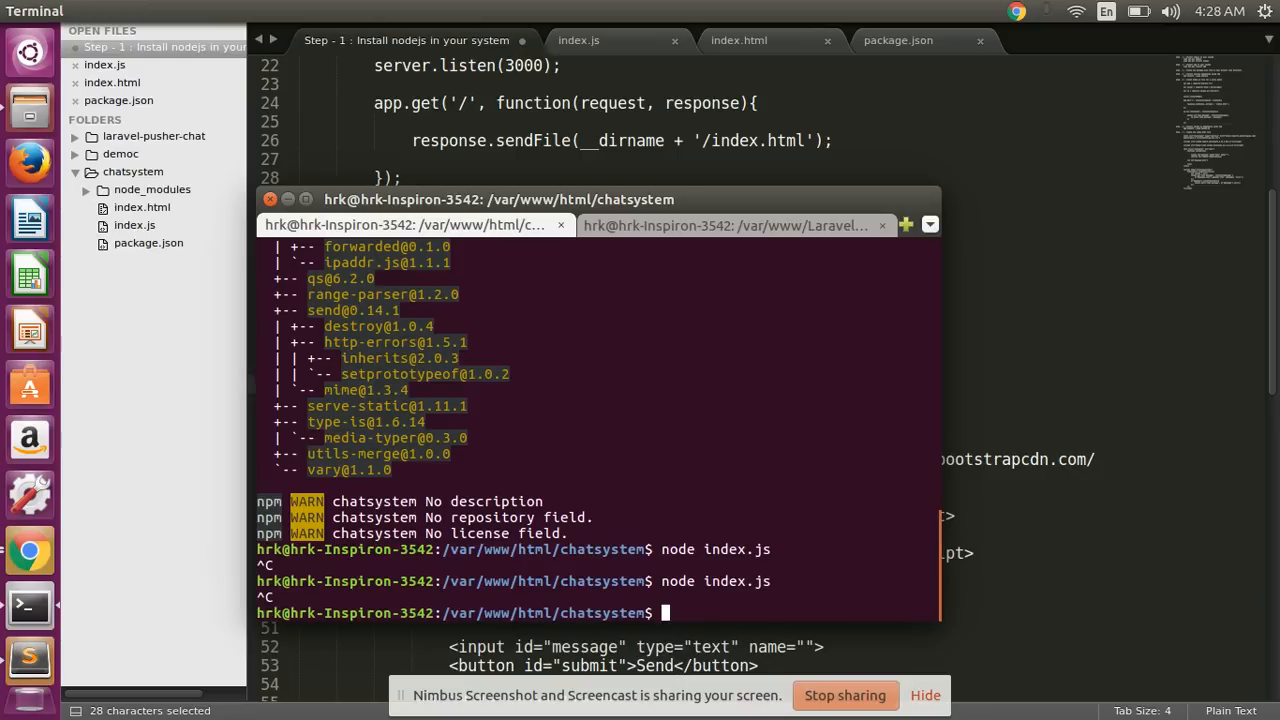
type("npm install --save socket.io")
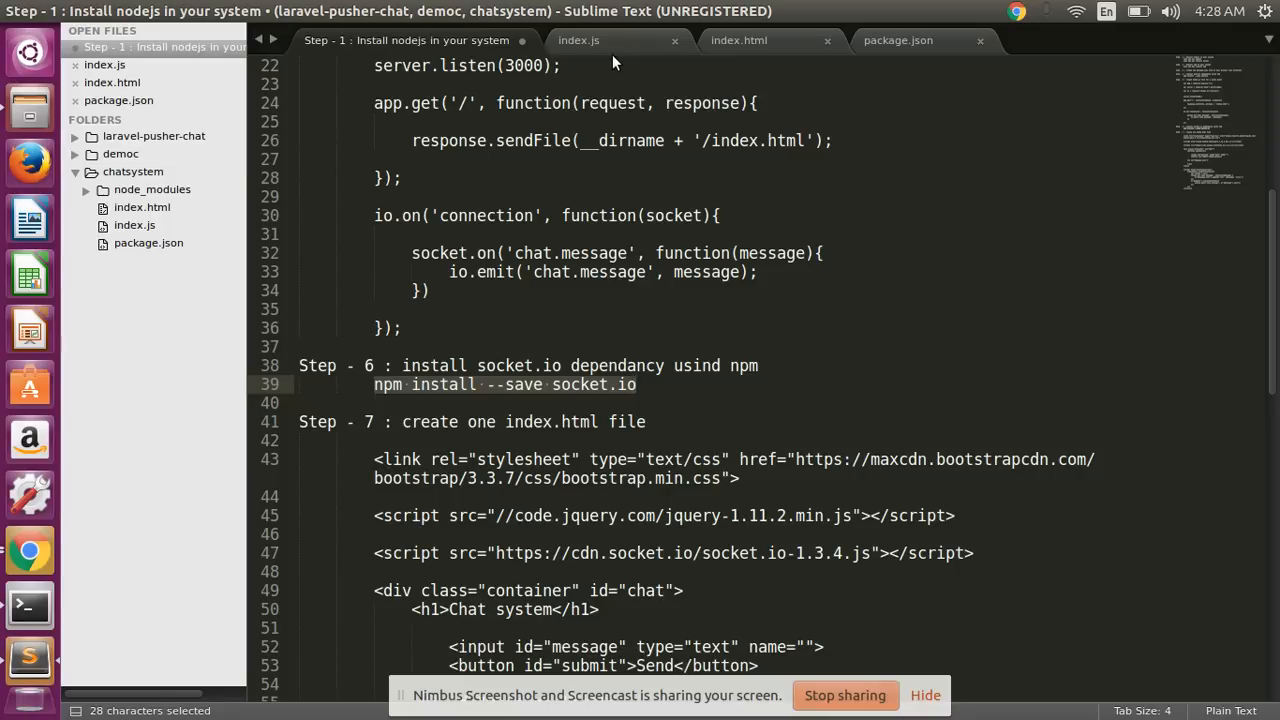
Step: In index.js, review the io variable uses and uncomment the io.on('connection') handler
left_click(578, 40)
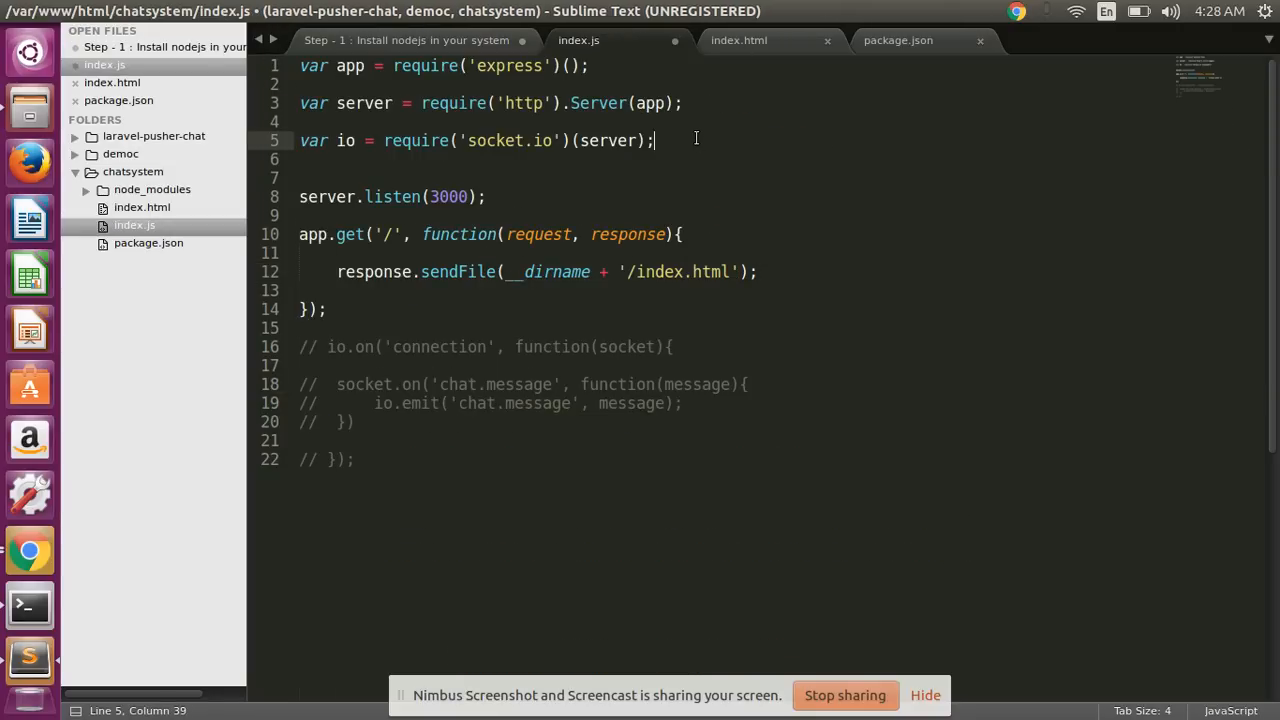
key("ctrl+s")
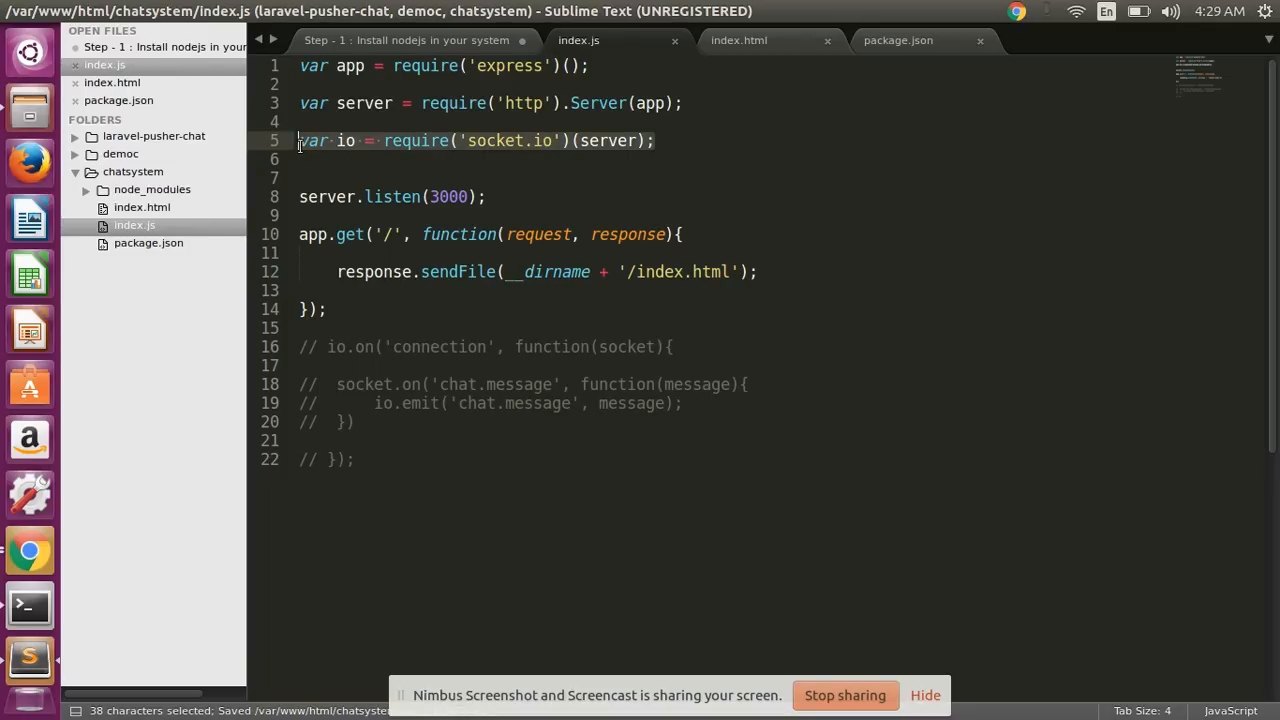
double_click(344, 140)
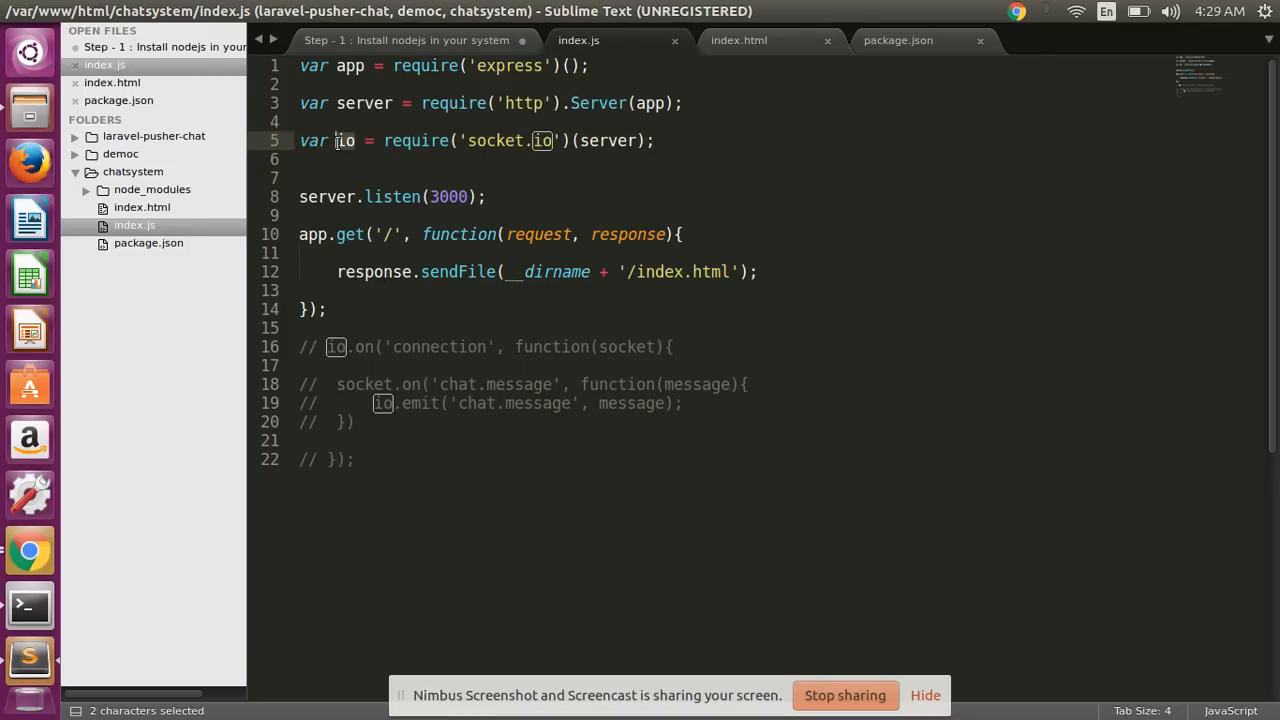
left_click(672, 152)
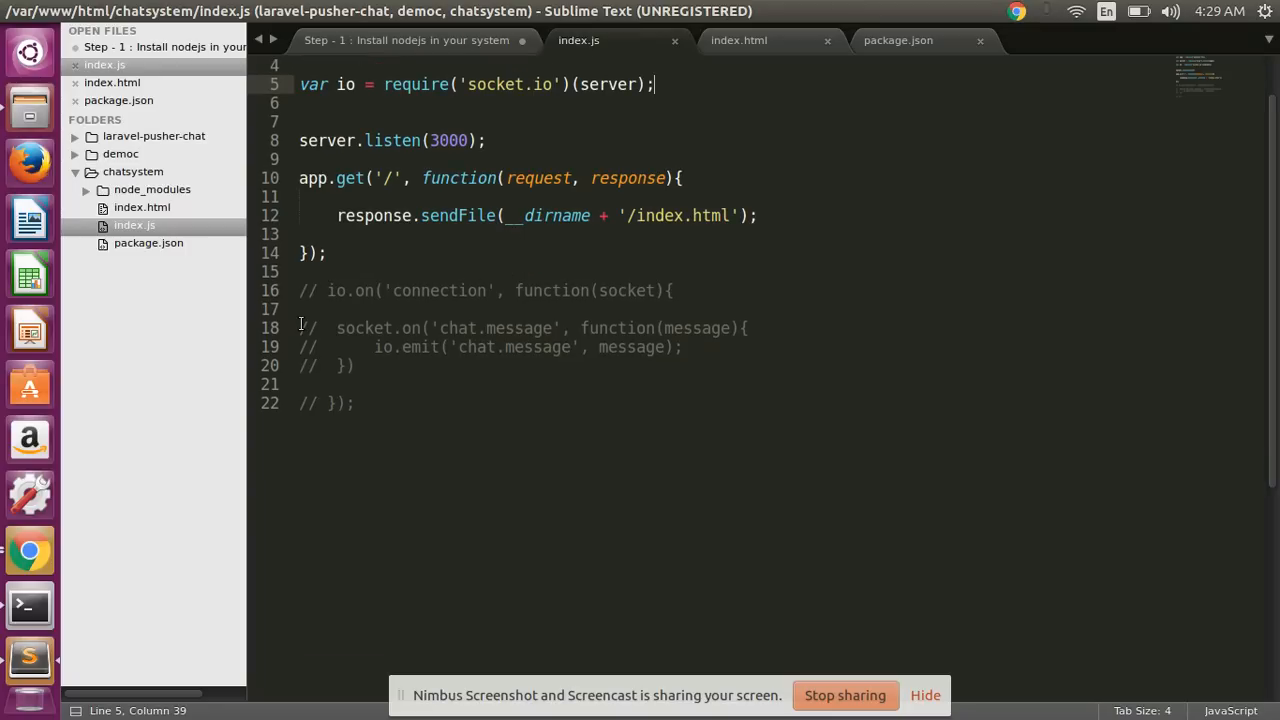
left_click_drag(300, 290, 356, 404)
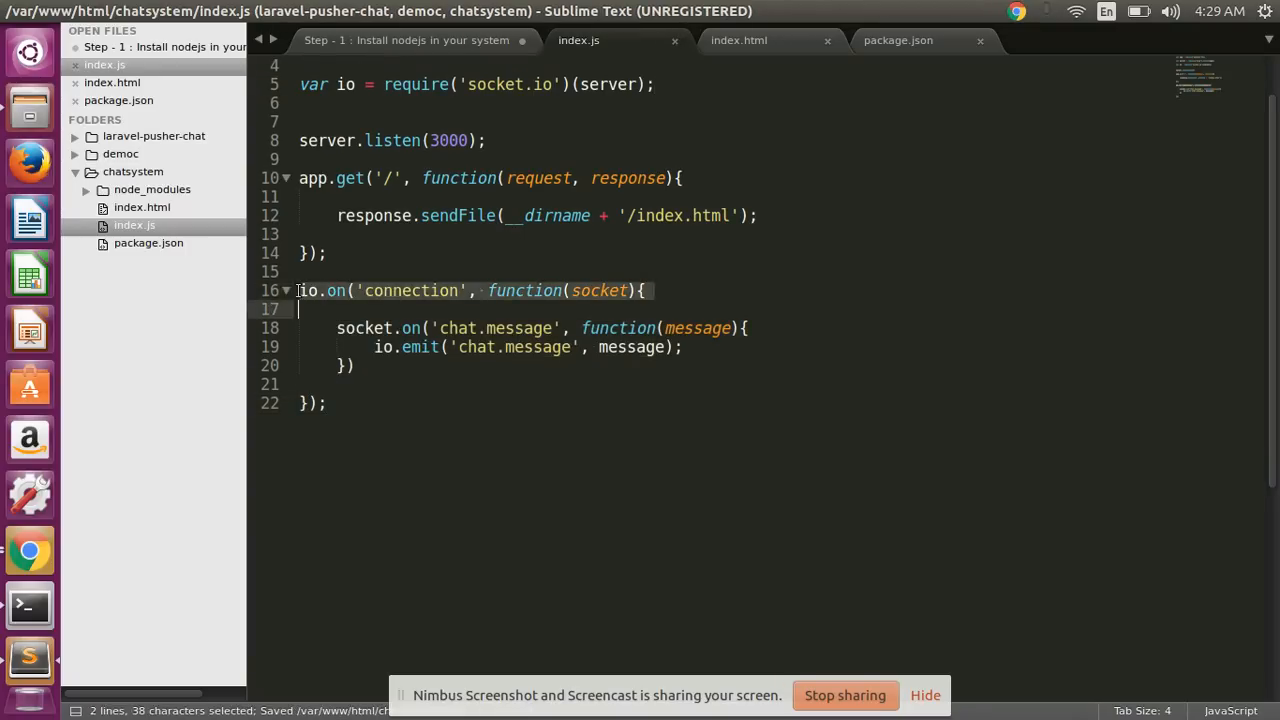
left_click(330, 290)
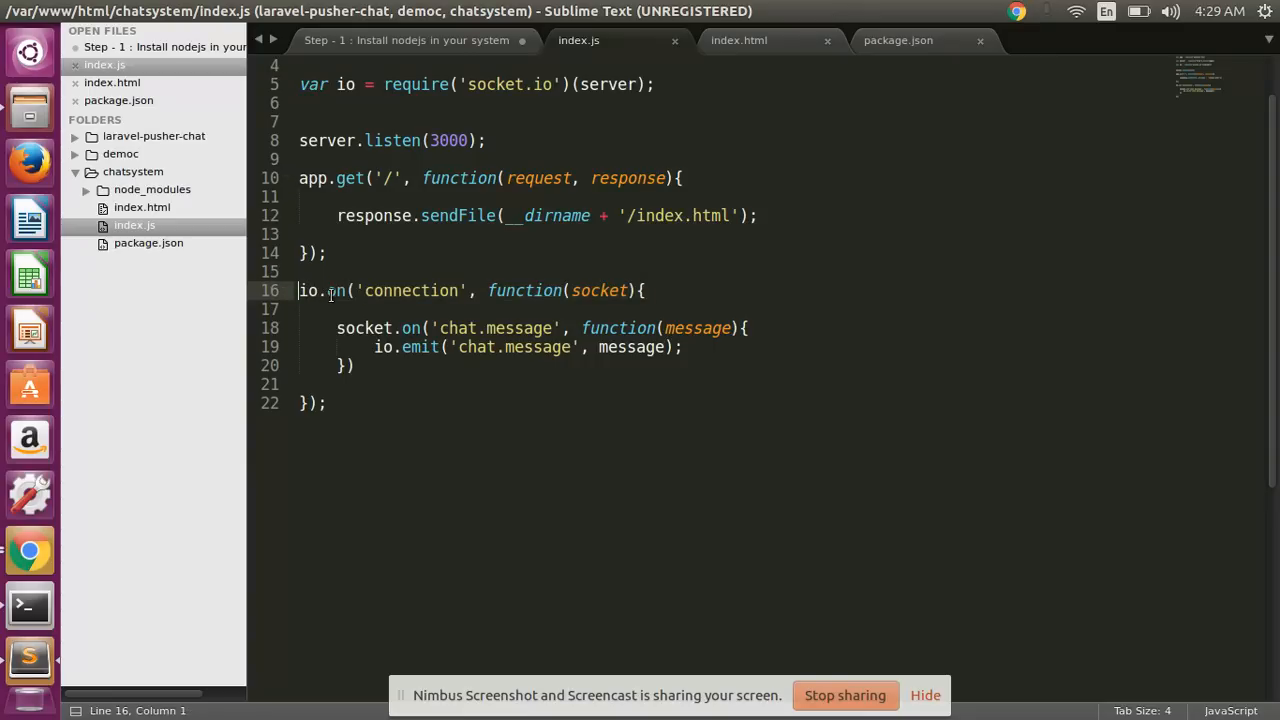
Step: Comment out the chat message handler and add console.log("A Connection has made")
double_click(410, 290)
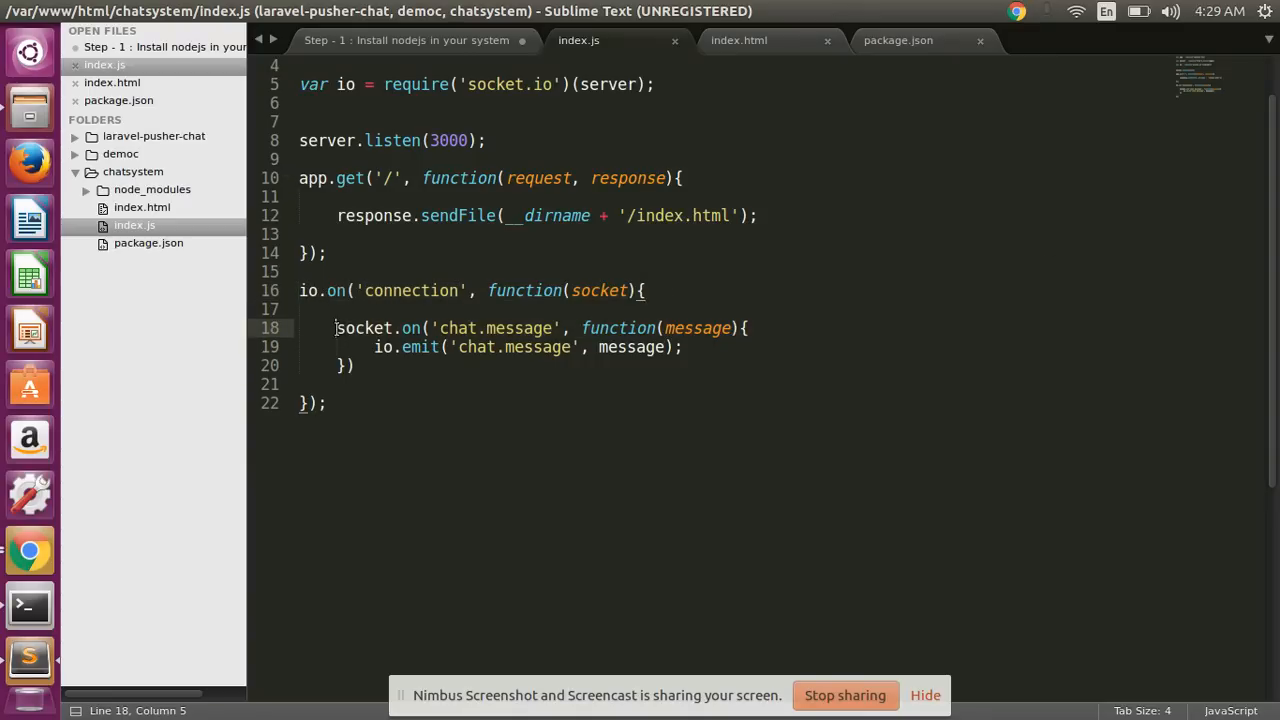
left_click_drag(336, 328, 360, 366)
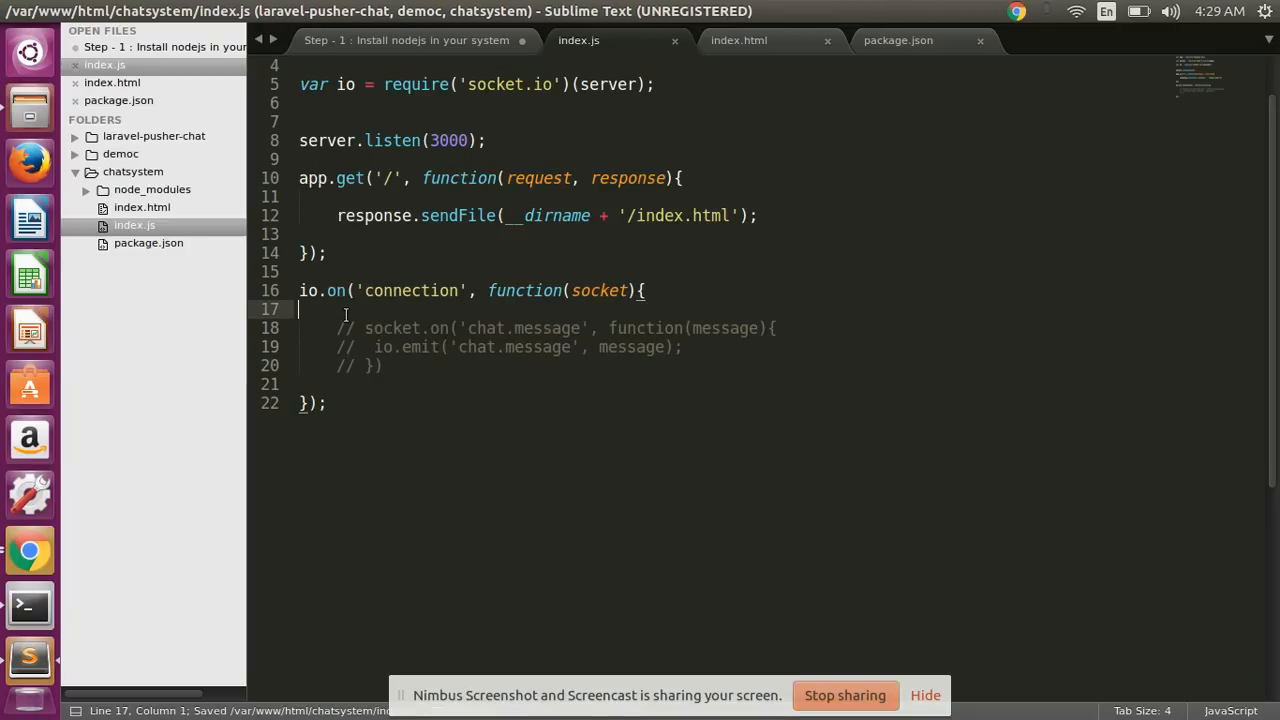
type("cons")
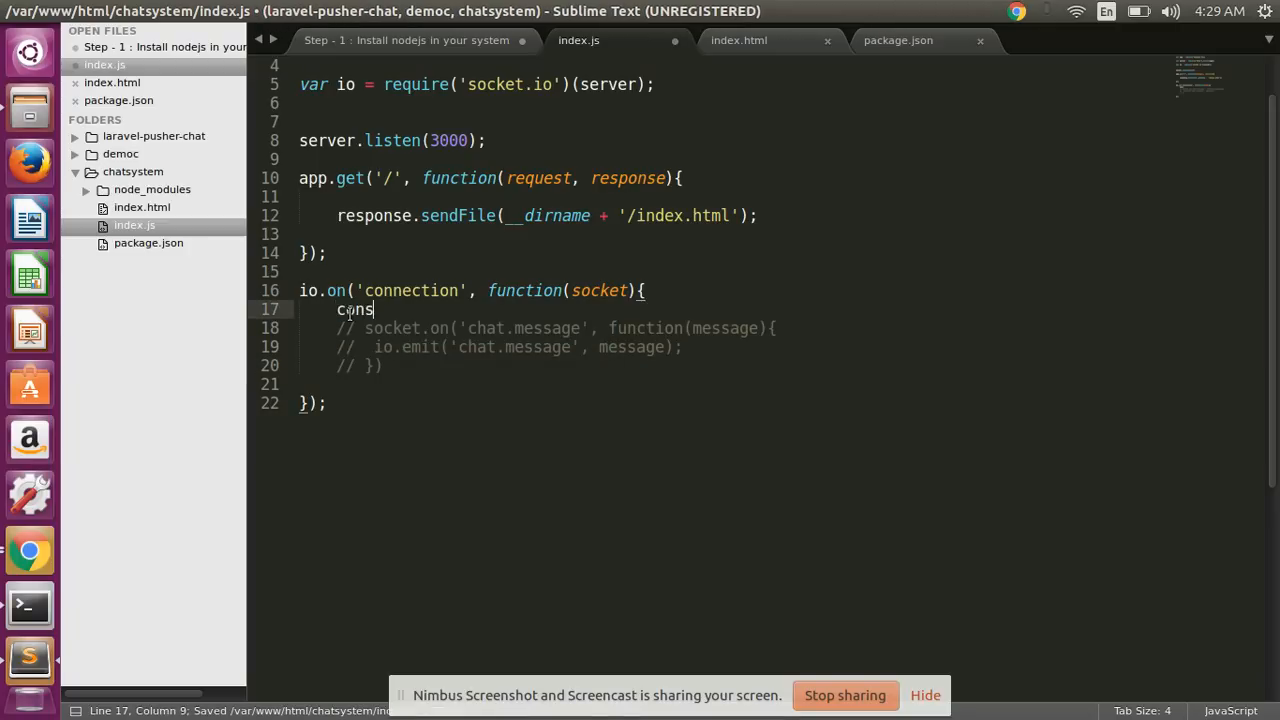
type("ole.log")
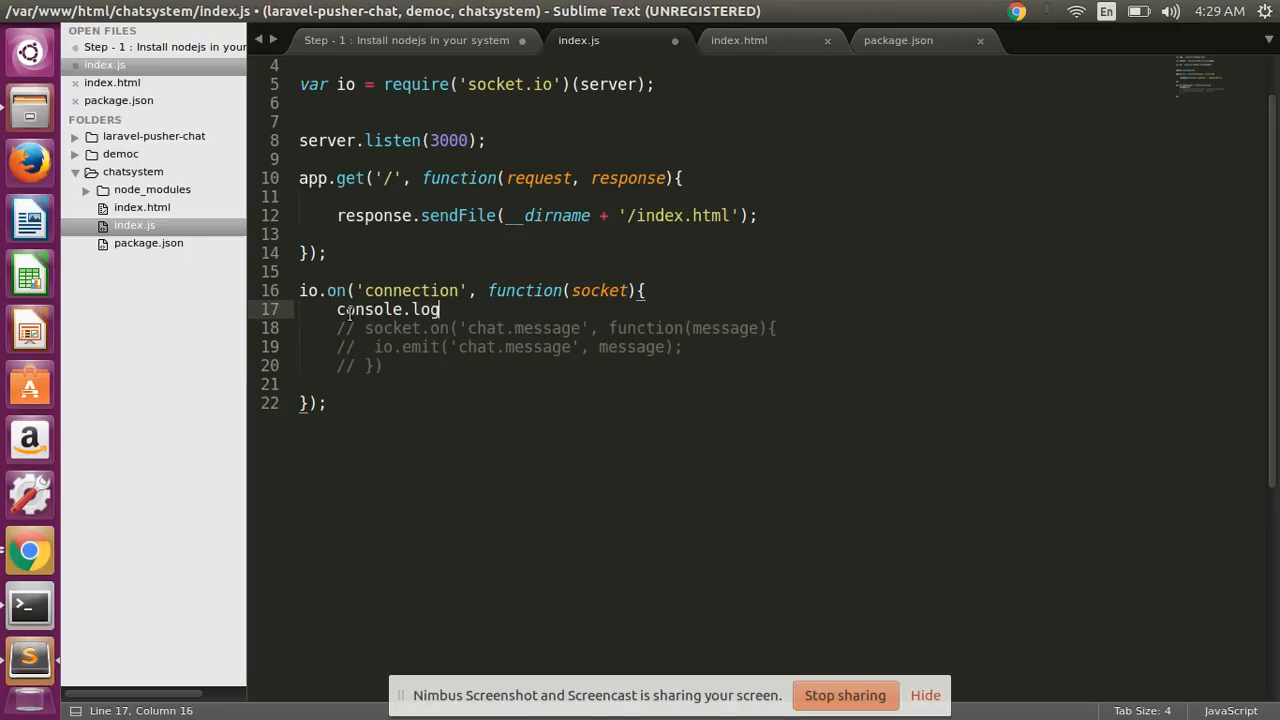
type("(\"\")")
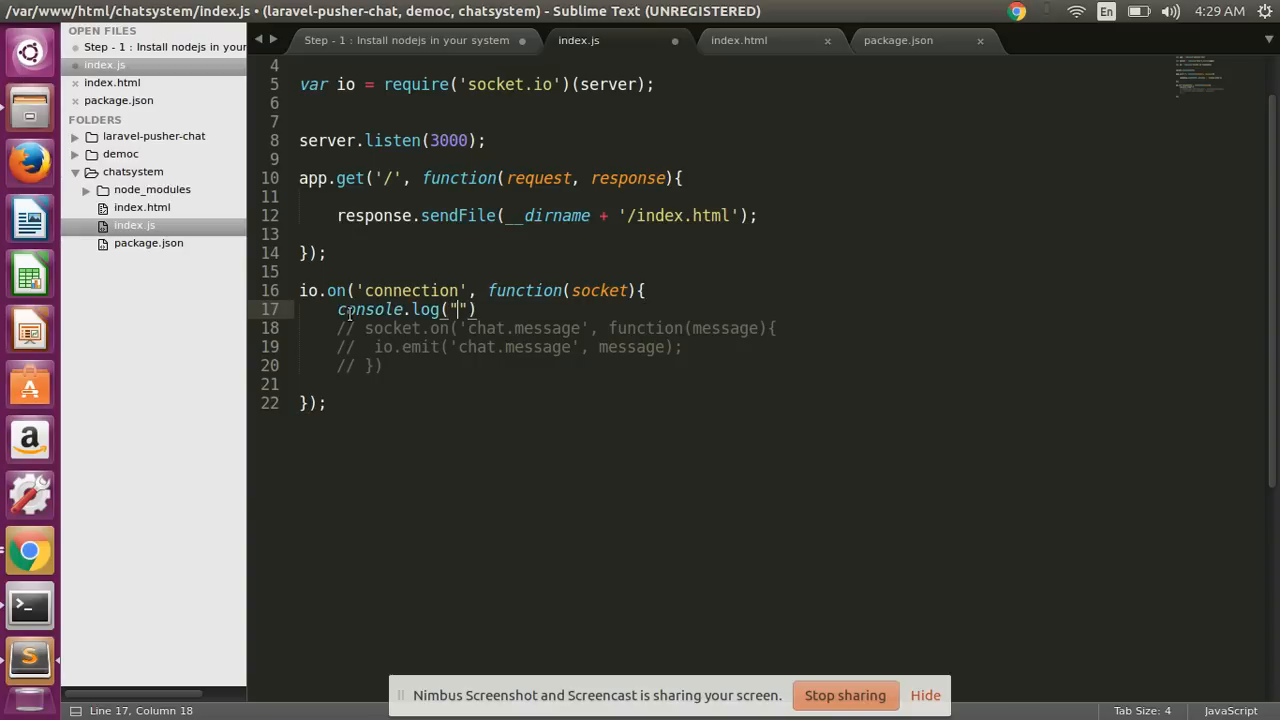
type("A Connec")
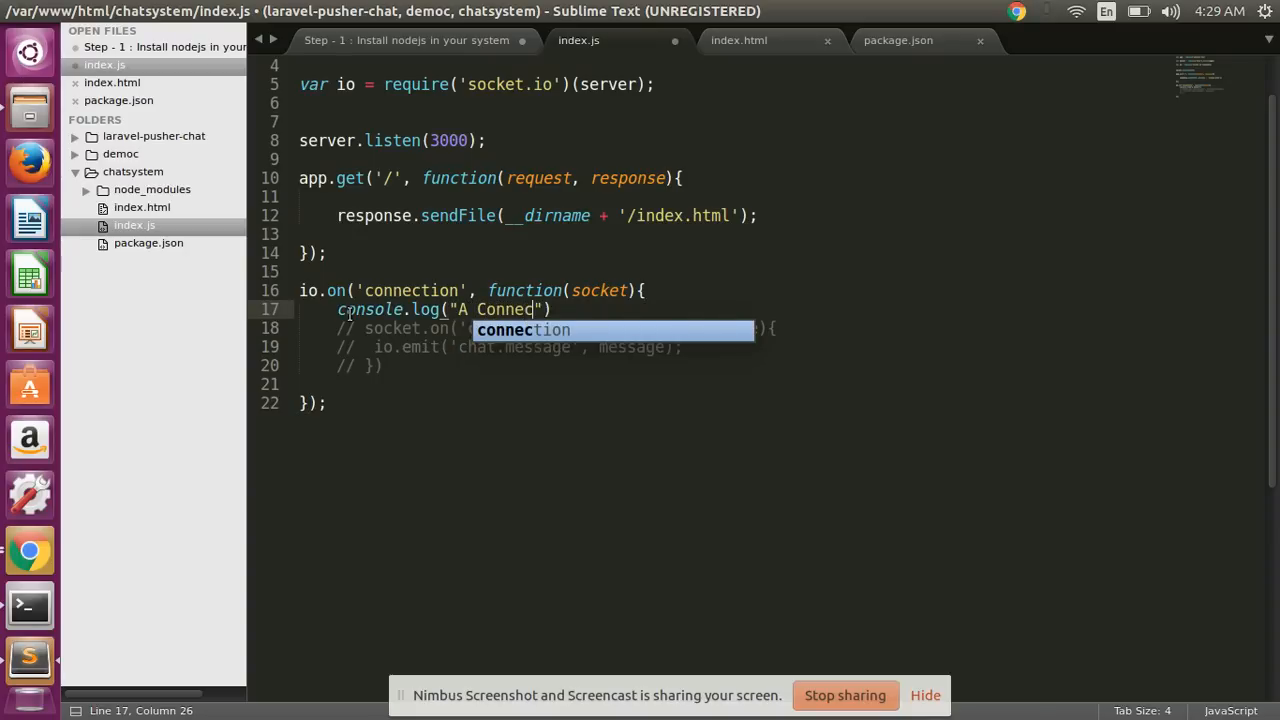
type("tion has")
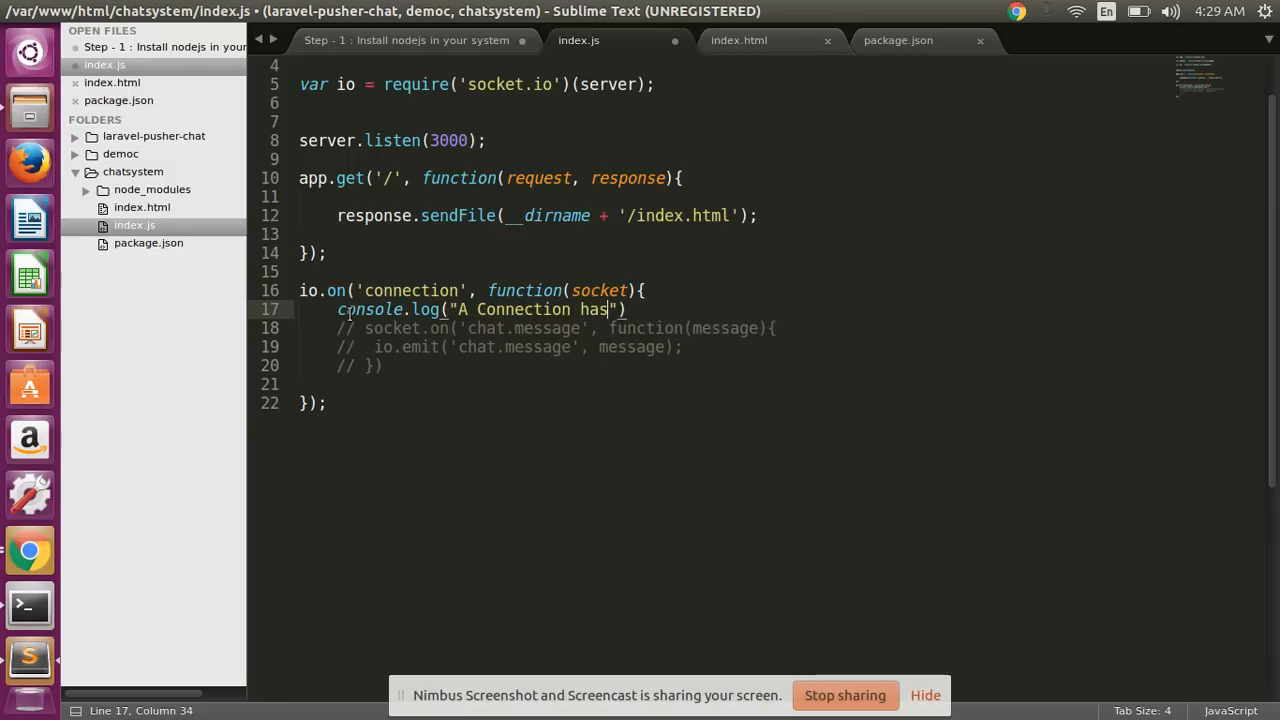
type("made")
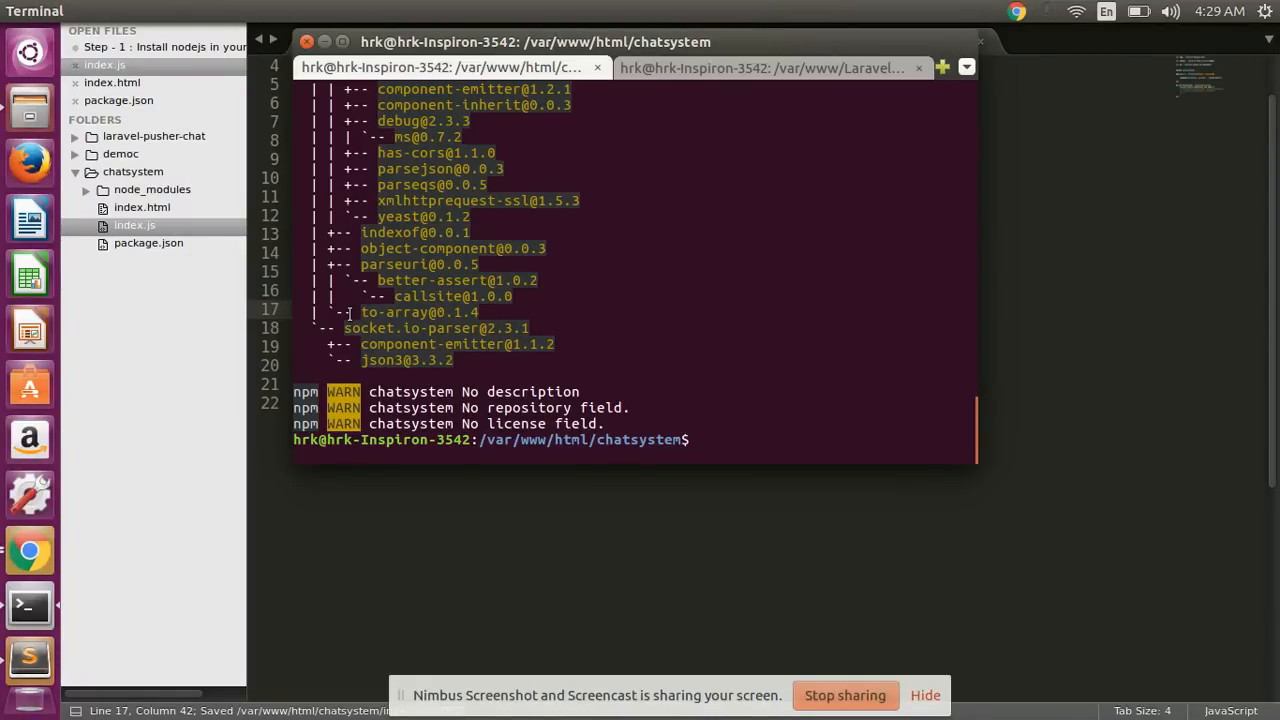
Step: Restart the chat server with node index.js in Terminal
type("node")
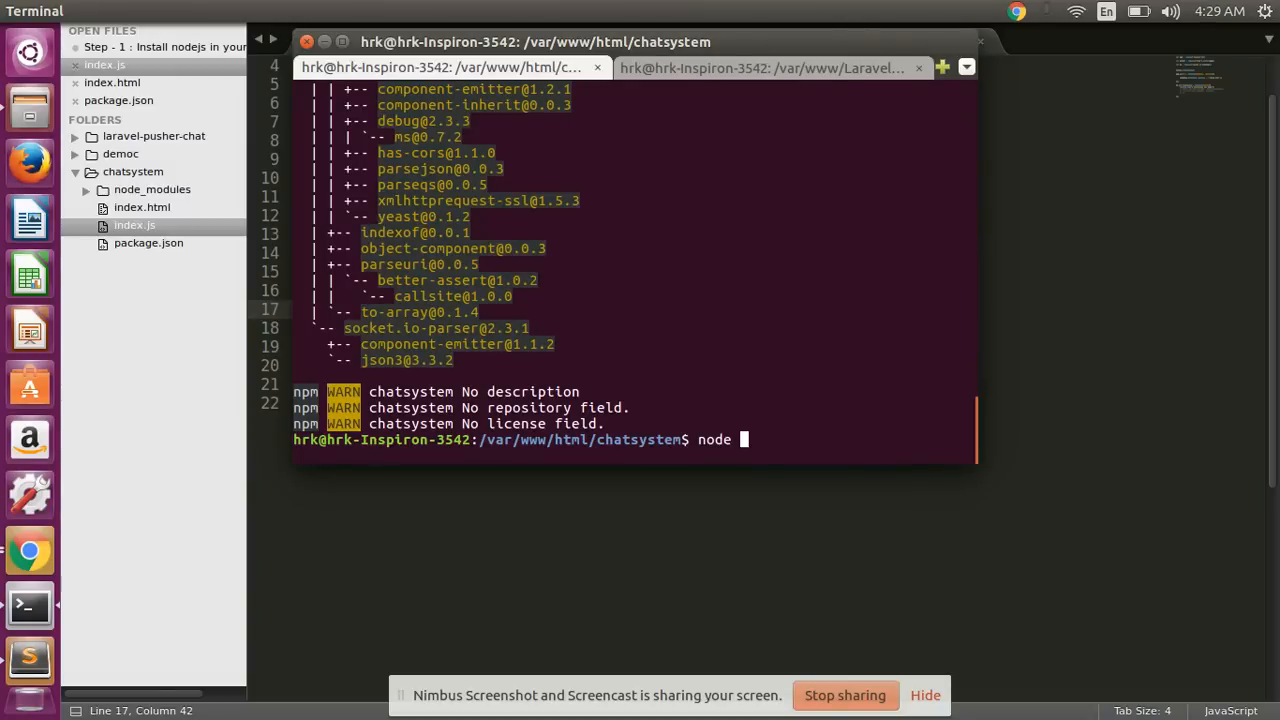
type("inde")
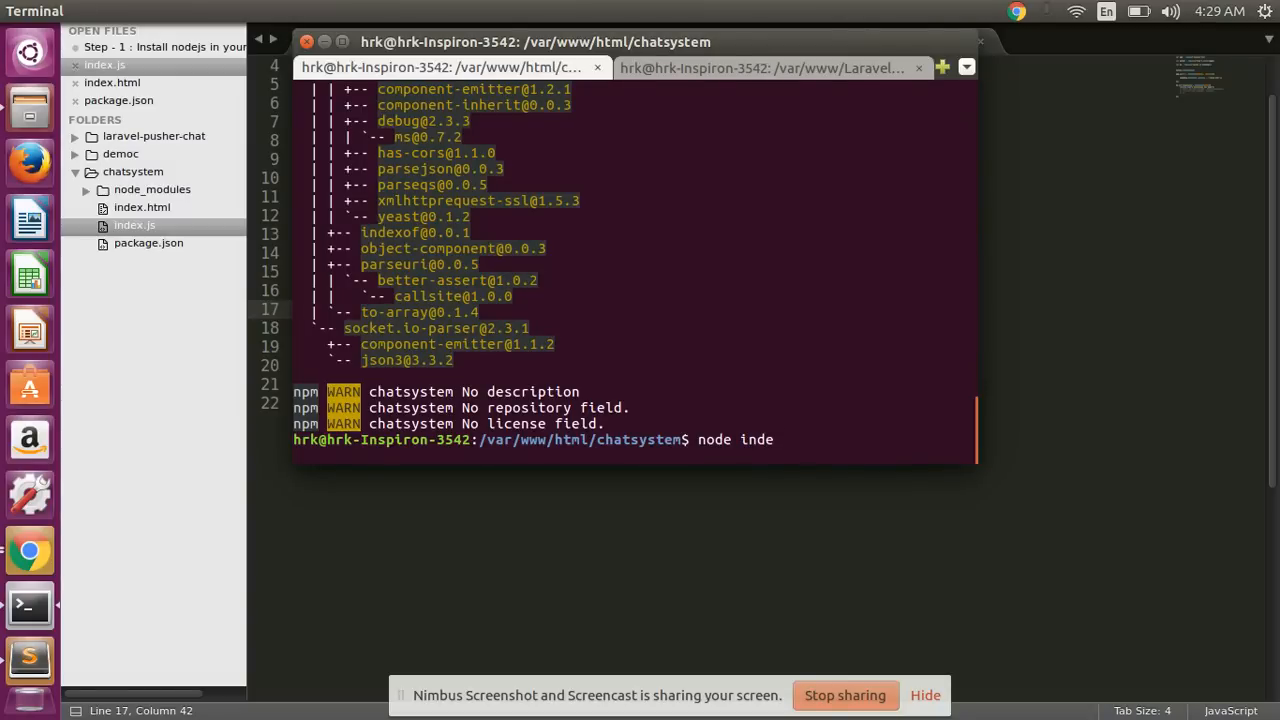
type("x.js")
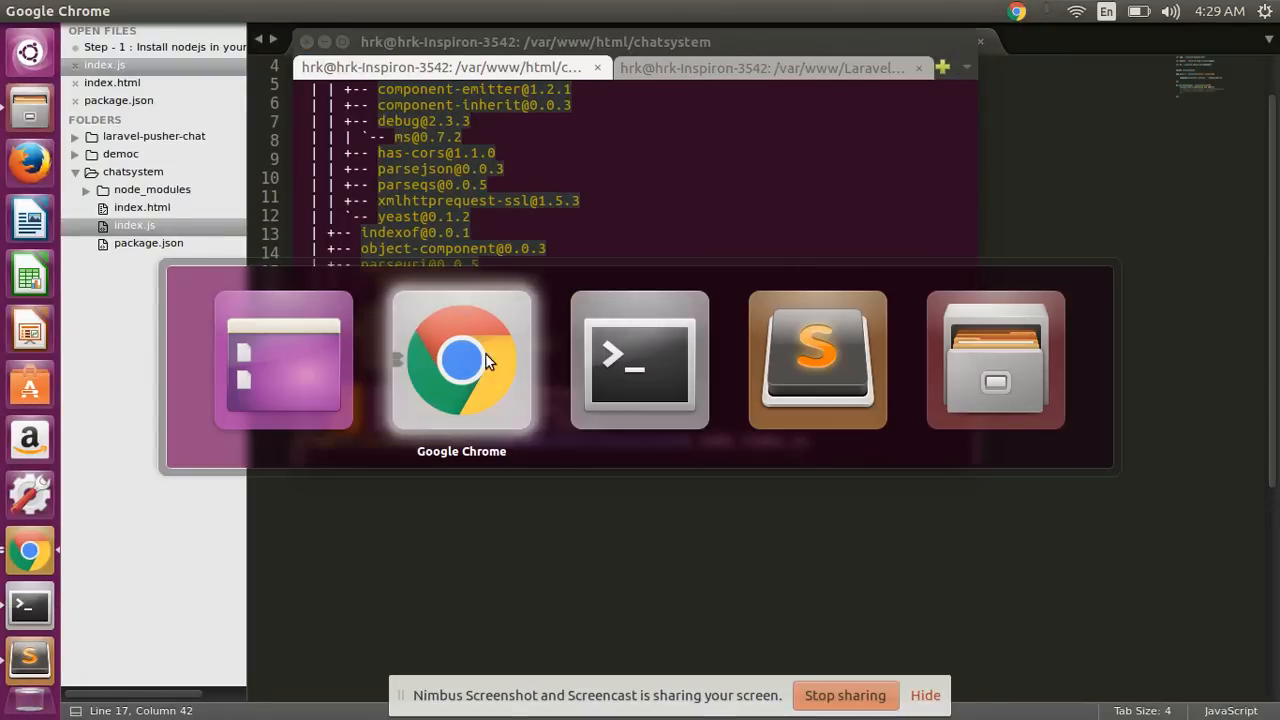
Step: Reload the chat page at localhost:3000 in Chrome, then return to the Terminal
left_click(460, 360)
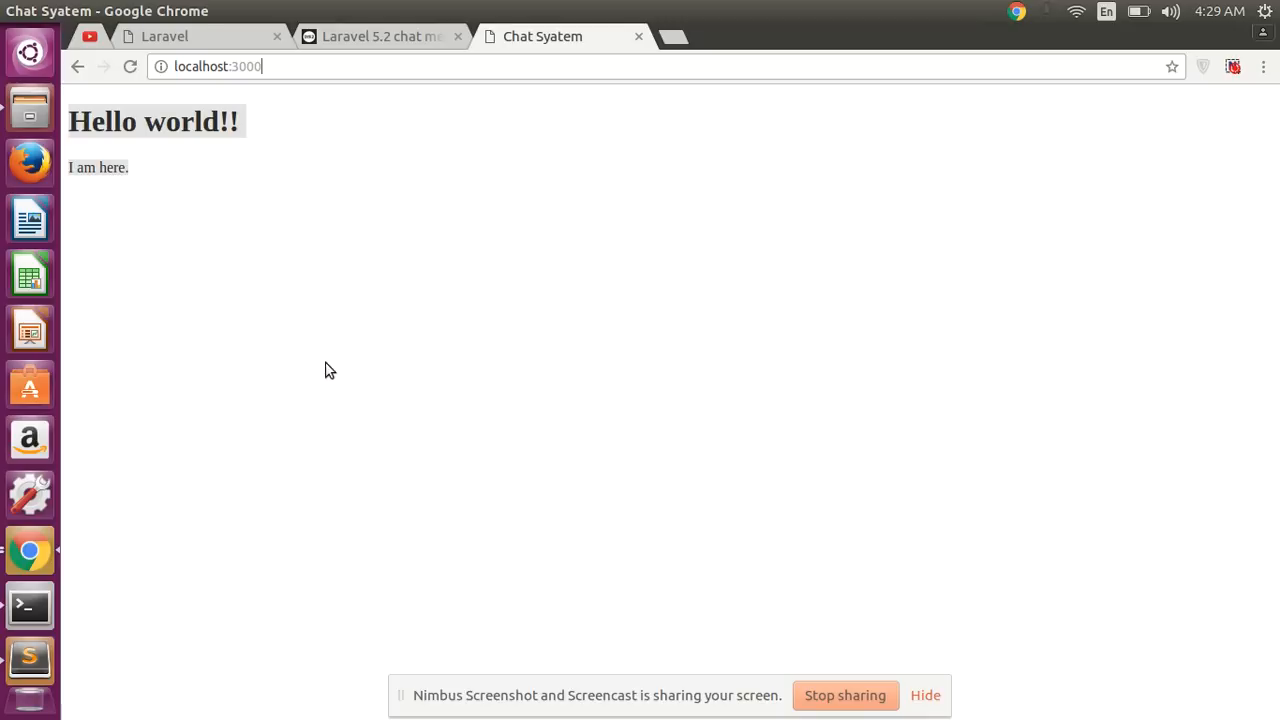
mouse_move(336, 66)
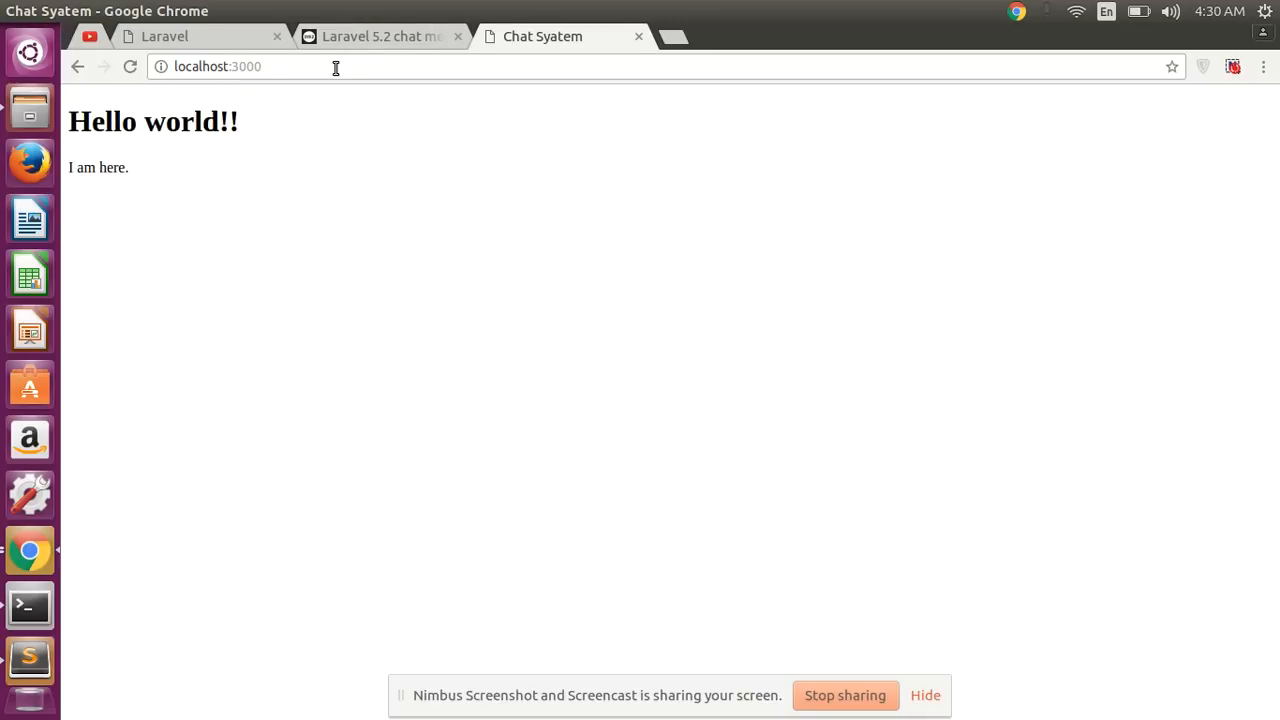
mouse_move(296, 66)
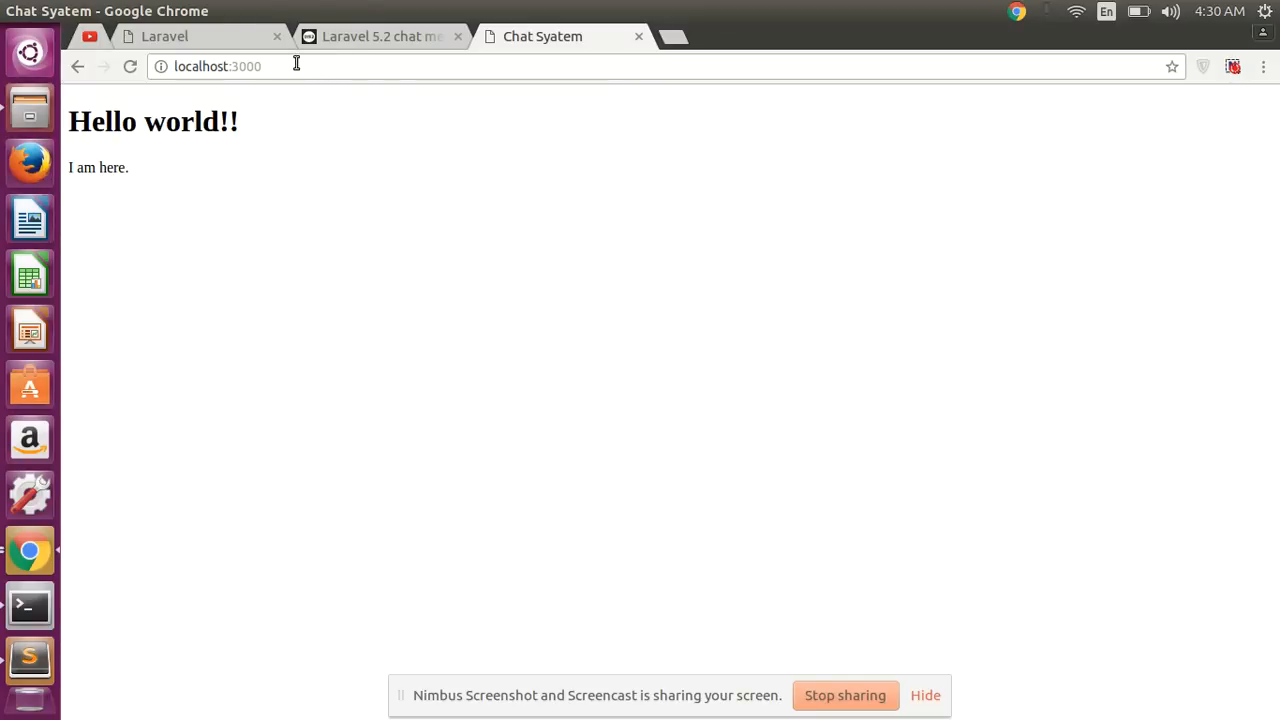
key("alt+Tab")
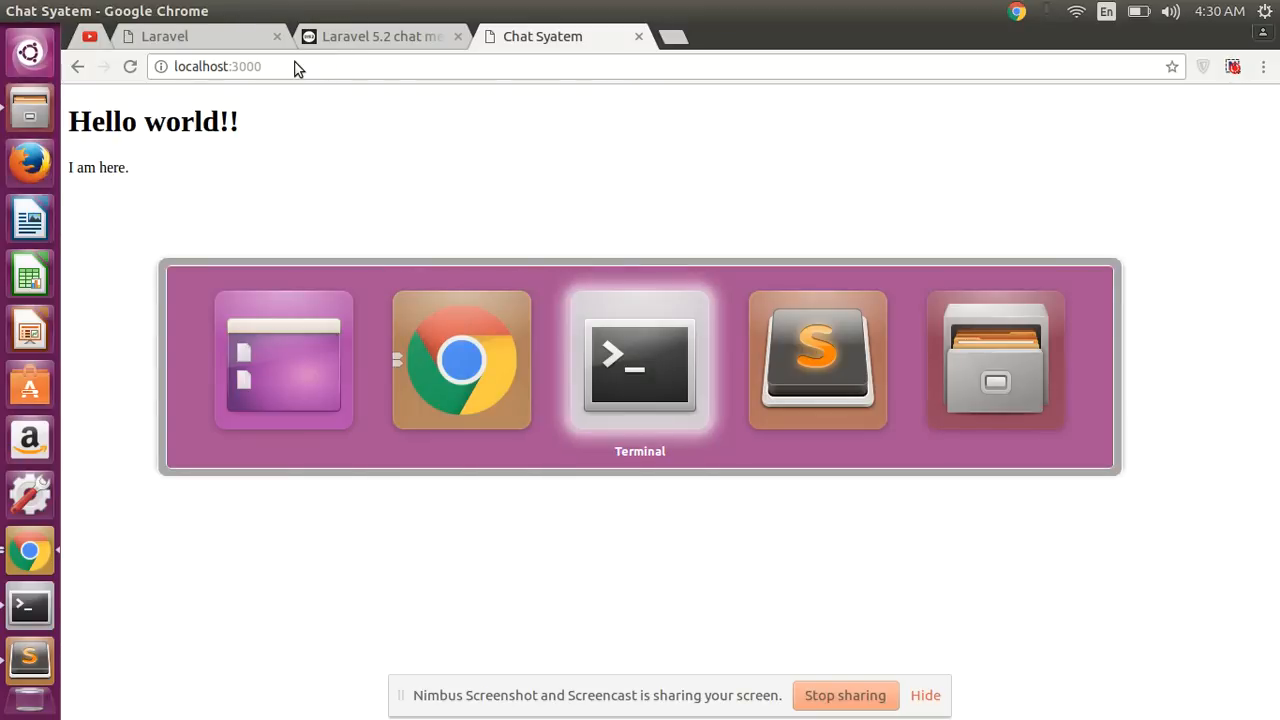
left_click(640, 360)
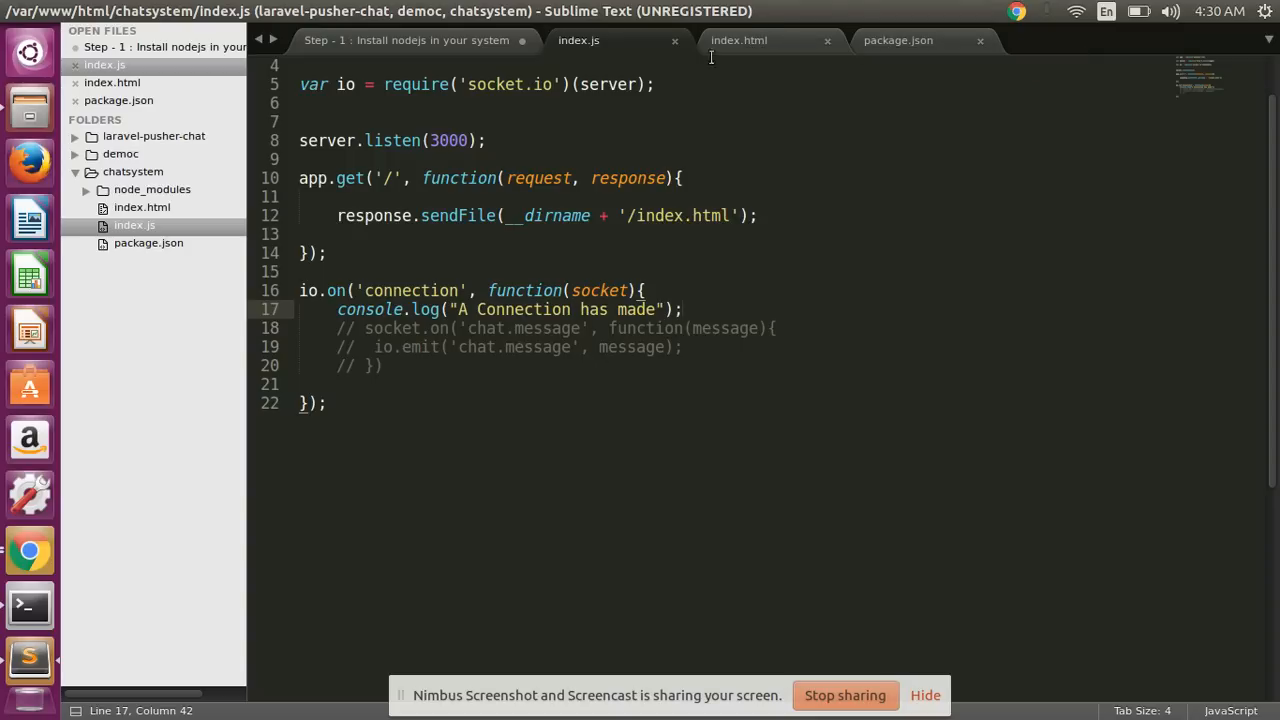
Step: Scroll the notes to the Step 7 link/script include lines and view index.html's matching includes
left_click(408, 40)
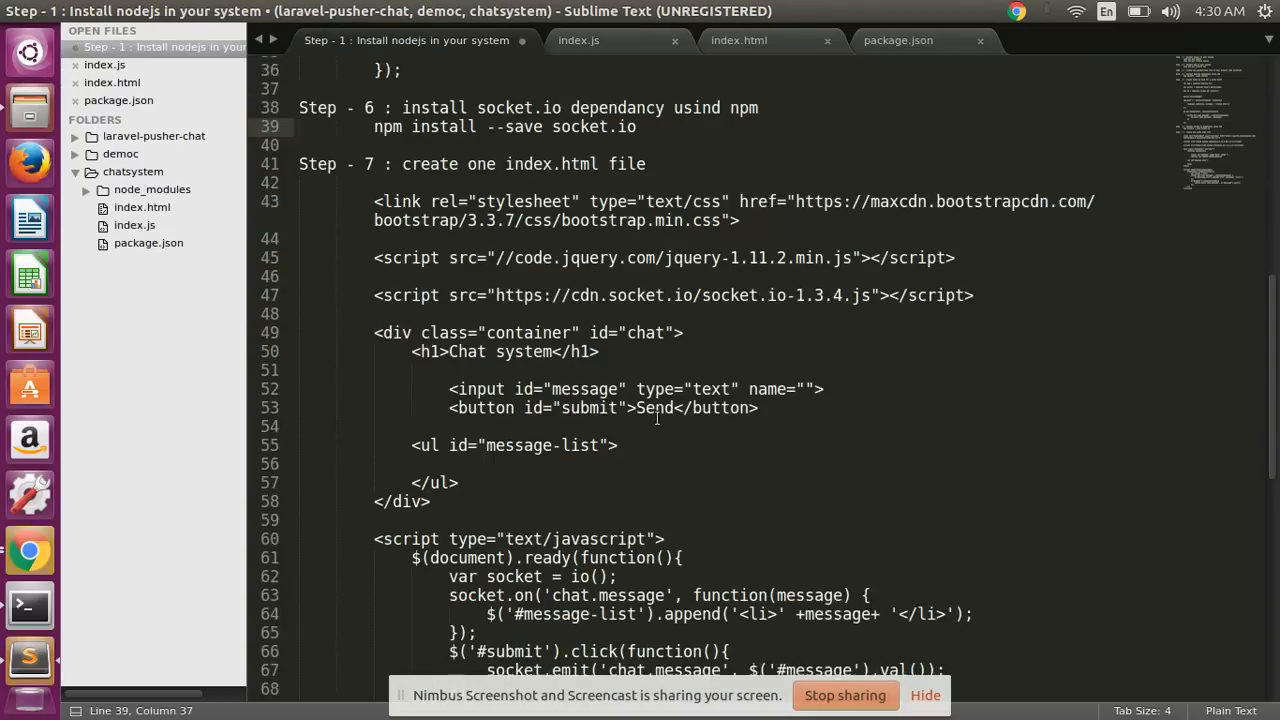
scroll("down", 3)
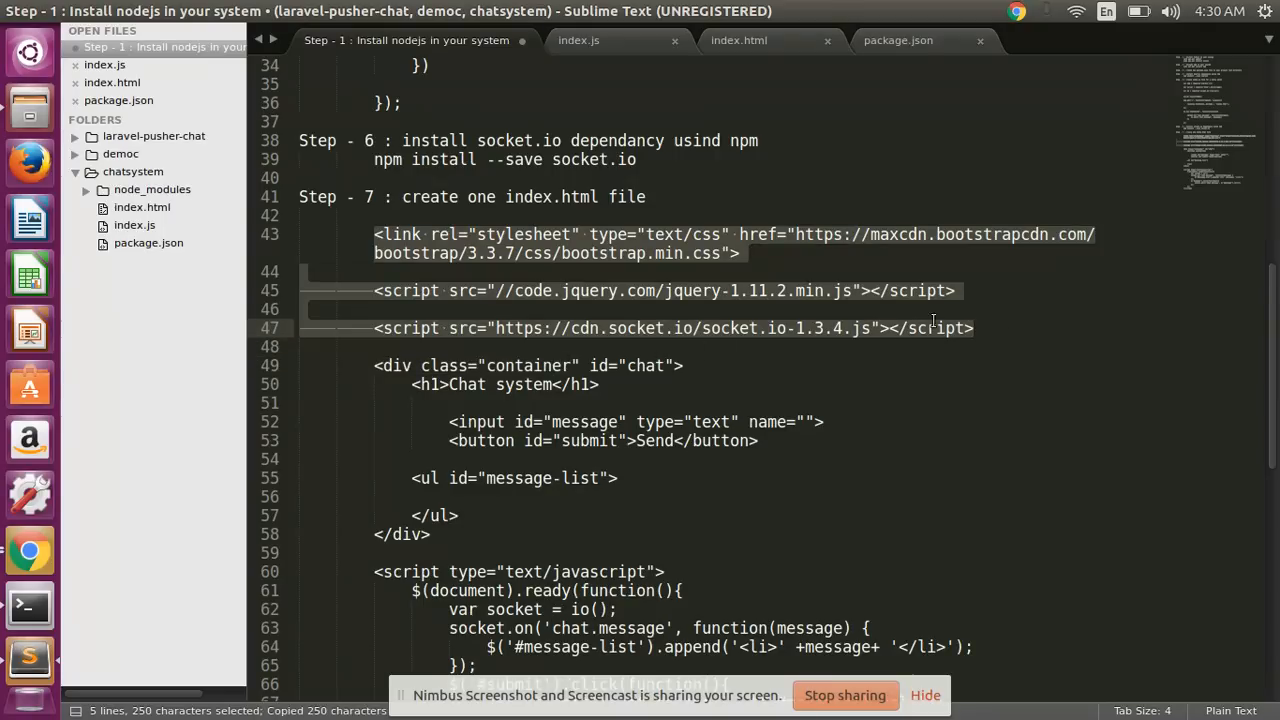
left_click(738, 40)
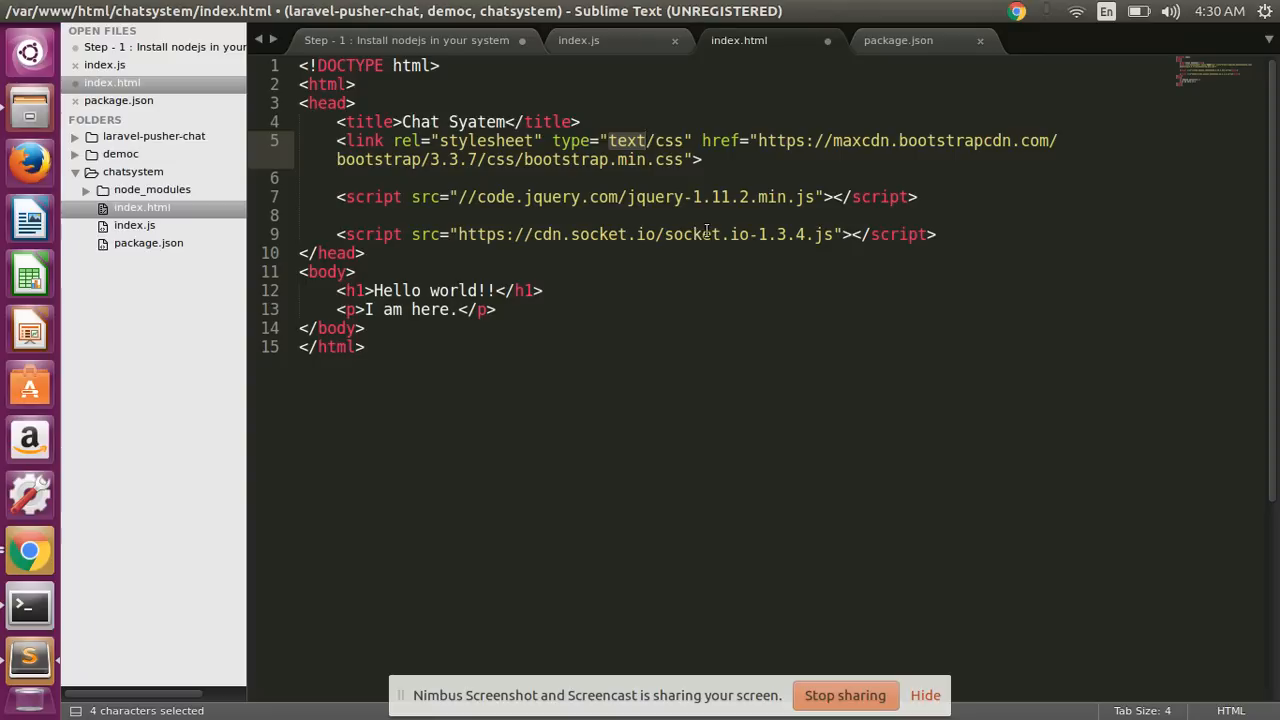
Step: Add a script block declaring var socket = io(); after the paragraph and save index.html
double_click(598, 234)
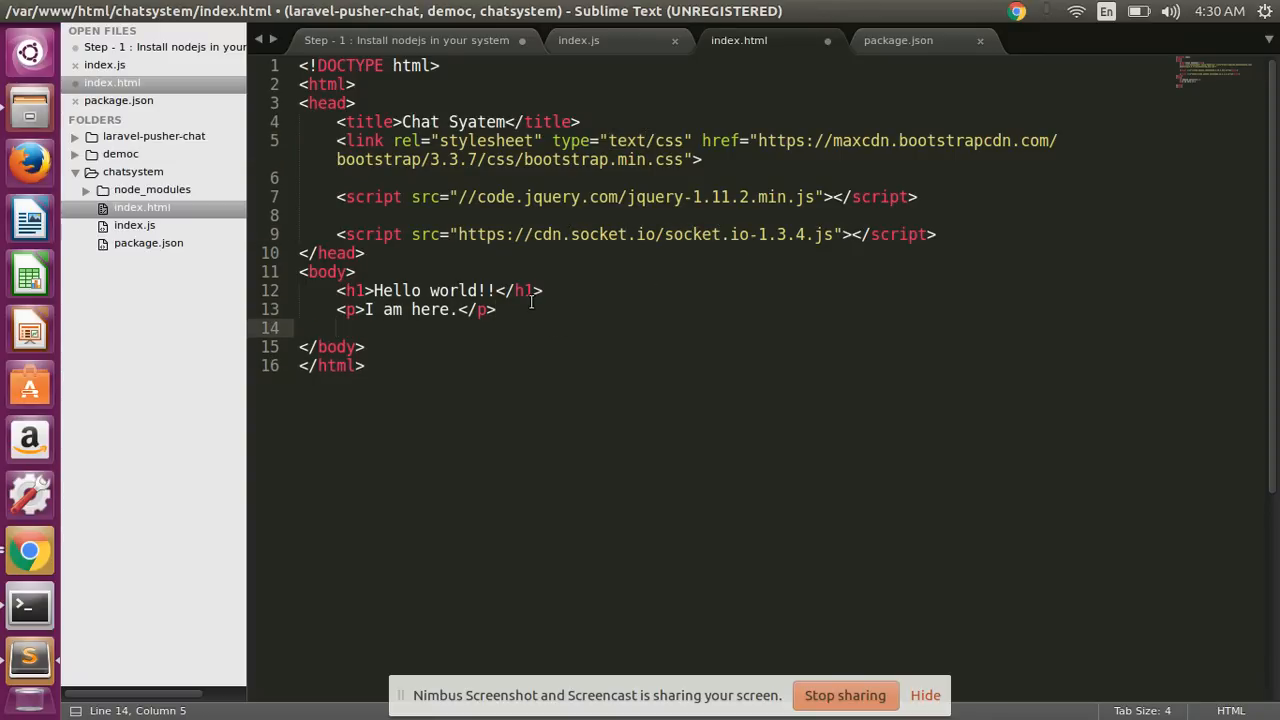
type("<sc")
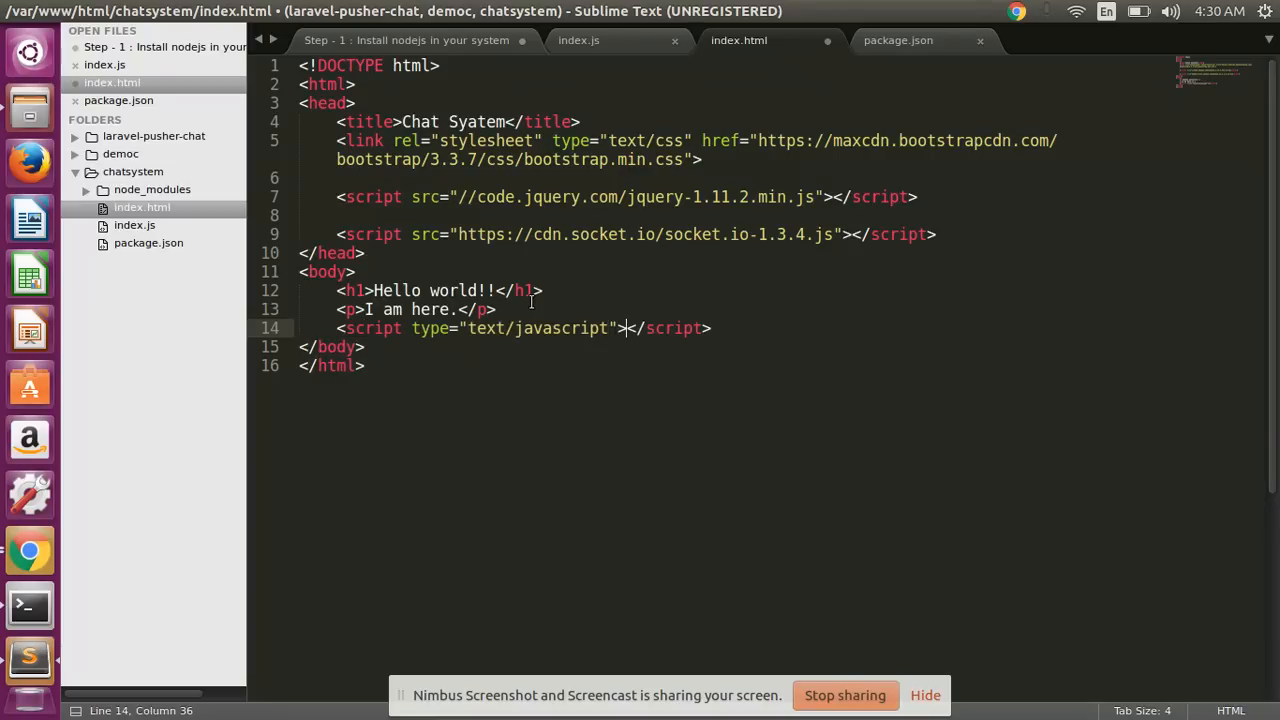
type("var")
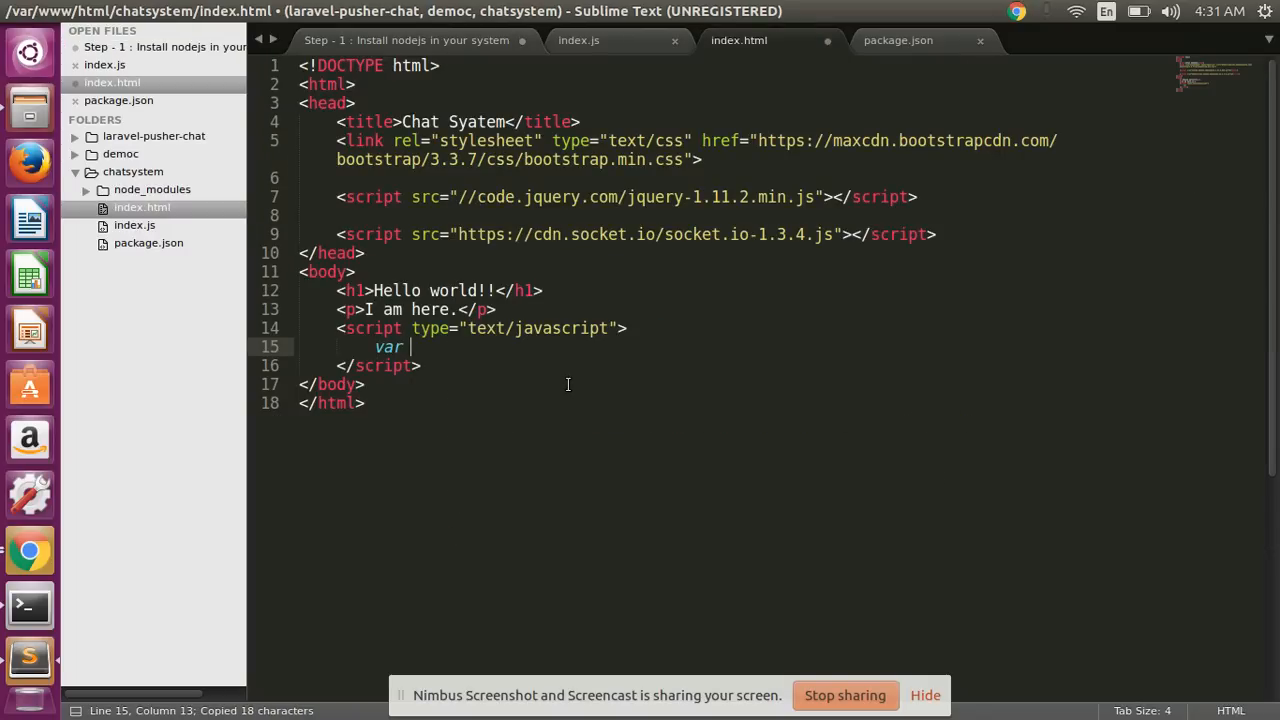
type("socket = io();")
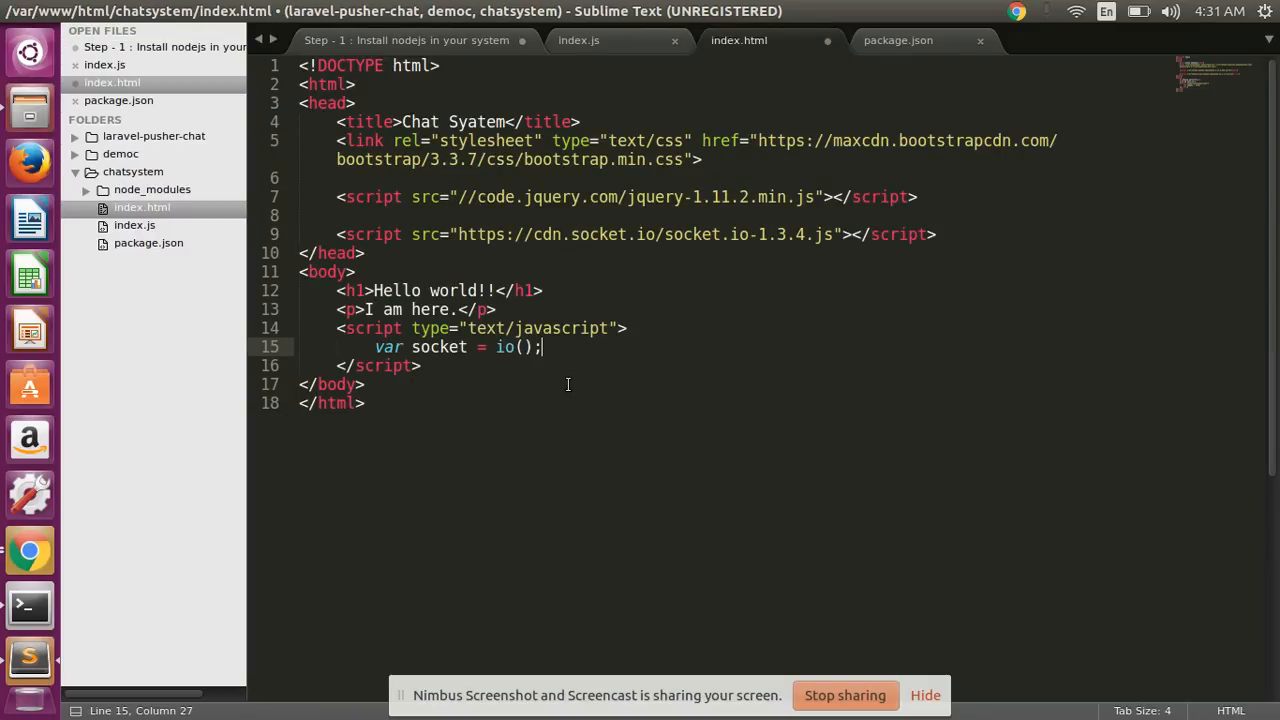
key("ctrl+s")
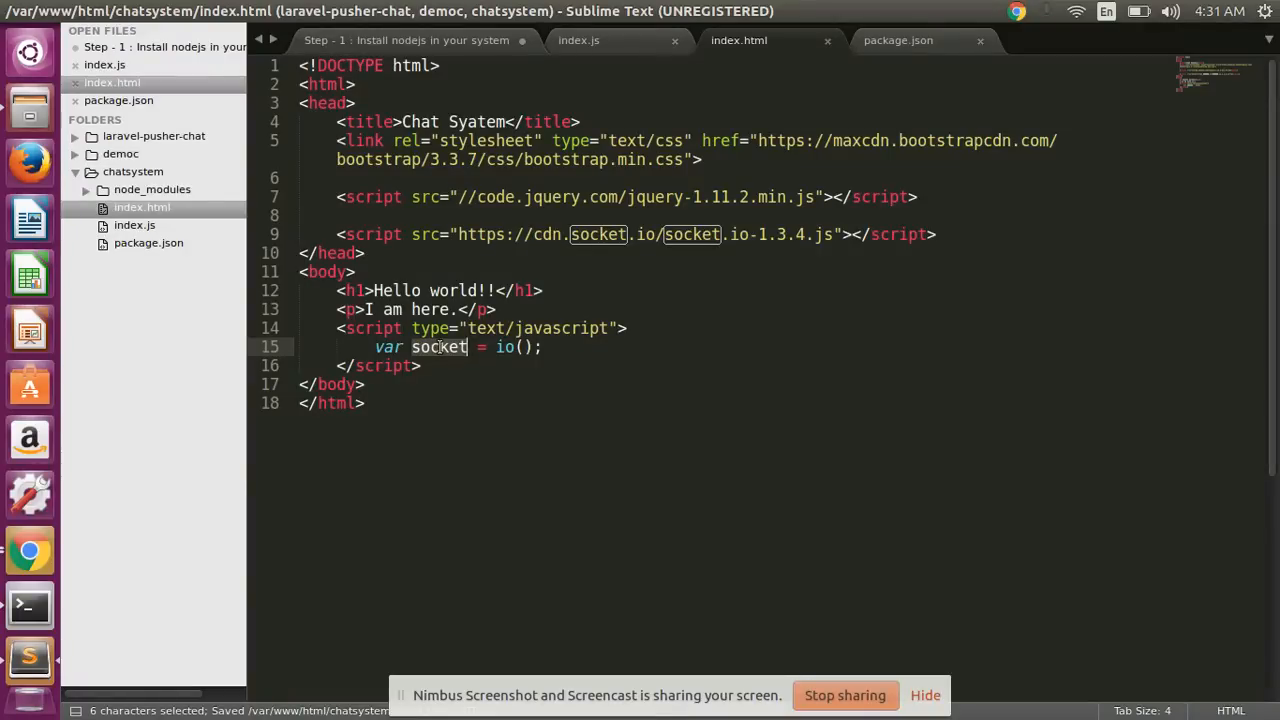
Step: Run node index.js, reload localhost:3000 in Chrome, and highlight the A Connection has made log line
left_click(28, 604)
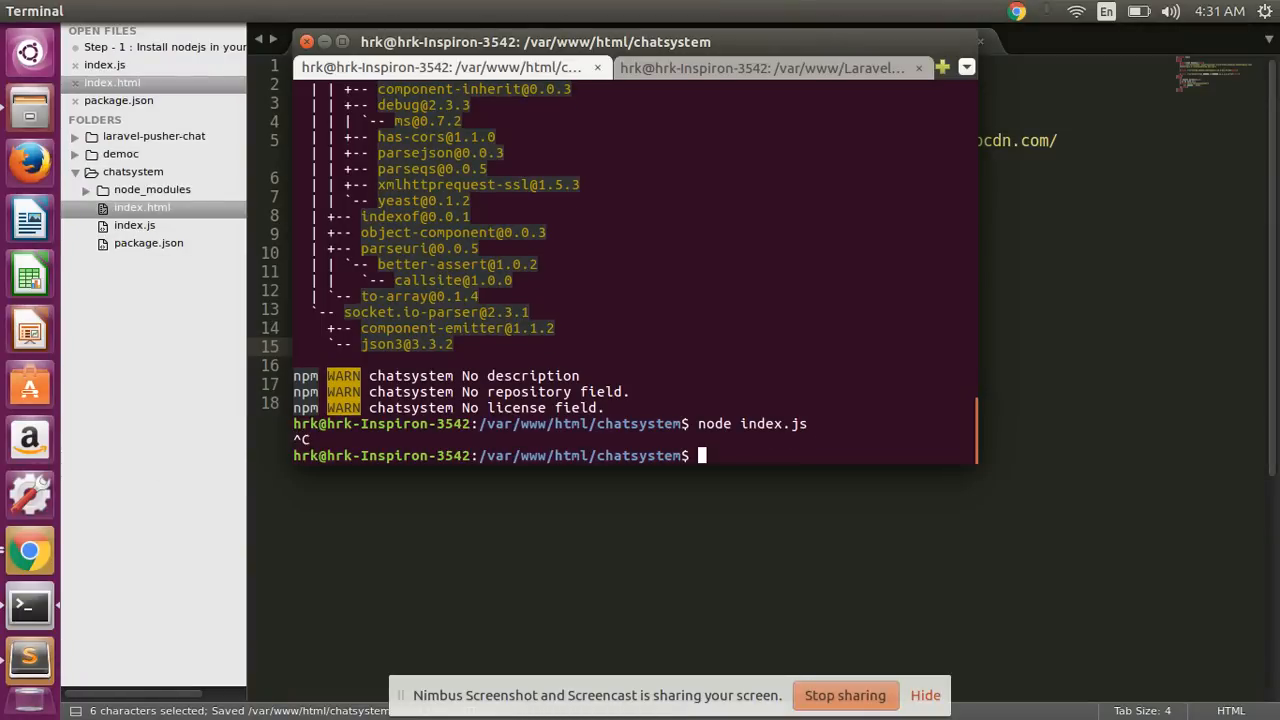
type("node index.js")
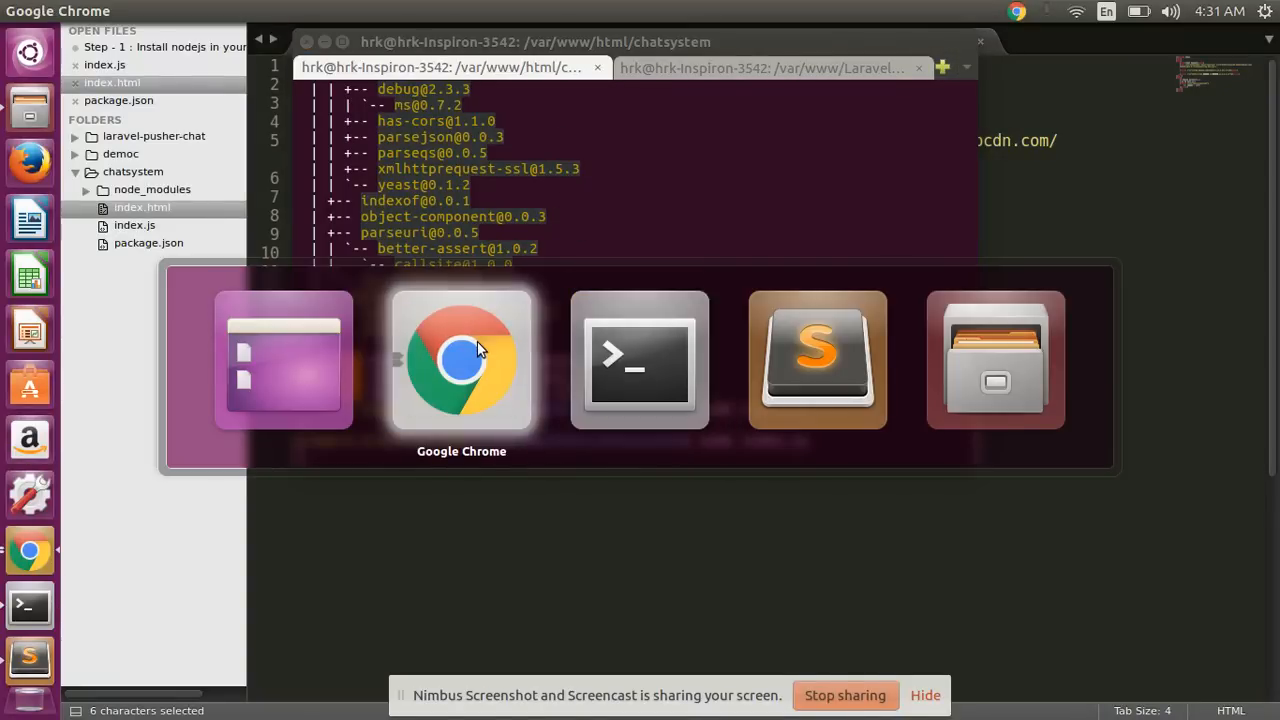
left_click(460, 360)
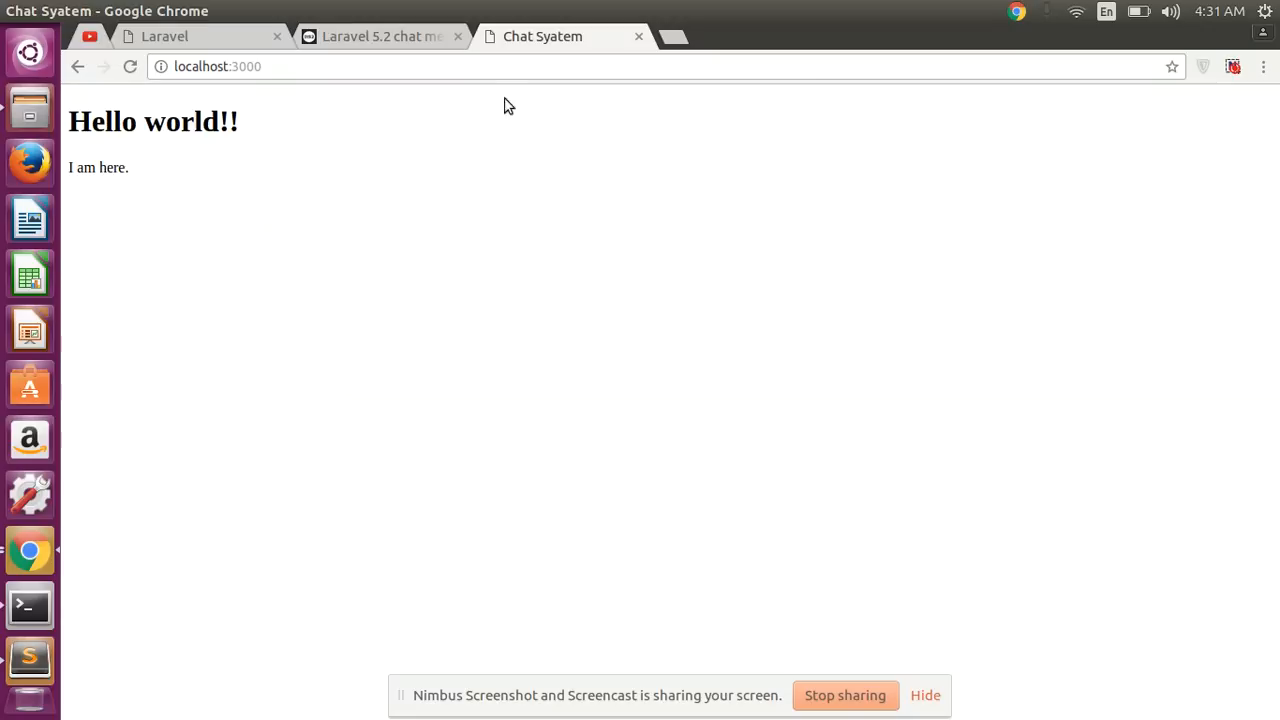
left_click(218, 66)
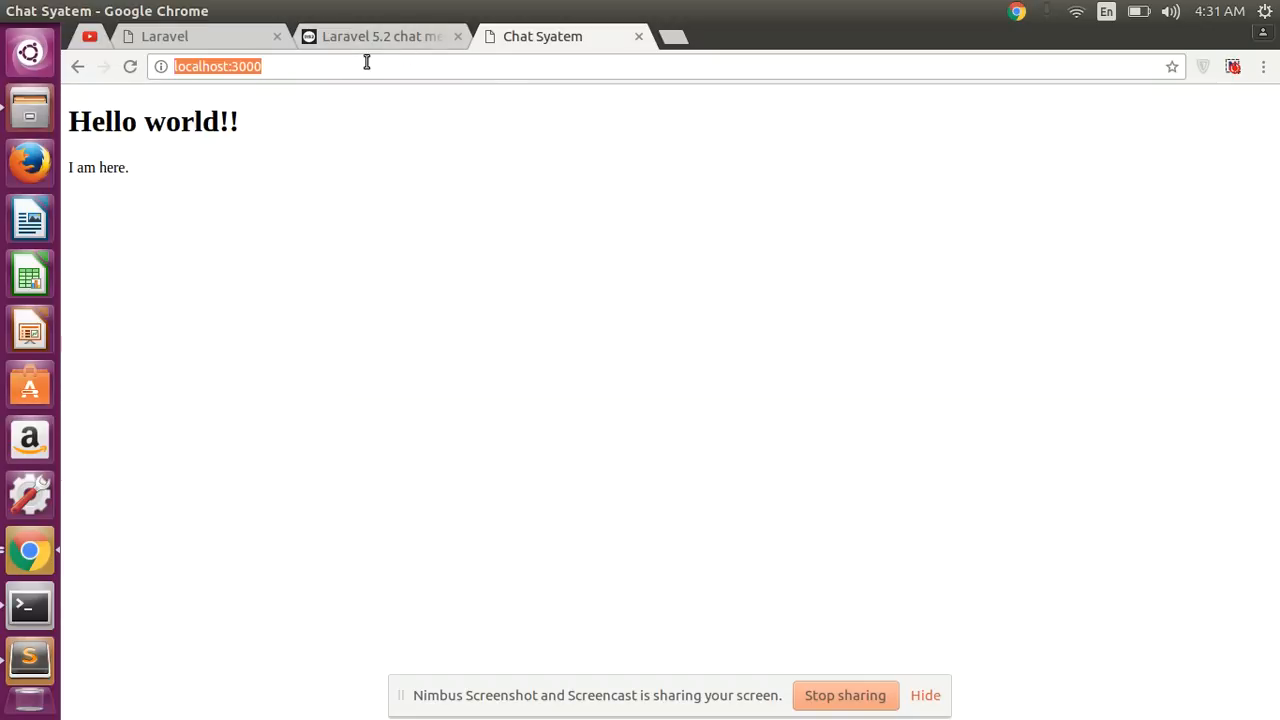
key("alt+Tab")
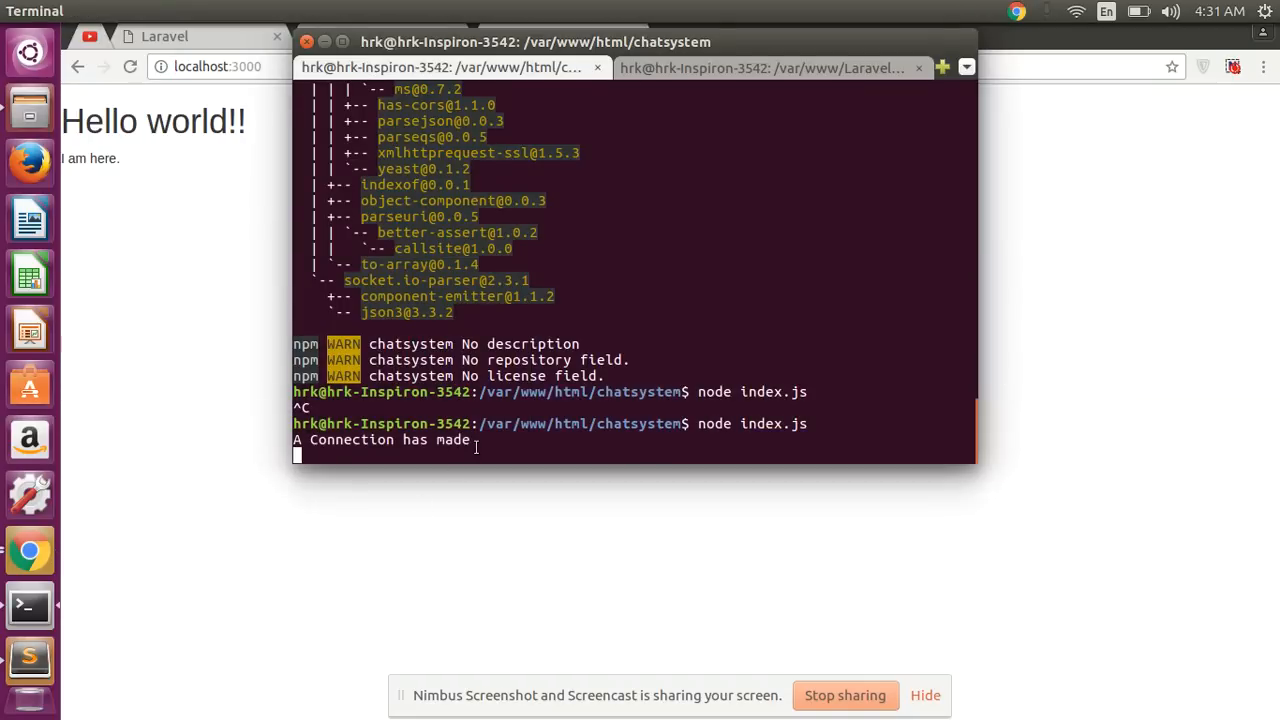
triple_click(390, 440)
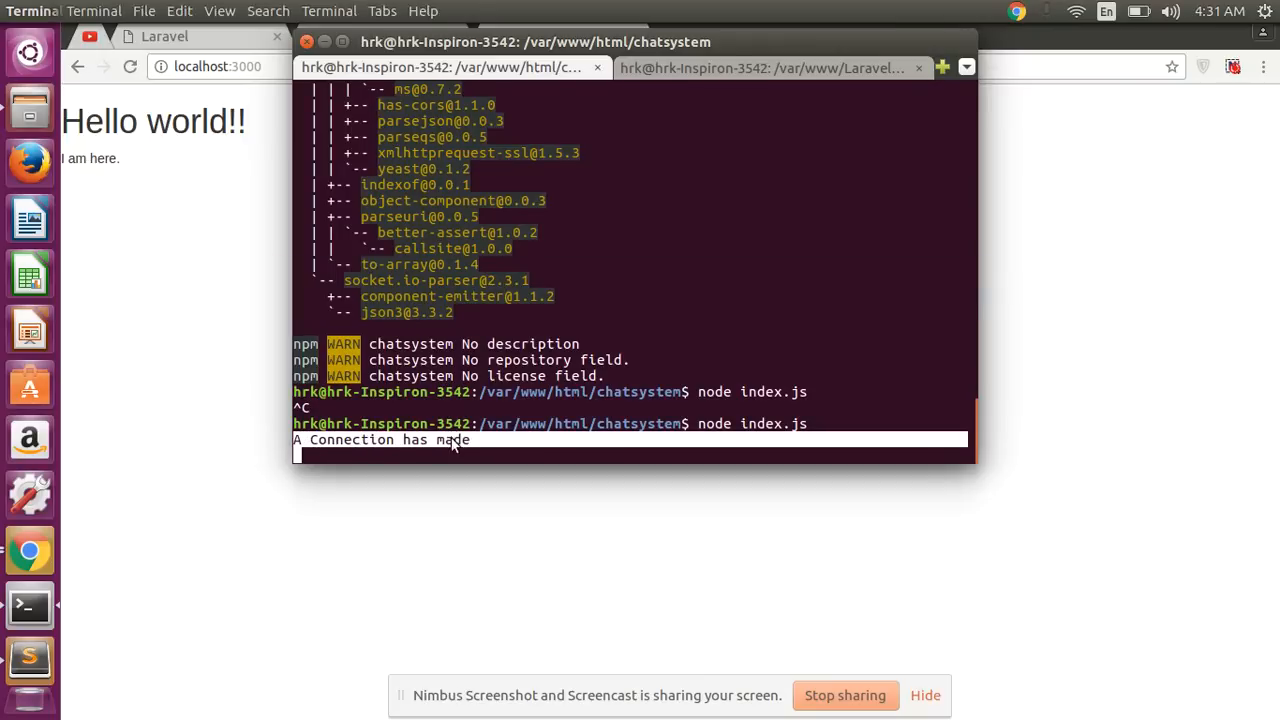
mouse_move(240, 244)
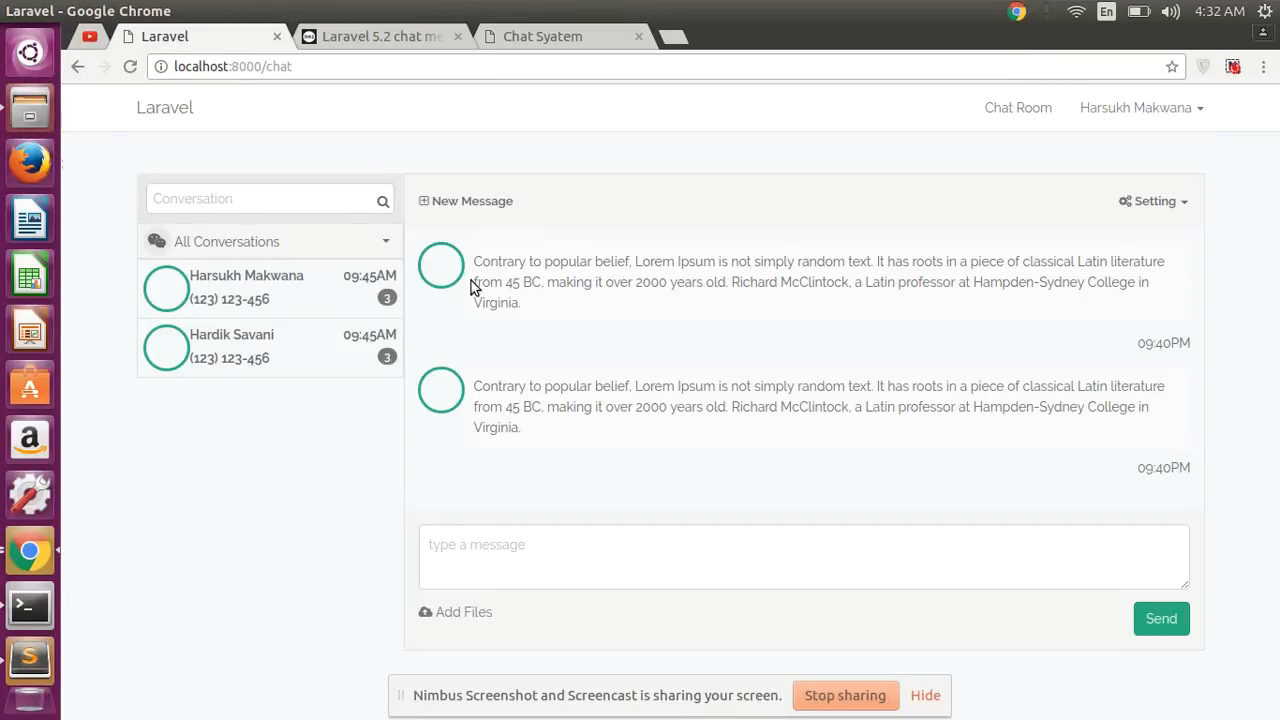
mouse_move(136, 178)
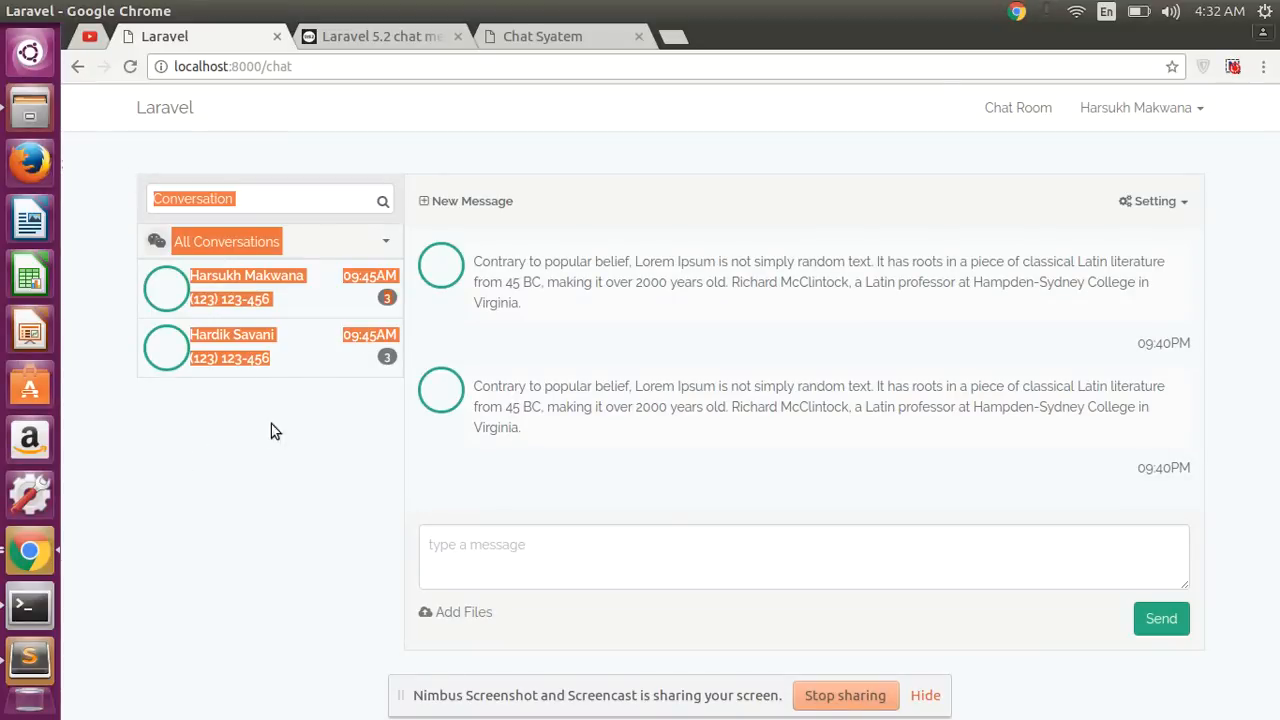
mouse_move(544, 444)
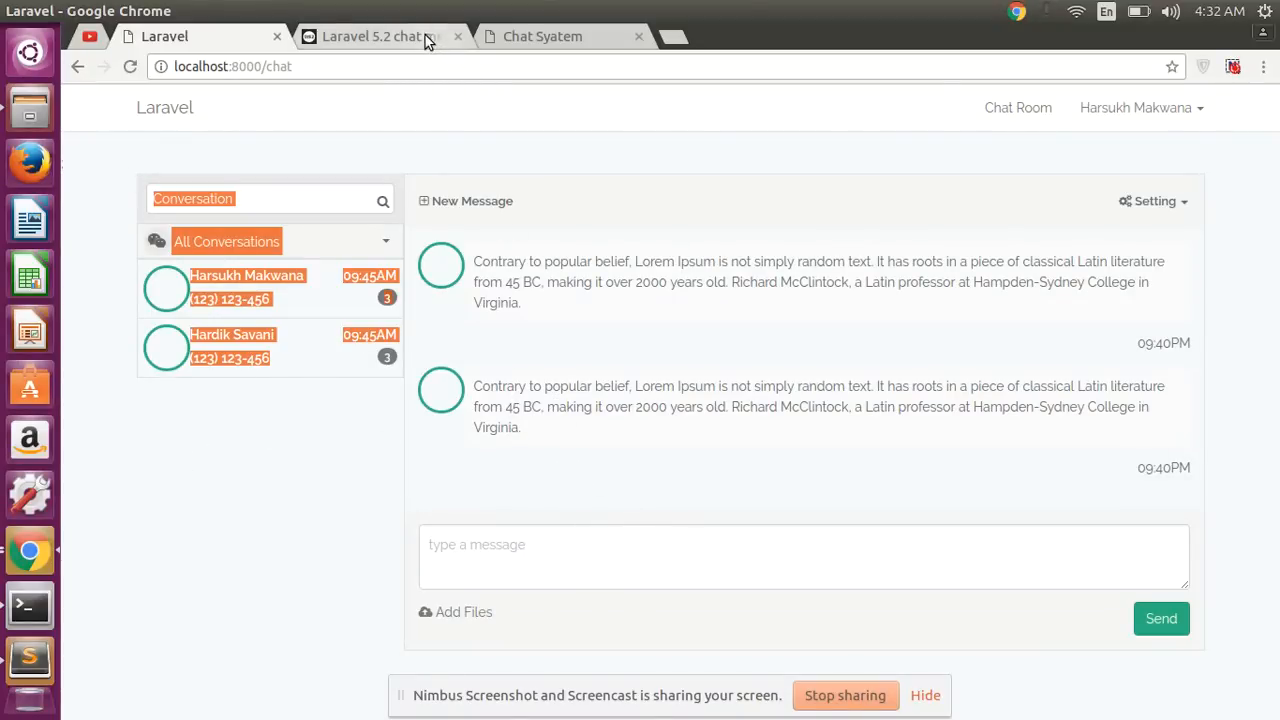
Step: Switch back to the localhost:3000 Chat Syatem tab in Chrome
left_click(542, 36)
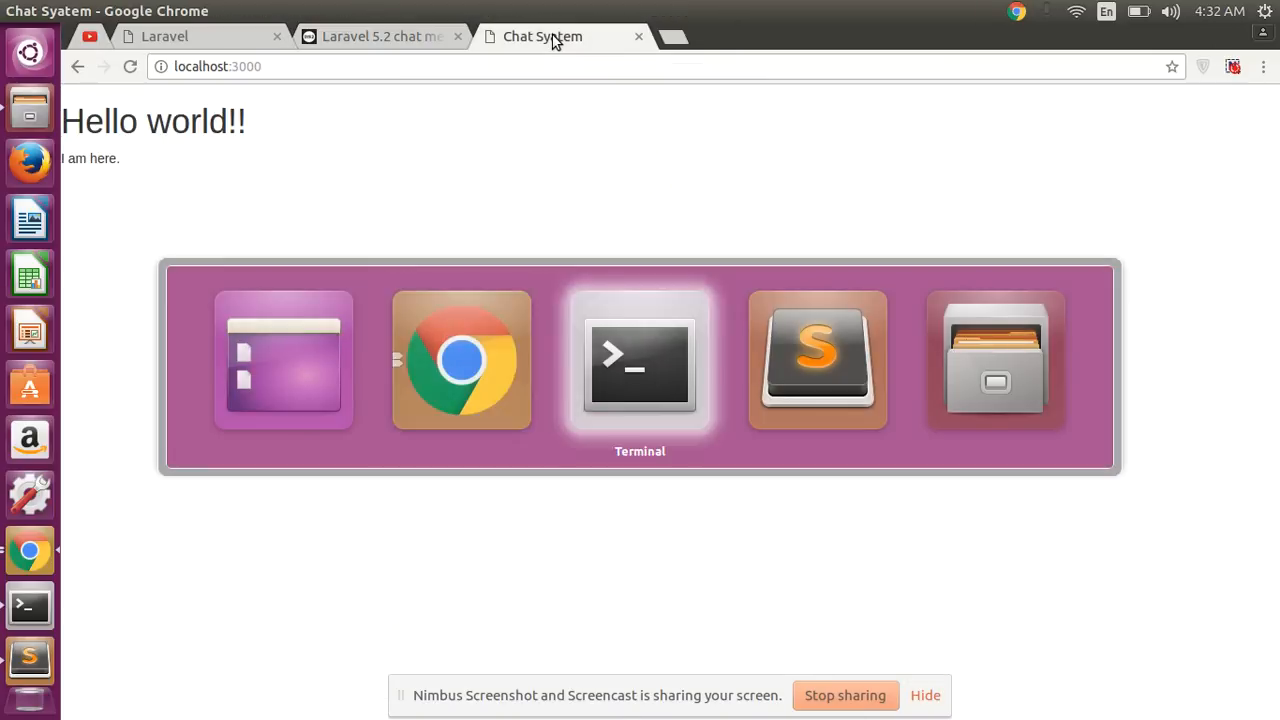
Step: Copy the chat container and script block from the notes tab over index.html's body content
left_click(28, 658)
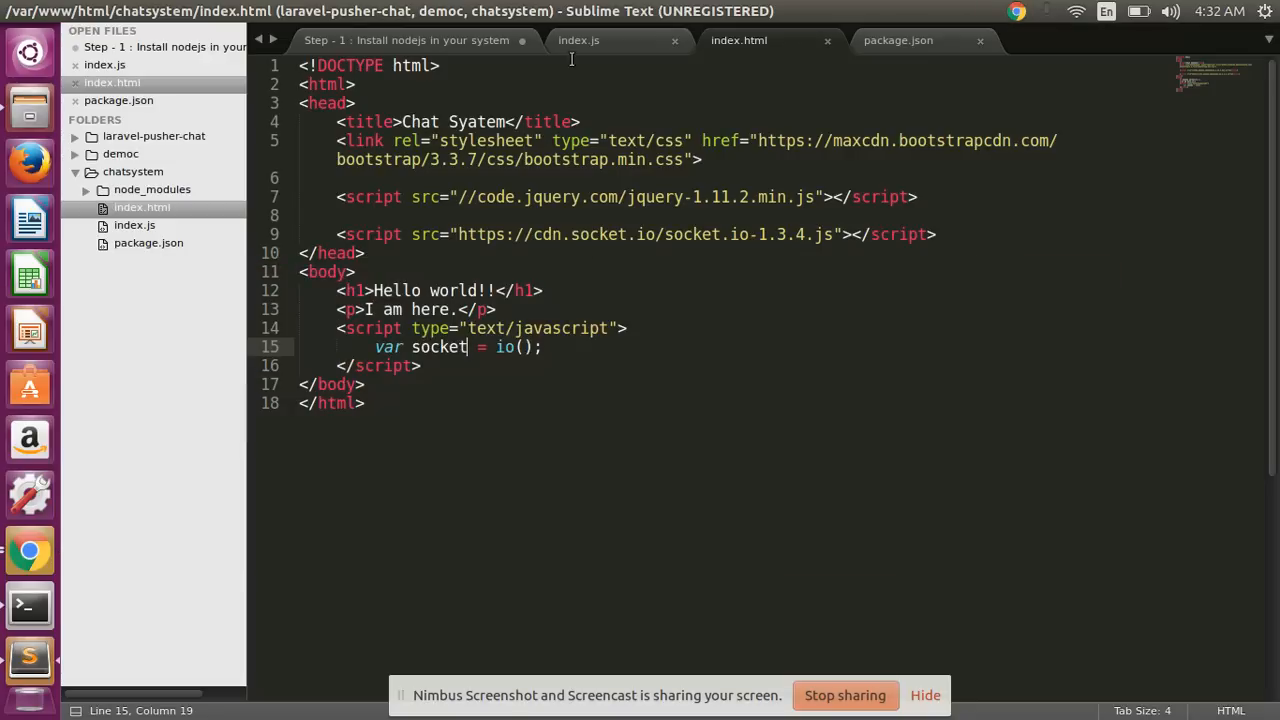
left_click(404, 40)
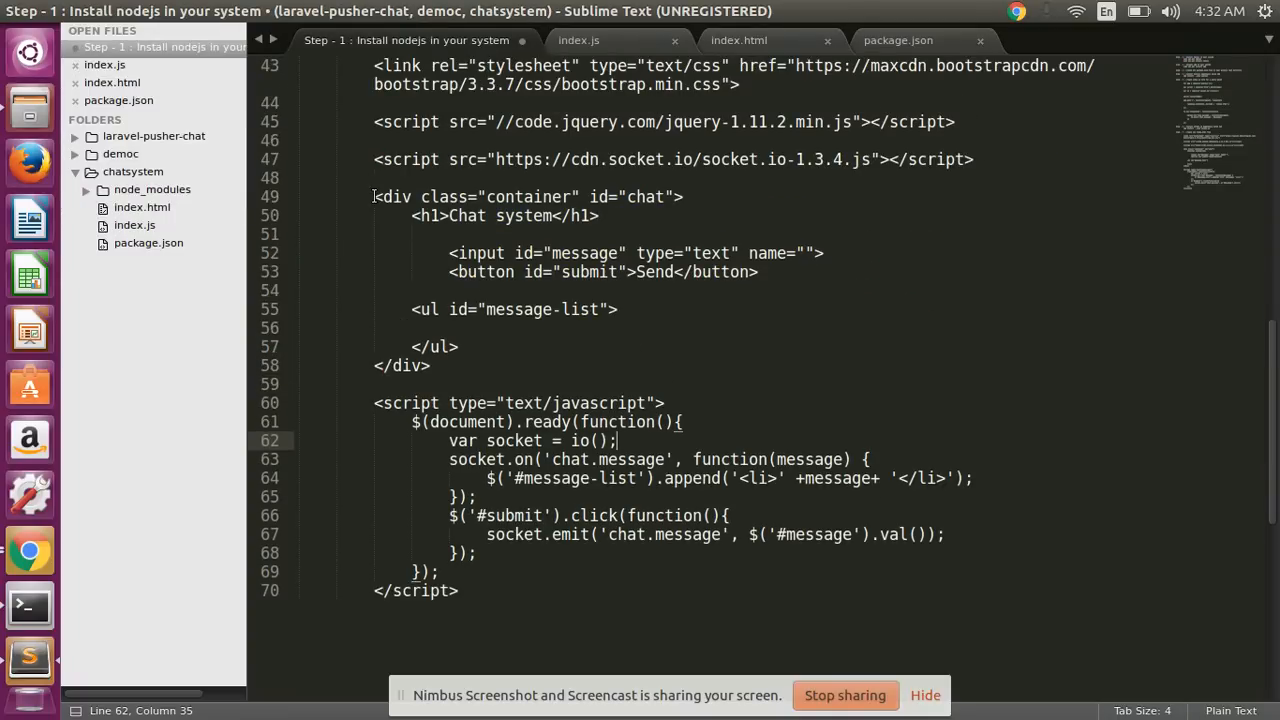
left_click_drag(374, 196, 432, 364)
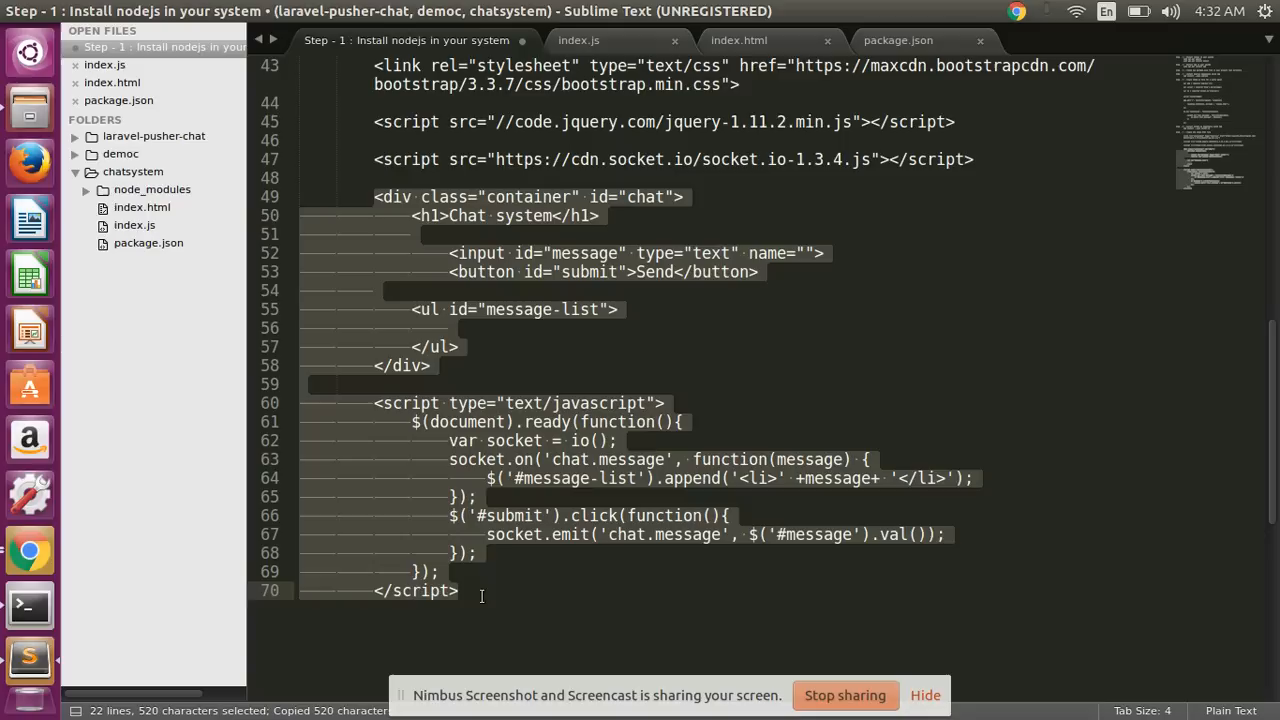
left_click(740, 40)
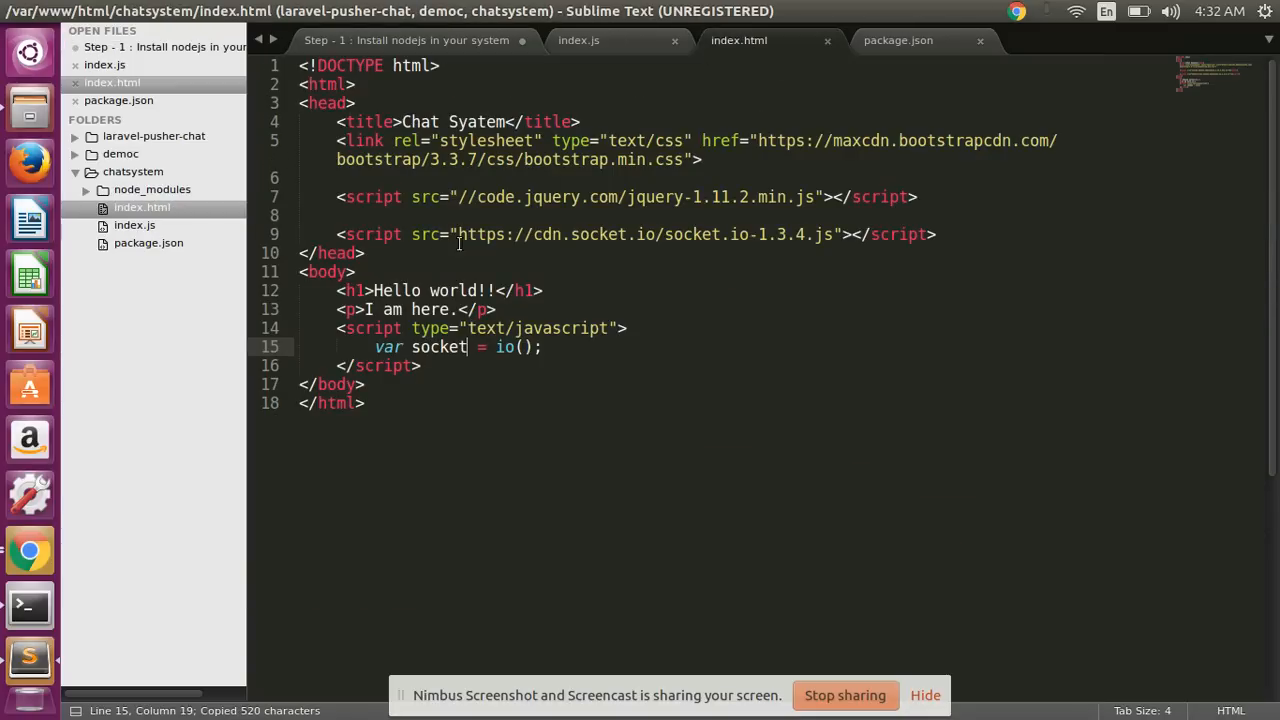
left_click_drag(336, 290, 364, 384)
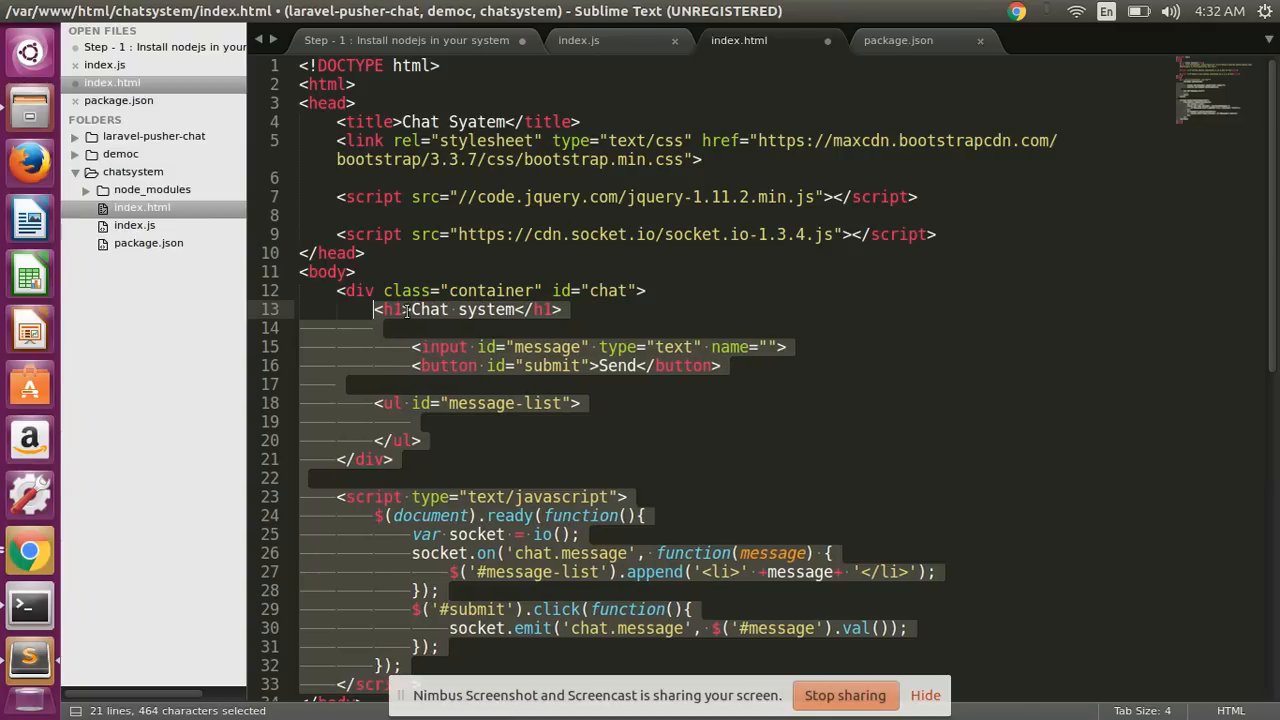
Step: Review the pasted message input line in index.html and switch away from the editor
left_click(362, 272)
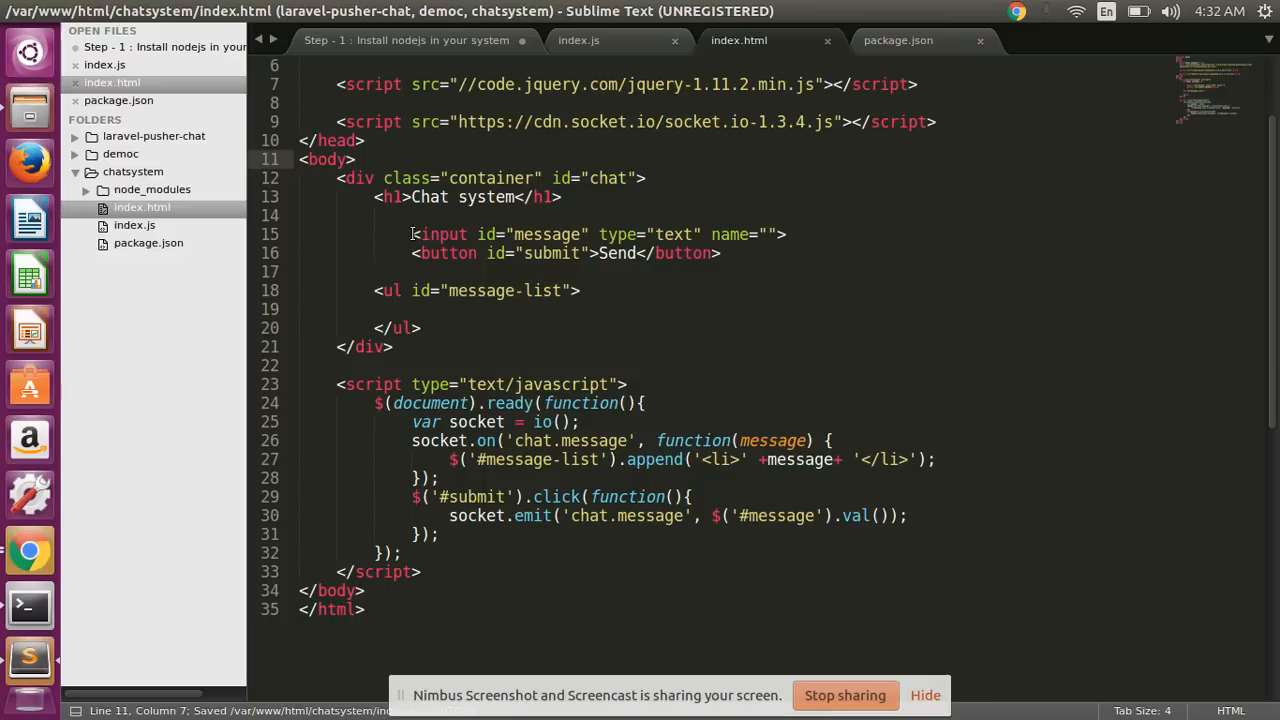
left_click_drag(412, 234, 740, 234)
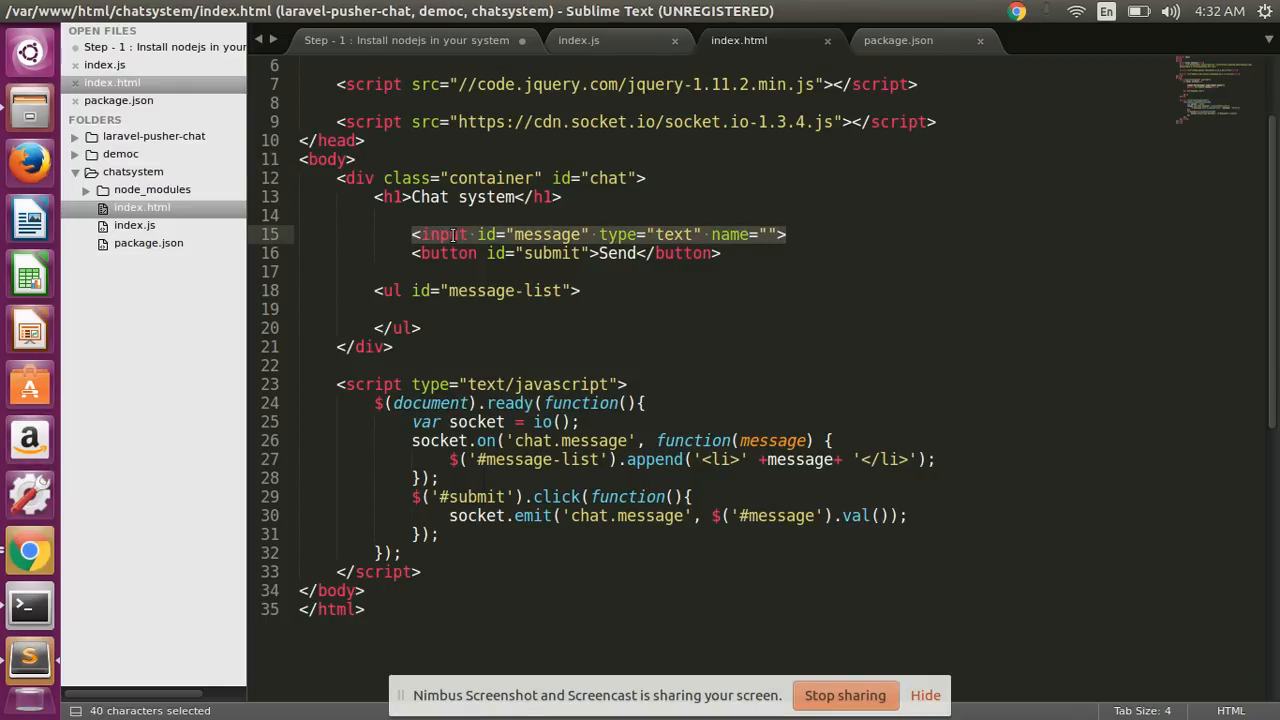
double_click(448, 252)
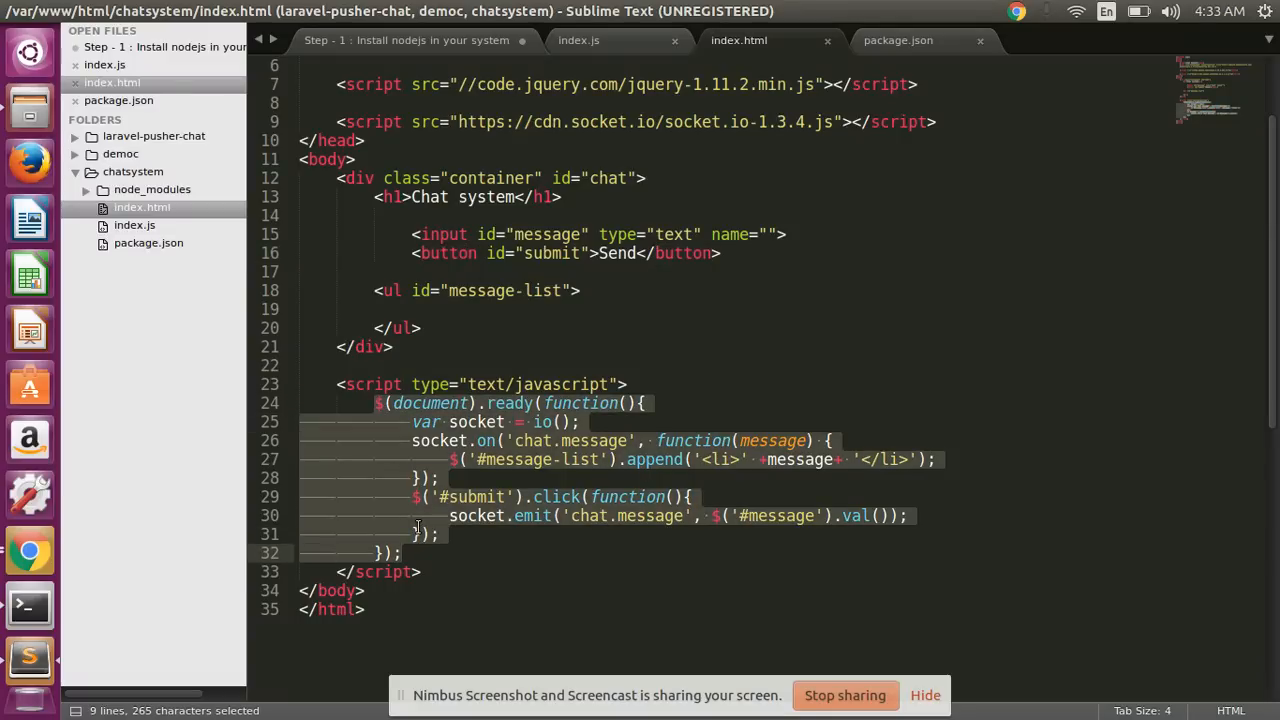
key("alt+Tab")
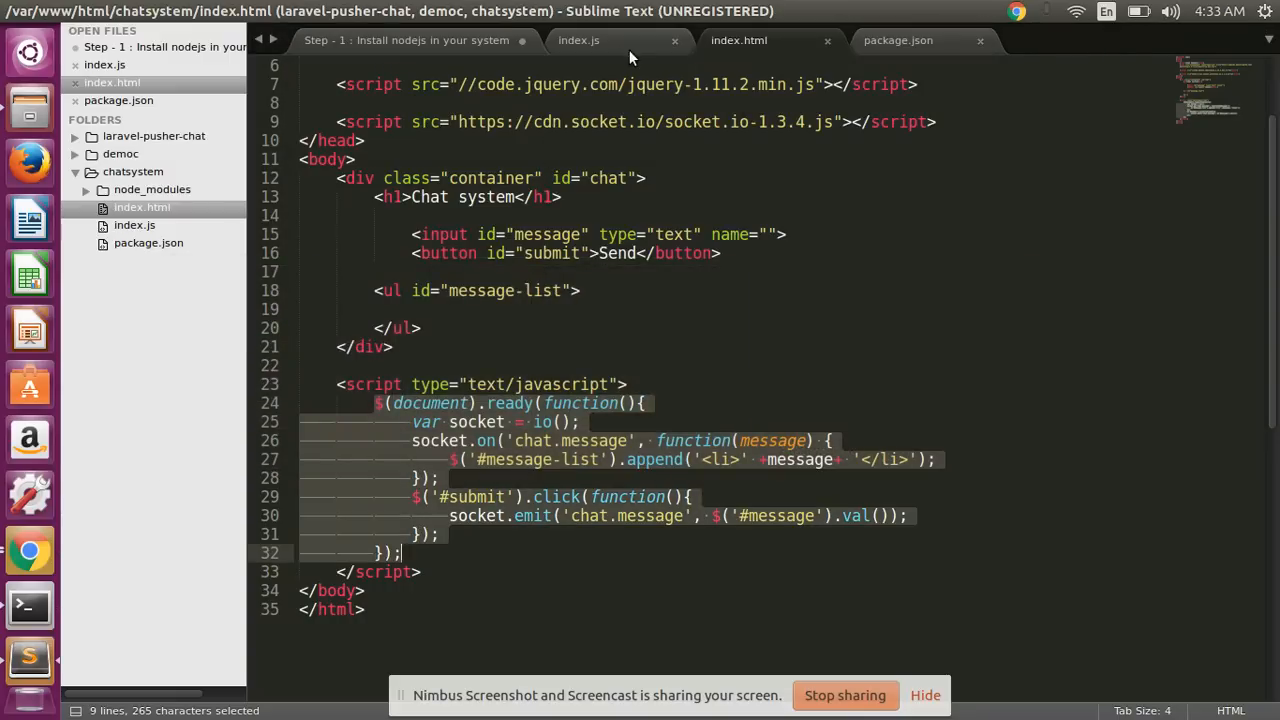
Step: In index.js, inspect the socket parameter and the io.emit line rebroadcasting chat.message
left_click(578, 40)
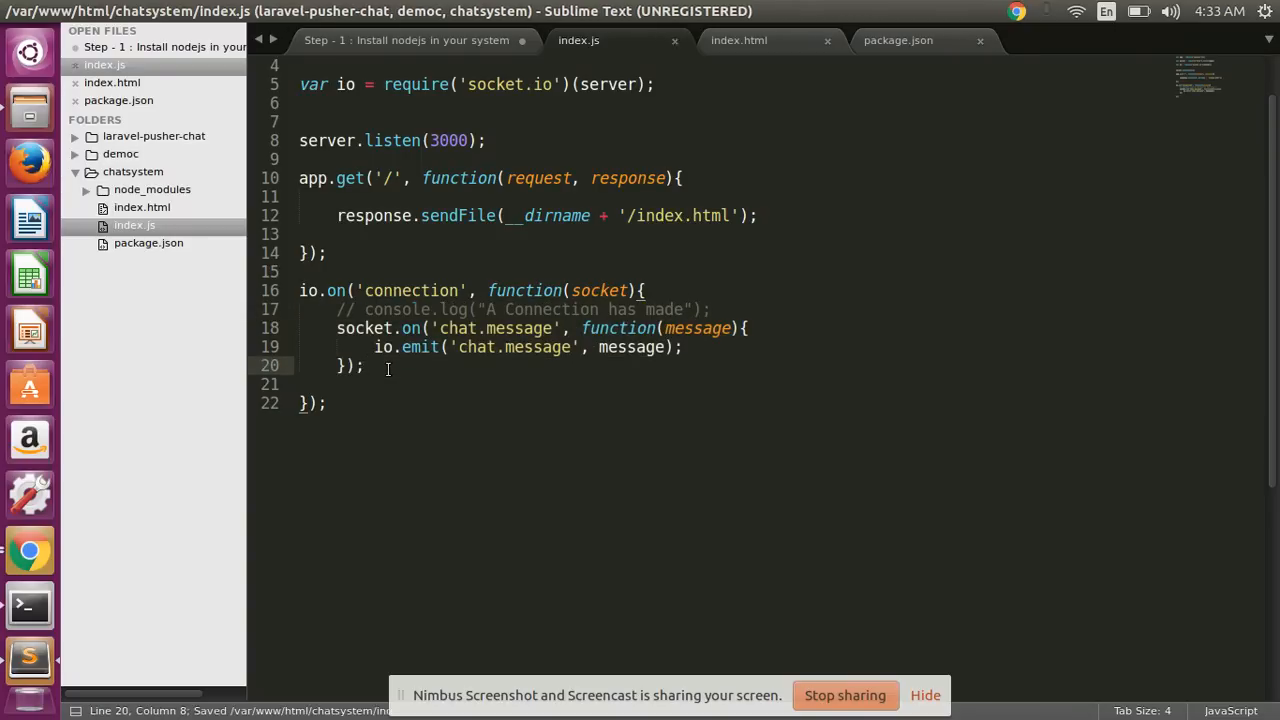
double_click(364, 328)
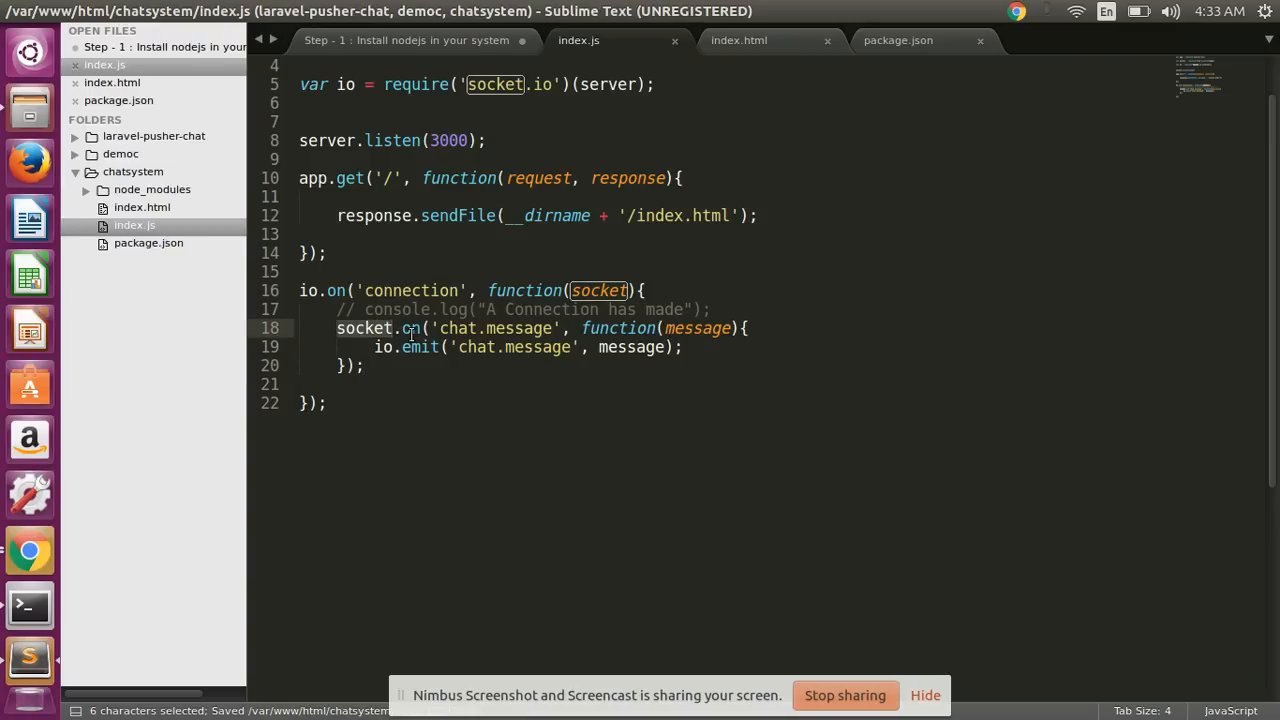
double_click(412, 328)
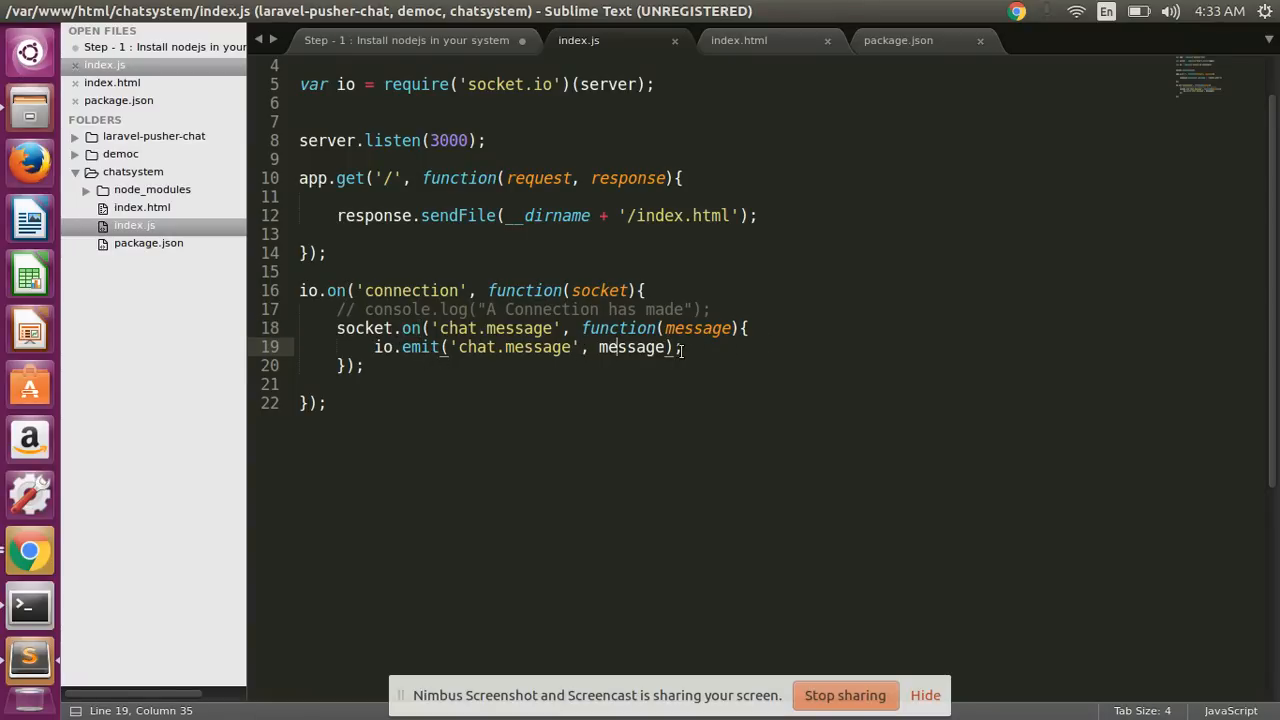
left_click_drag(682, 348, 376, 348)
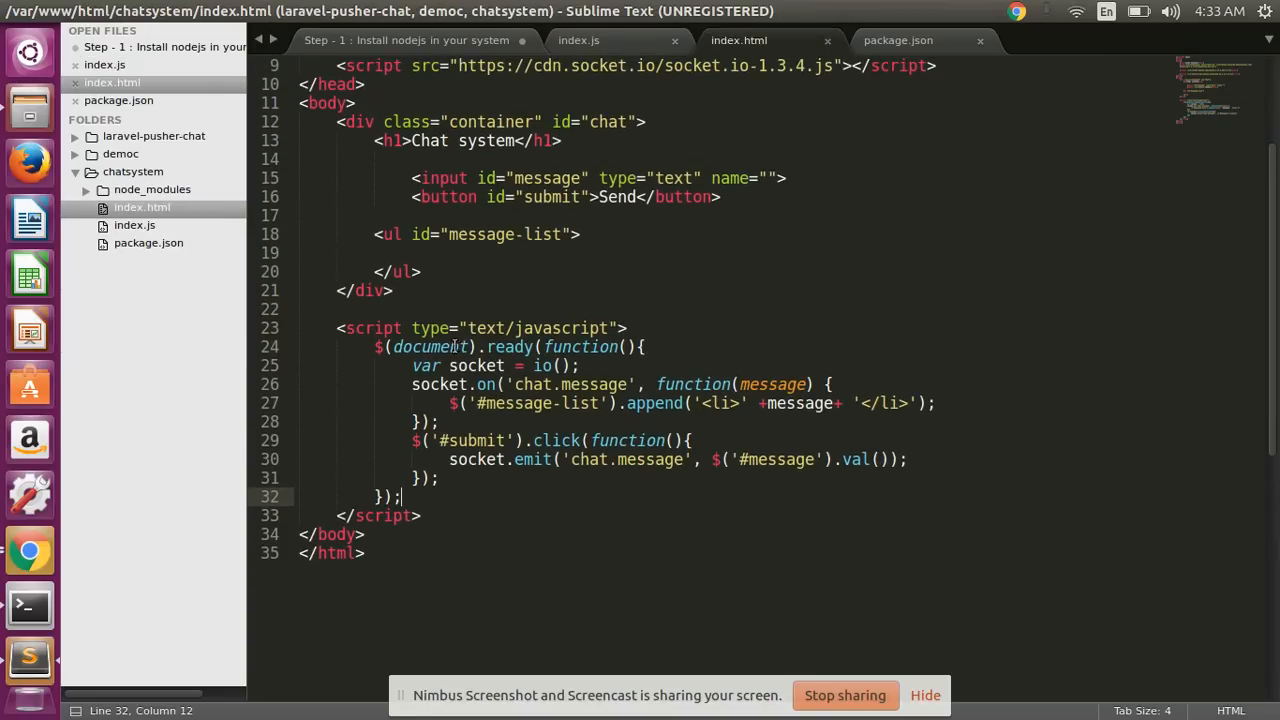
Step: Review the chat.message emit with the input value in index.html, then the matching line in index.js
left_click_drag(412, 440, 436, 478)
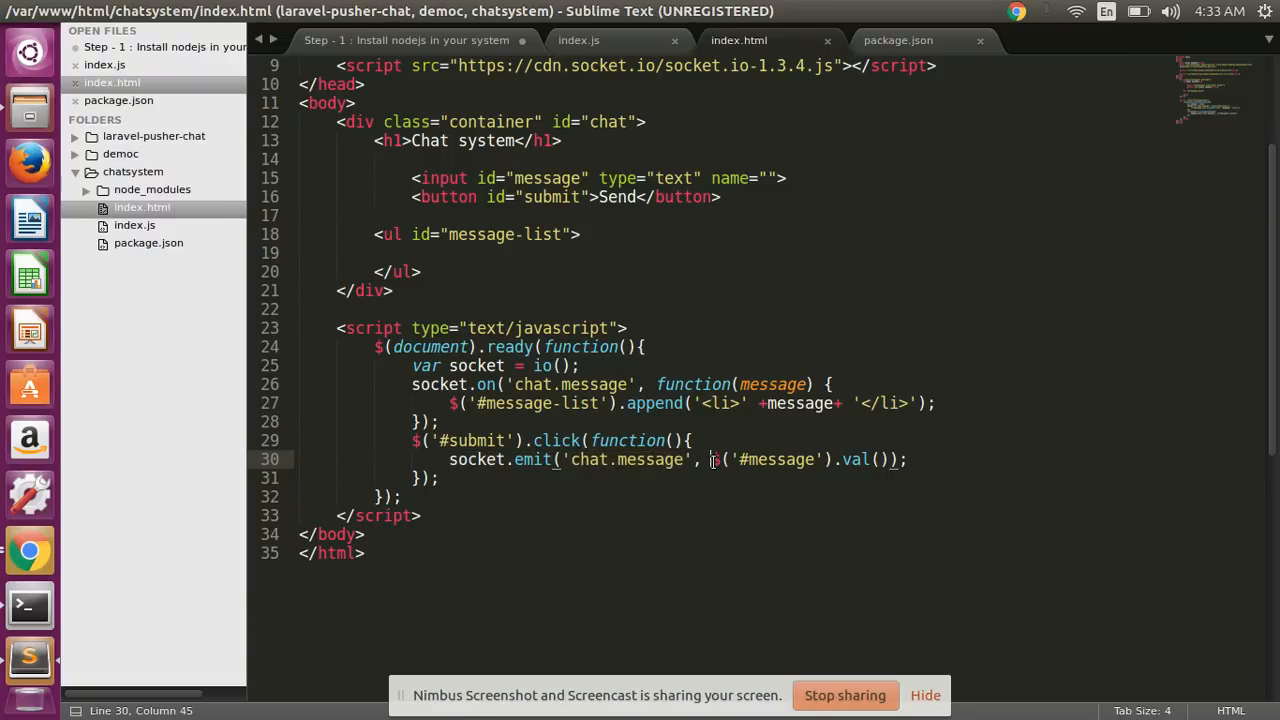
left_click_drag(712, 458, 890, 458)
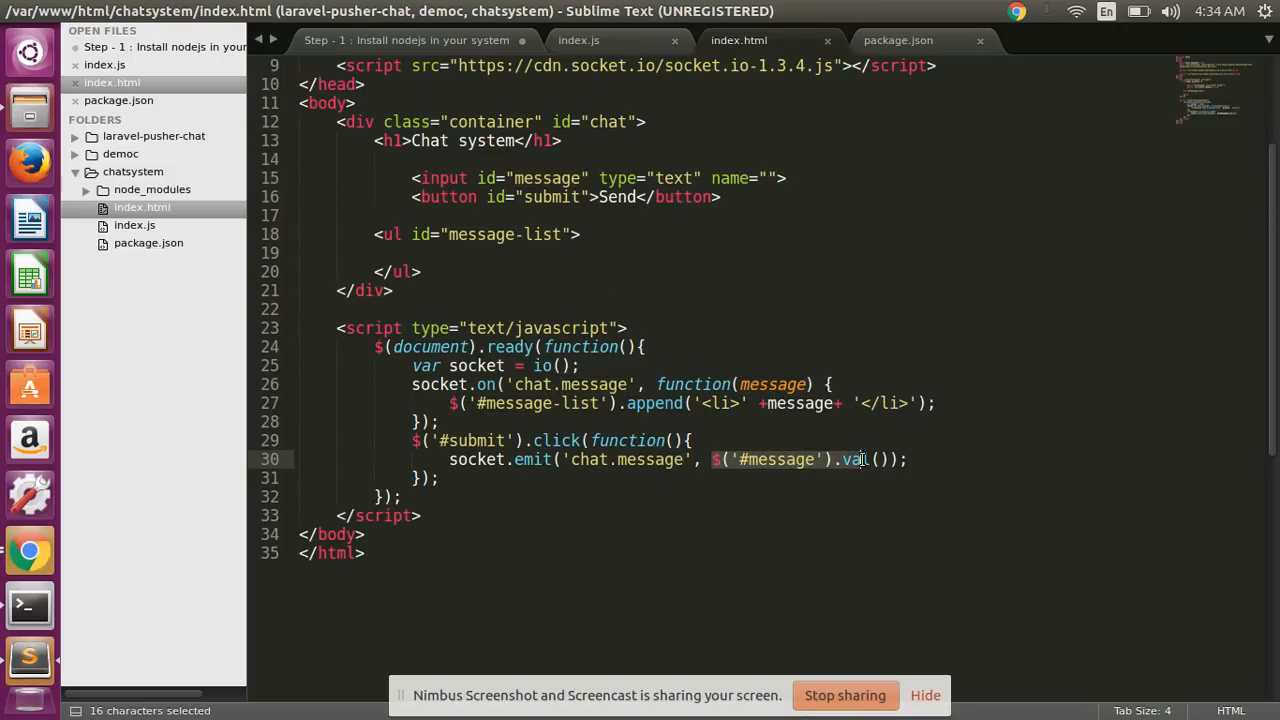
double_click(532, 458)
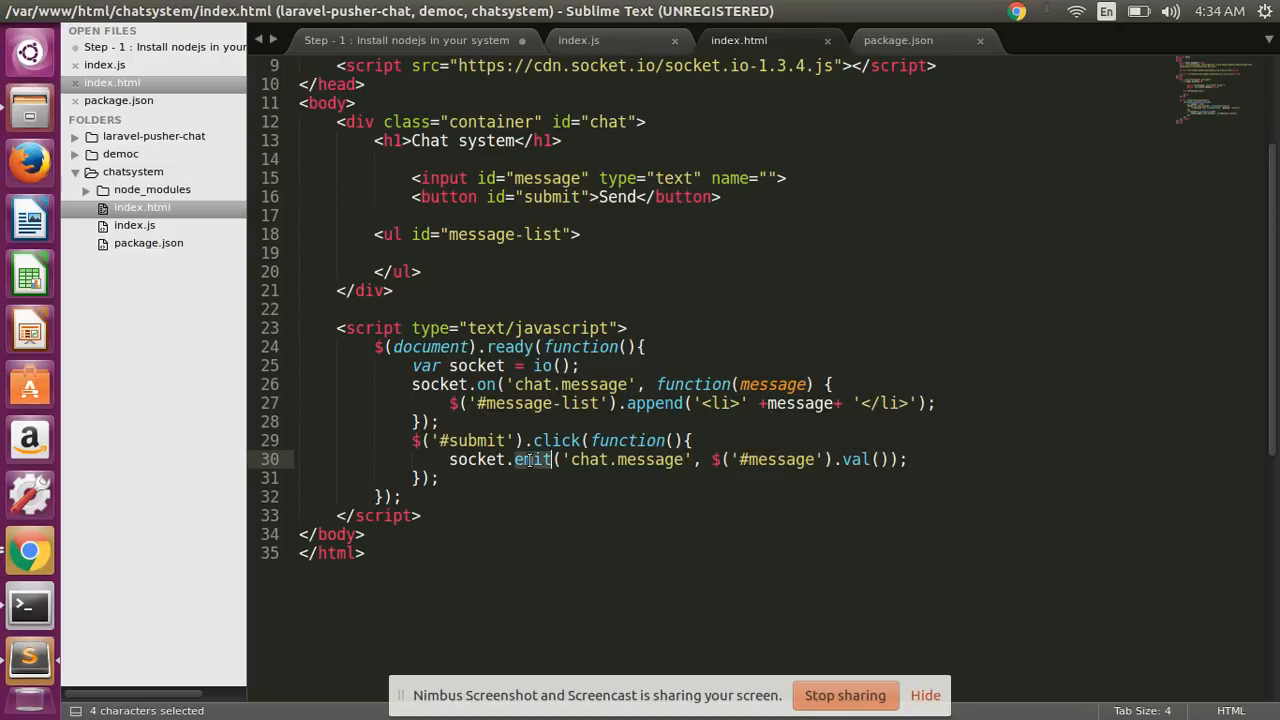
left_click(578, 40)
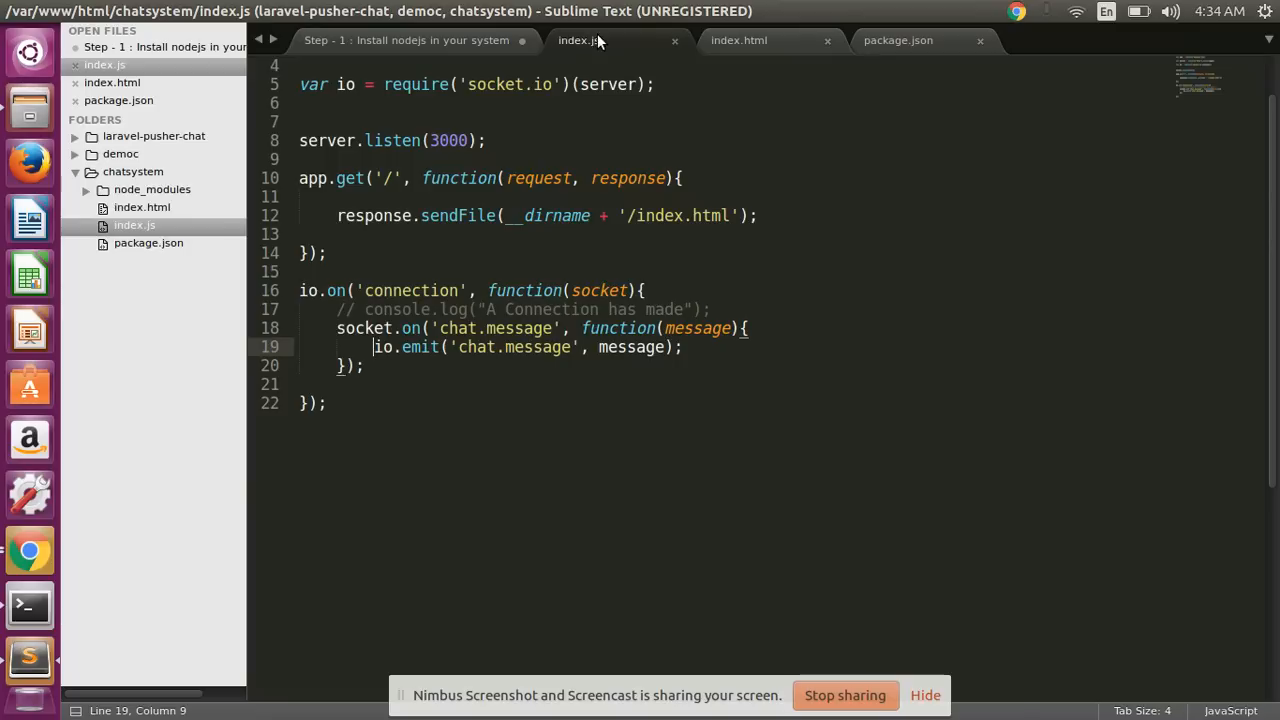
left_click_drag(374, 348, 684, 348)
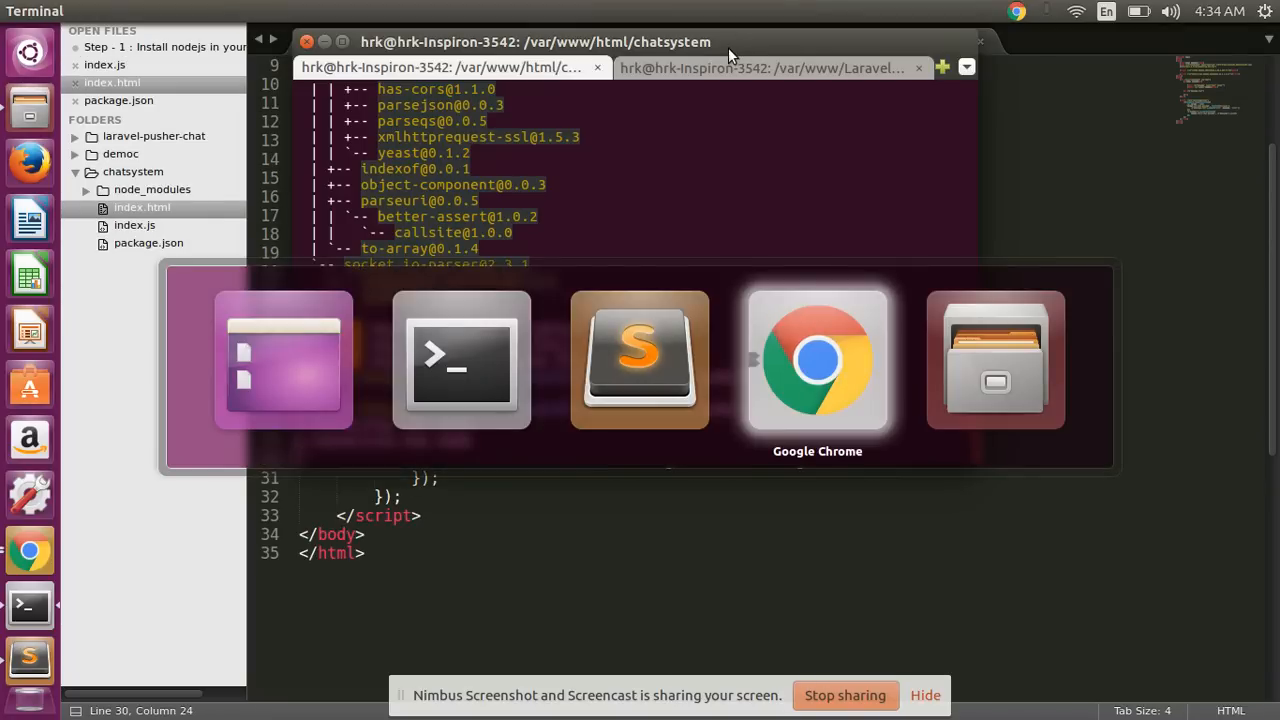
Step: Open localhost:3000 in an incognito window, send the message 'This', and switch to the terminal
left_click(816, 360)
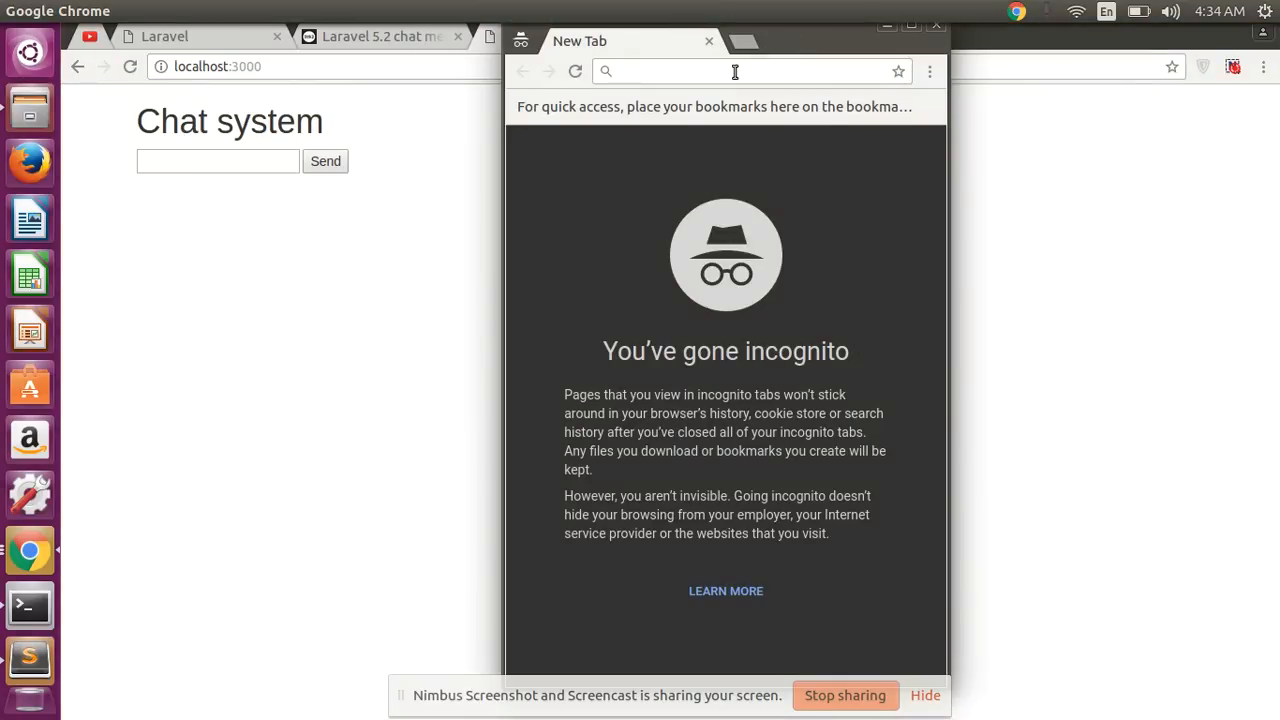
type("localhost:3000")
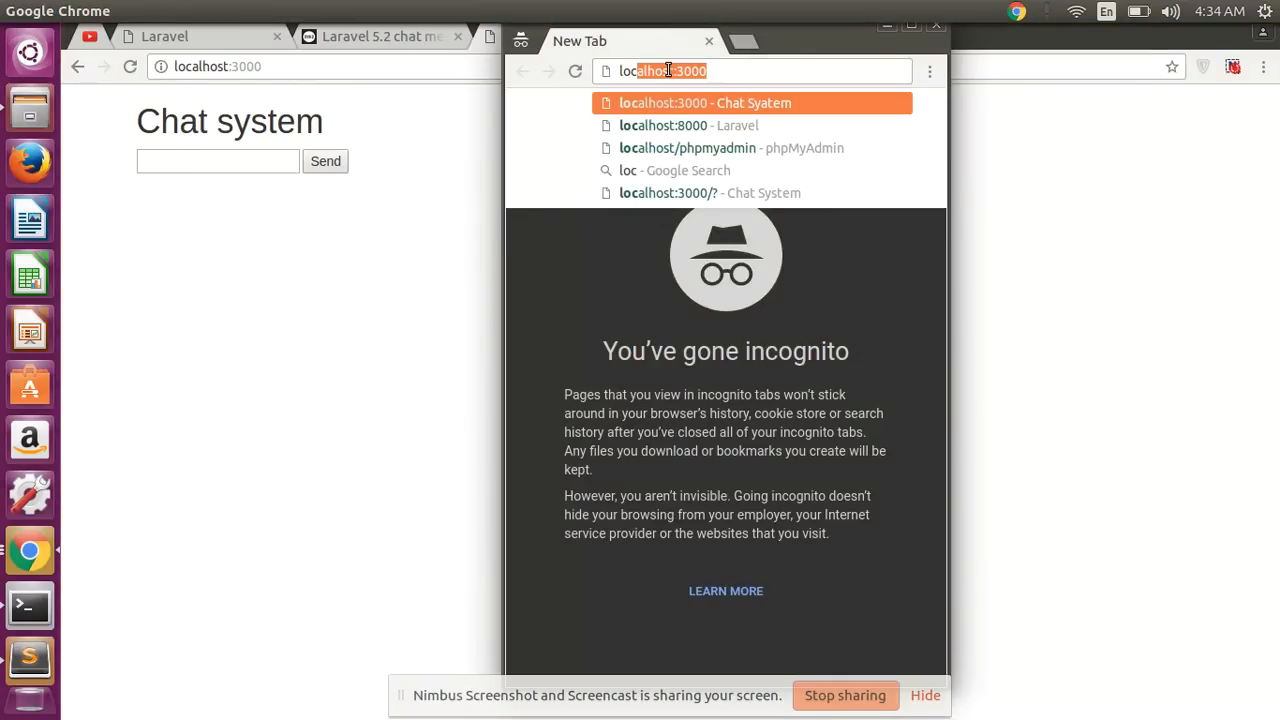
left_click(704, 102)
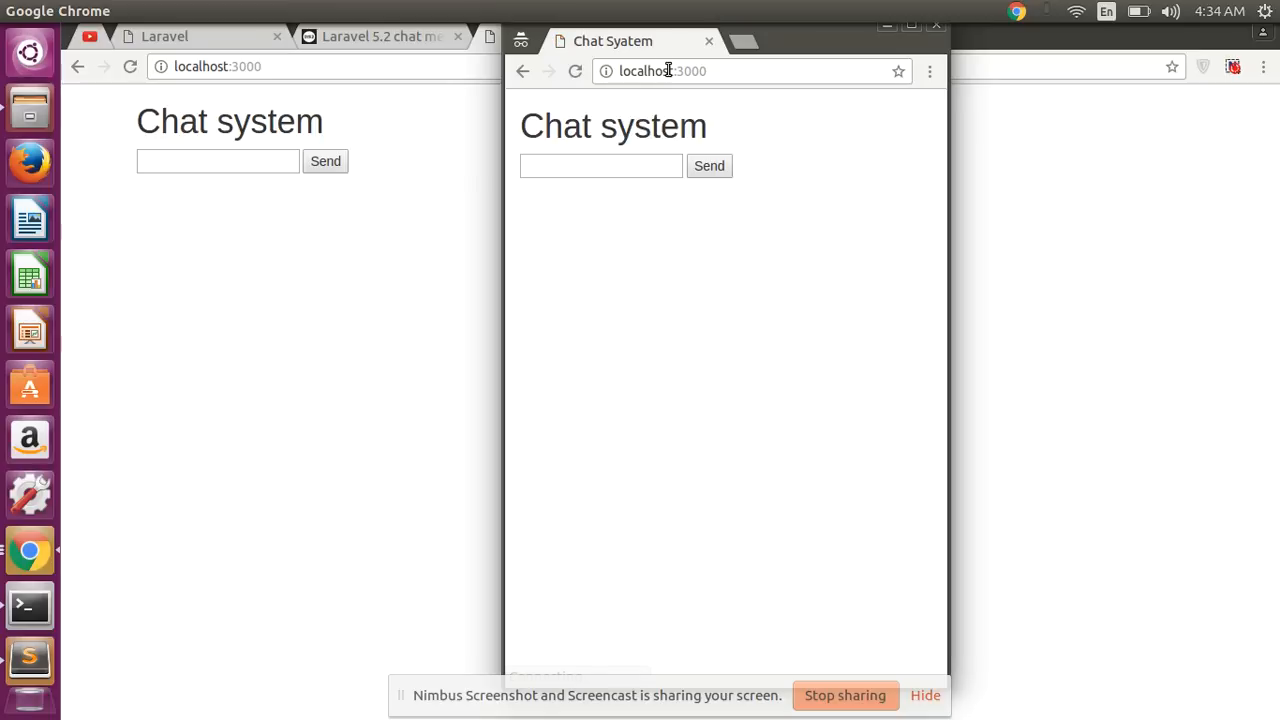
left_click(600, 166)
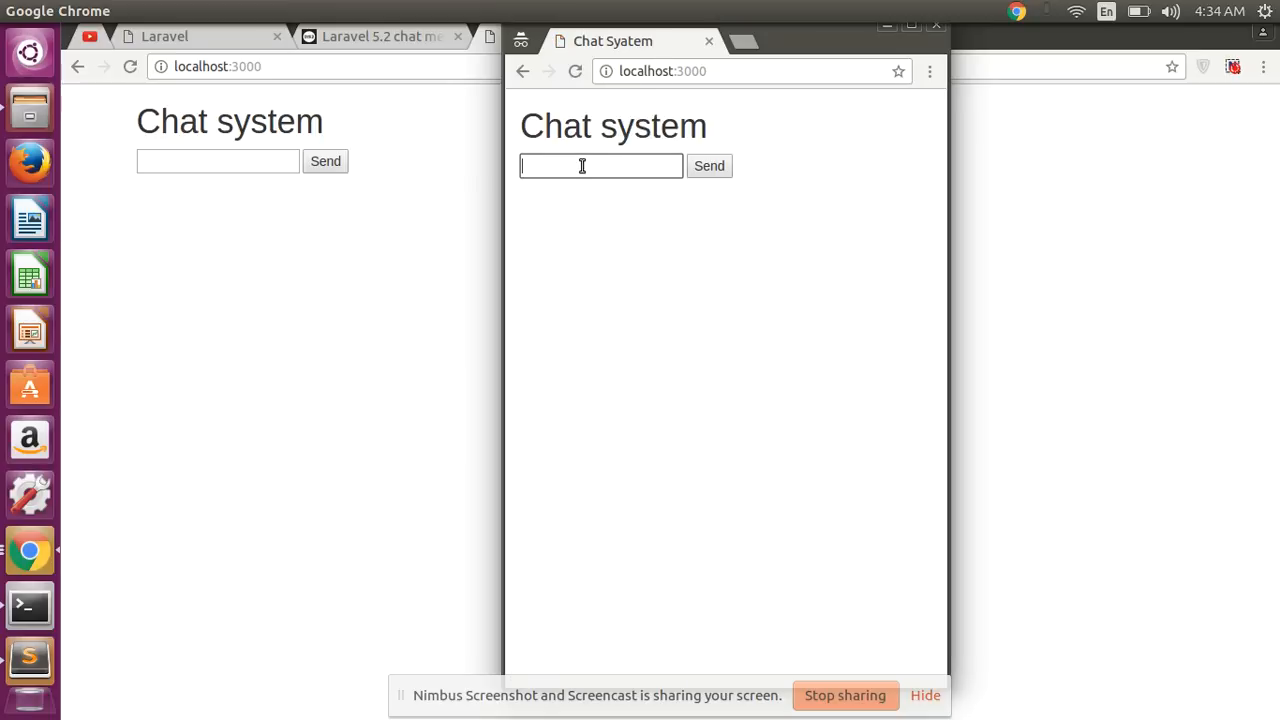
type("This")
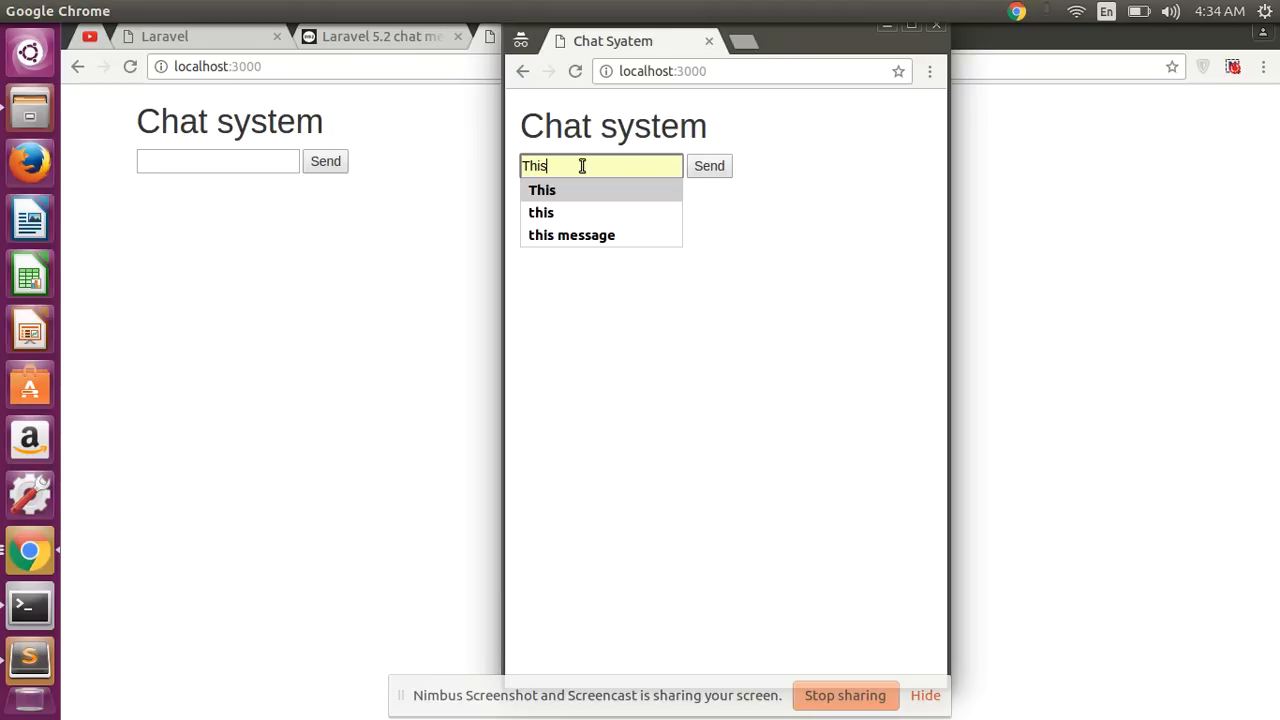
mouse_move(650, 176)
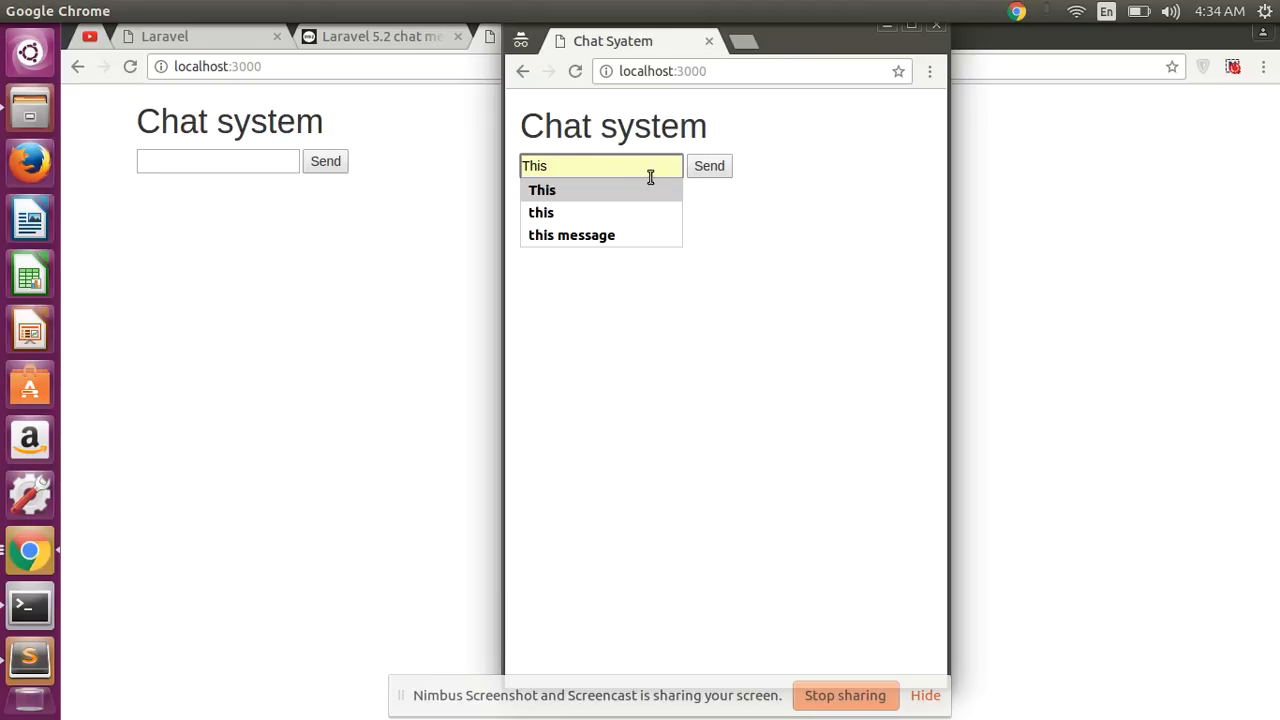
left_click(540, 212)
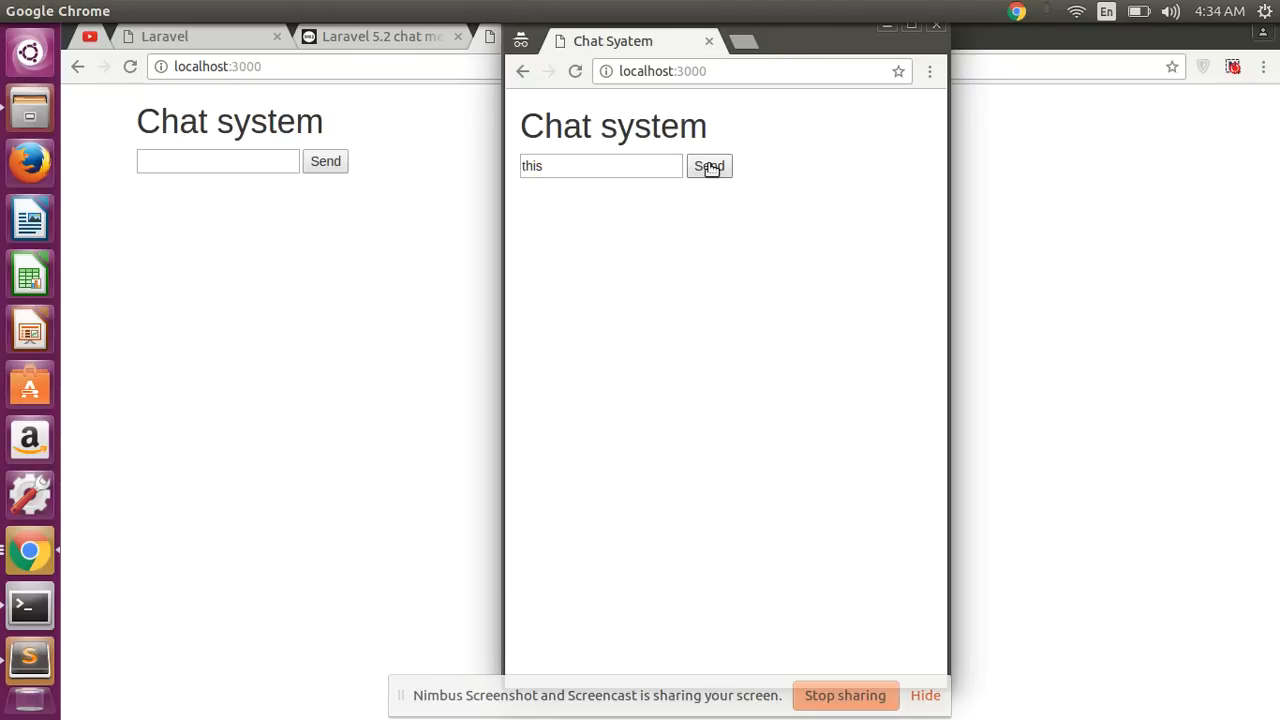
key("alt+Tab")
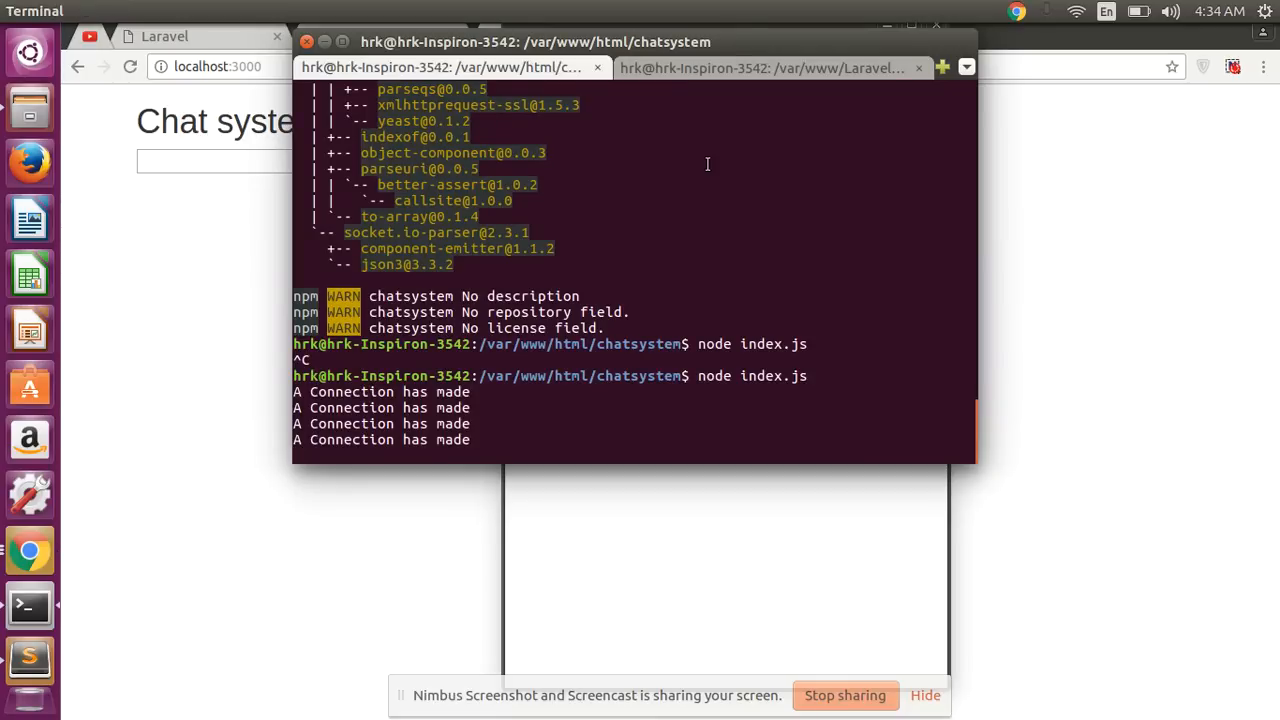
Step: Stop the chat server with Ctrl+C, check index.js in Sublime Text, and return to Chrome
key("ctrl+c")
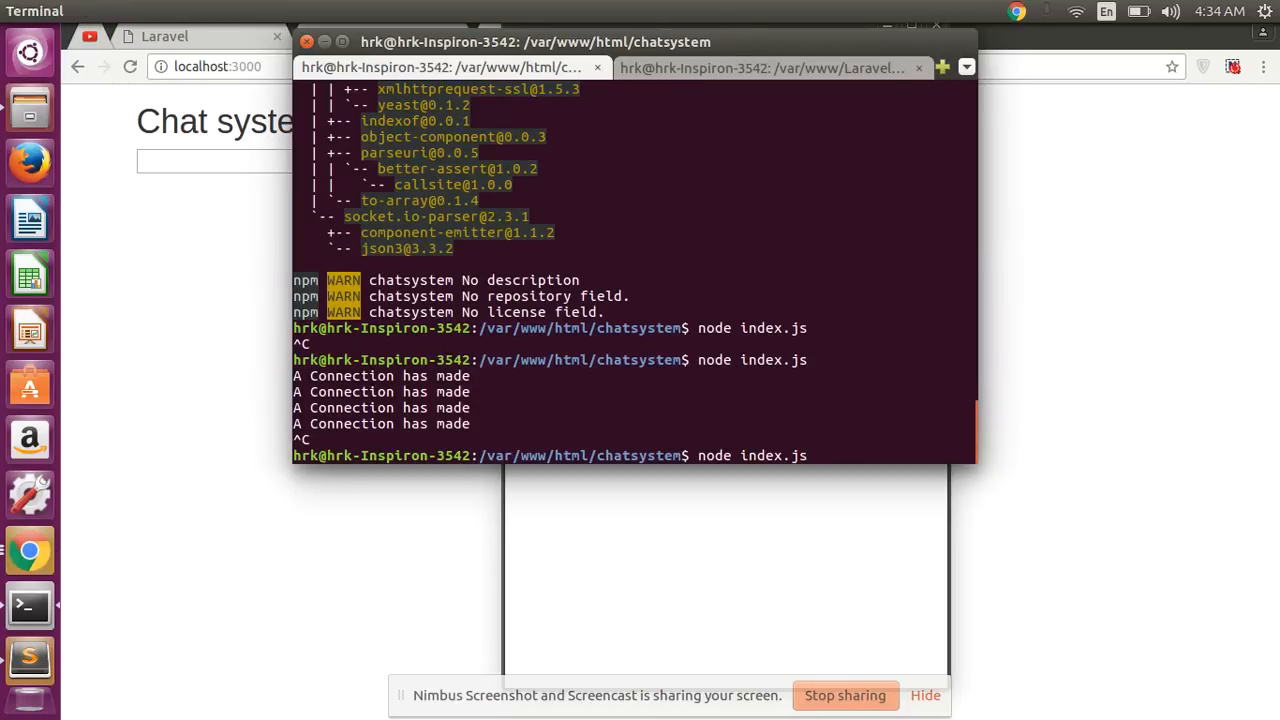
key("alt+Tab")
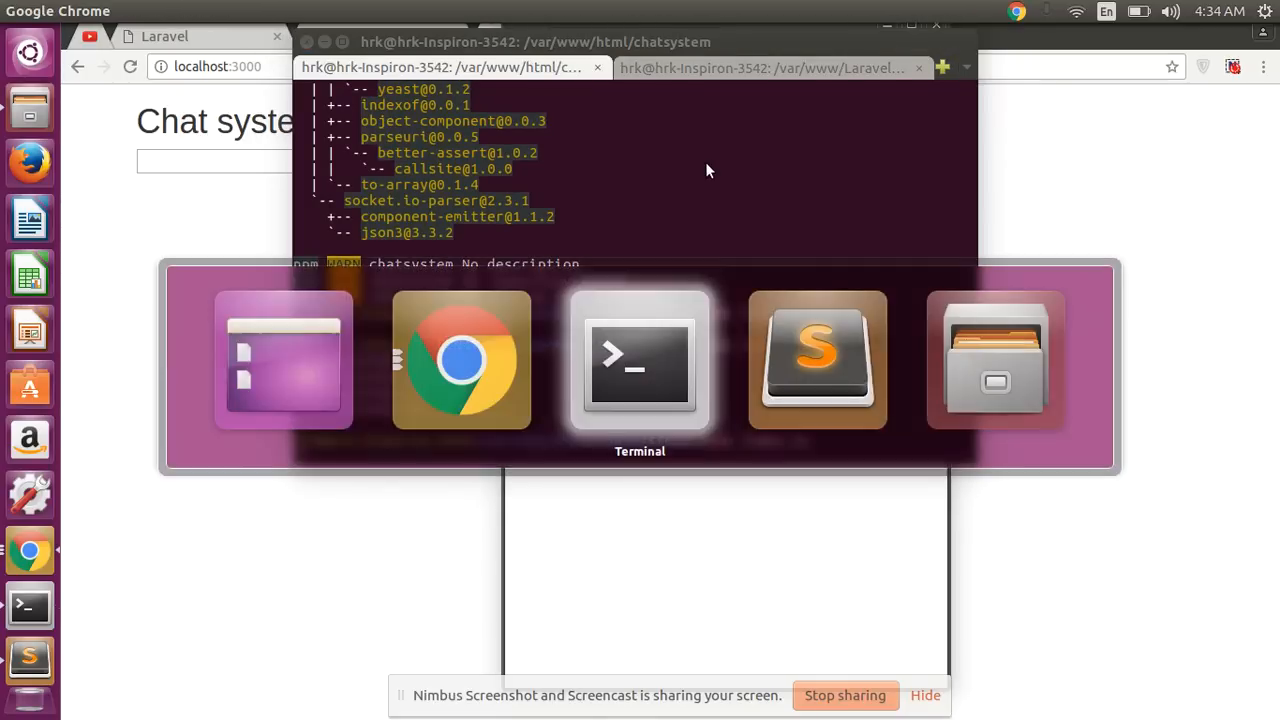
left_click(816, 360)
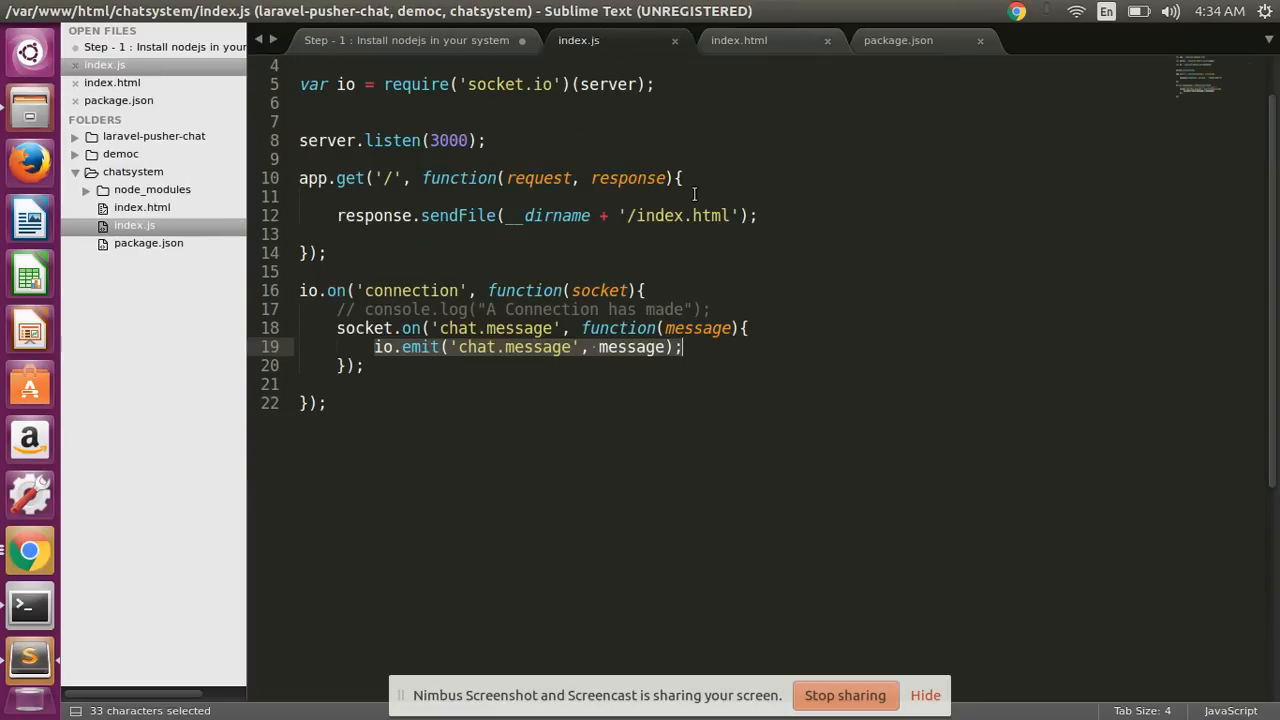
key("ctrl+s")
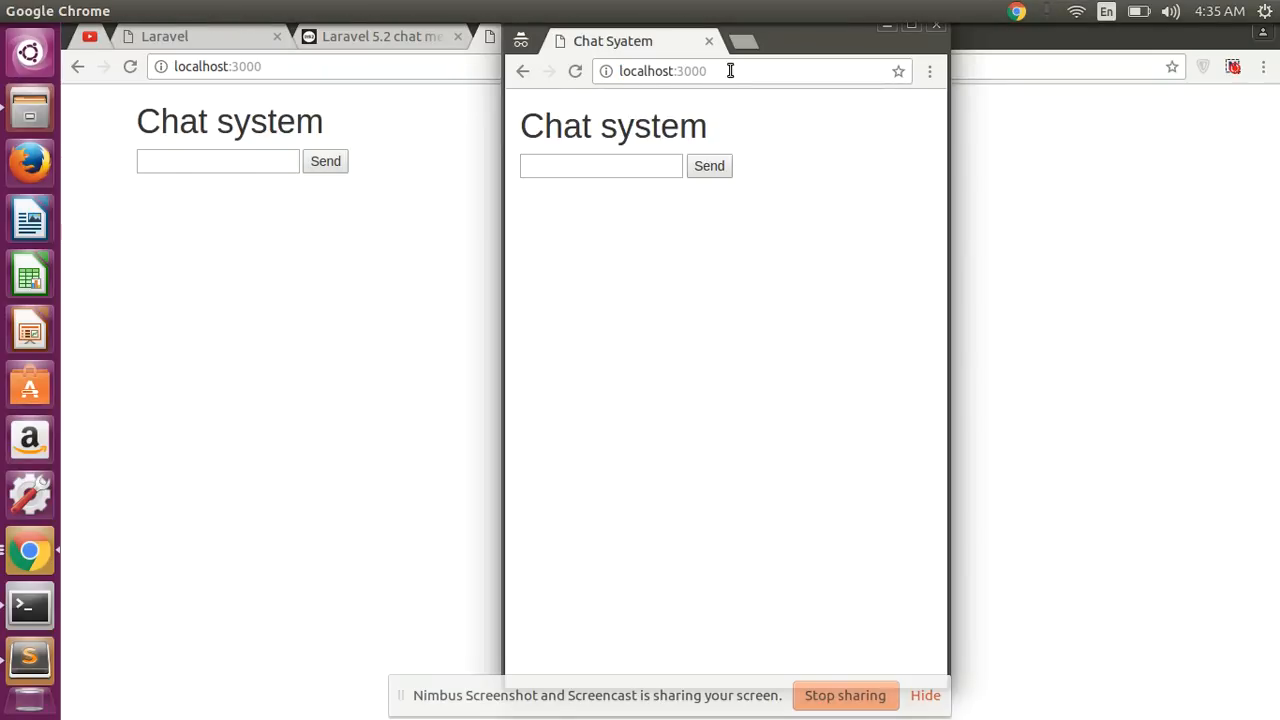
Step: Send the messages this, is, very and easy from the second window
type("t")
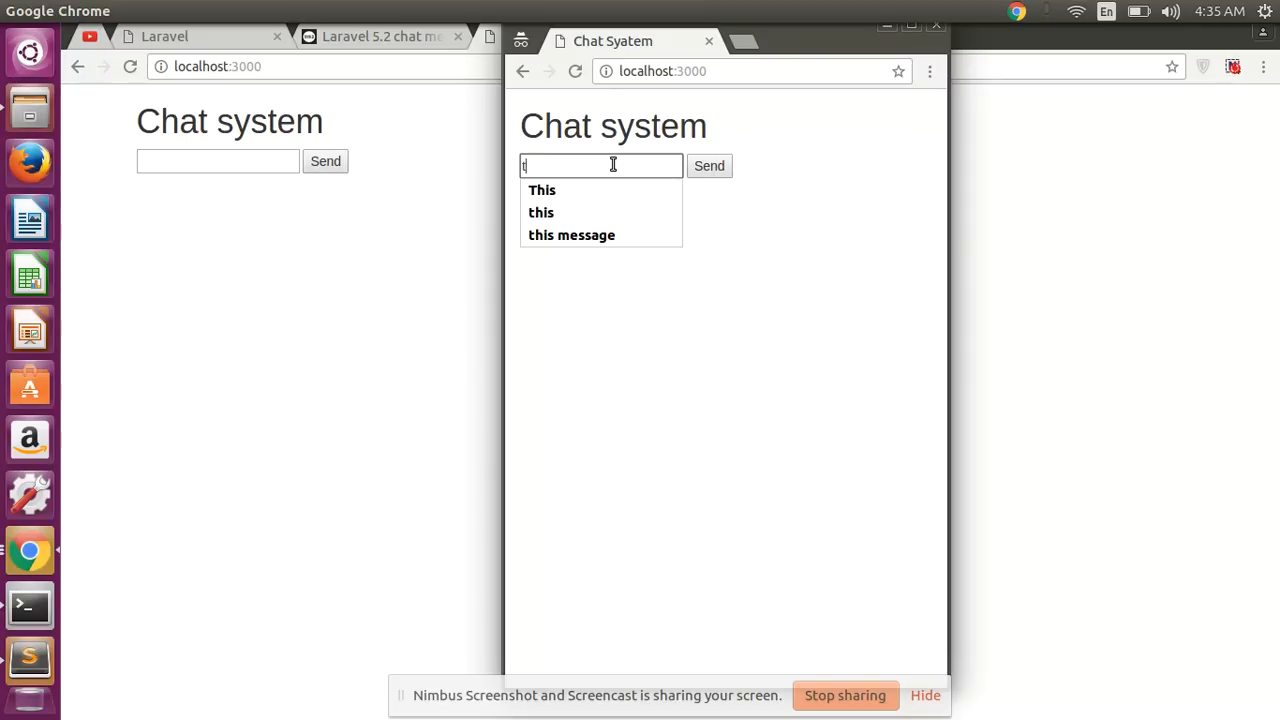
left_click(708, 166)
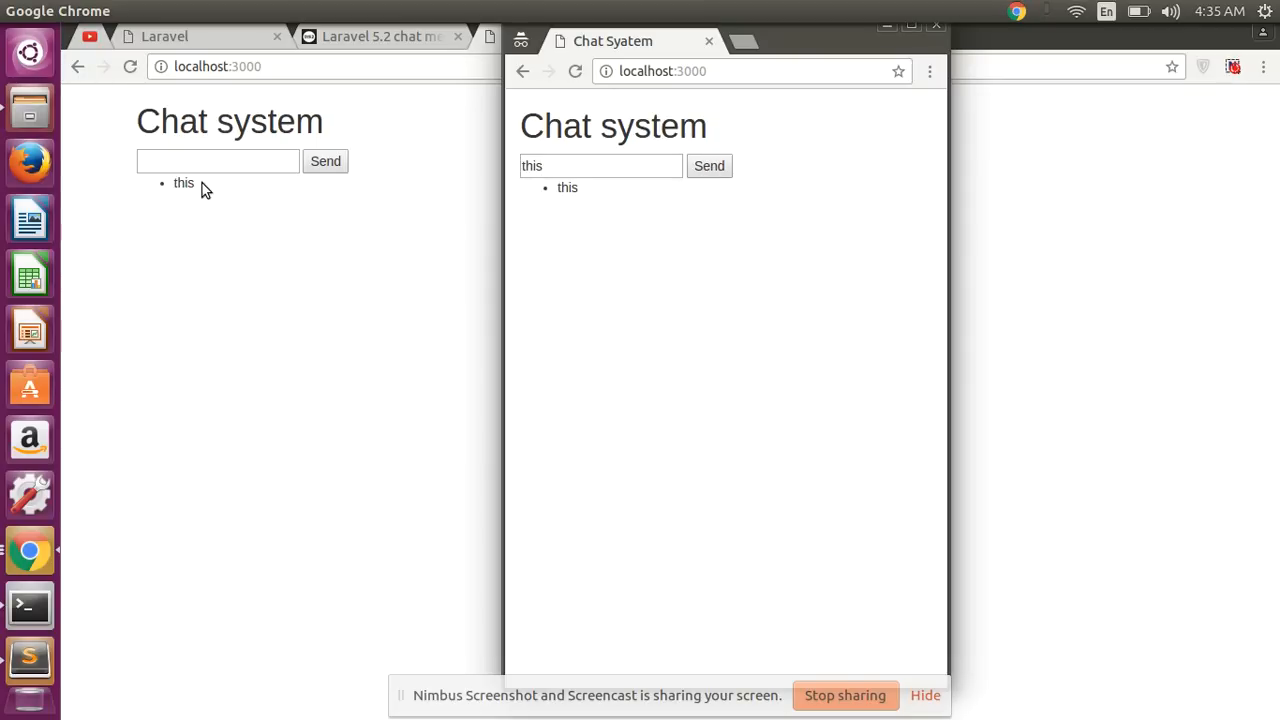
mouse_move(128, 204)
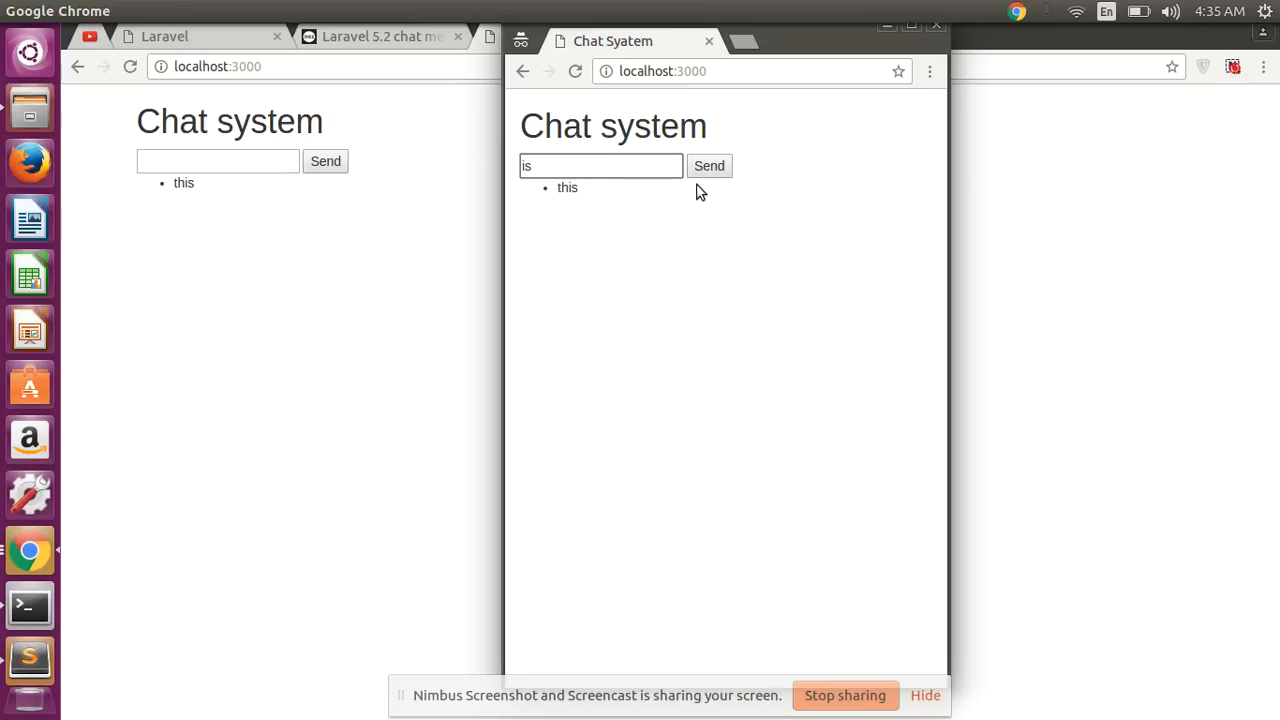
left_click(708, 166)
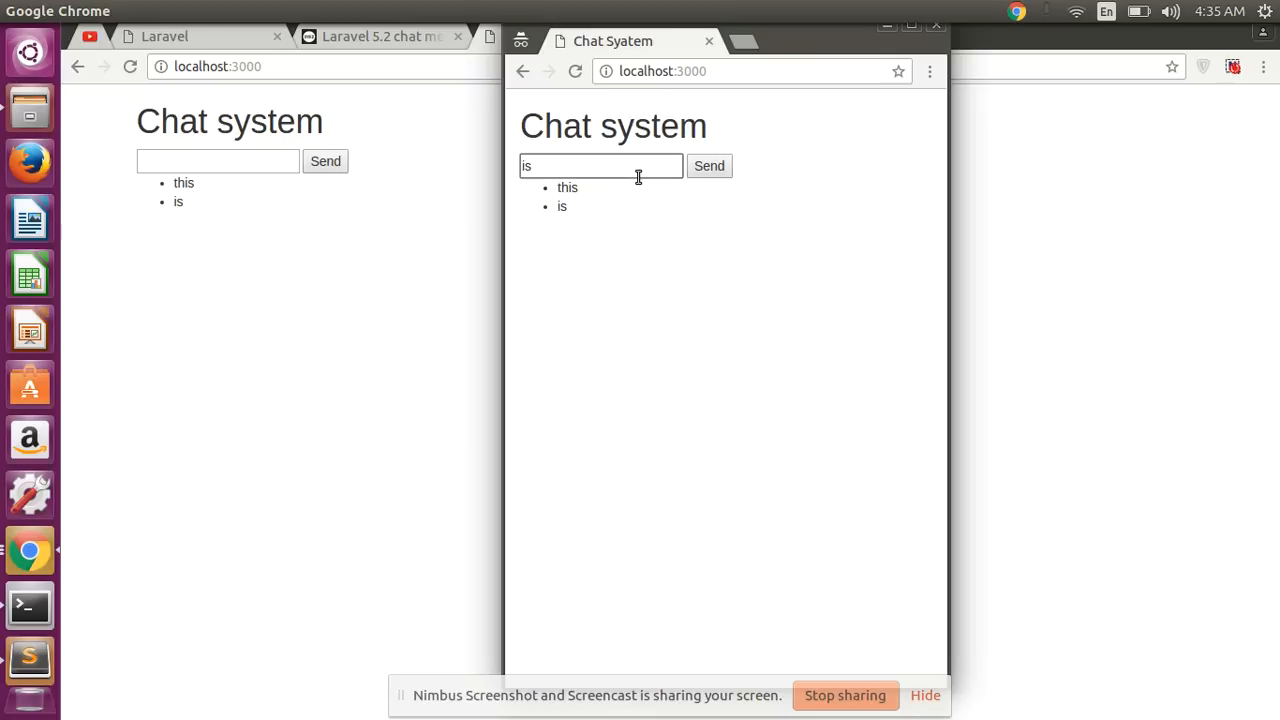
type("v")
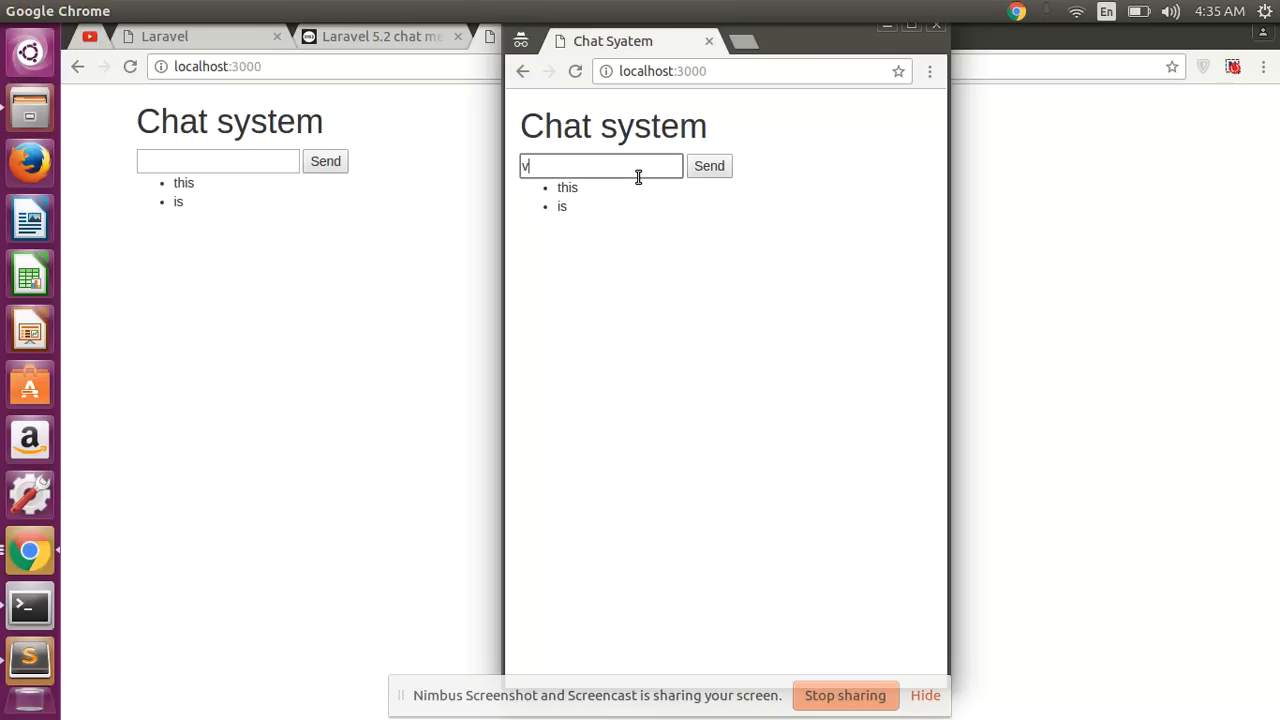
type("ery")
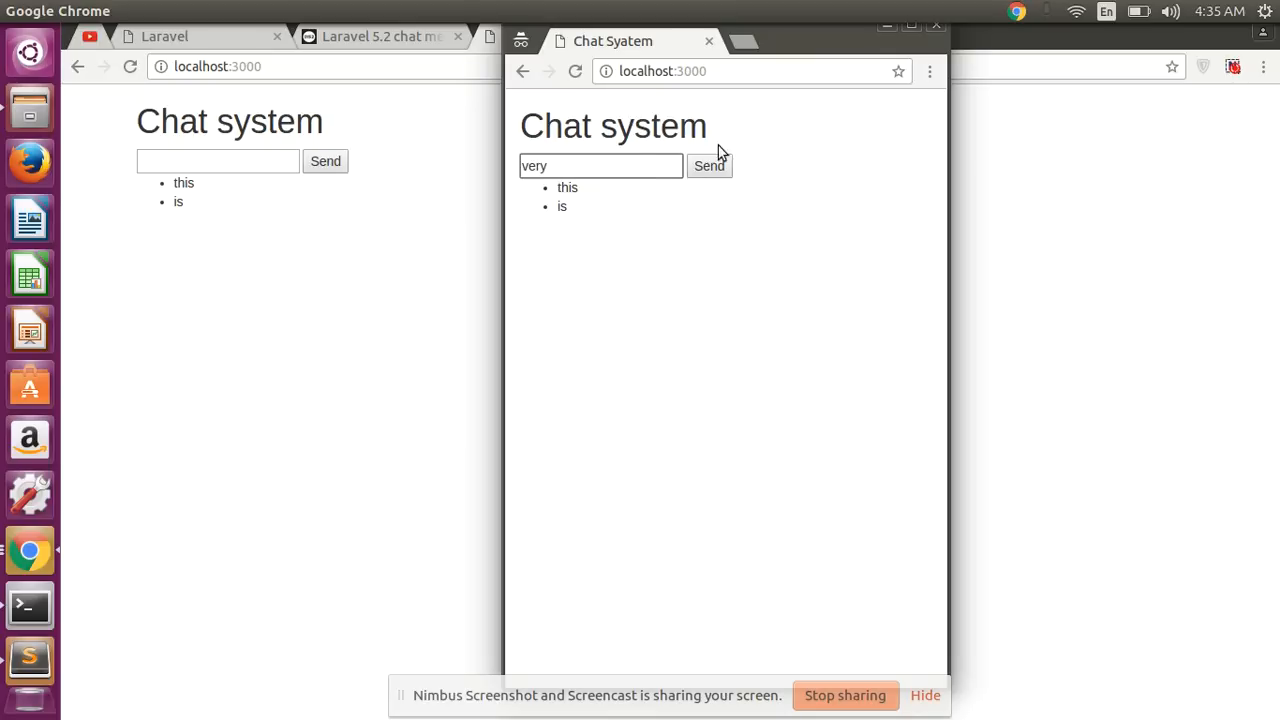
left_click(708, 166)
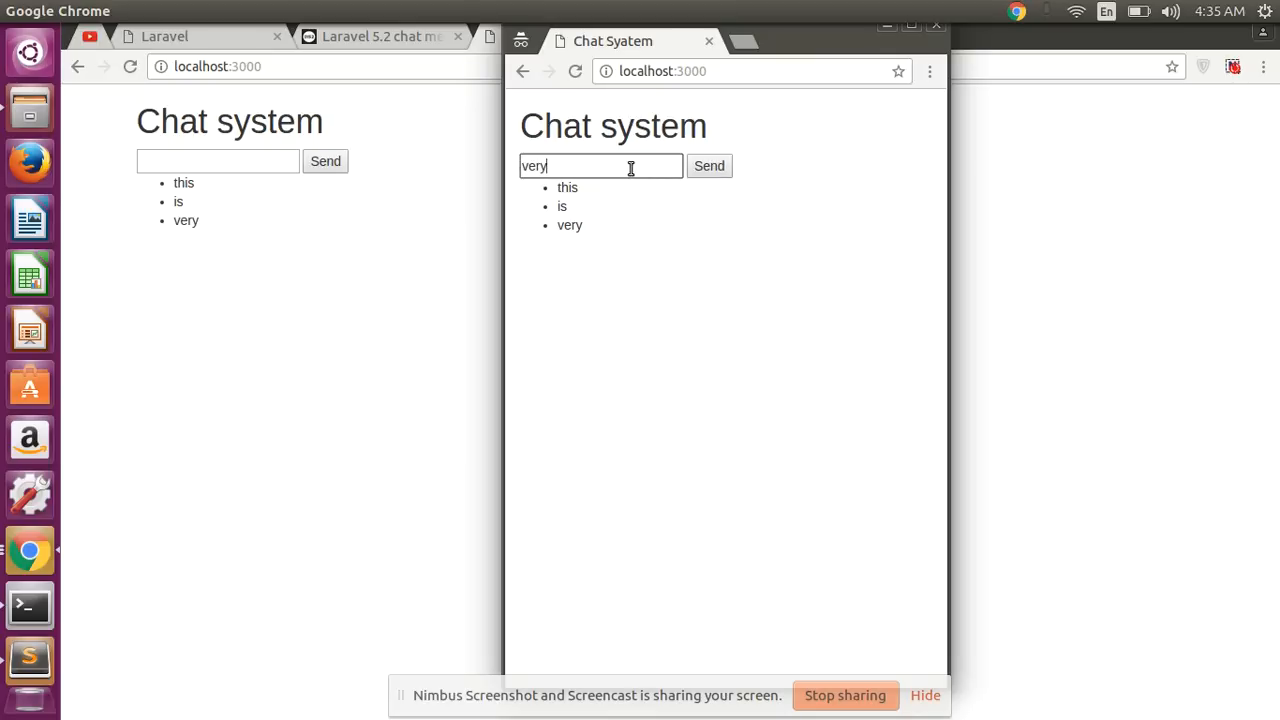
type("eas")
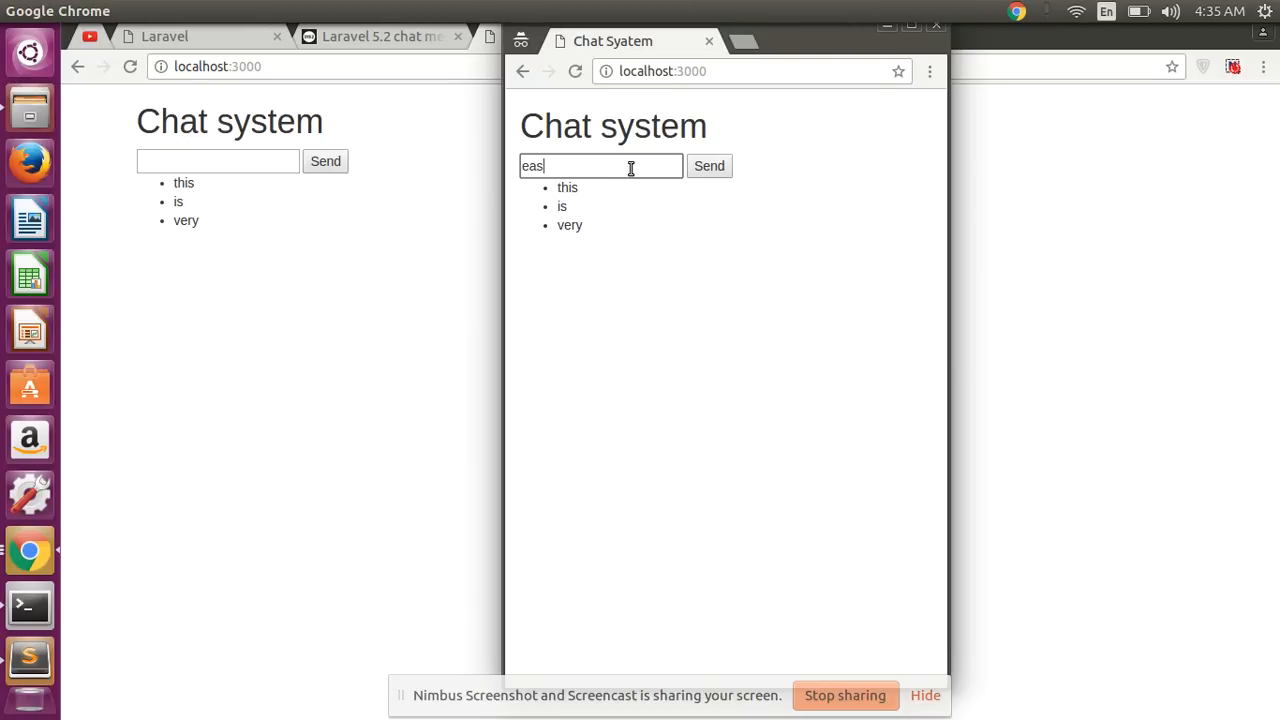
left_click(708, 166)
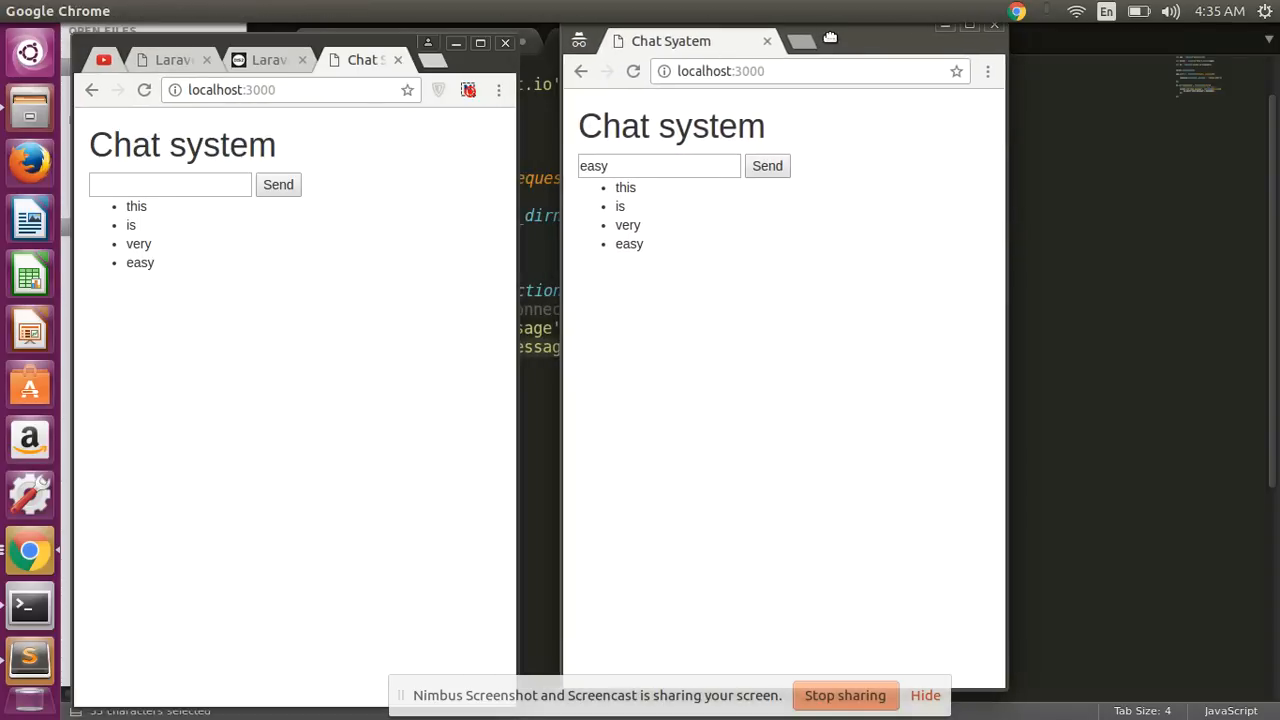
Step: Send 'this' twice from the first window so both lists show the new messages
type("t")
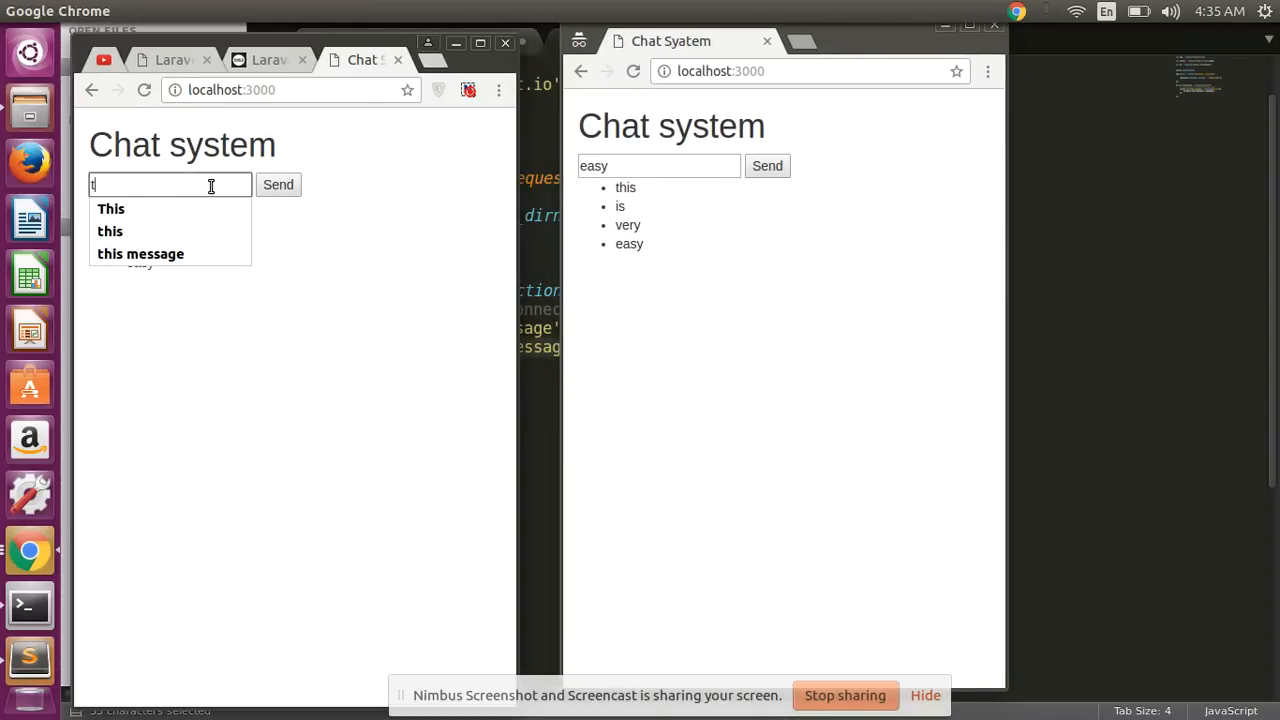
type("his")
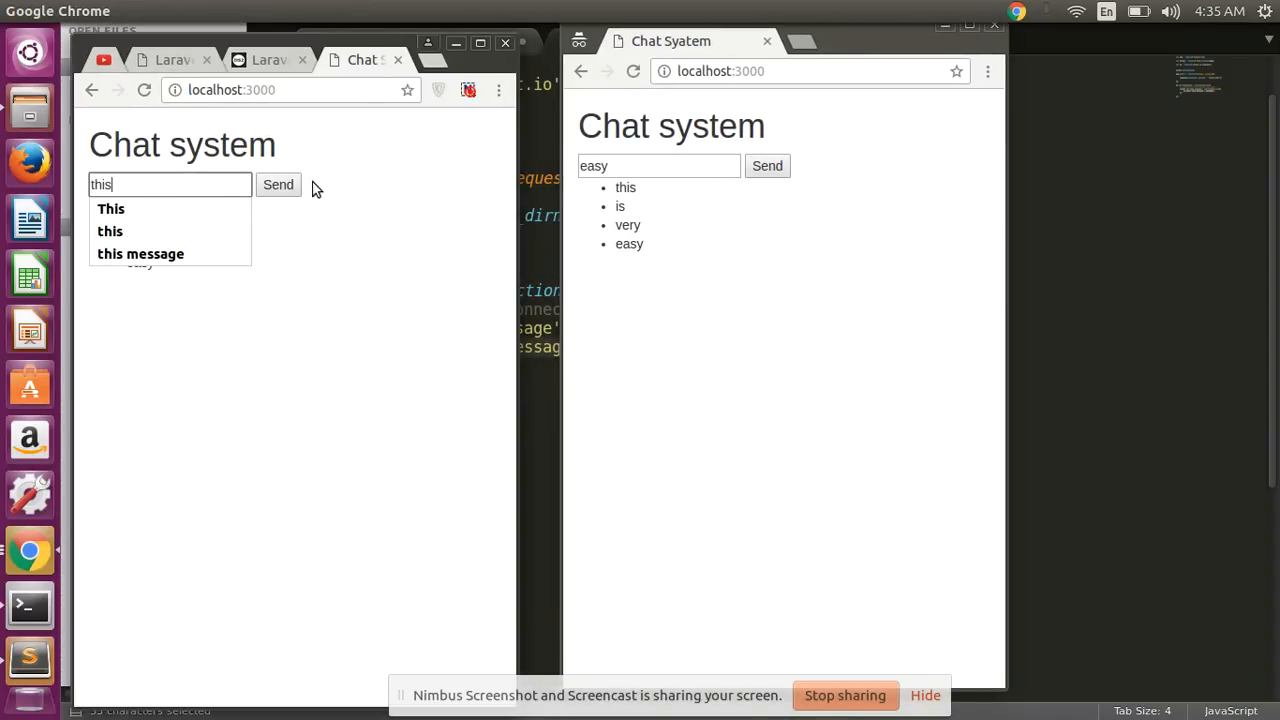
left_click(278, 184)
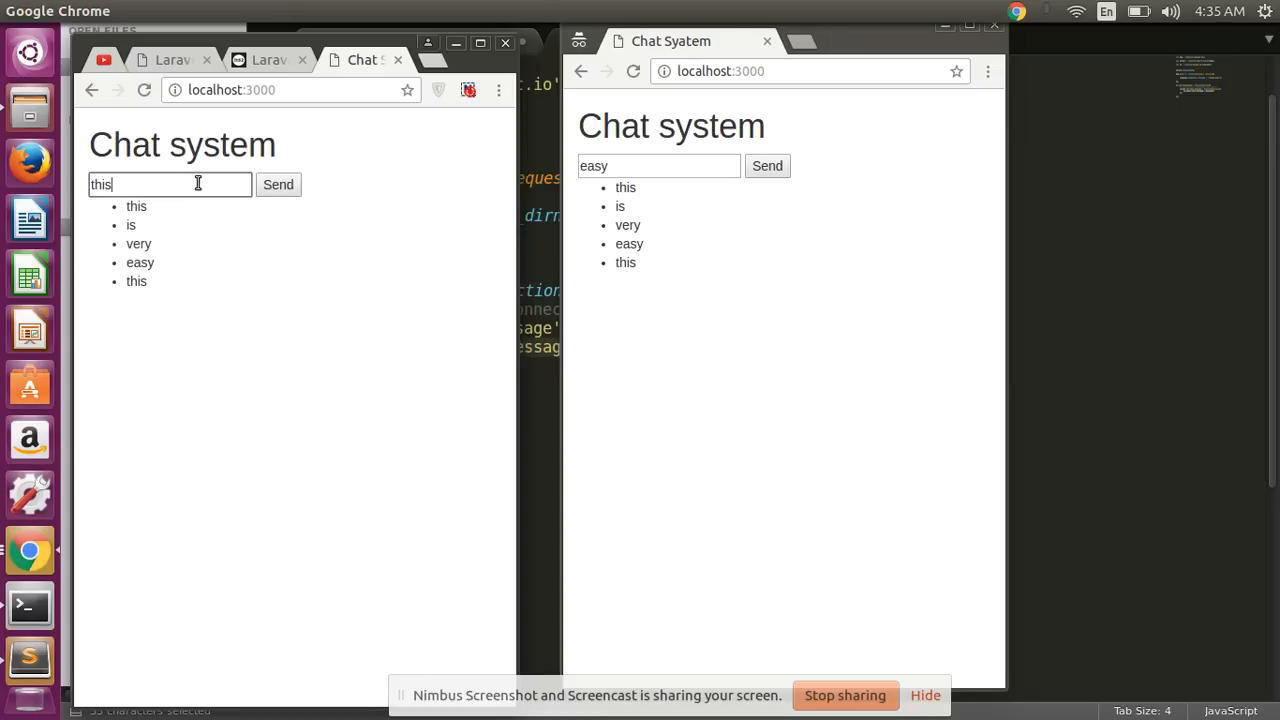
key("Backspace")
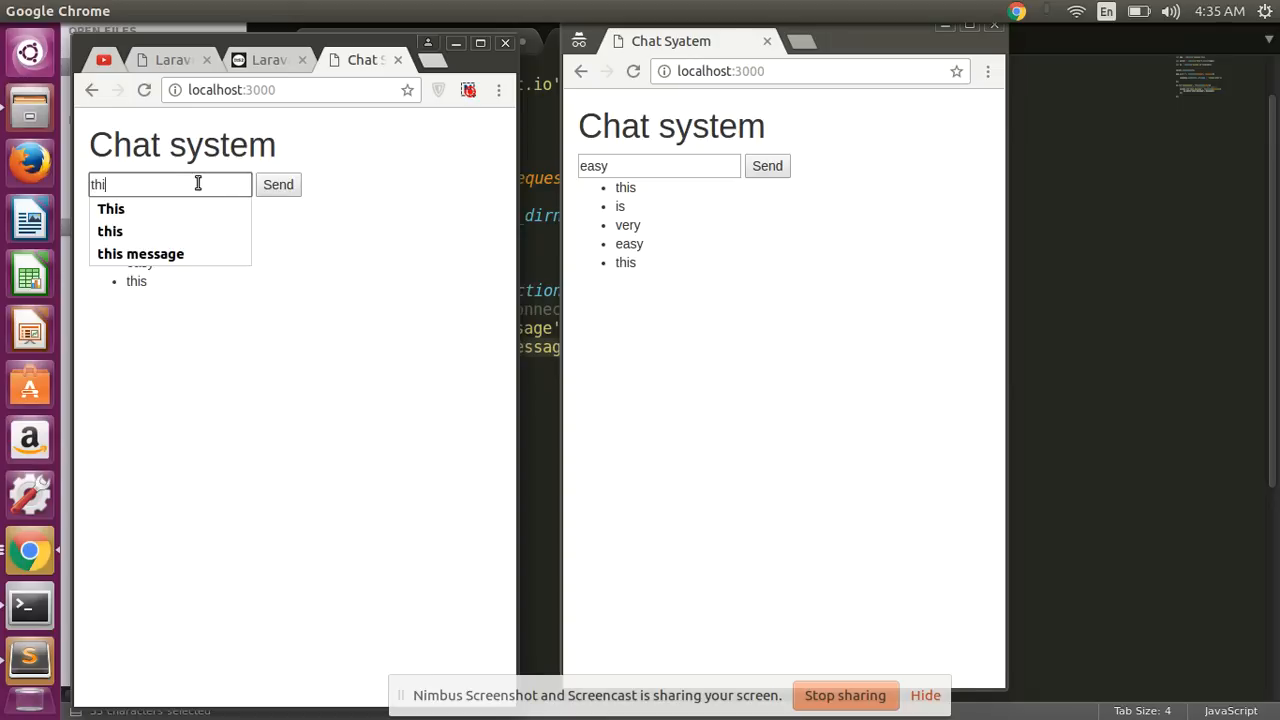
left_click(278, 184)
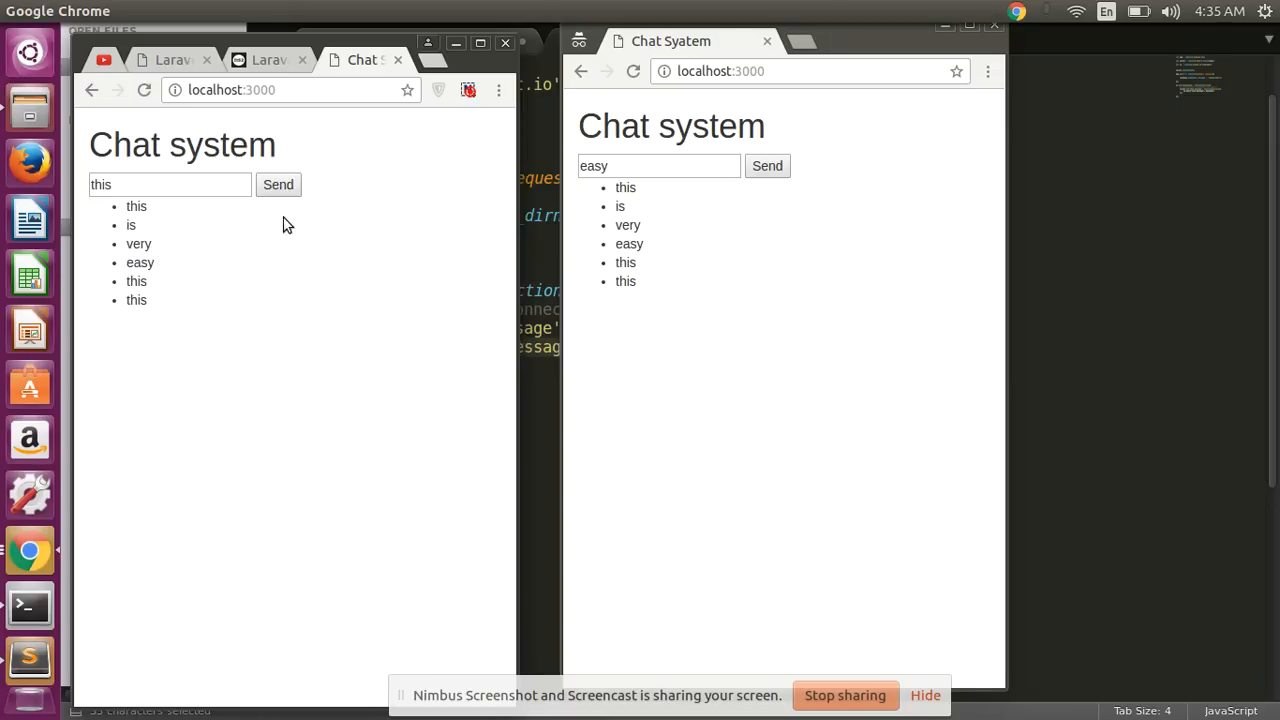
mouse_move(180, 304)
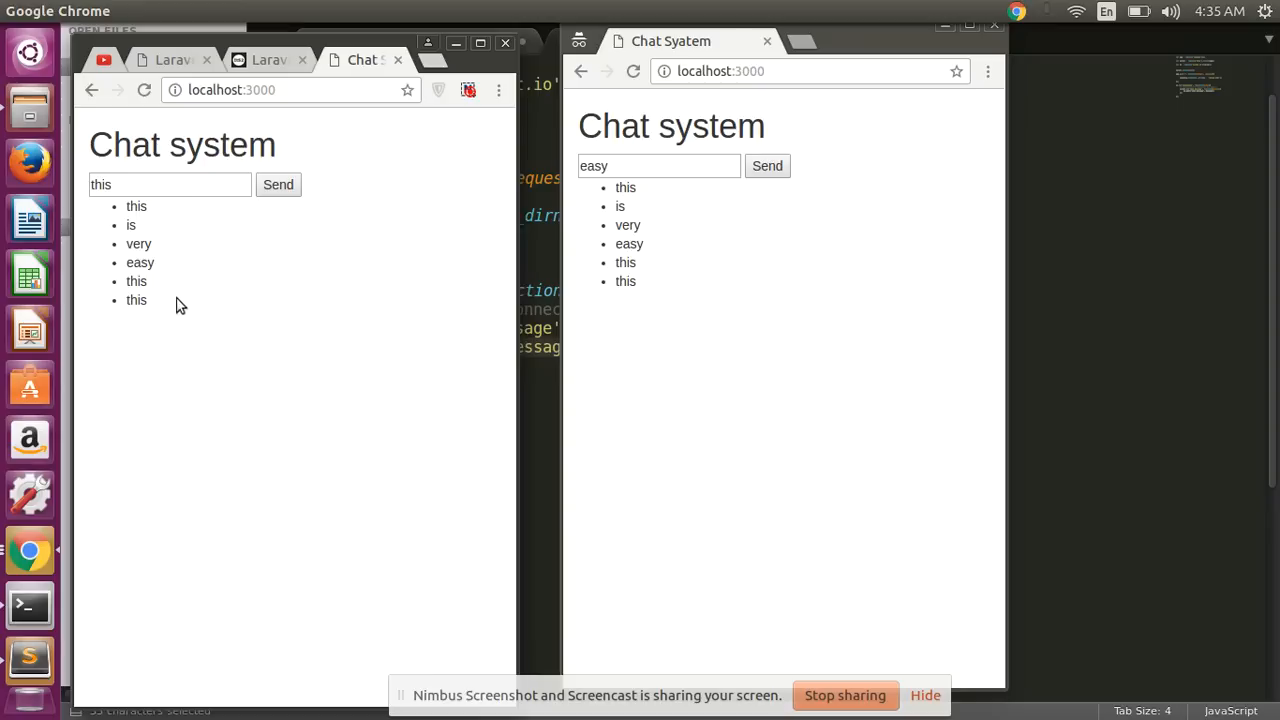
mouse_move(152, 308)
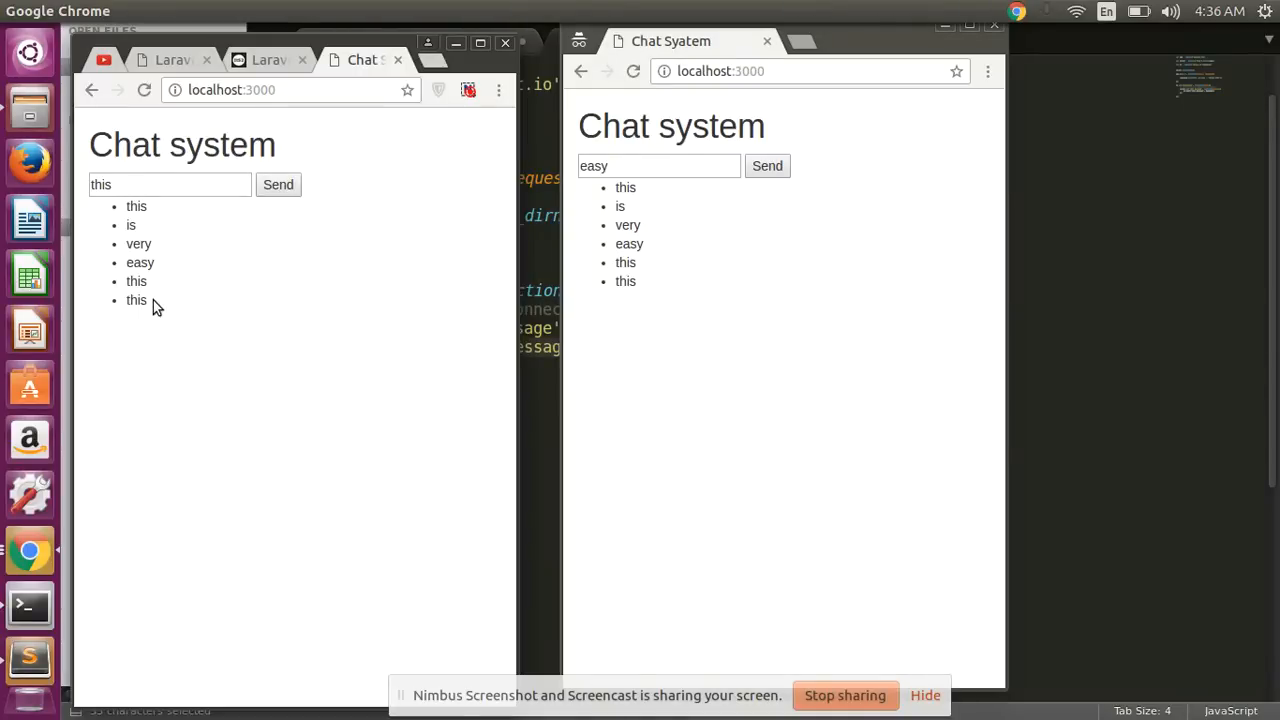
mouse_move(728, 68)
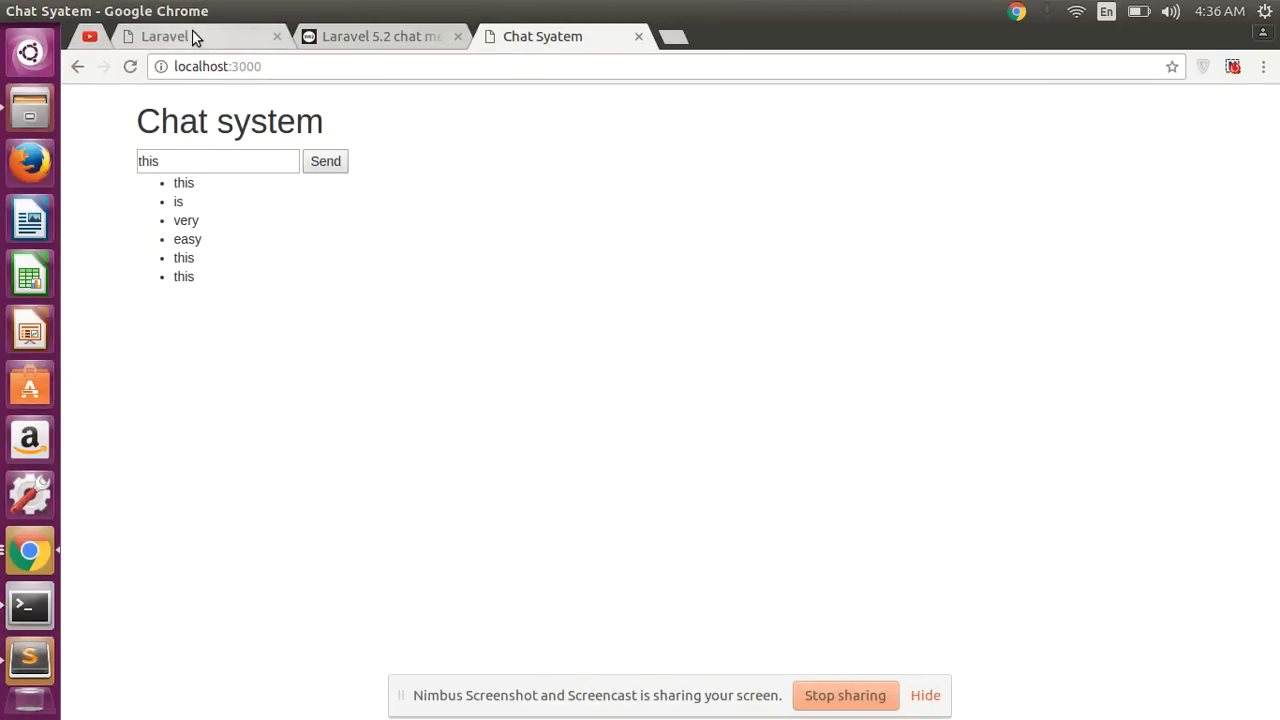
Step: Return to the Laravel chat page at localhost:8000/chat after glancing at the ItSolutionStuff tutorial
left_click(164, 36)
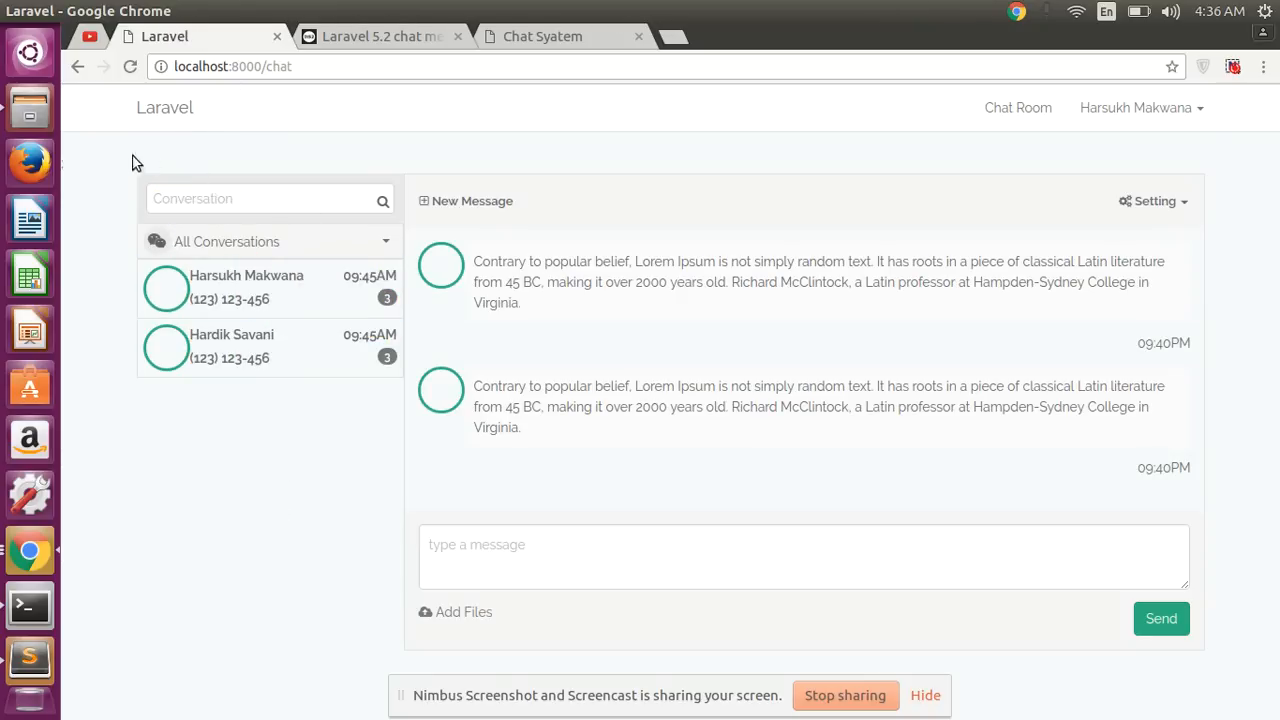
mouse_move(630, 496)
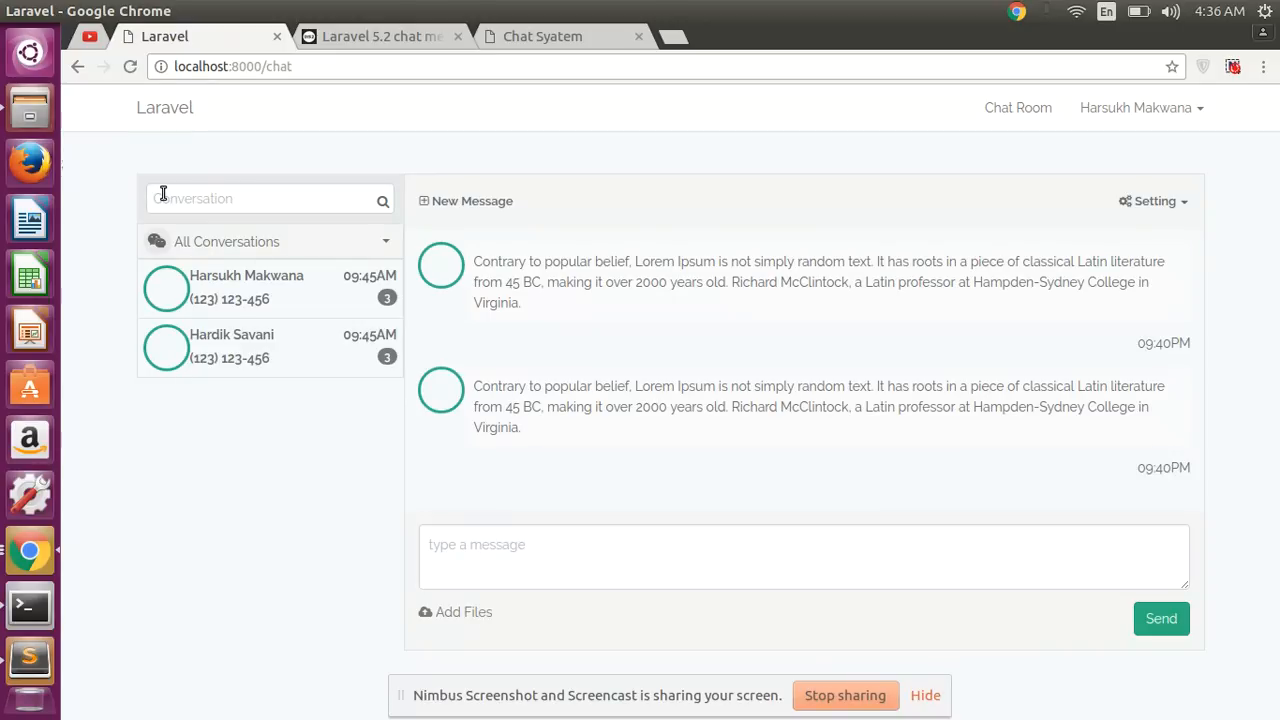
left_click(380, 36)
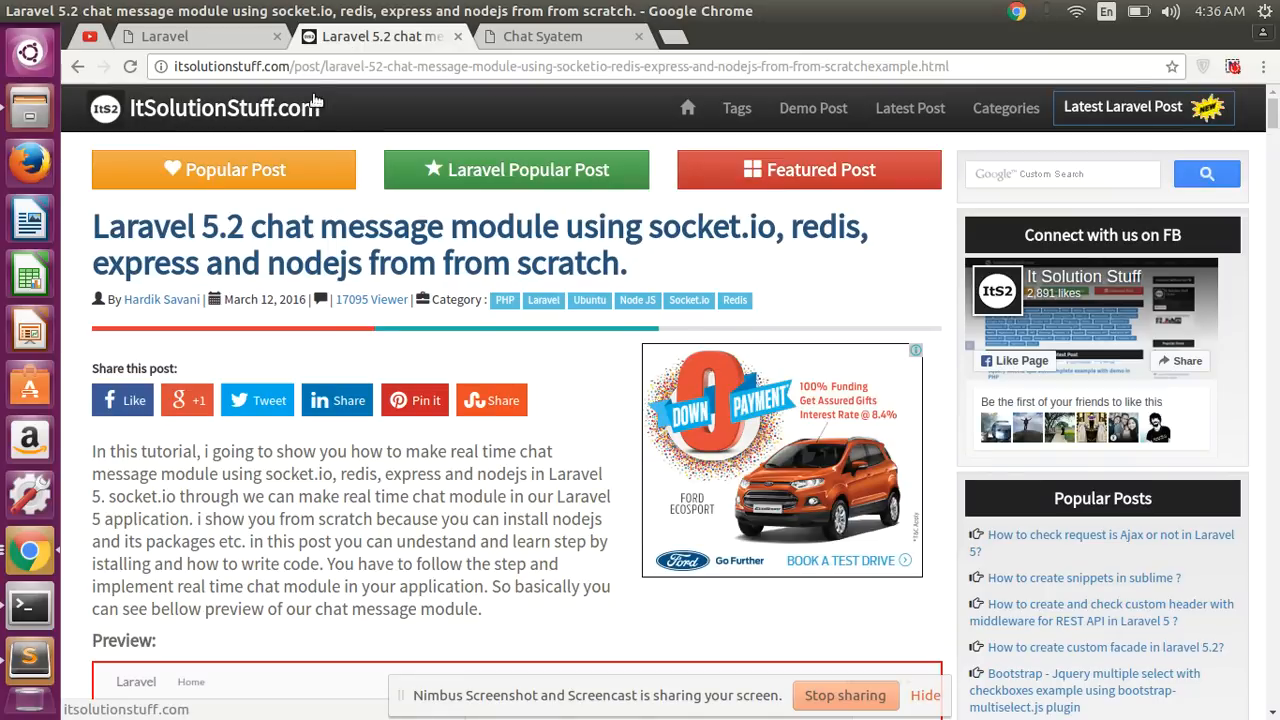
left_click(164, 36)
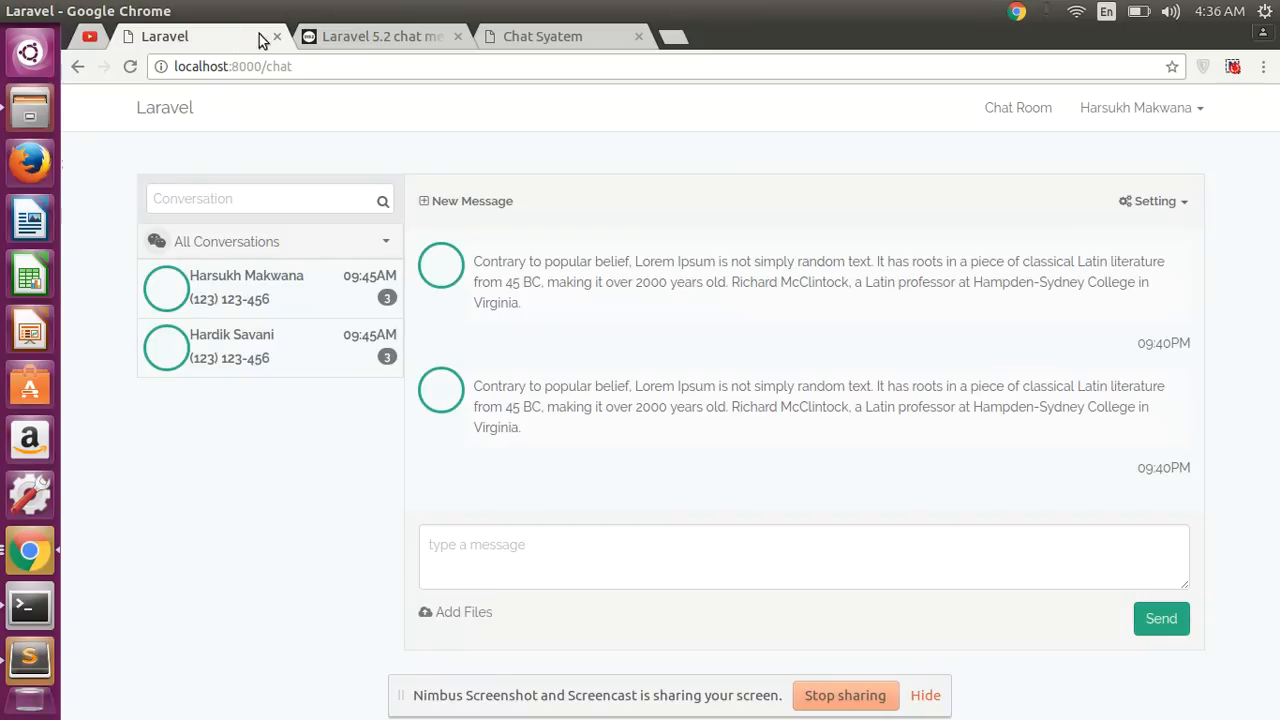